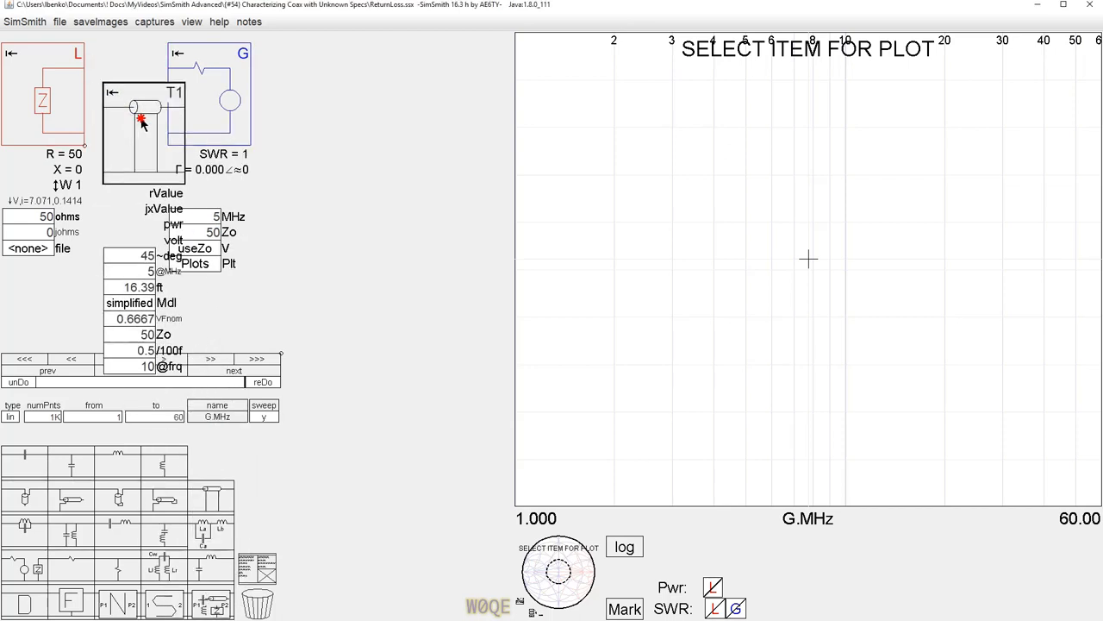
# Insert a 20 ft coax line between load and generator, short the load to 0 ohms, and show the Smith chart.
pyautogui.click(143, 117)
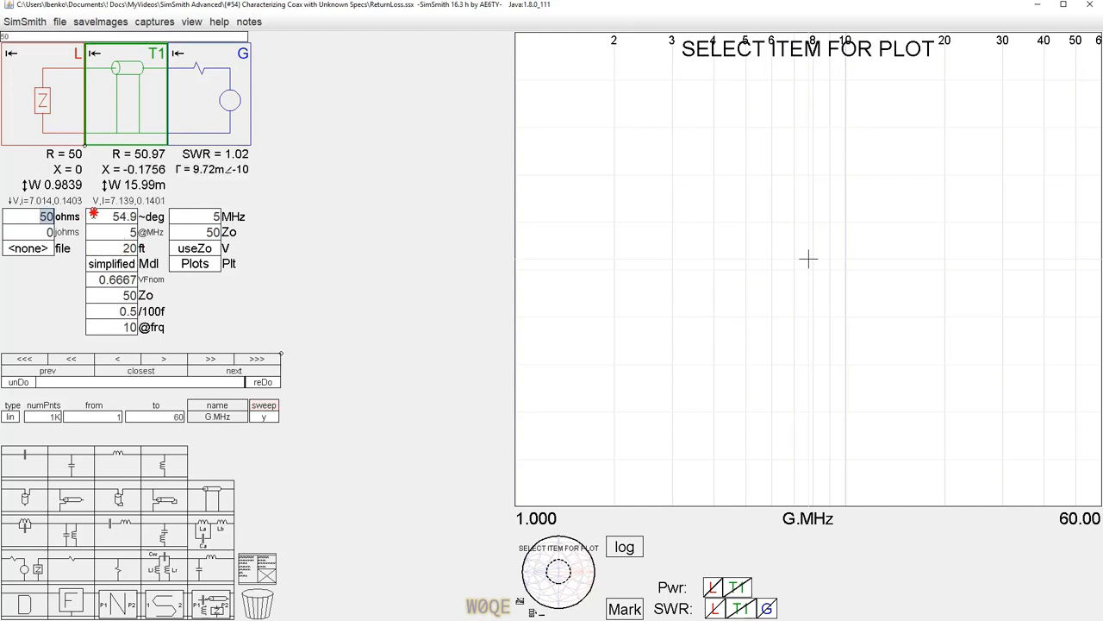
pyautogui.tripleClick(34, 216)
pyautogui.write('0')
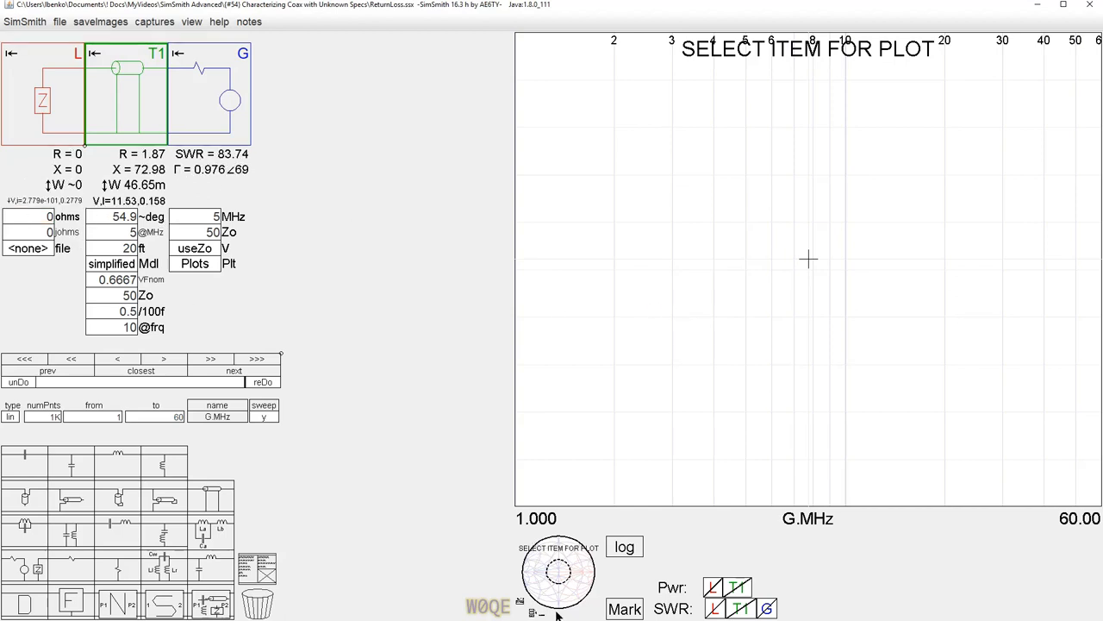
pyautogui.click(557, 571)
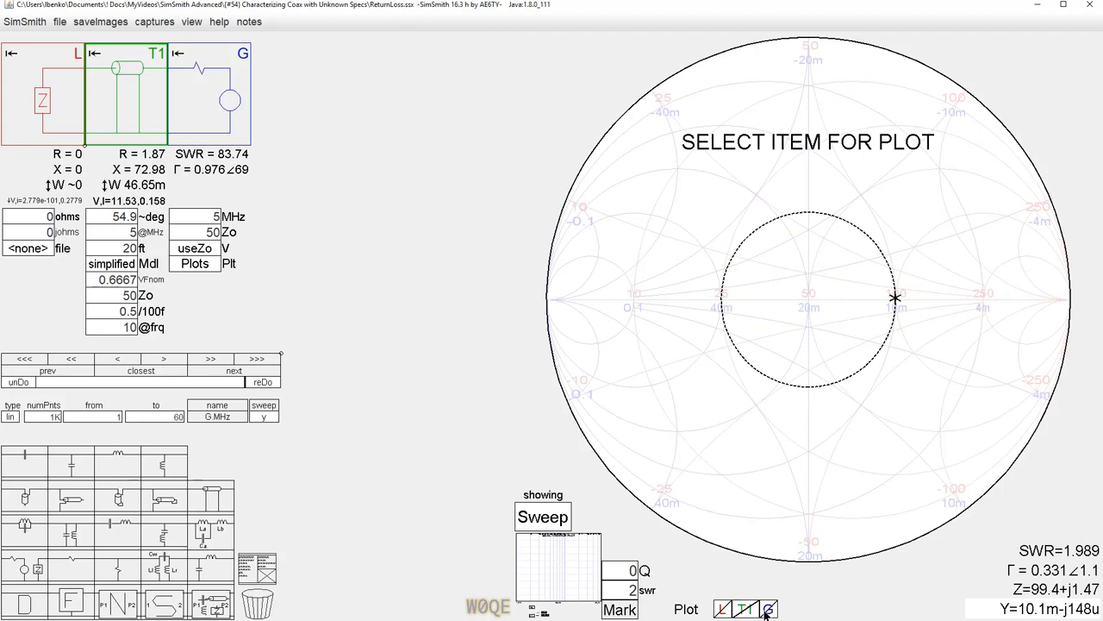
# Plot impedance at G as a Path, tracing the chart edge from short to about 1.87+j73 ohms.
pyautogui.click(769, 608)
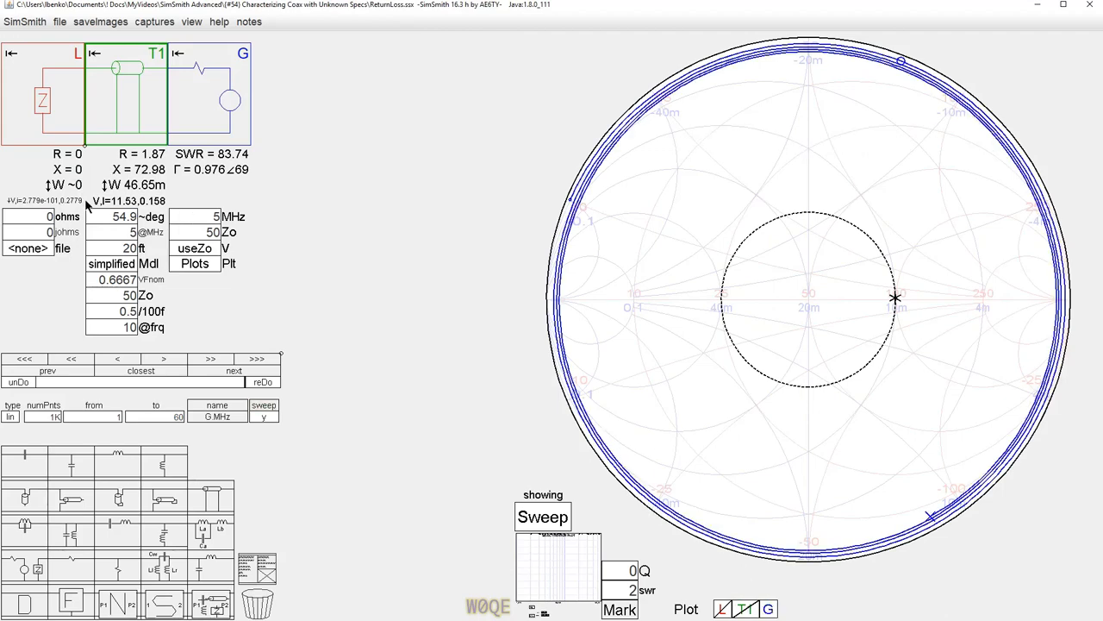
pyautogui.moveTo(226, 240)
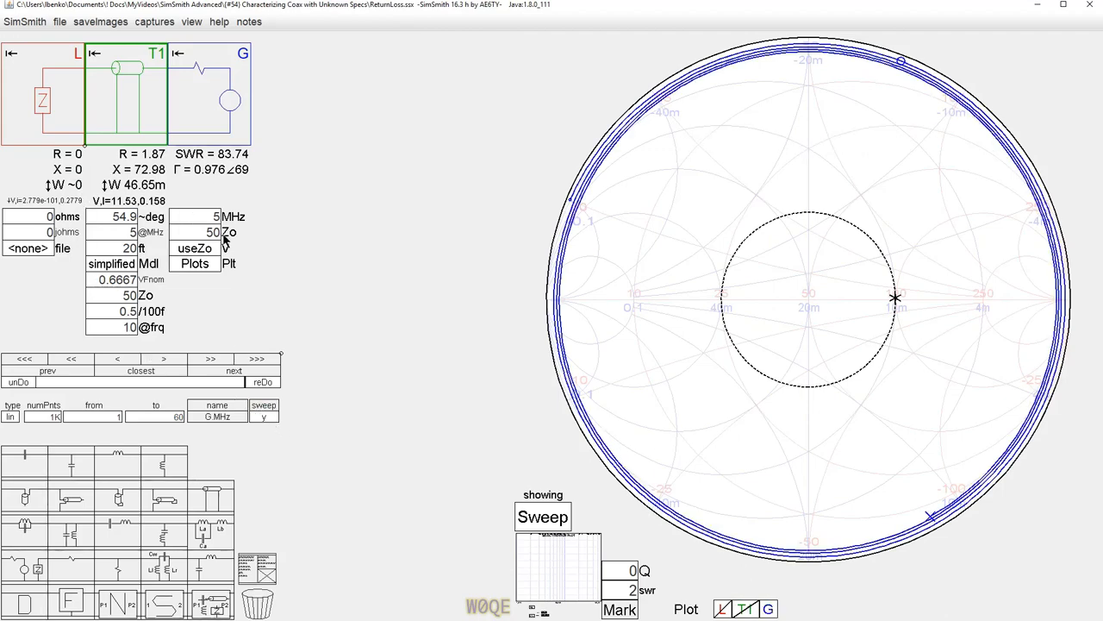
pyautogui.click(542, 515)
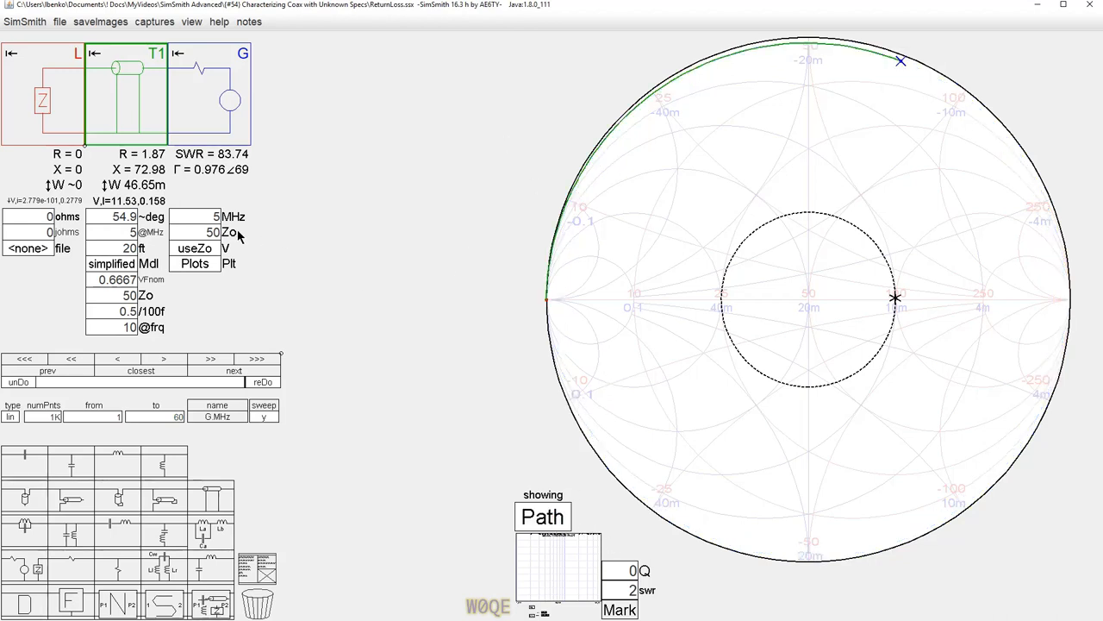
pyautogui.moveTo(466, 38)
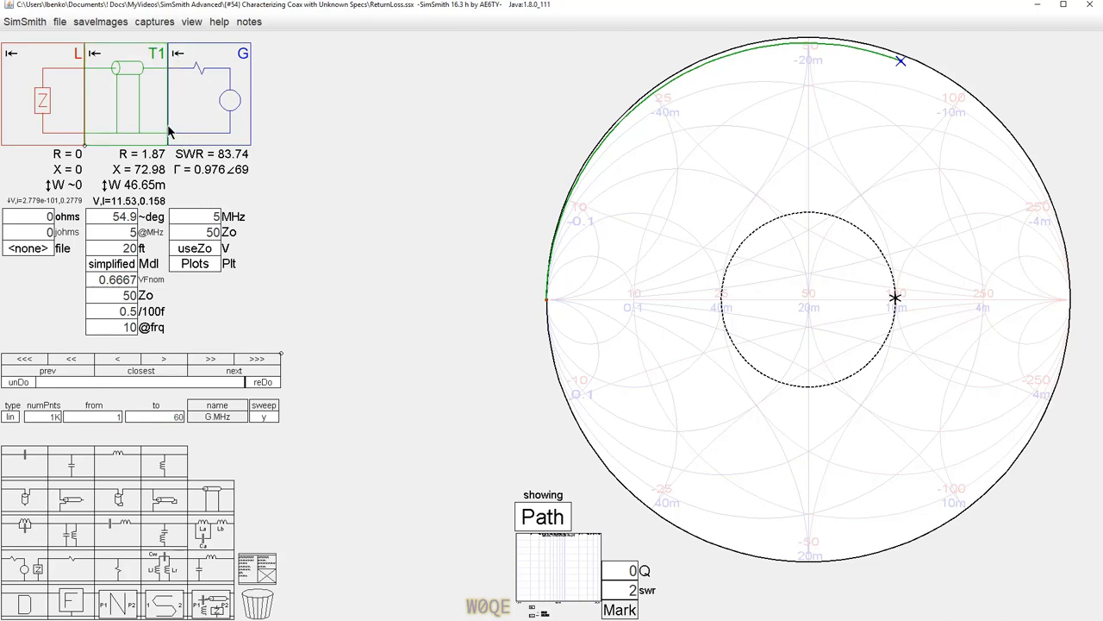
pyautogui.moveTo(175, 72)
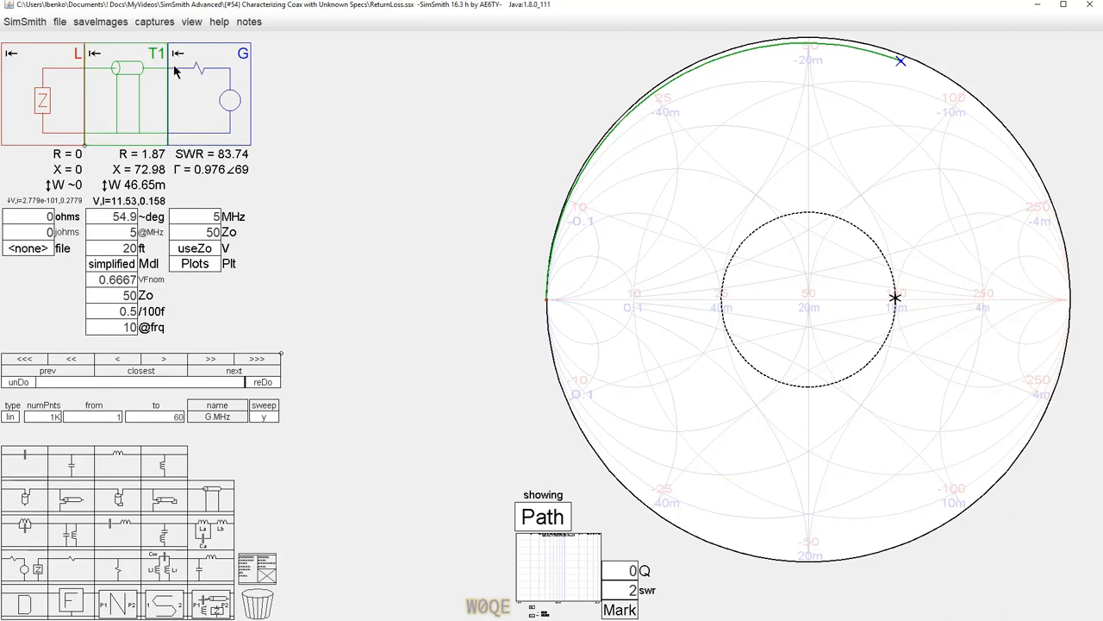
pyautogui.moveTo(181, 134)
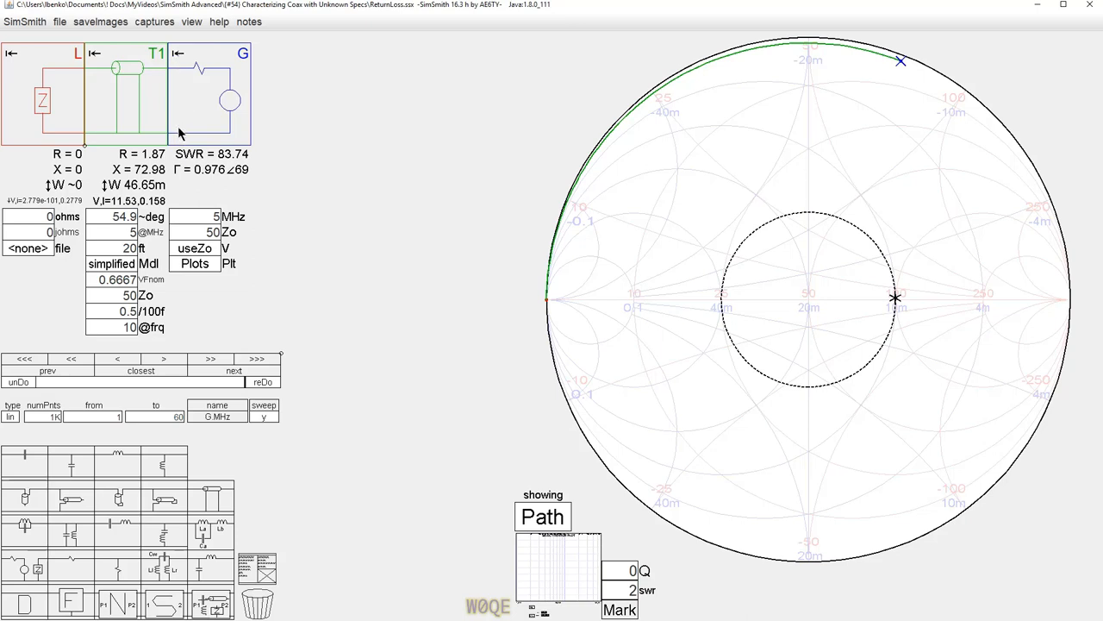
pyautogui.moveTo(127, 71)
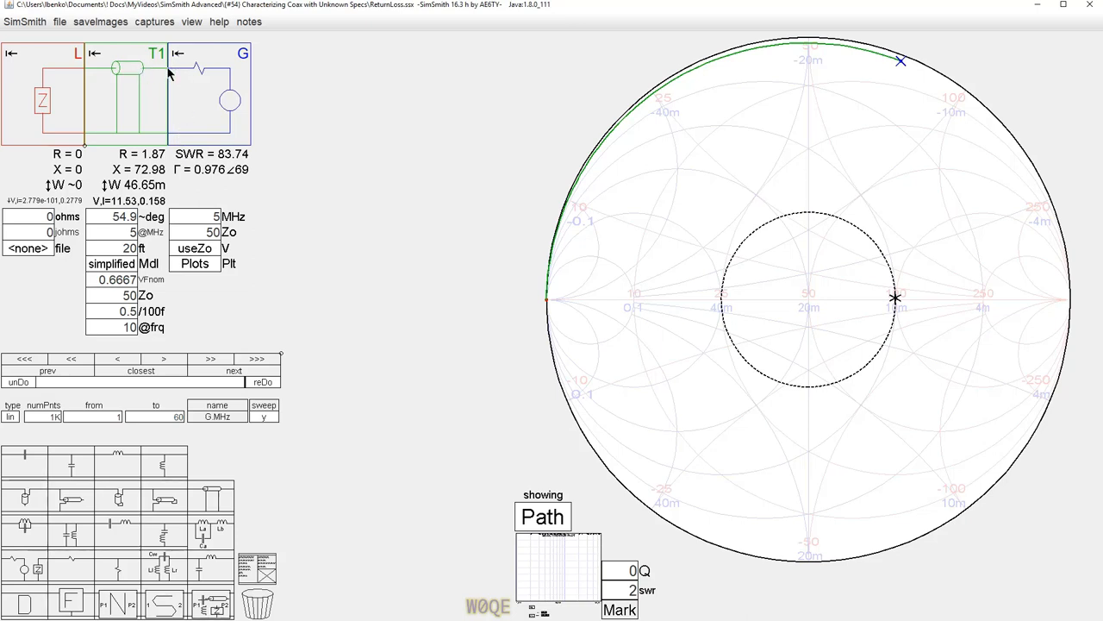
pyautogui.moveTo(171, 310)
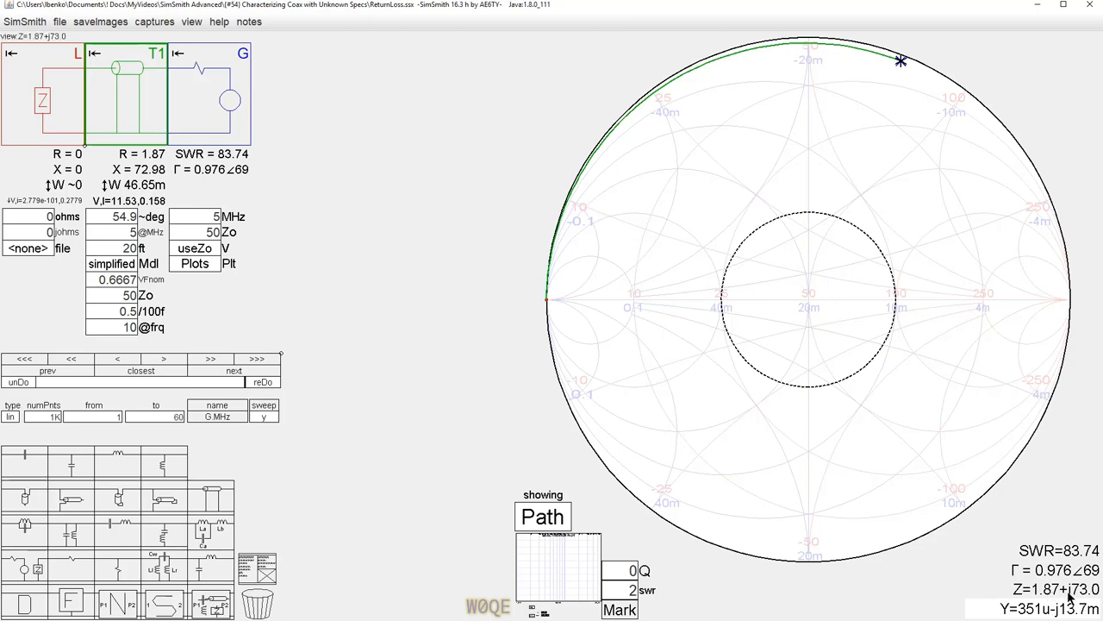
pyautogui.moveTo(946, 521)
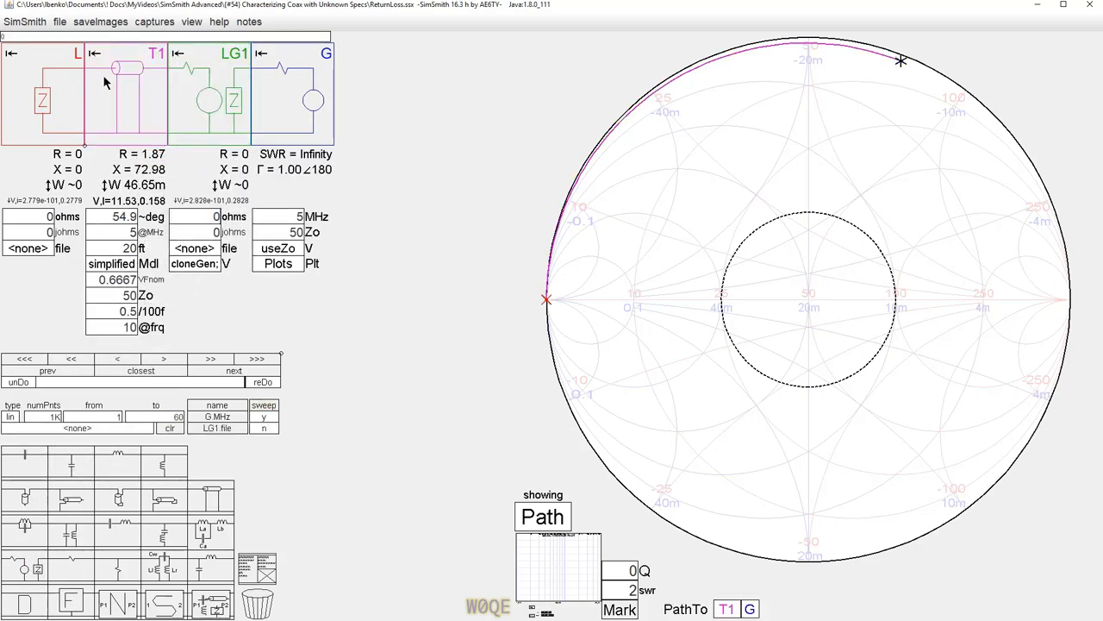
pyautogui.moveTo(46, 75)
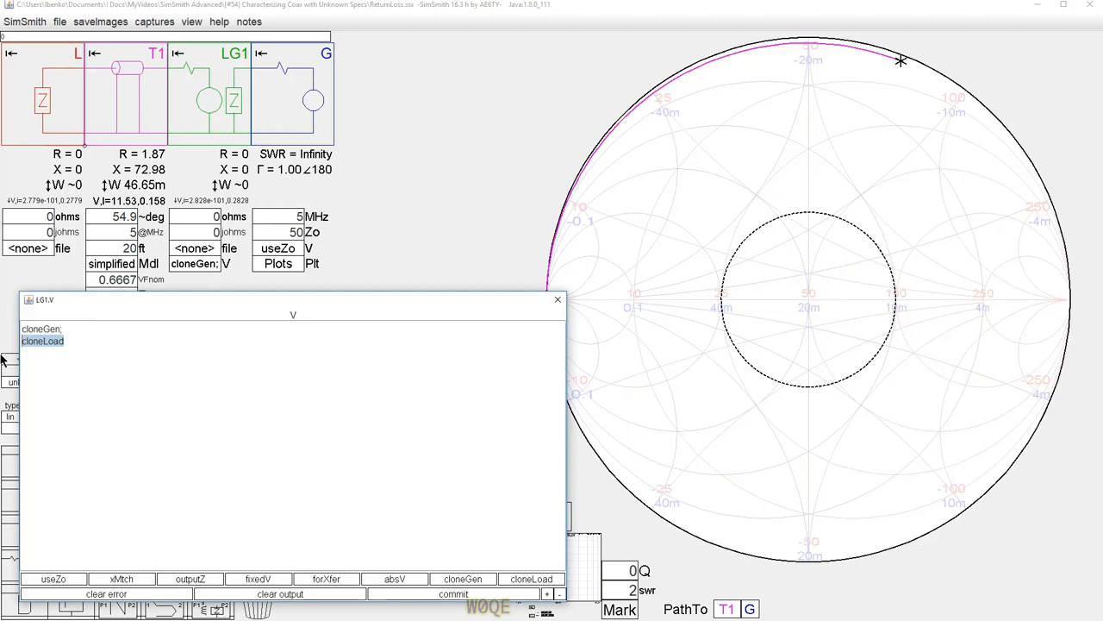
# Place load-generator block LG1 between T1 and G with a 1G ohm load.
pyautogui.click(557, 300)
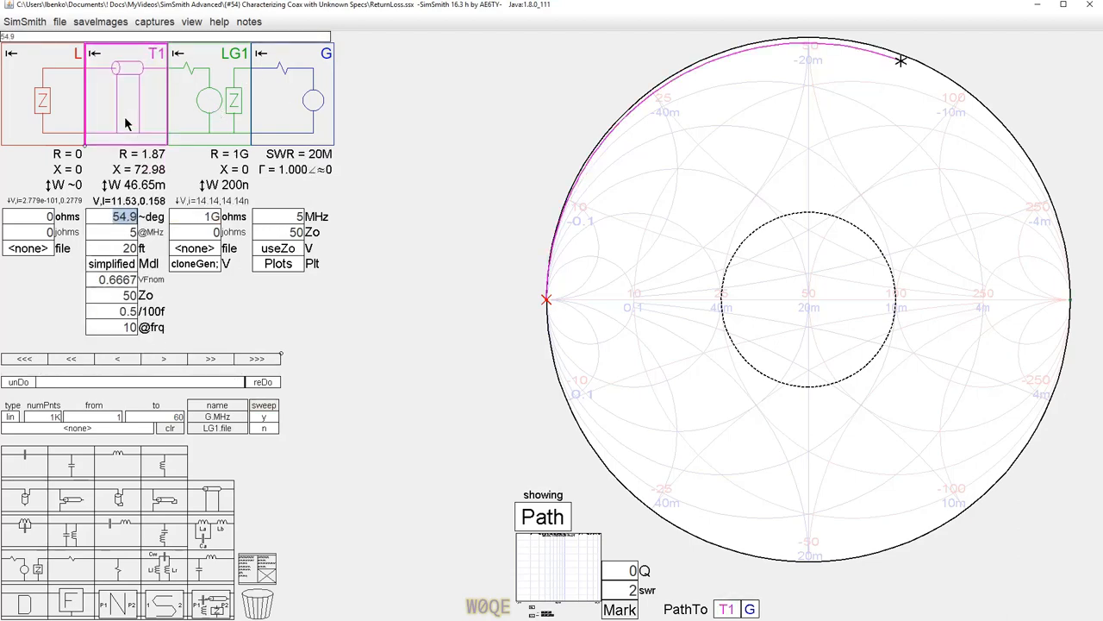
pyautogui.moveTo(242, 125)
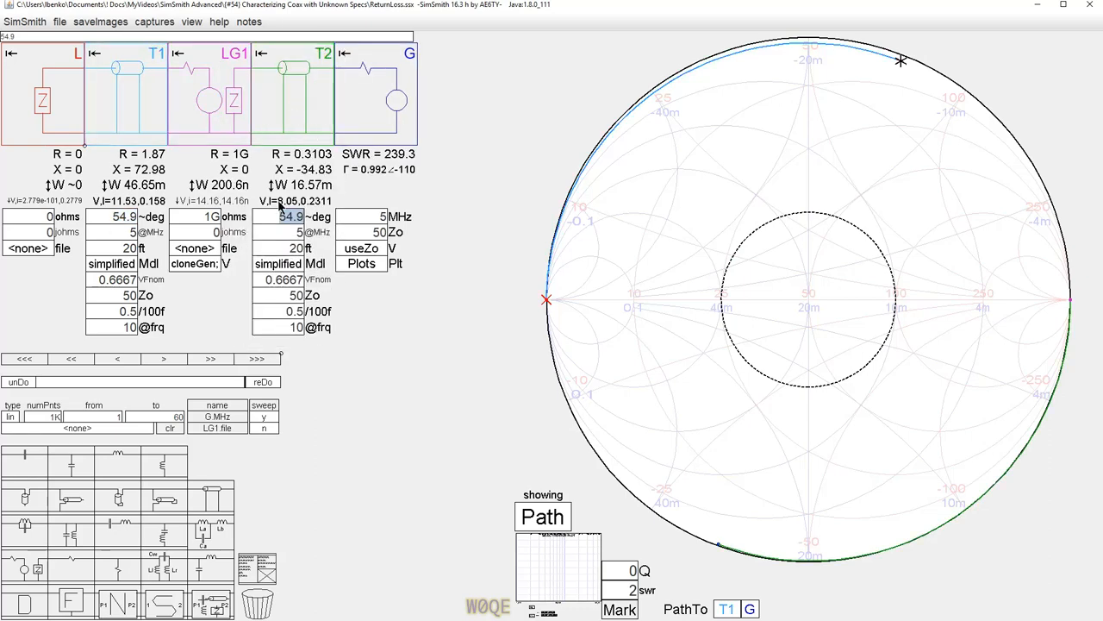
pyautogui.moveTo(472, 236)
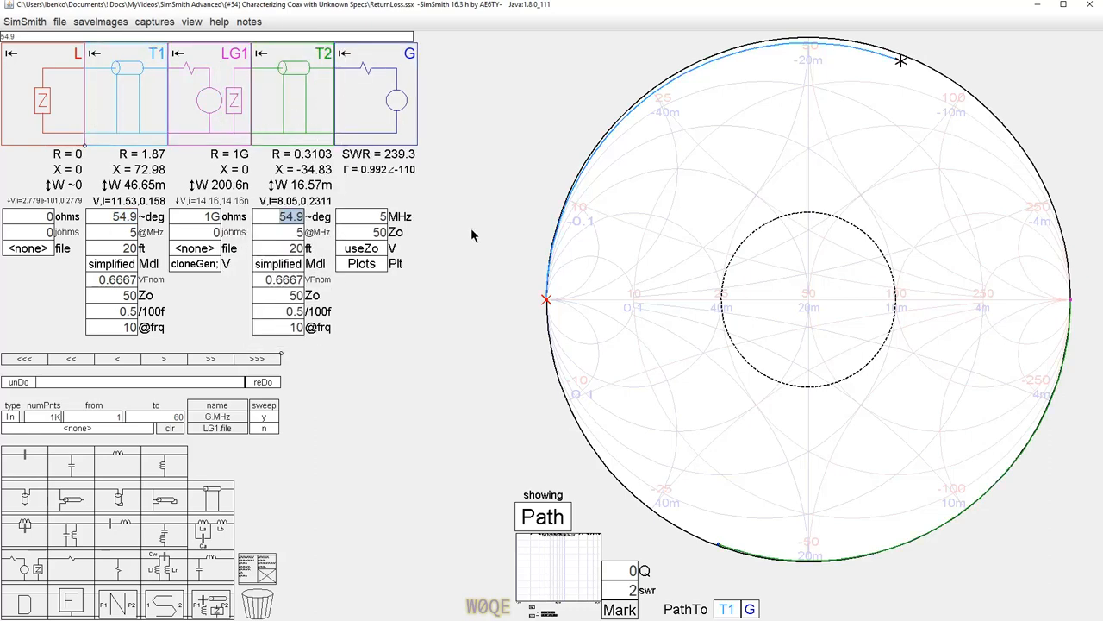
pyautogui.moveTo(931, 162)
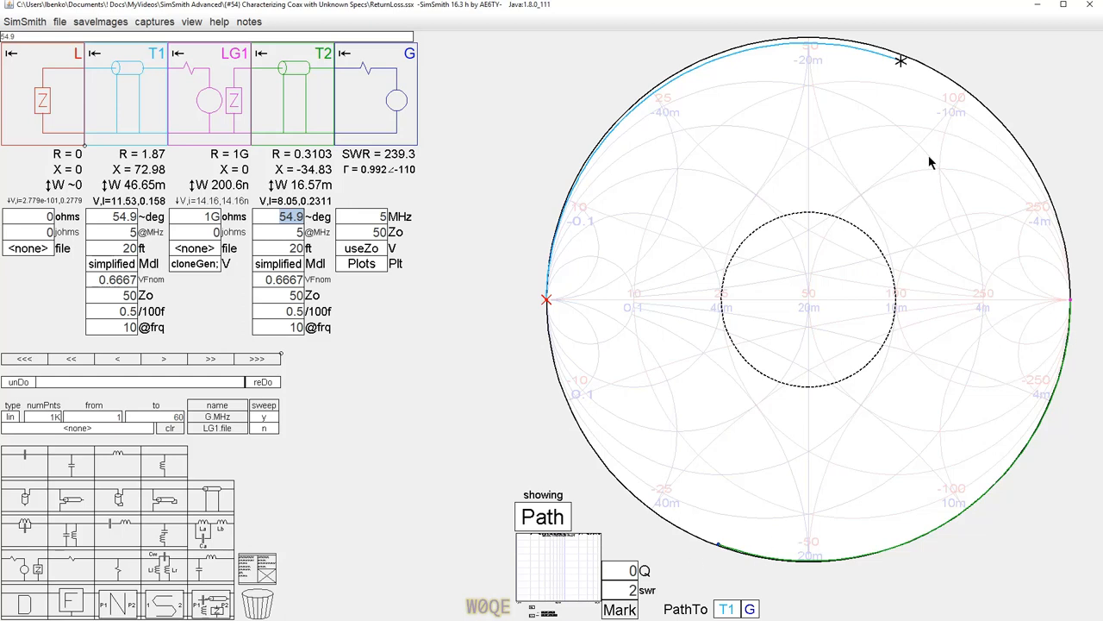
pyautogui.moveTo(170, 78)
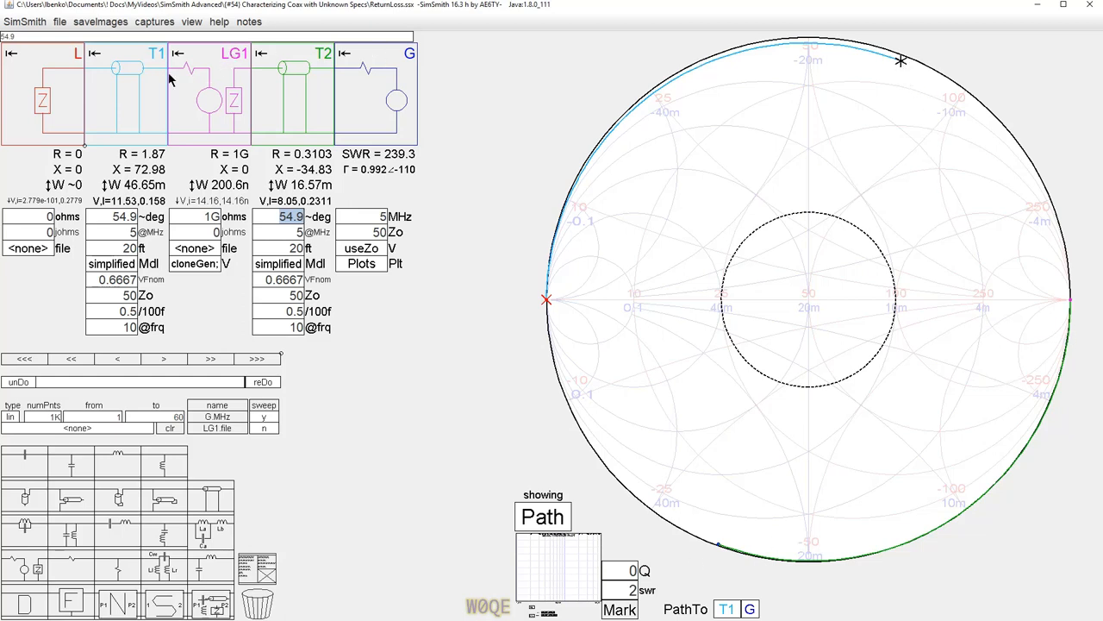
pyautogui.moveTo(823, 87)
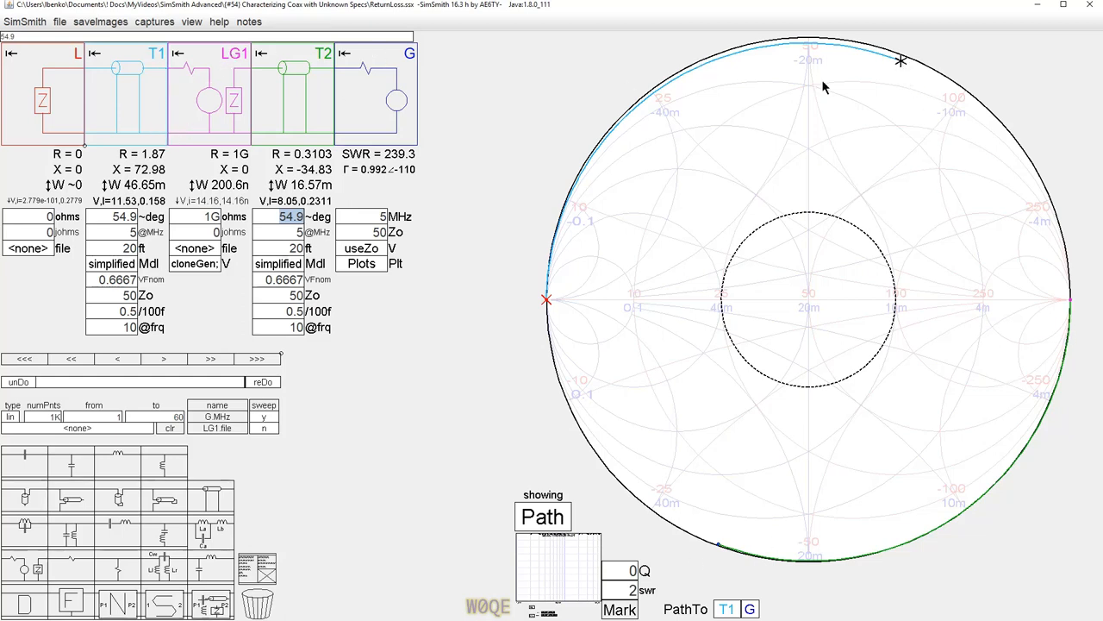
pyautogui.moveTo(721, 556)
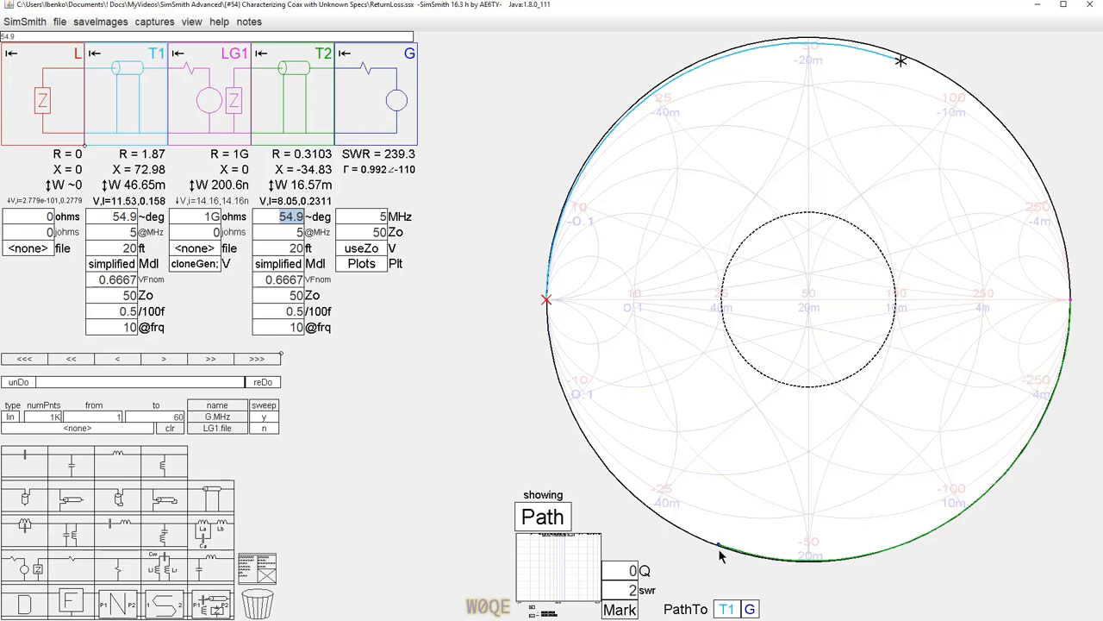
pyautogui.moveTo(722, 552)
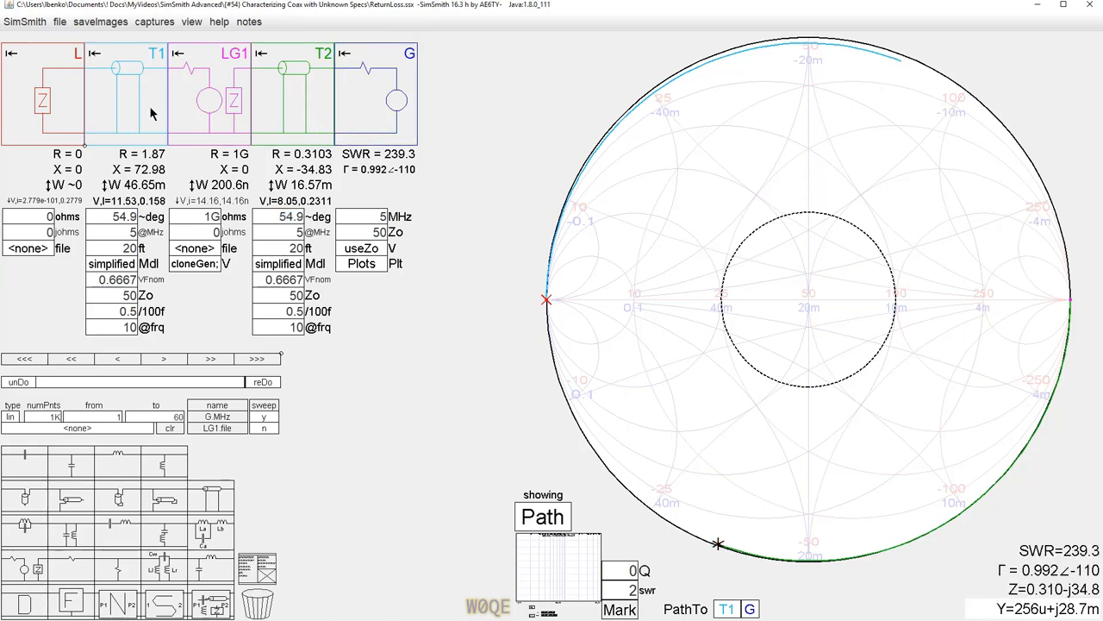
pyautogui.moveTo(365, 99)
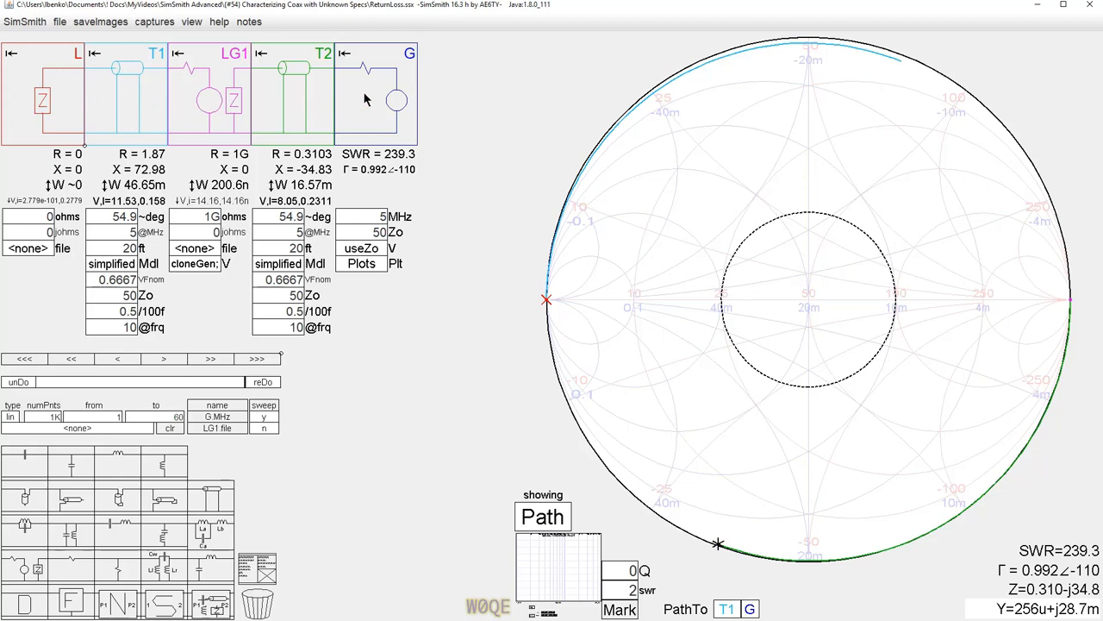
pyautogui.moveTo(363, 97)
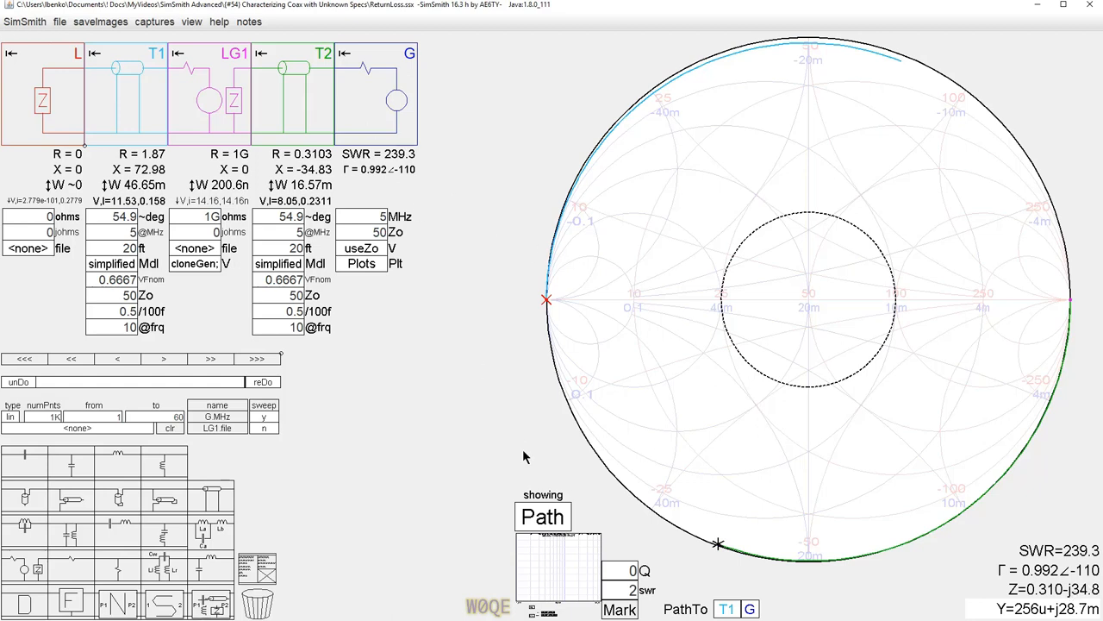
pyautogui.moveTo(905, 71)
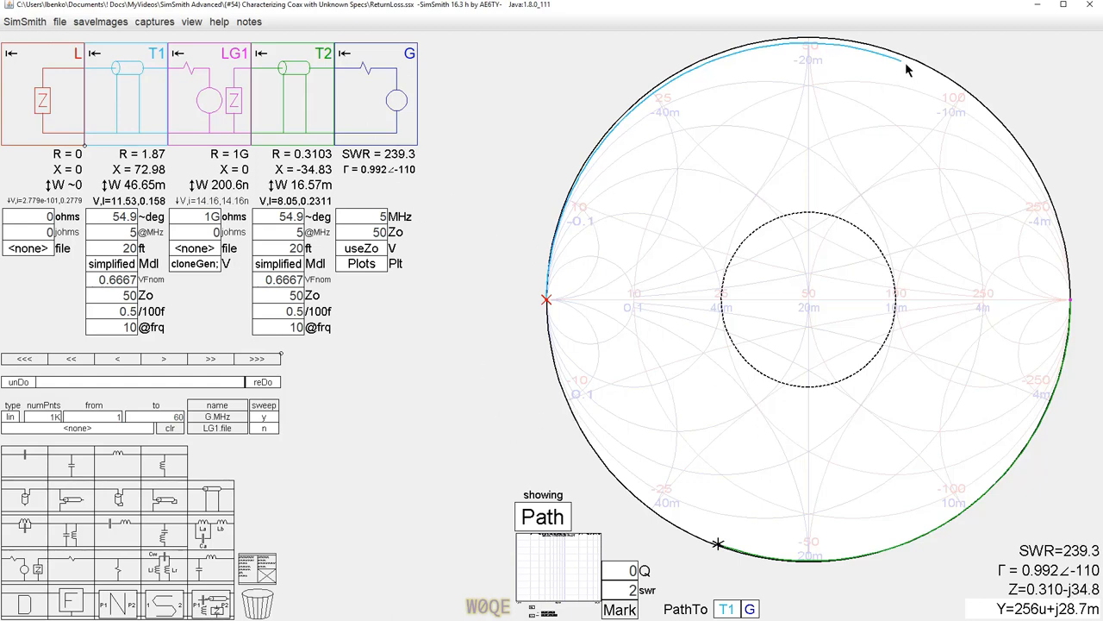
pyautogui.moveTo(328, 73)
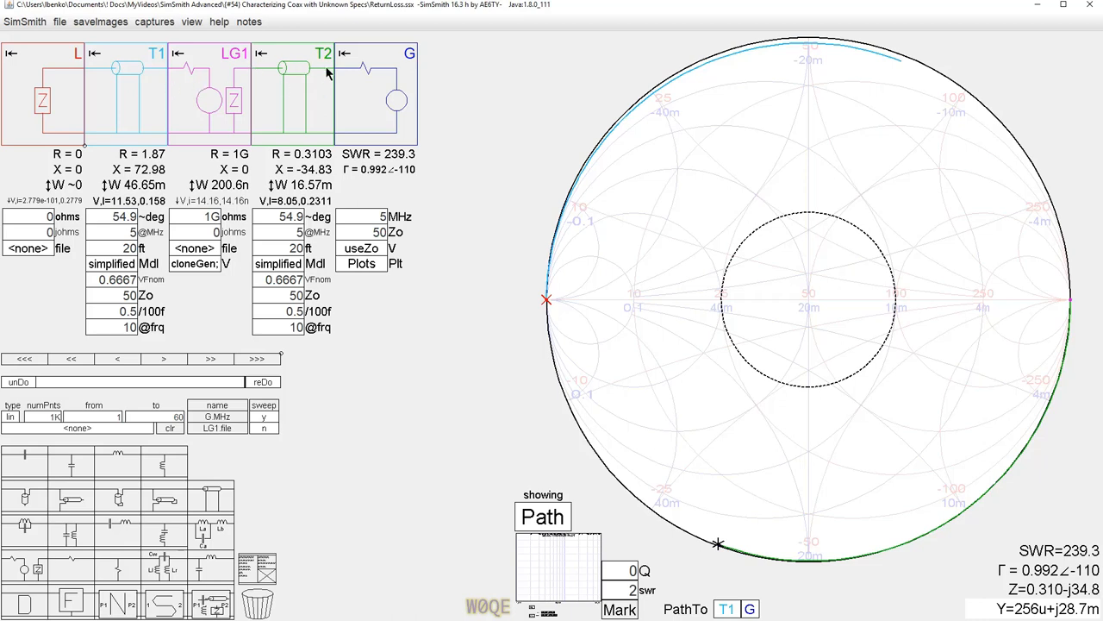
pyautogui.moveTo(181, 100)
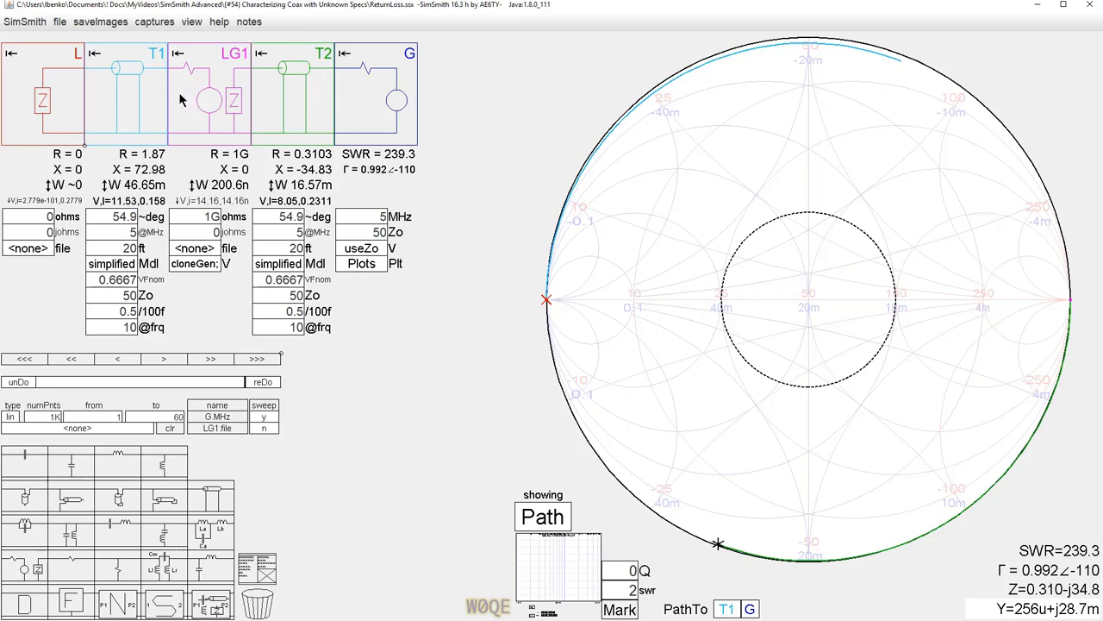
pyautogui.moveTo(249, 102)
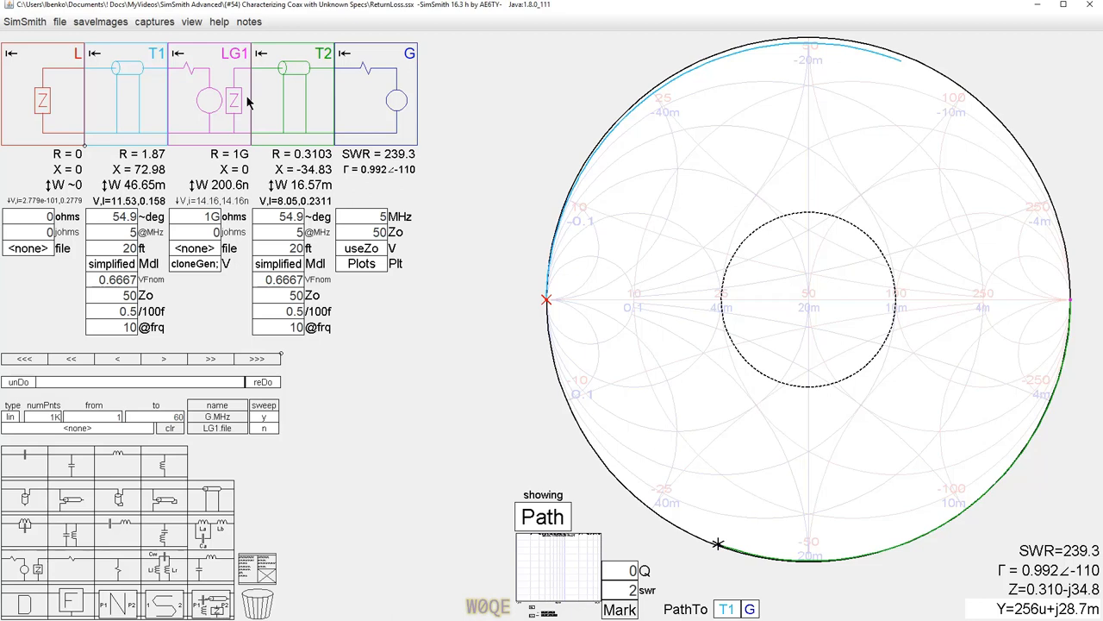
pyautogui.moveTo(903, 71)
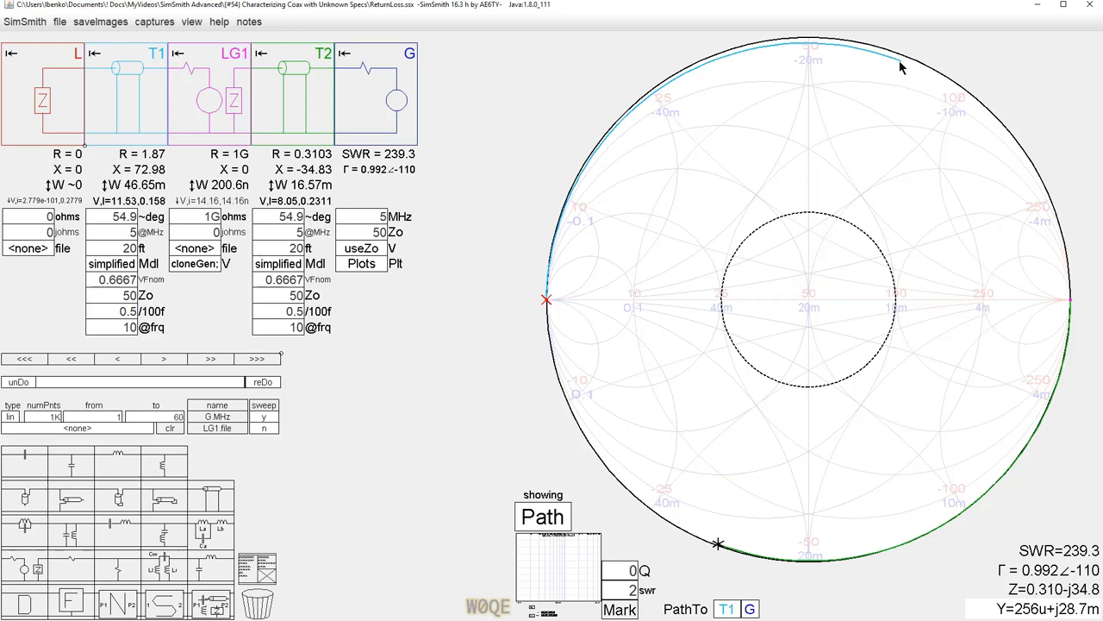
pyautogui.moveTo(880, 113)
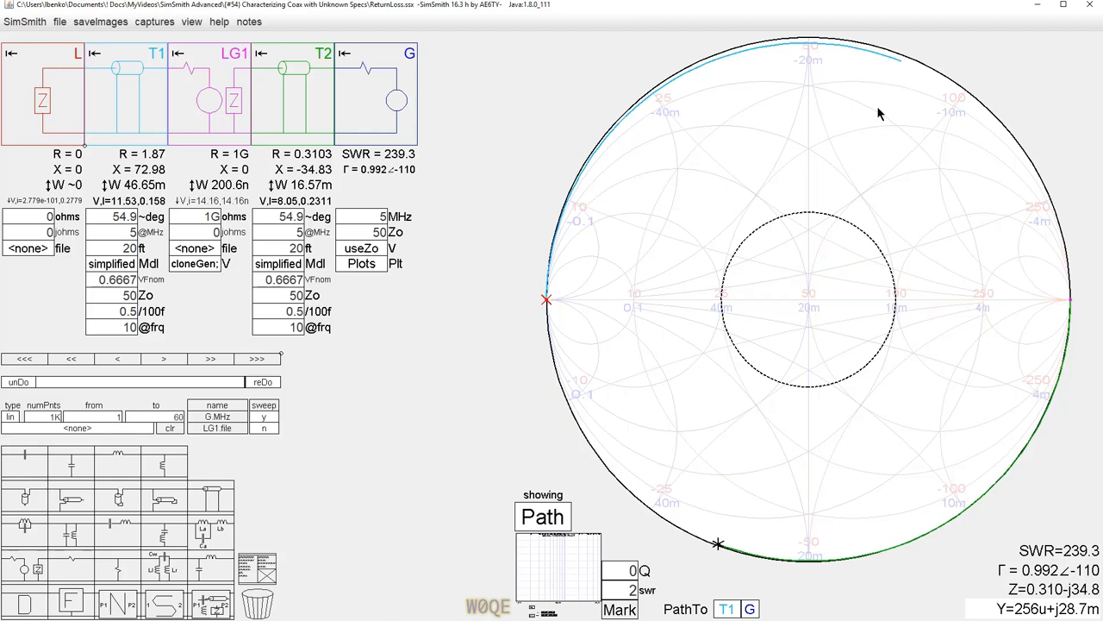
pyautogui.moveTo(411, 376)
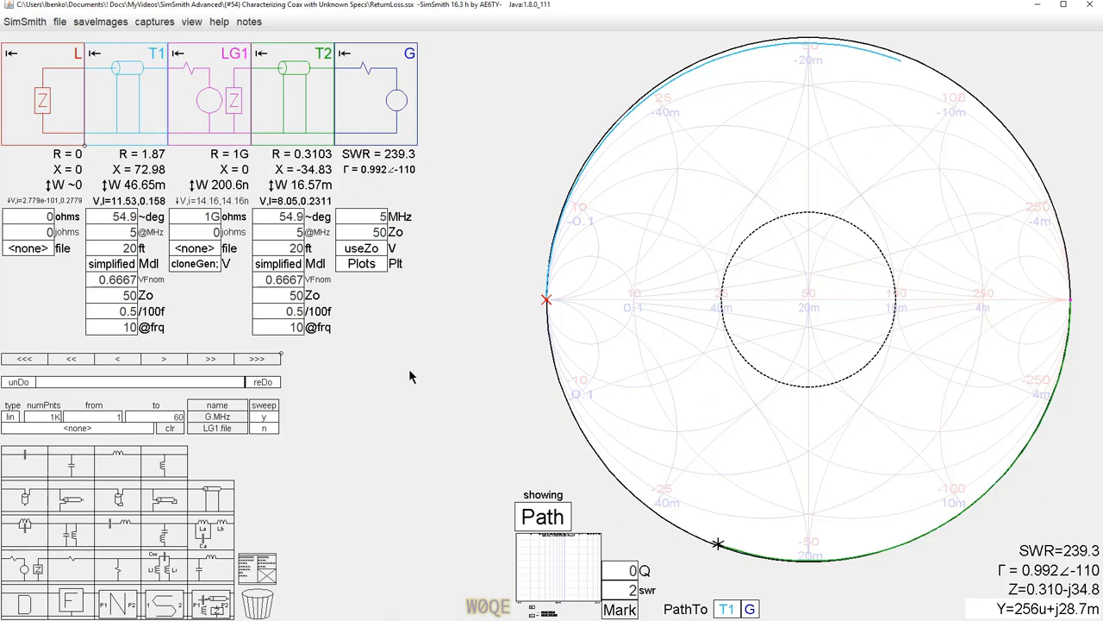
# Write and apply the RLShort plot line, 20*Log10(Mag(T1.gamma)) in dB on y1.
pyautogui.click(396, 263)
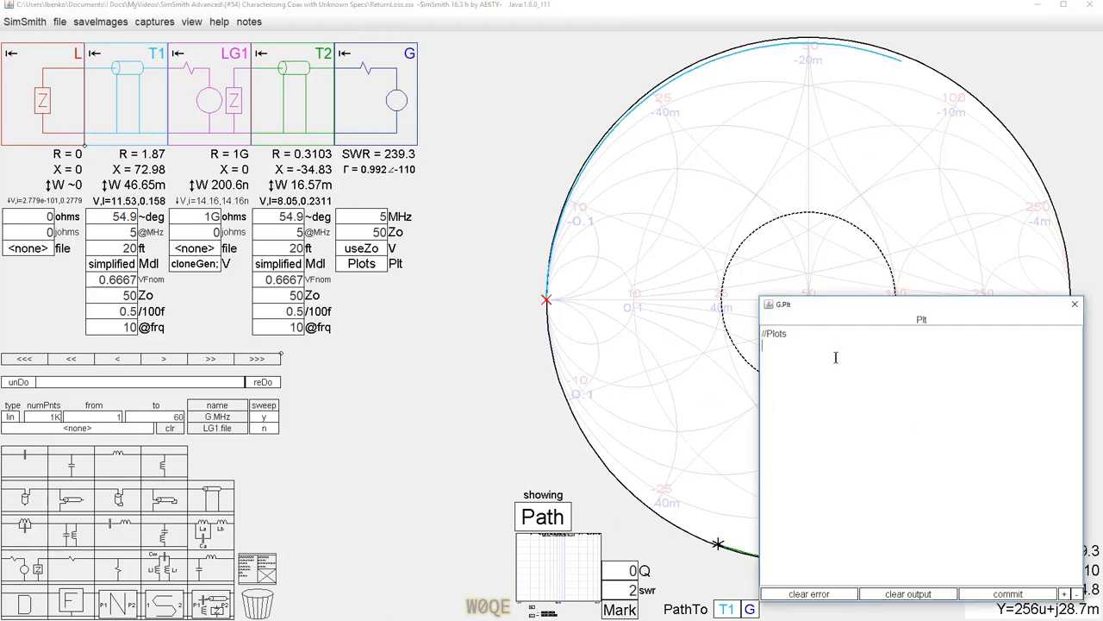
pyautogui.write('plot')
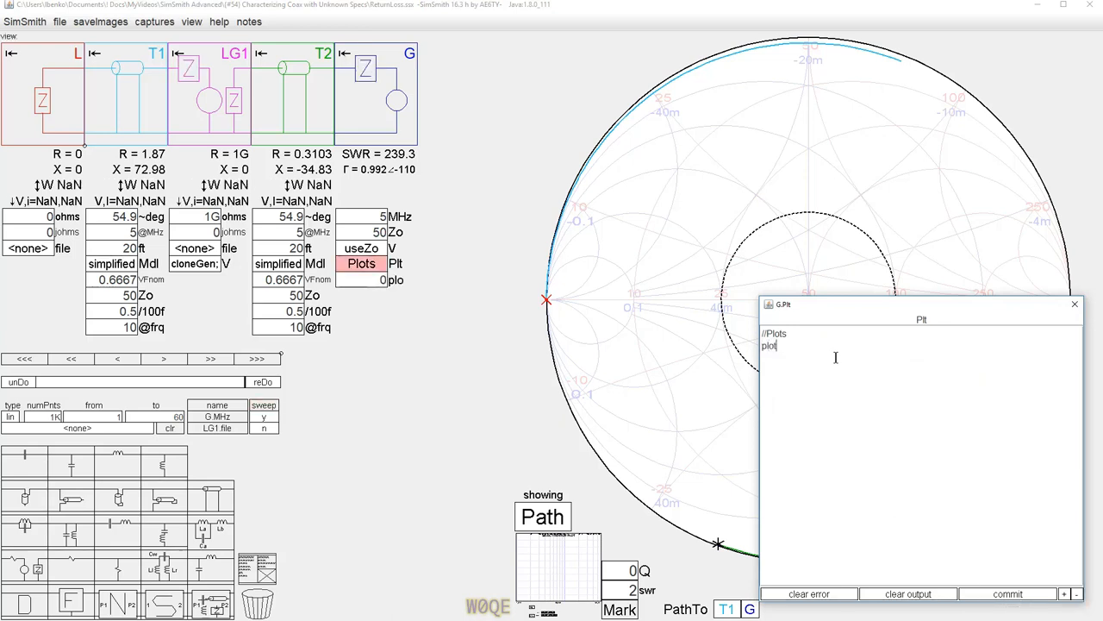
pyautogui.click(1007, 593)
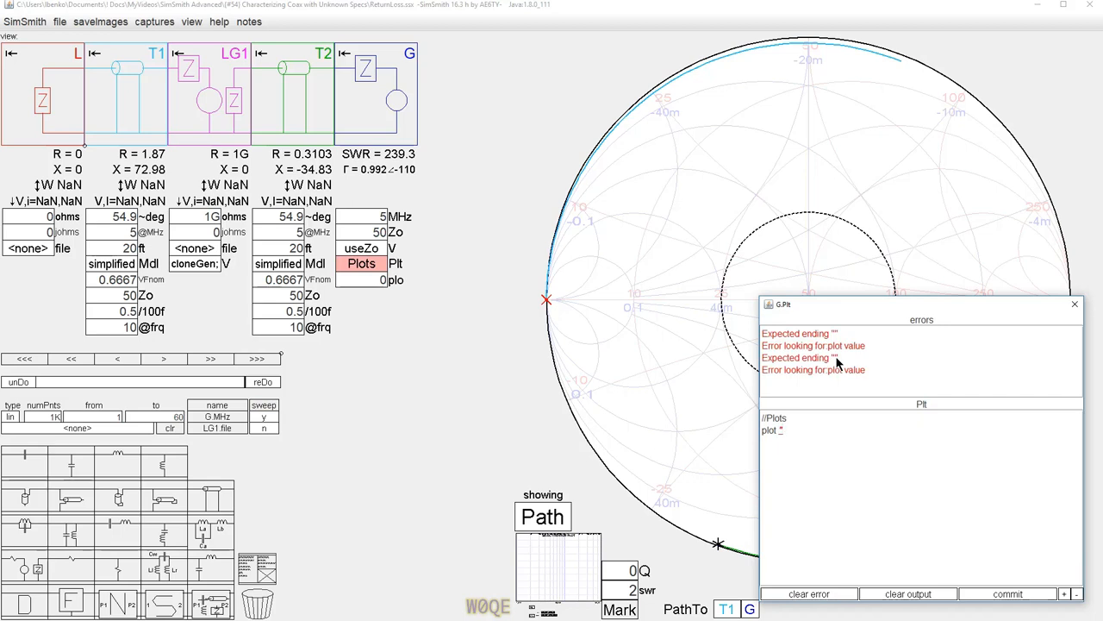
pyautogui.write('RLShor')
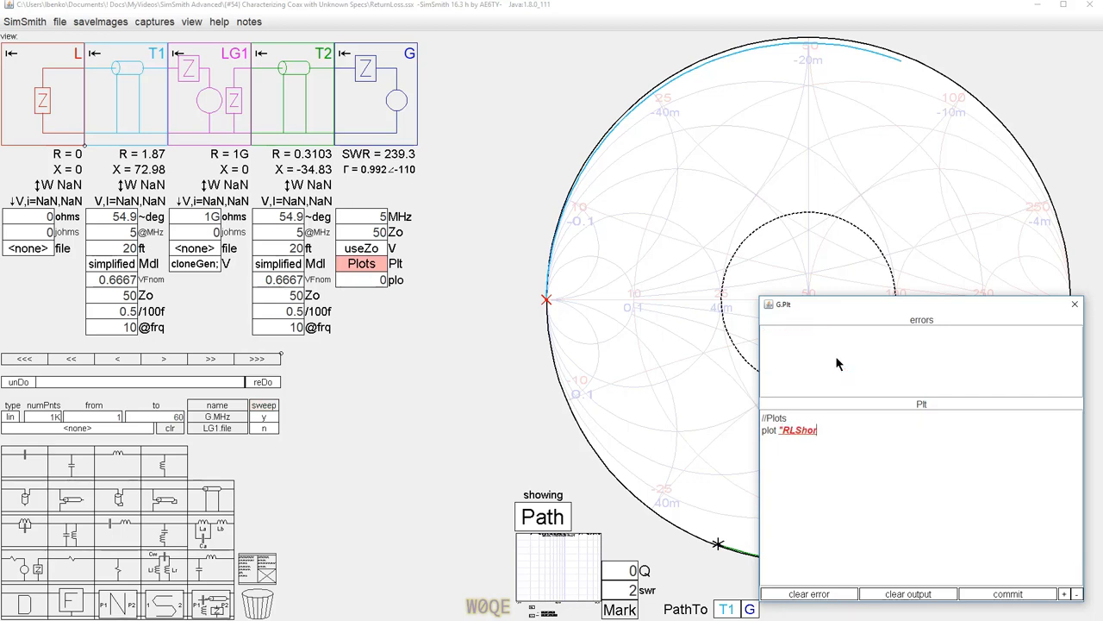
pyautogui.click(1008, 593)
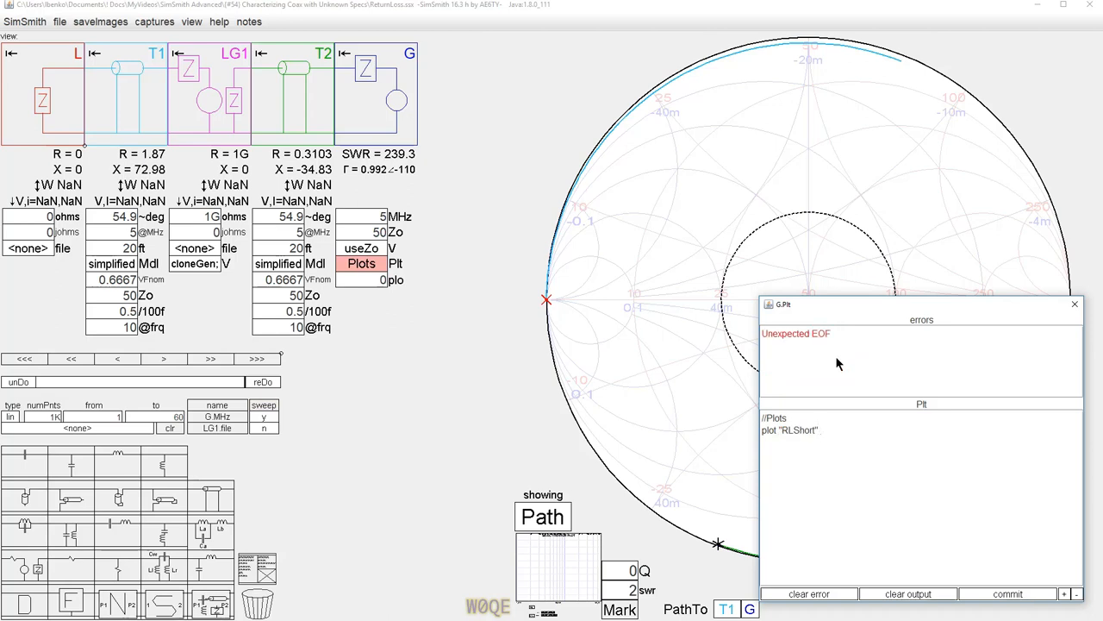
pyautogui.write('20*Log10(Mag(')
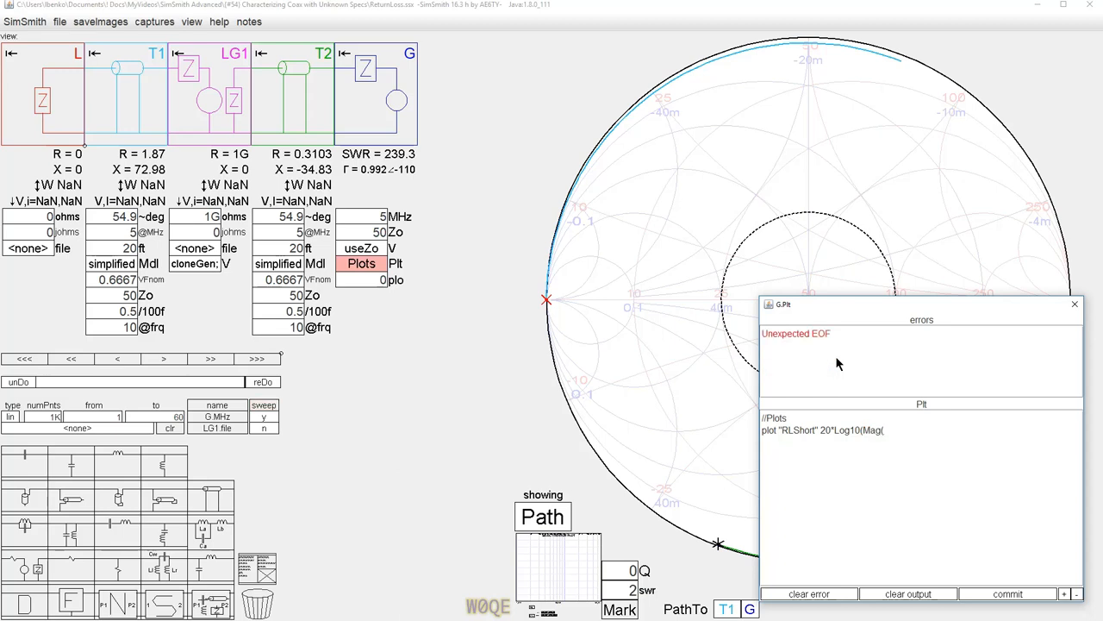
pyautogui.moveTo(690, 299)
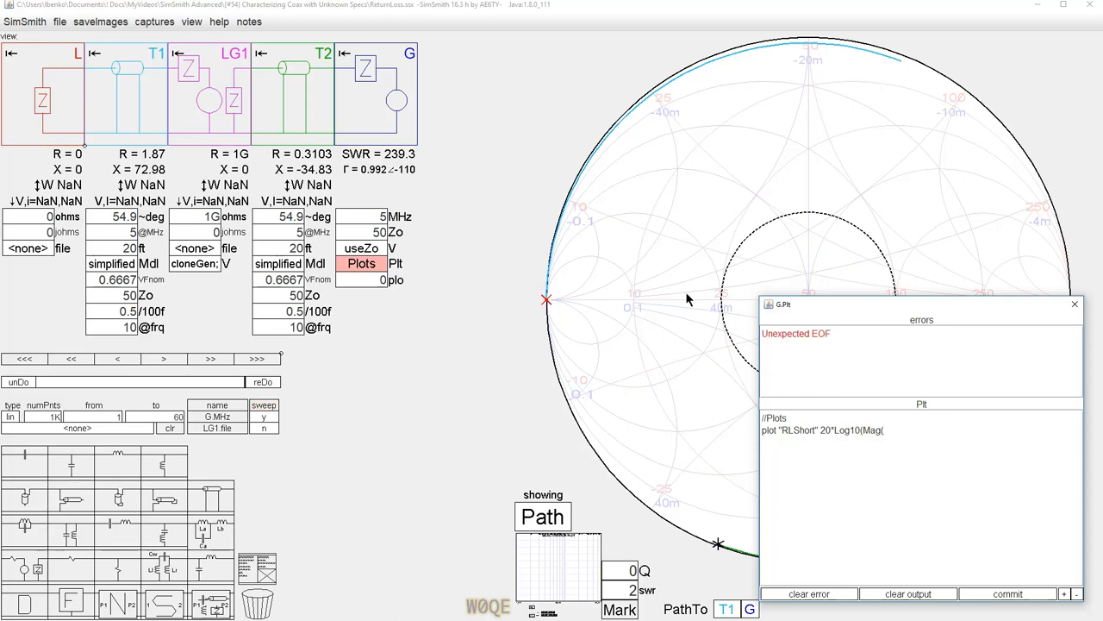
pyautogui.moveTo(160, 71)
pyautogui.write('T1.gamm')
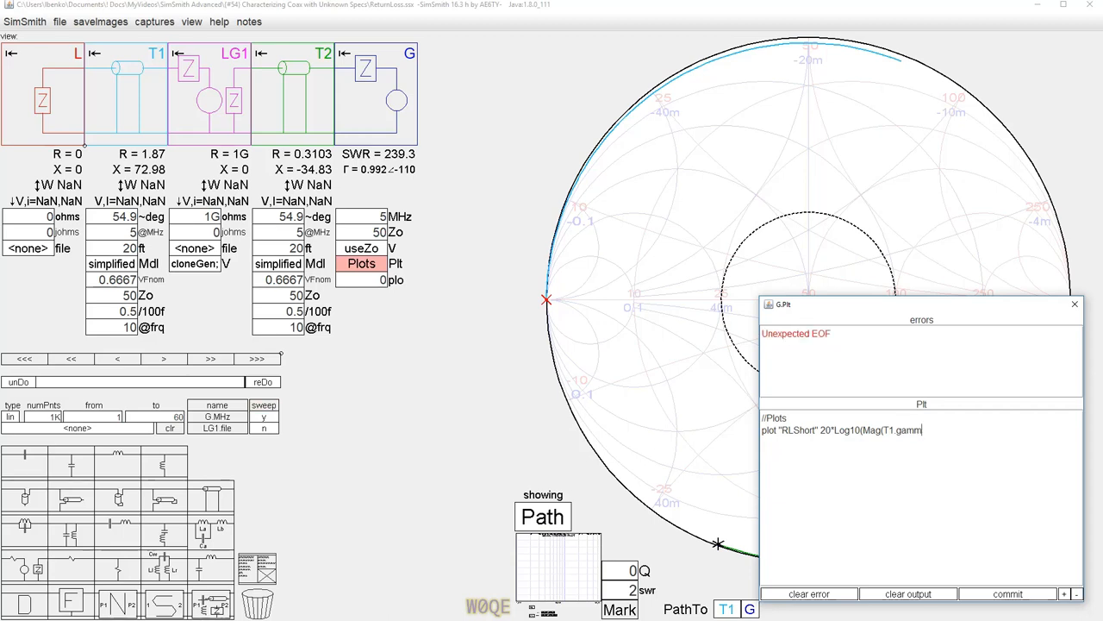
pyautogui.write('a))')
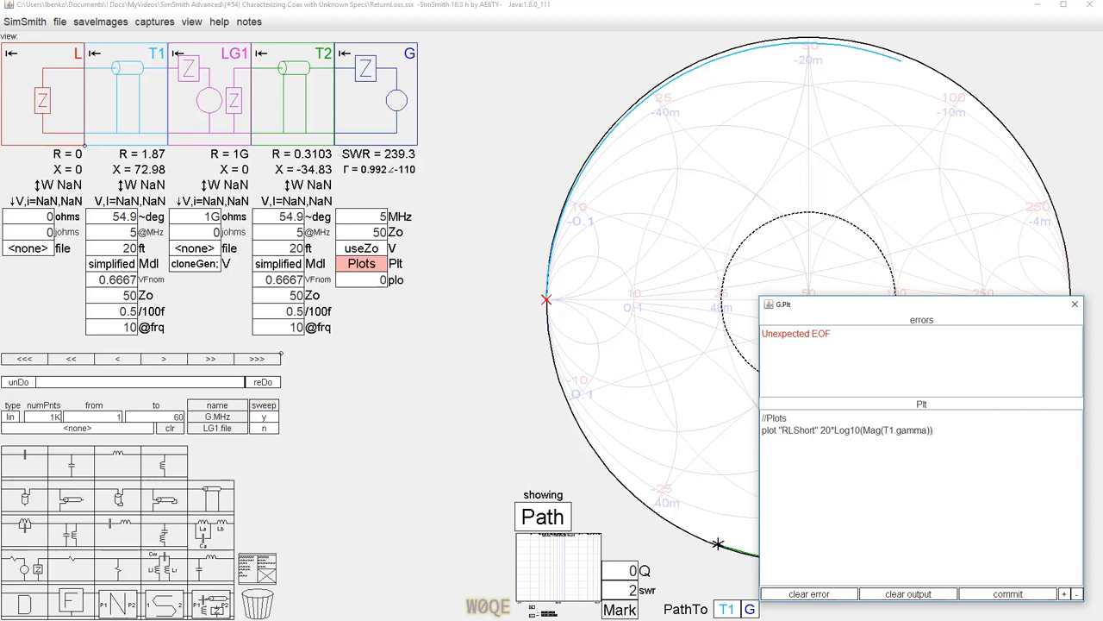
pyautogui.click(807, 593)
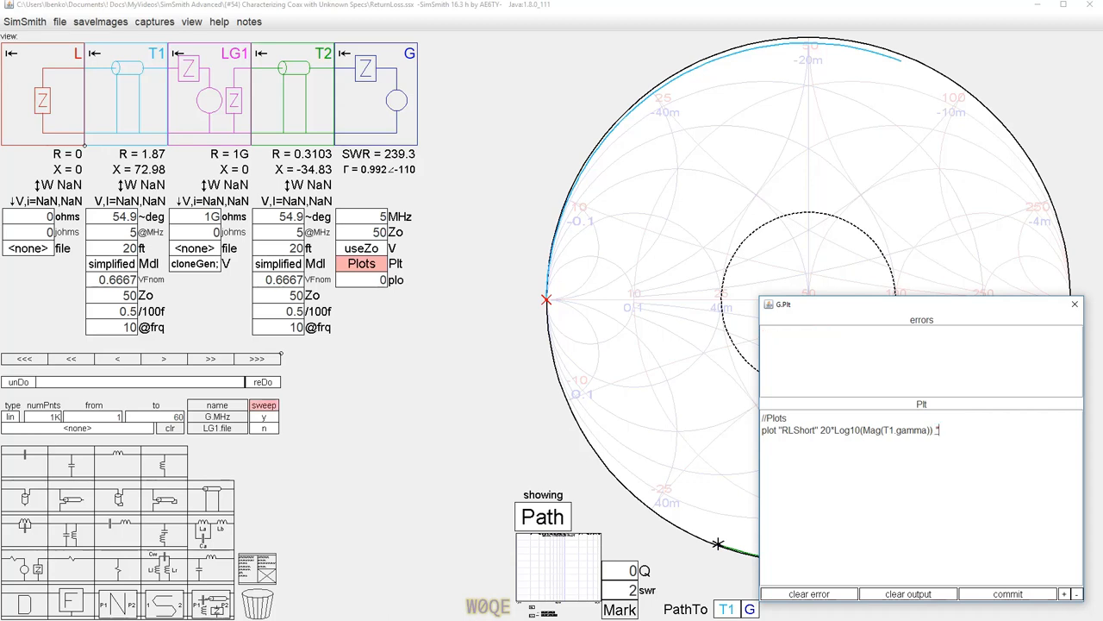
pyautogui.write('"dB')
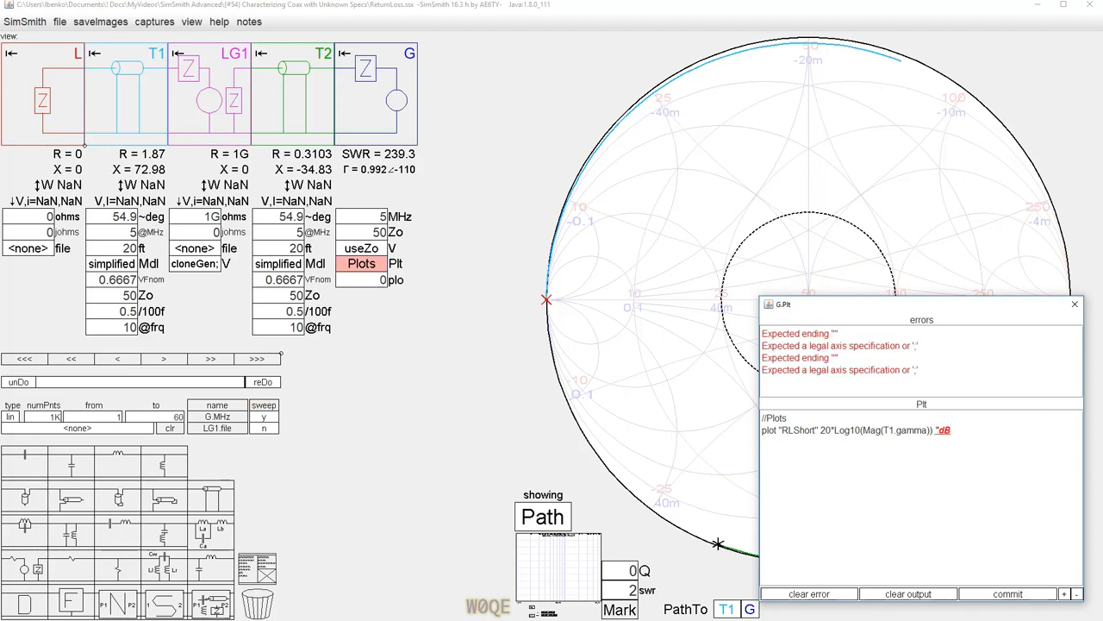
pyautogui.click(807, 594)
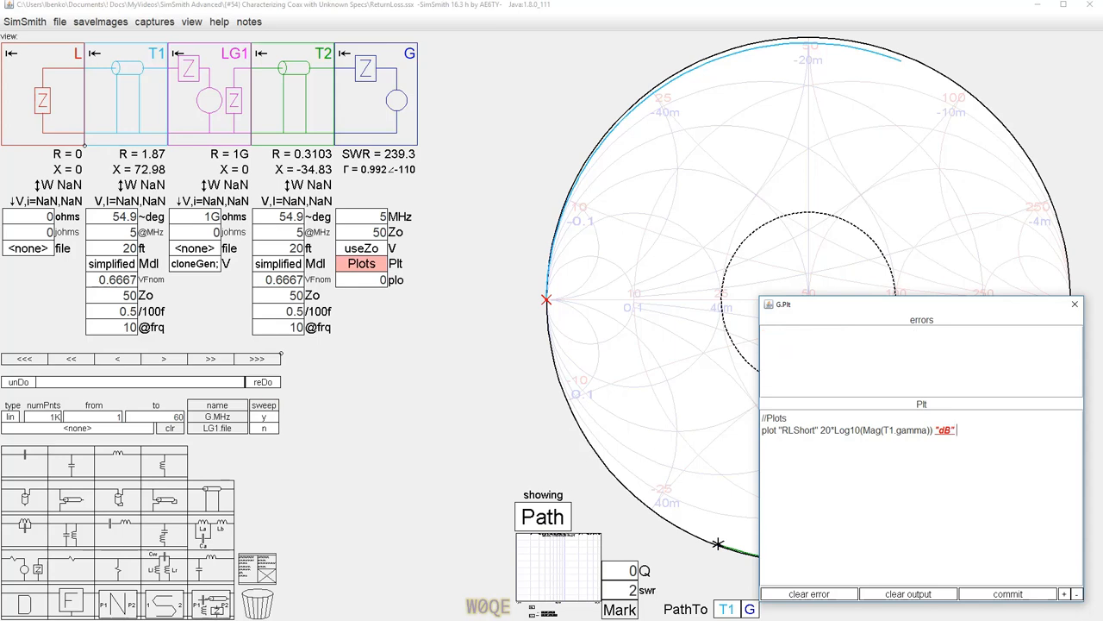
pyautogui.click(1007, 593)
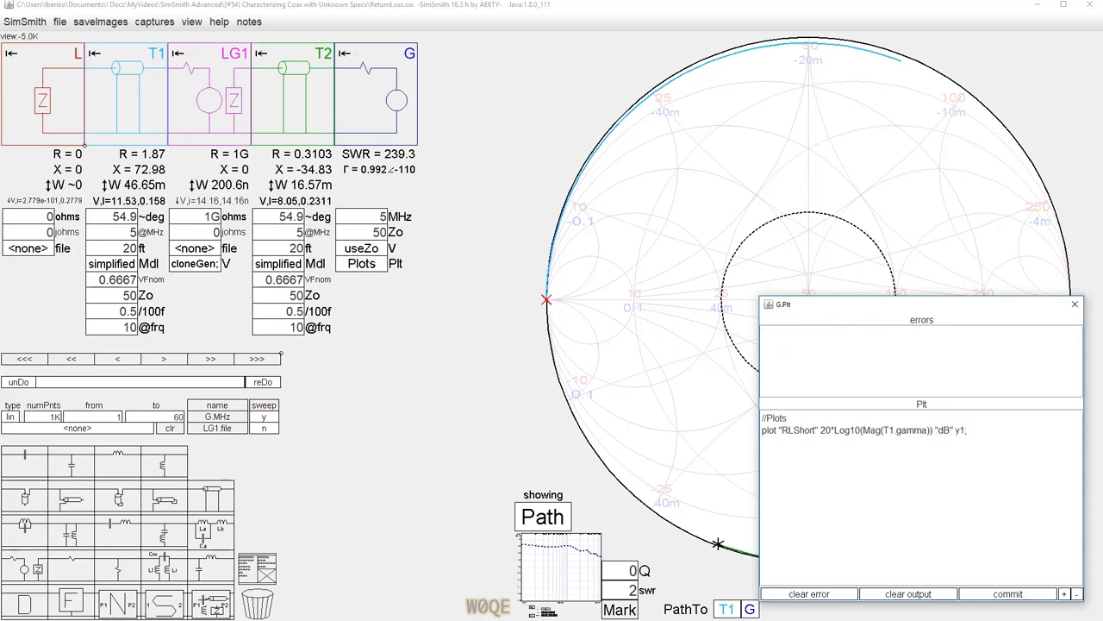
# Add the matching RLOpen plot line using T2.gamma and apply the script.
pyautogui.click(763, 435)
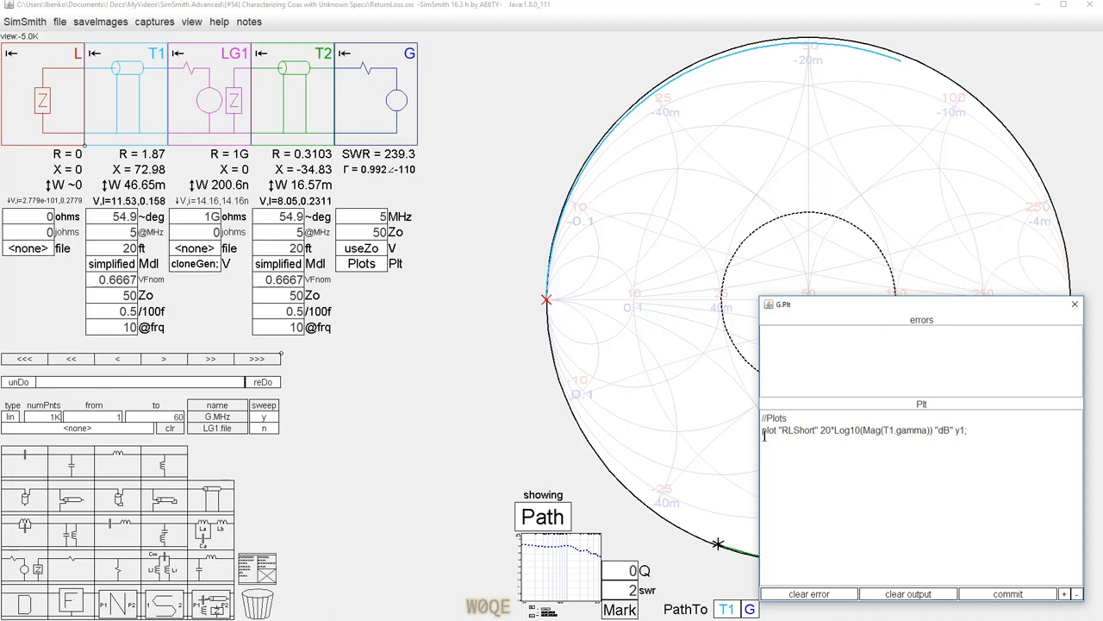
pyautogui.tripleClick(862, 430)
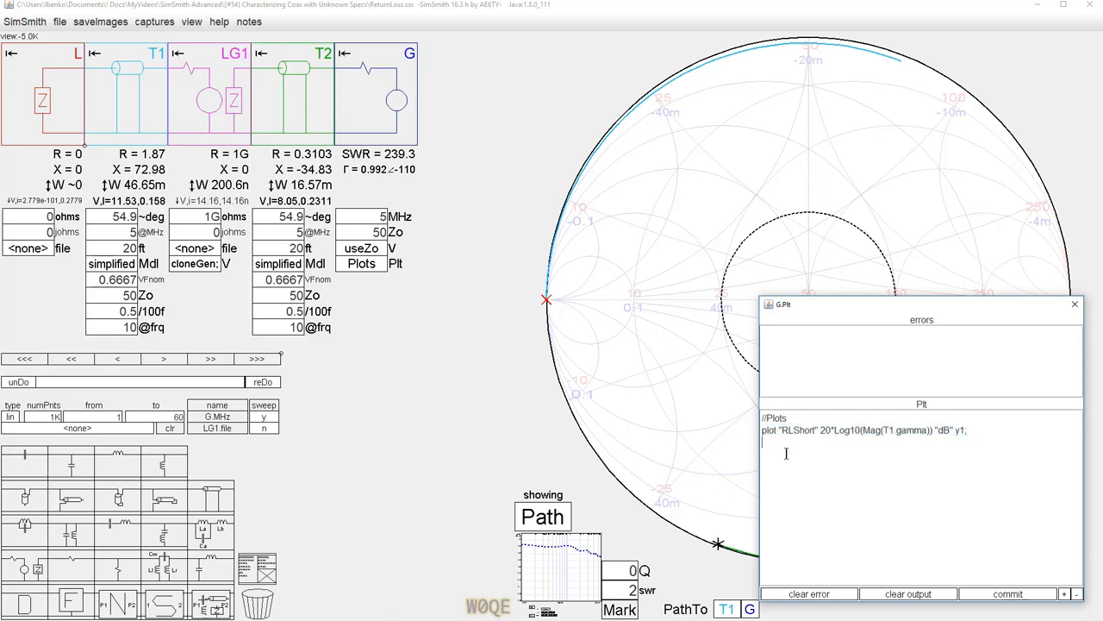
pyautogui.write('plot "RLShort" 20*Log10(Mag(T1.gamma)) "dB" y1;')
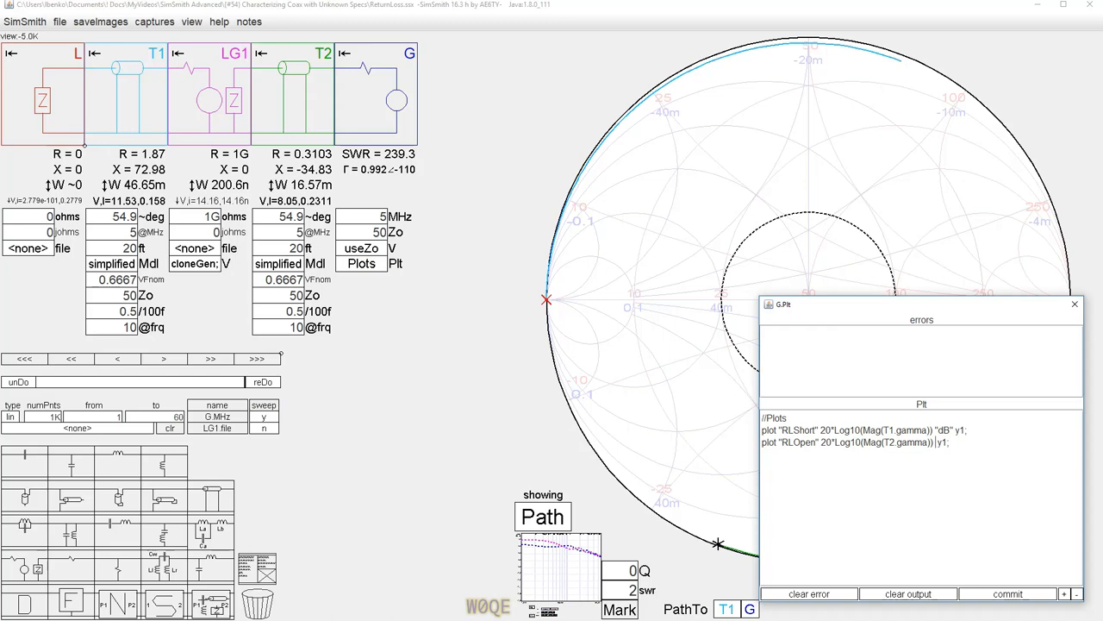
pyautogui.click(1007, 593)
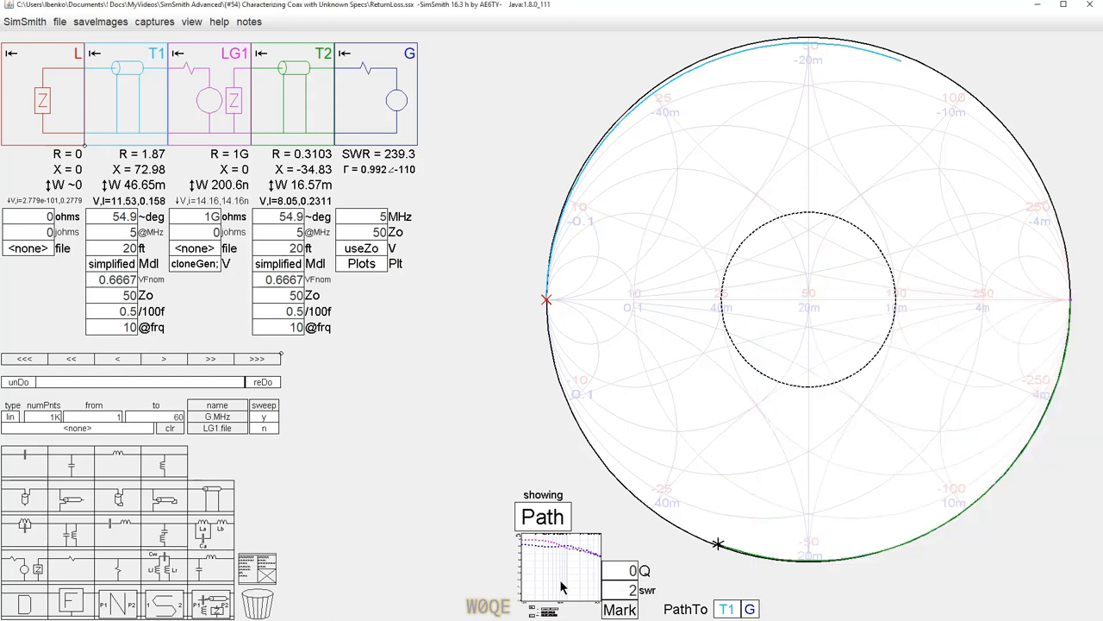
pyautogui.moveTo(568, 573)
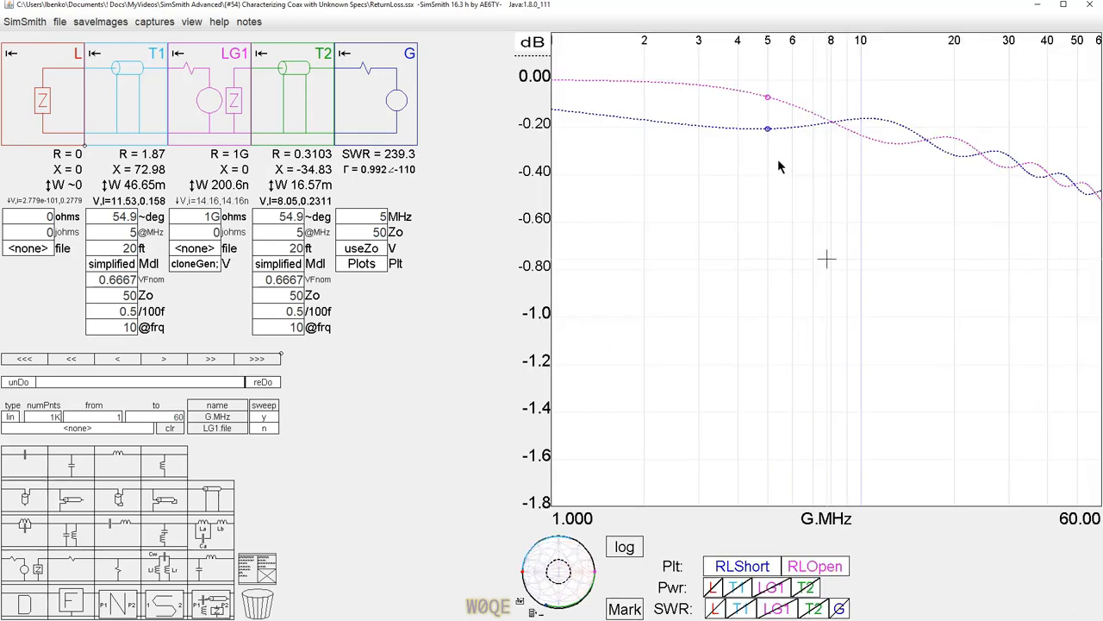
pyautogui.moveTo(399, 276)
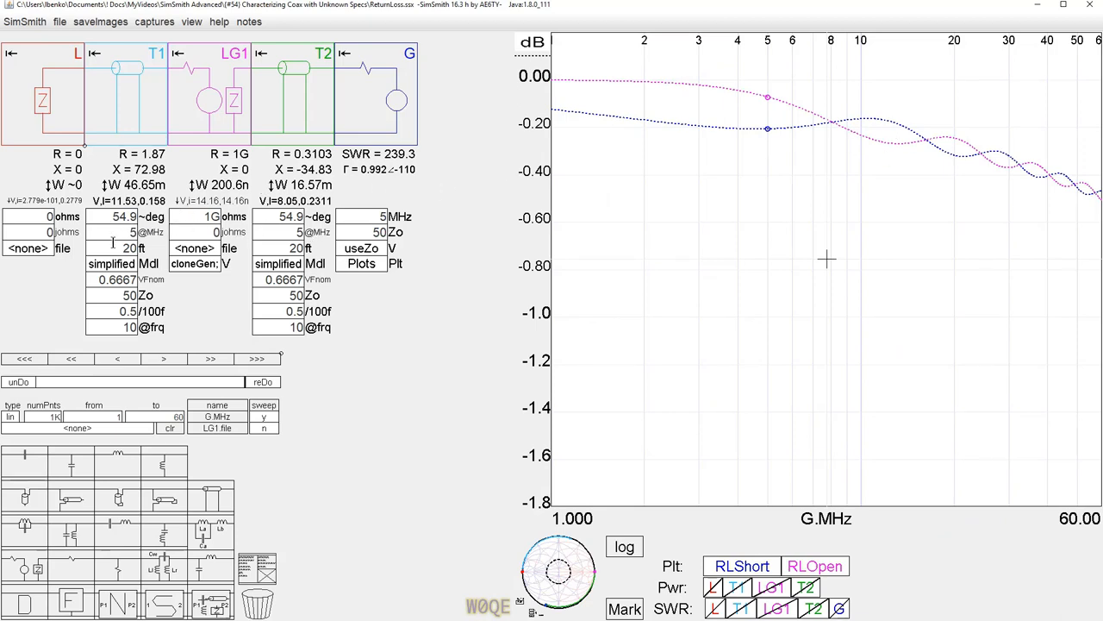
# Change the coax cable length so both runs are 50 ft.
pyautogui.click(128, 248)
pyautogui.write('50')
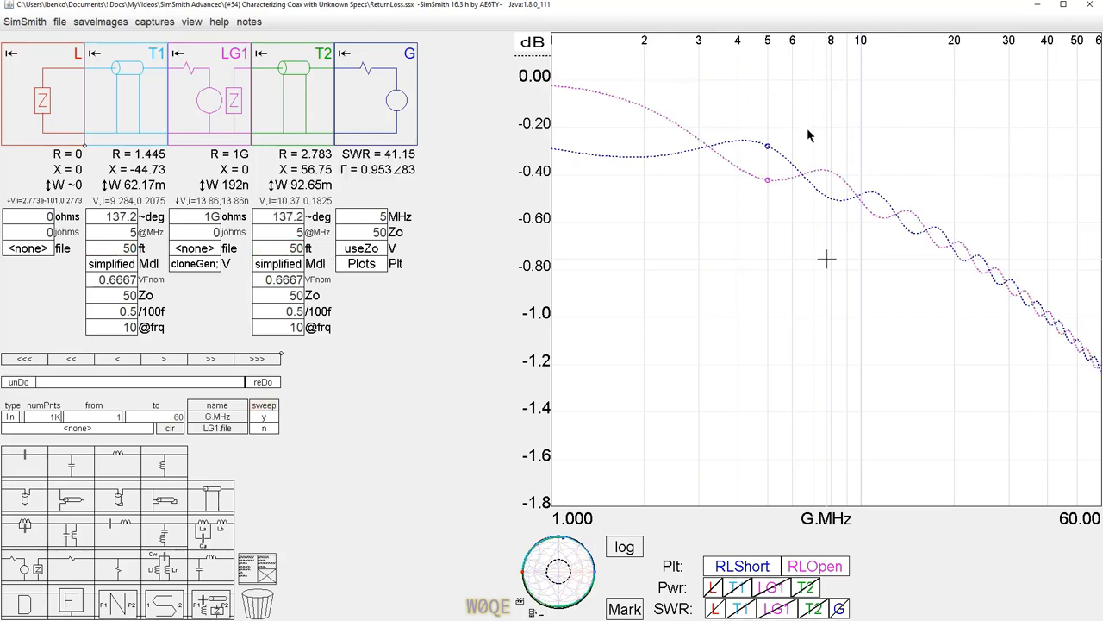
pyautogui.moveTo(902, 540)
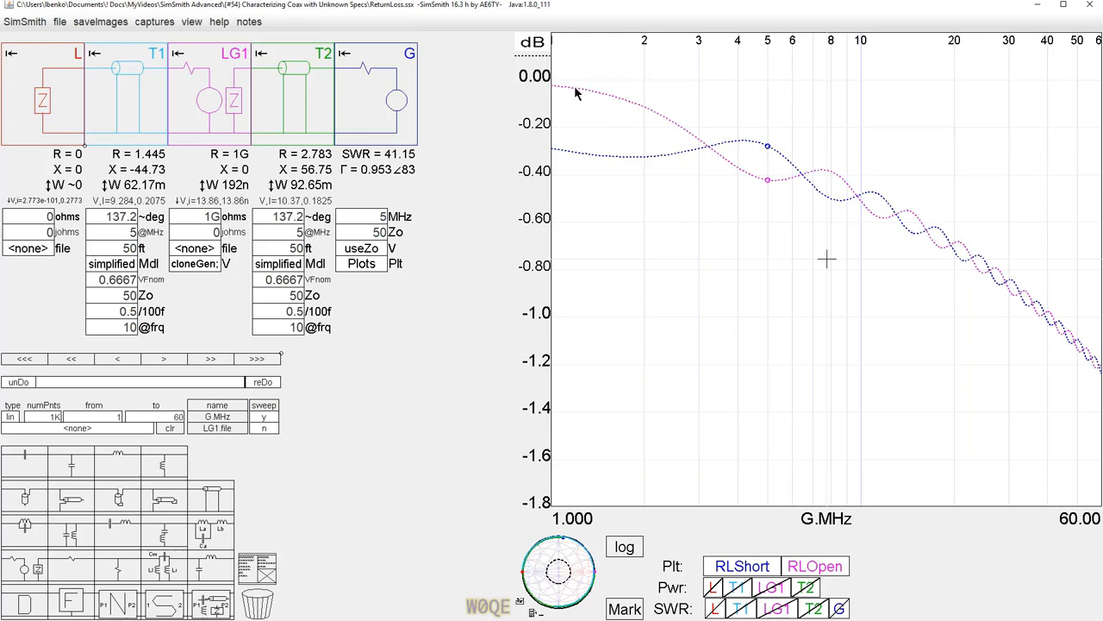
pyautogui.moveTo(919, 227)
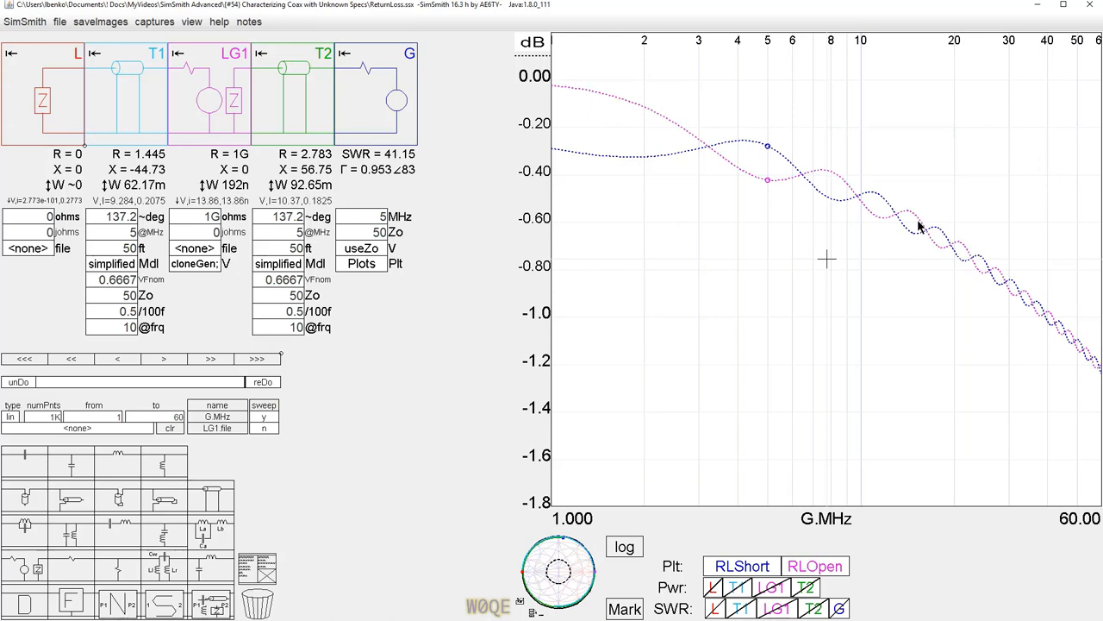
pyautogui.moveTo(924, 235)
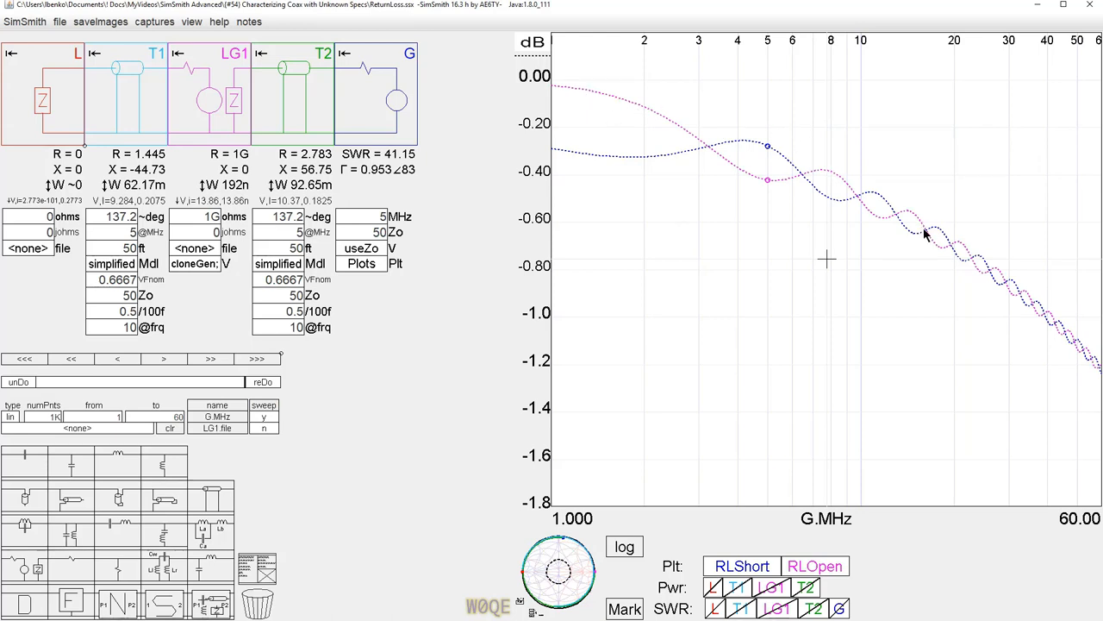
pyautogui.moveTo(747, 147)
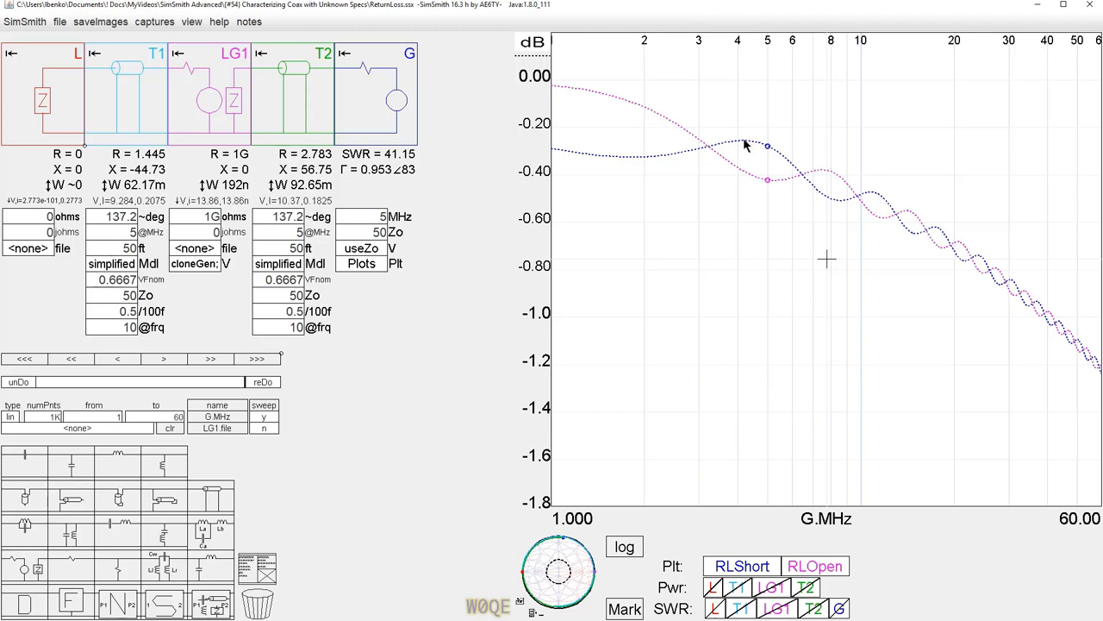
pyautogui.moveTo(334, 130)
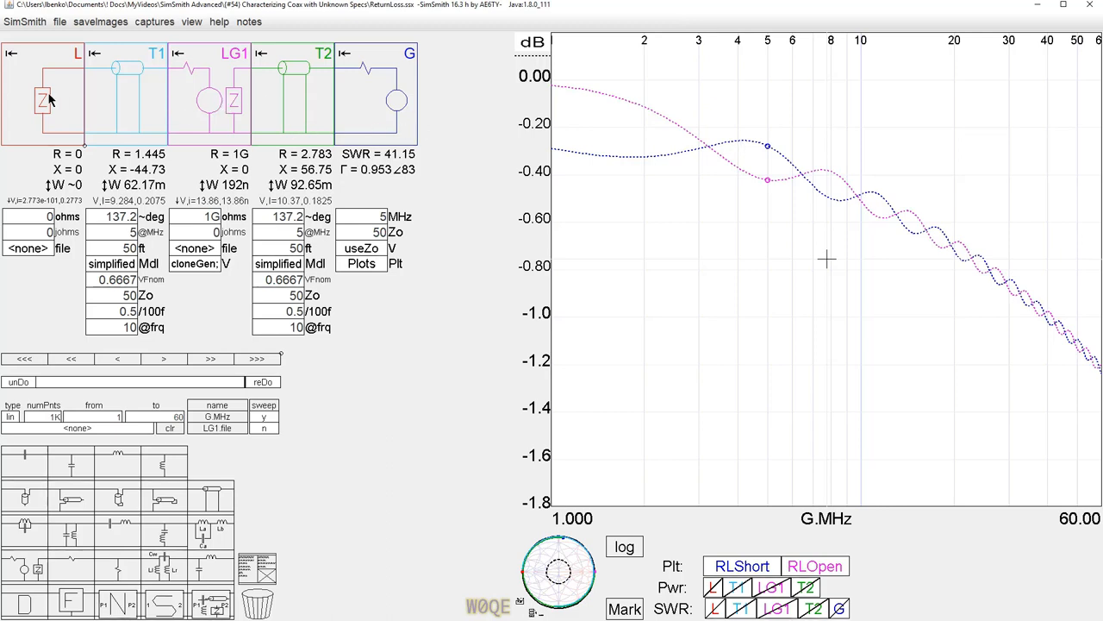
pyautogui.moveTo(200, 92)
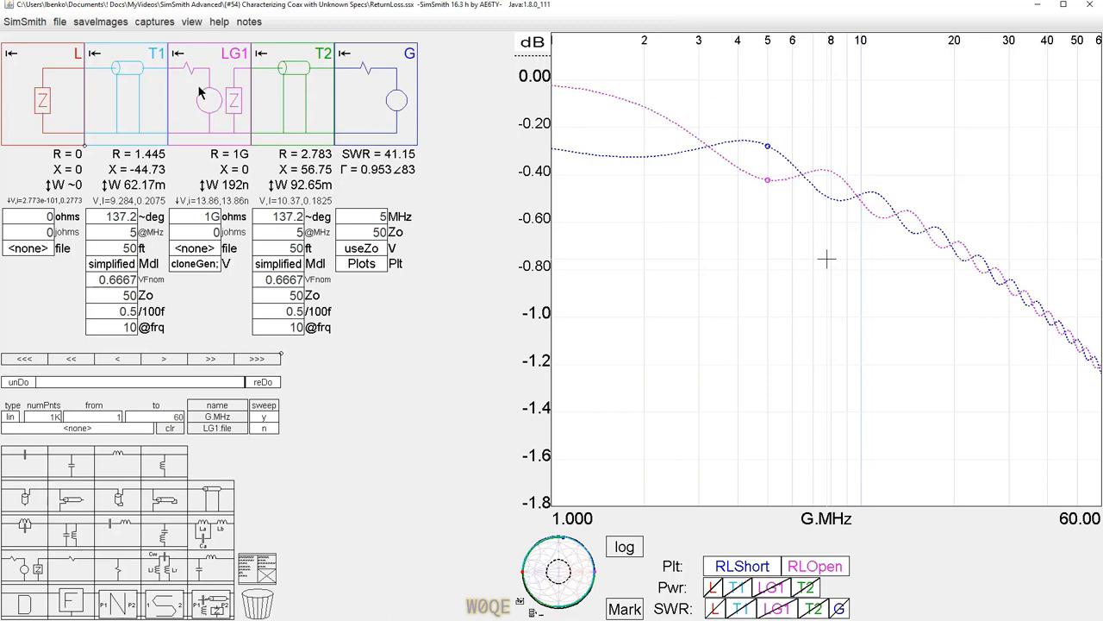
pyautogui.moveTo(136, 124)
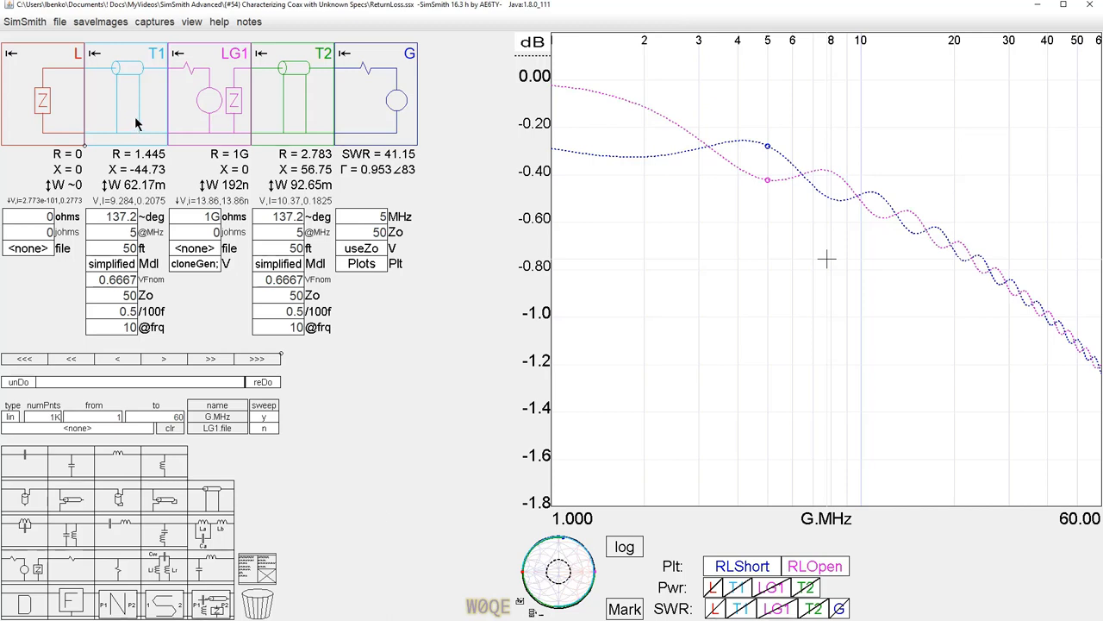
pyautogui.moveTo(169, 101)
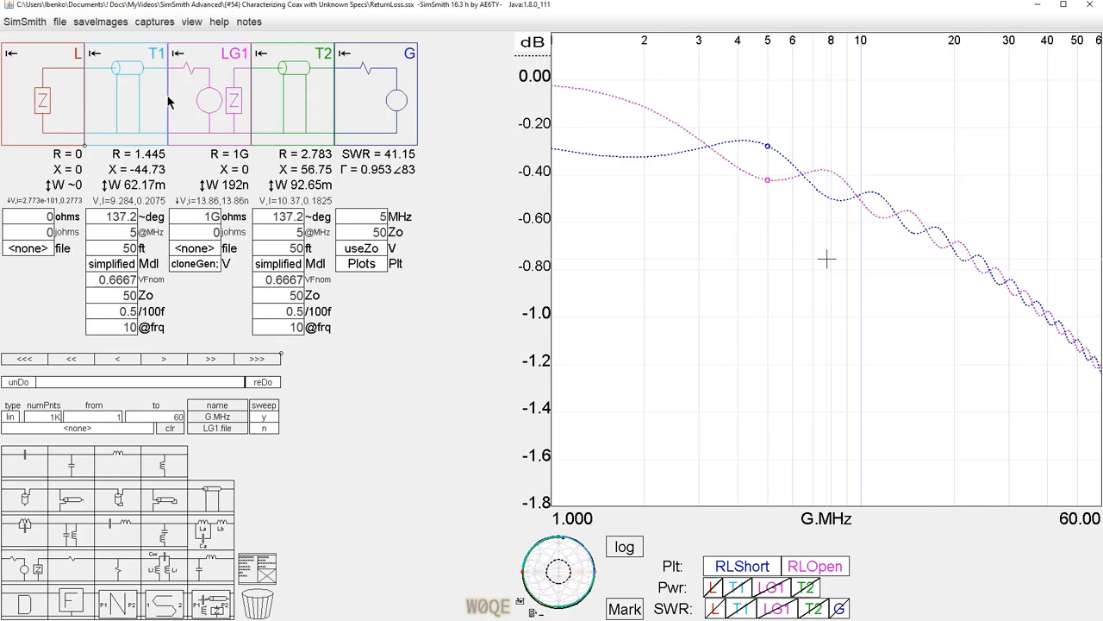
pyautogui.moveTo(159, 73)
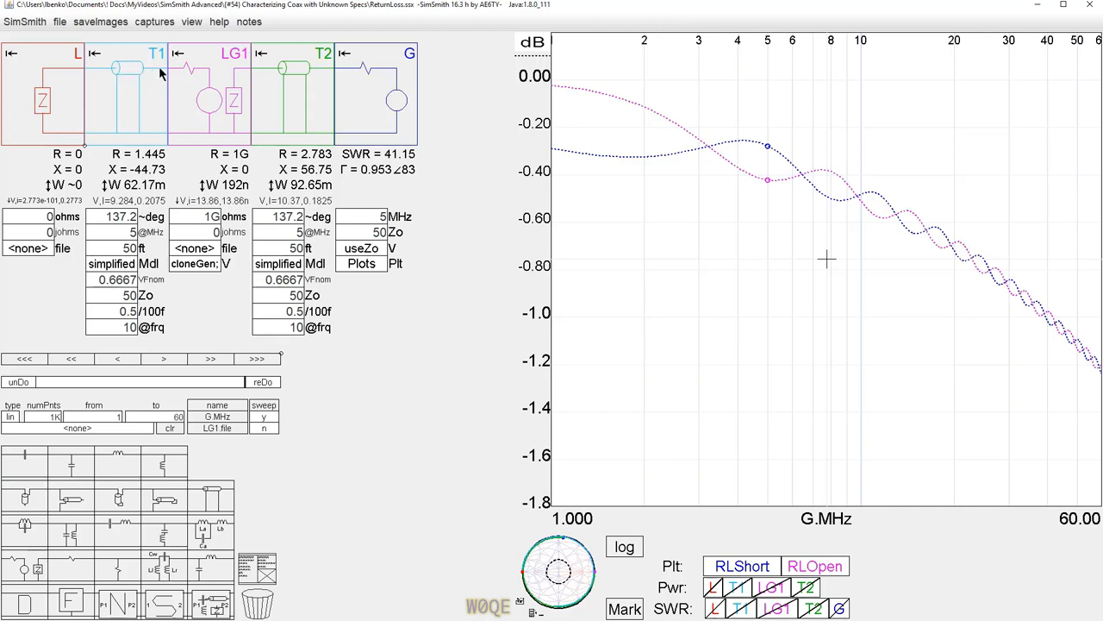
pyautogui.moveTo(185, 135)
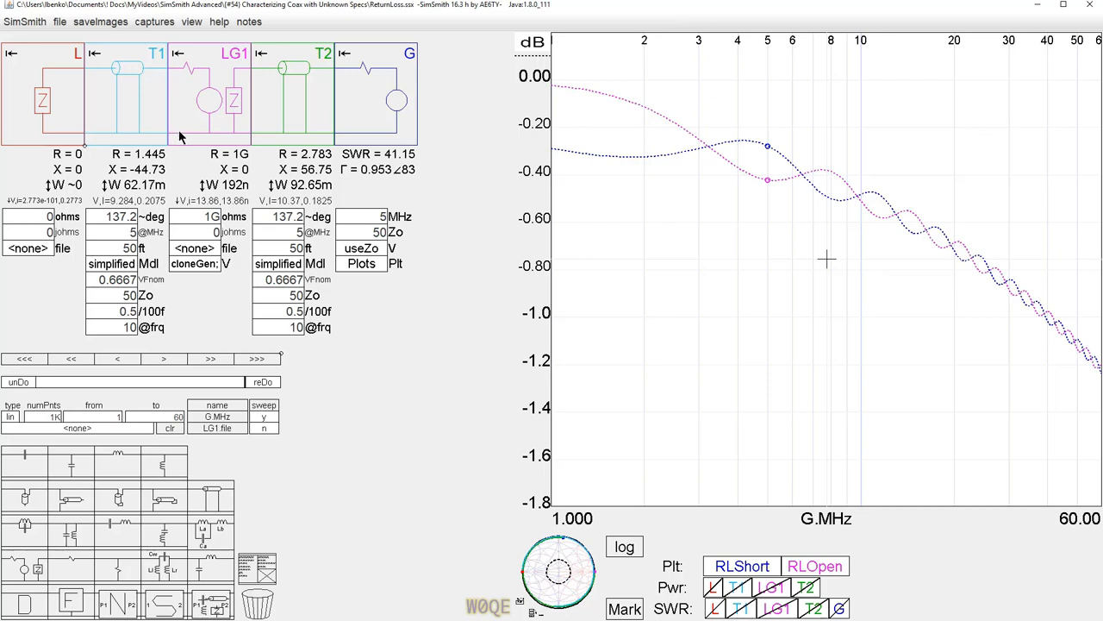
pyautogui.moveTo(748, 151)
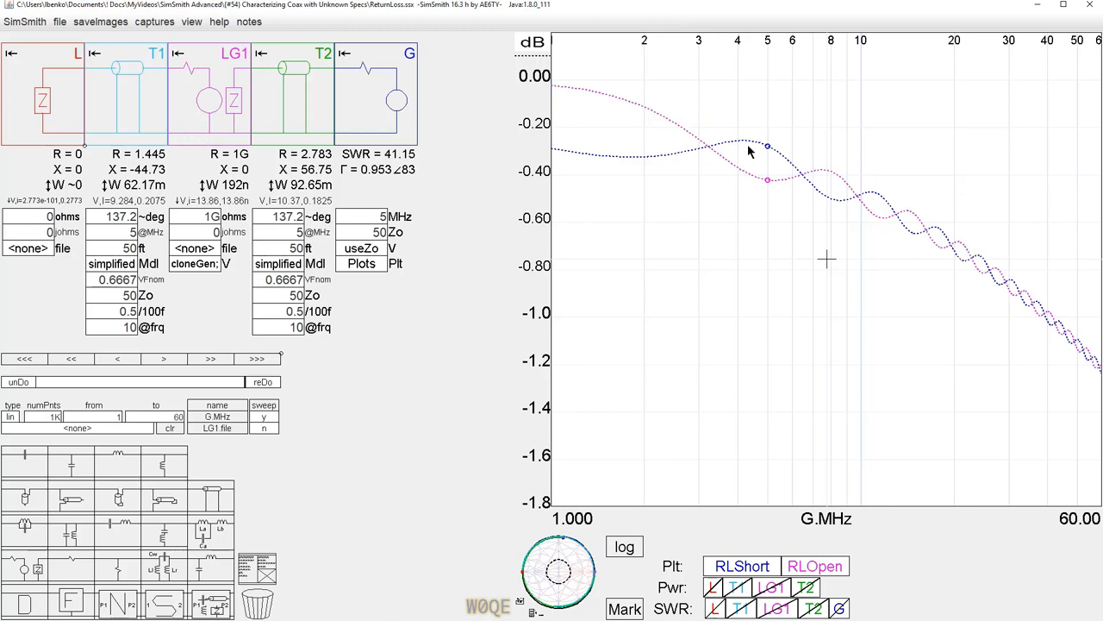
pyautogui.moveTo(554, 97)
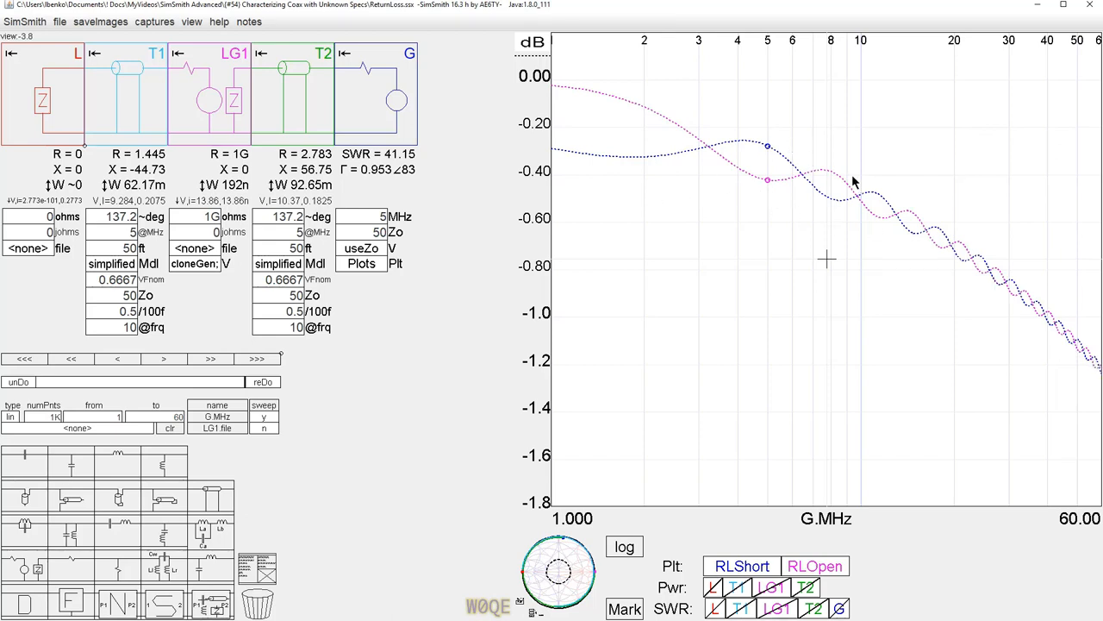
pyautogui.moveTo(860, 194)
pyautogui.write('8')
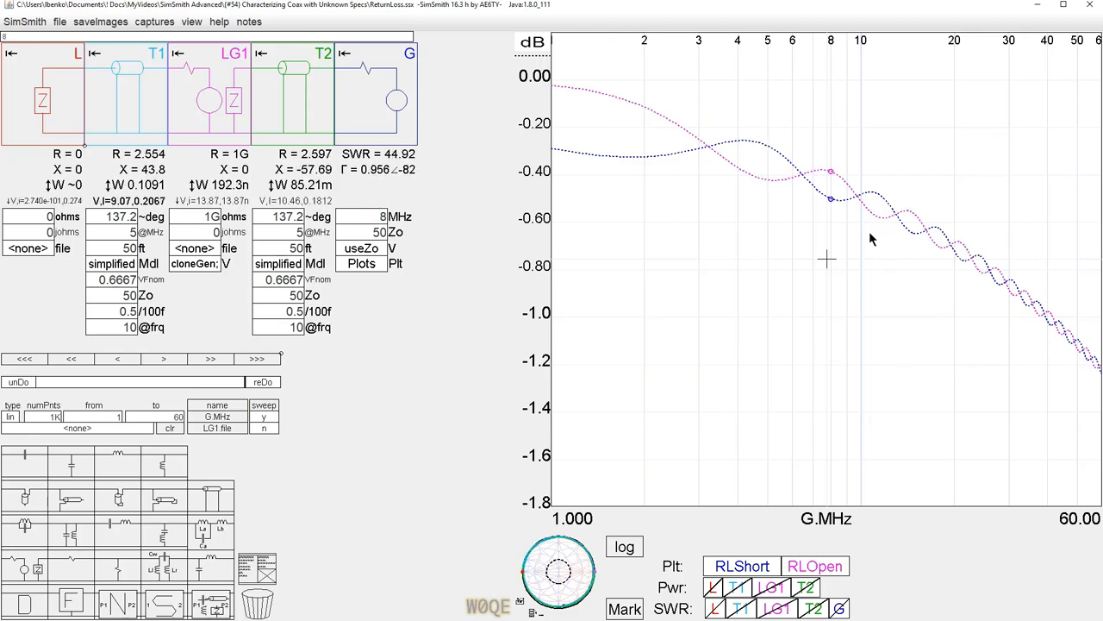
pyautogui.moveTo(832, 205)
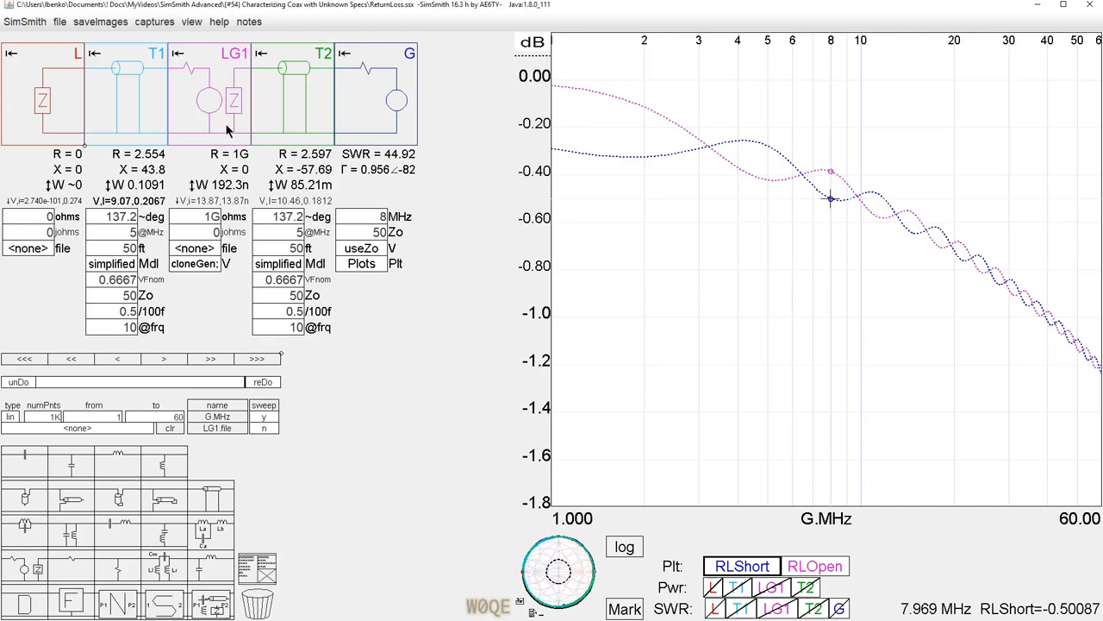
pyautogui.moveTo(45, 127)
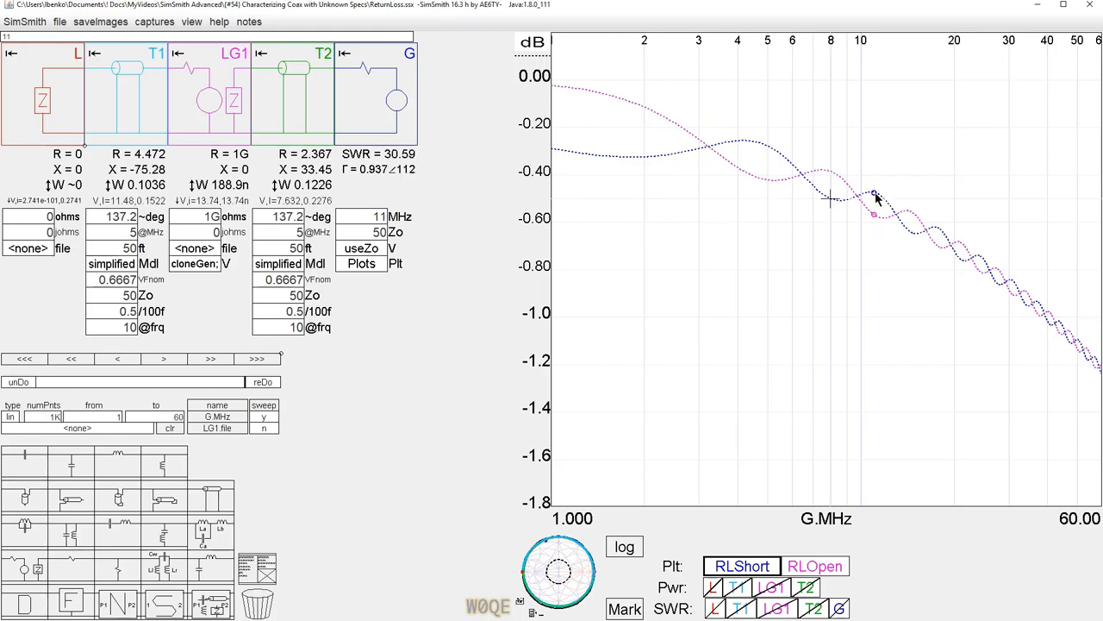
pyautogui.moveTo(874, 191)
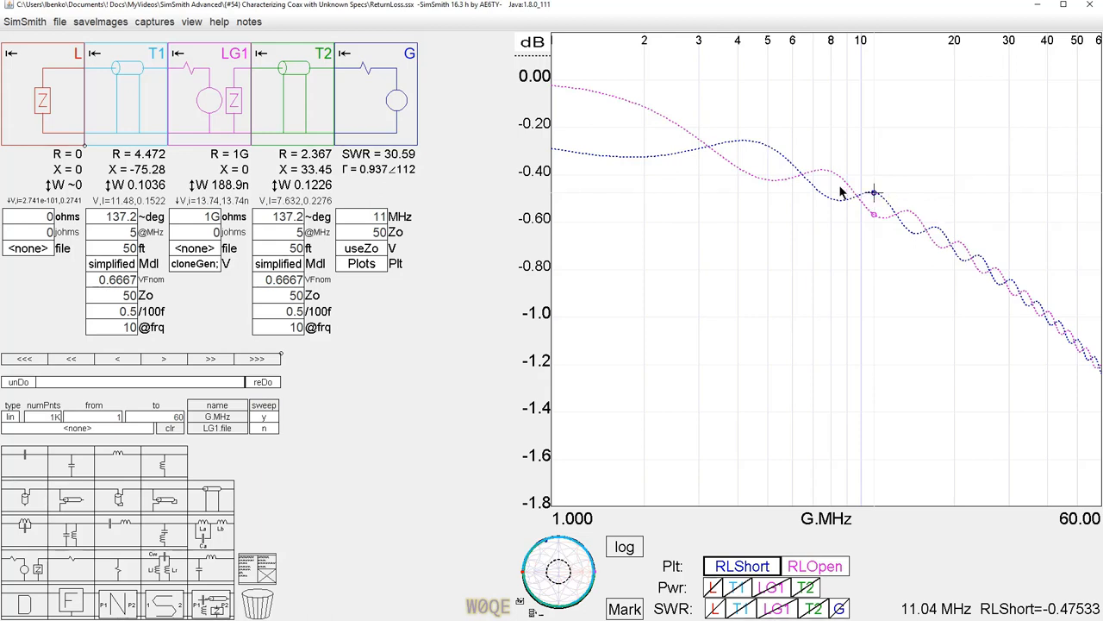
pyautogui.moveTo(284, 109)
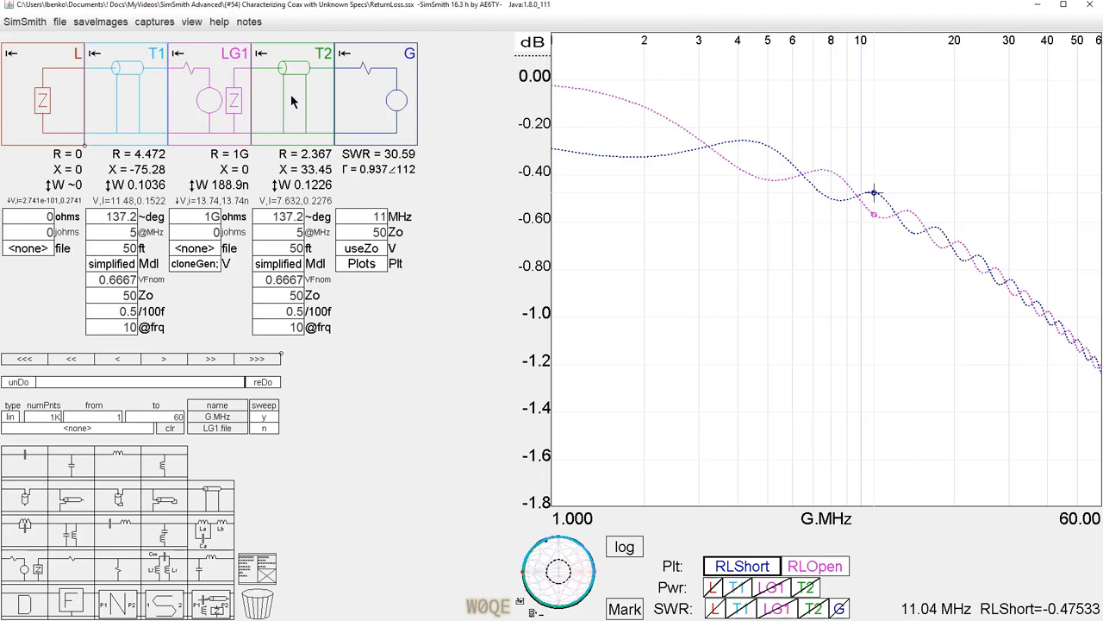
pyautogui.moveTo(293, 98)
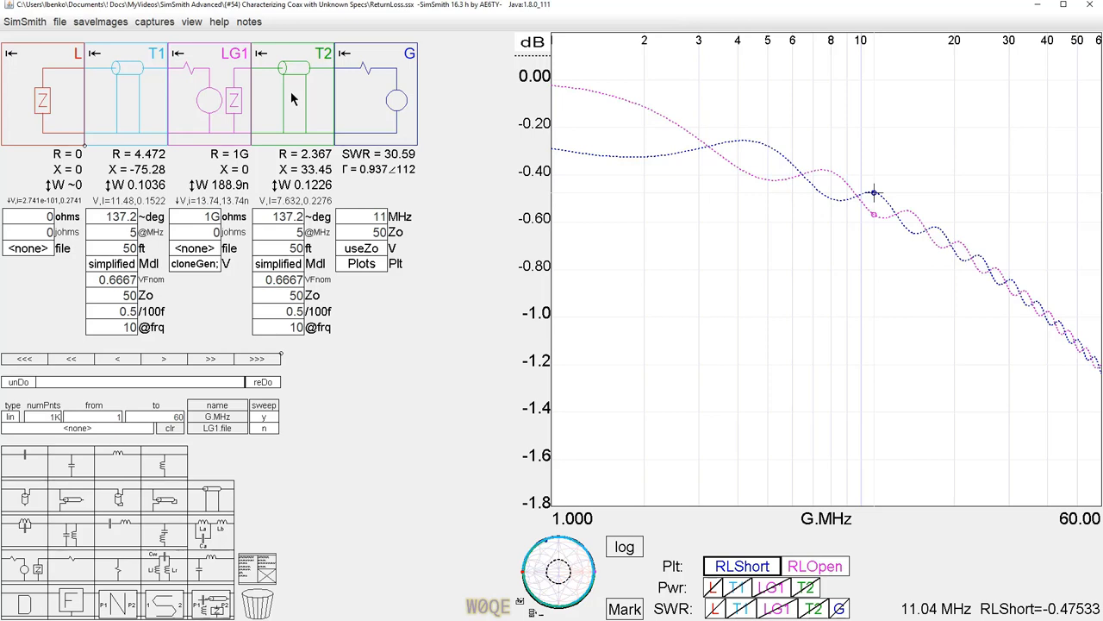
pyautogui.moveTo(732, 154)
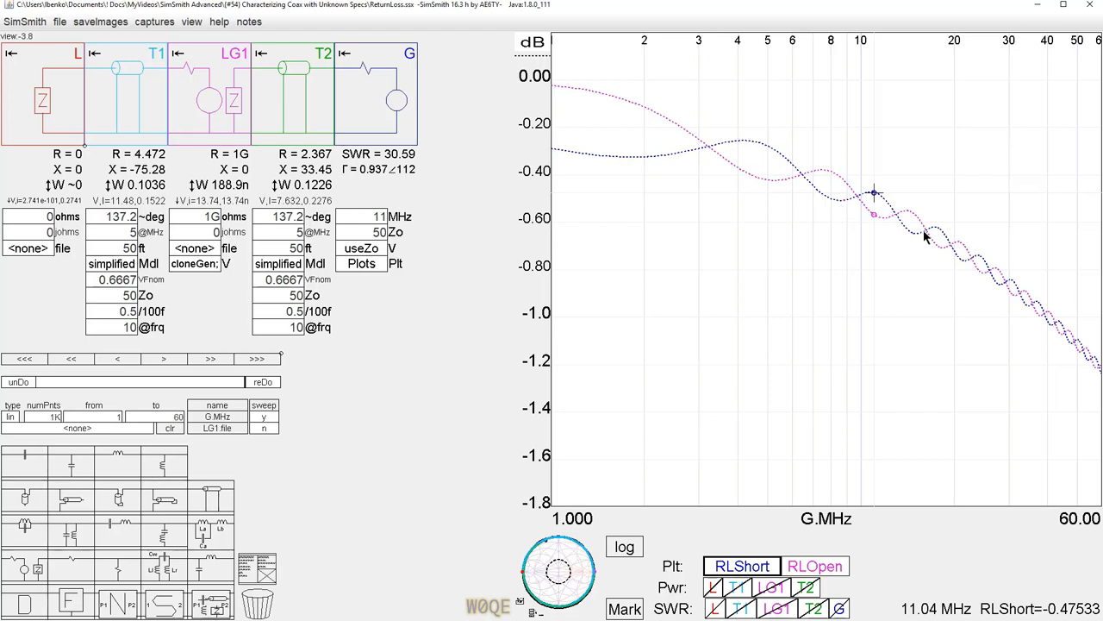
pyautogui.moveTo(808, 177)
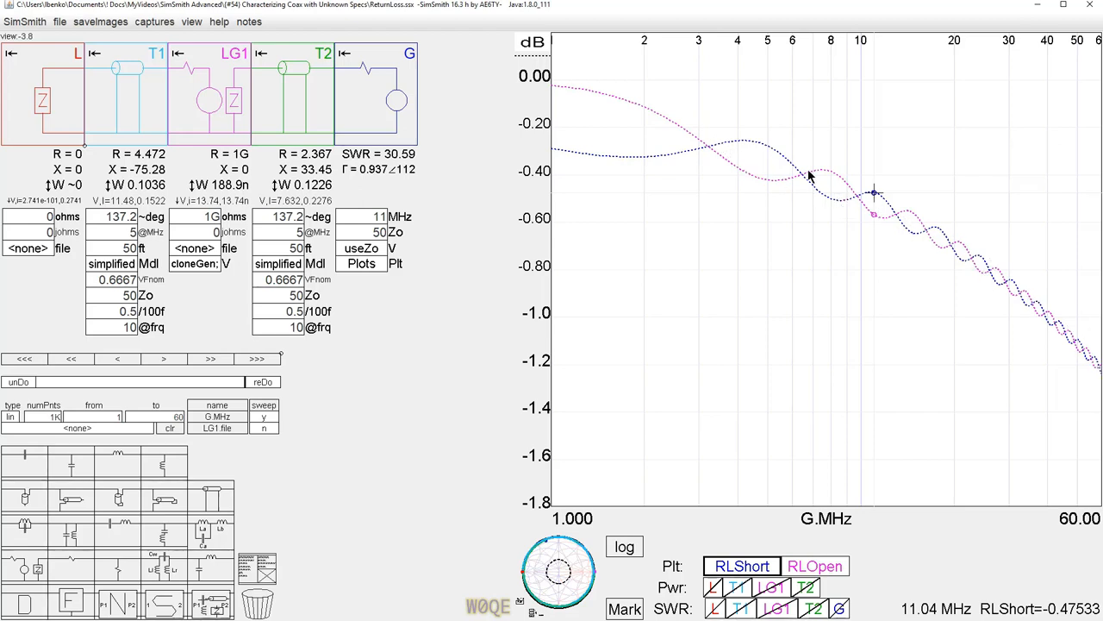
pyautogui.moveTo(554, 127)
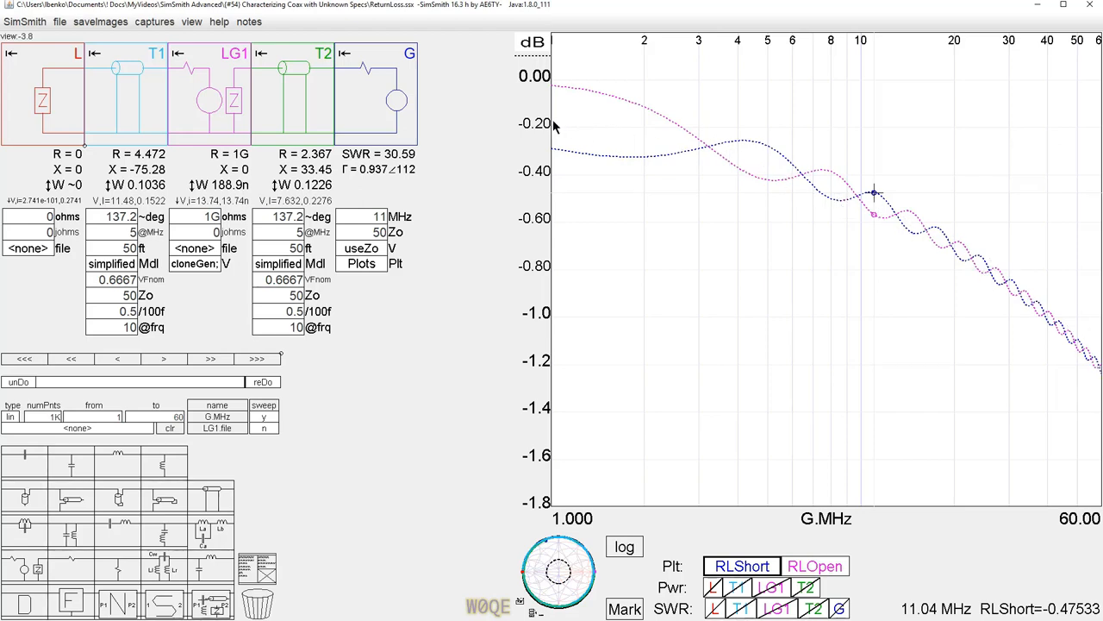
pyautogui.moveTo(1013, 287)
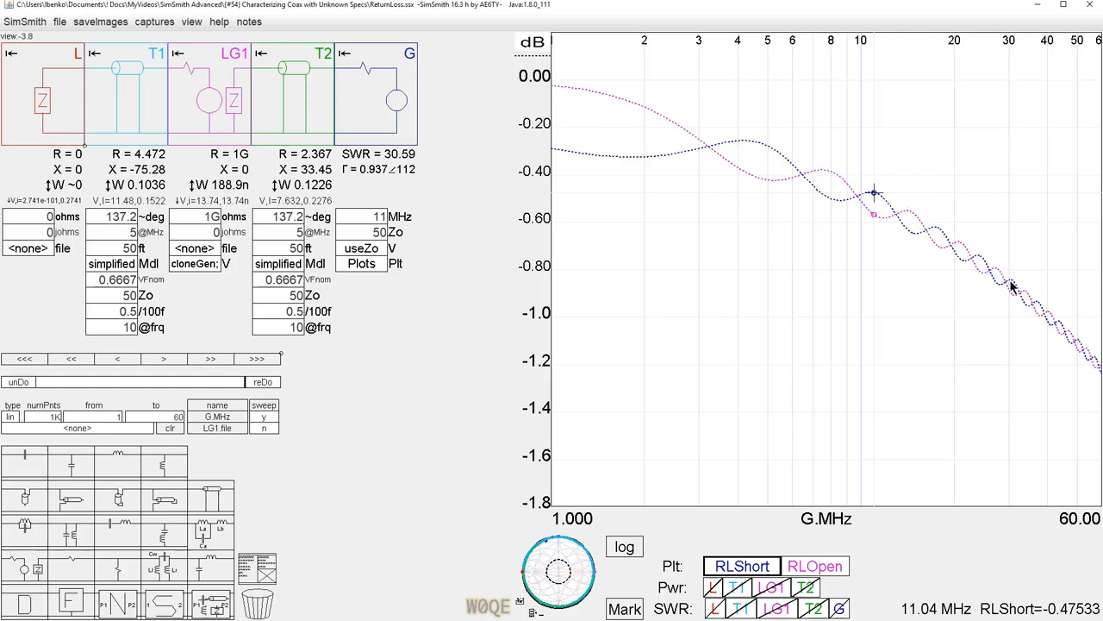
pyautogui.moveTo(302, 119)
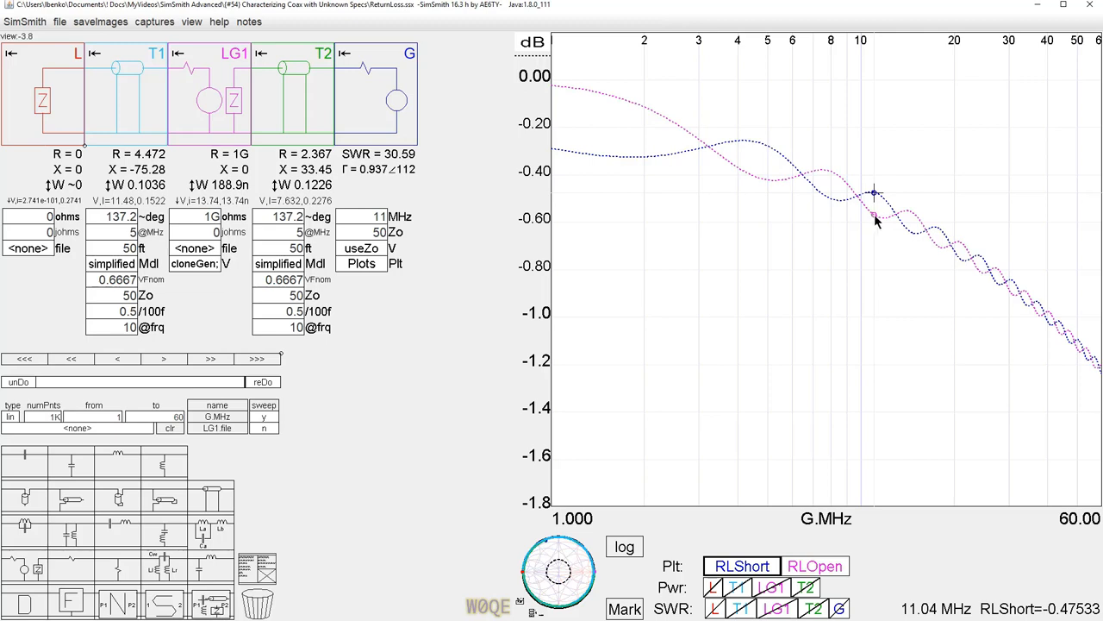
pyautogui.moveTo(862, 240)
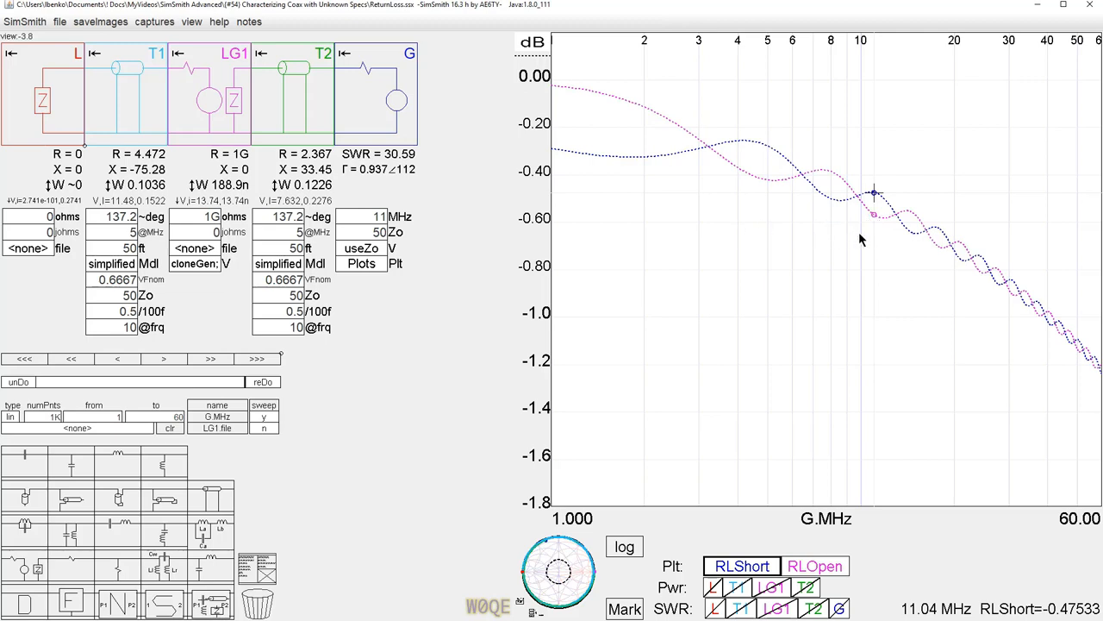
pyautogui.moveTo(938, 269)
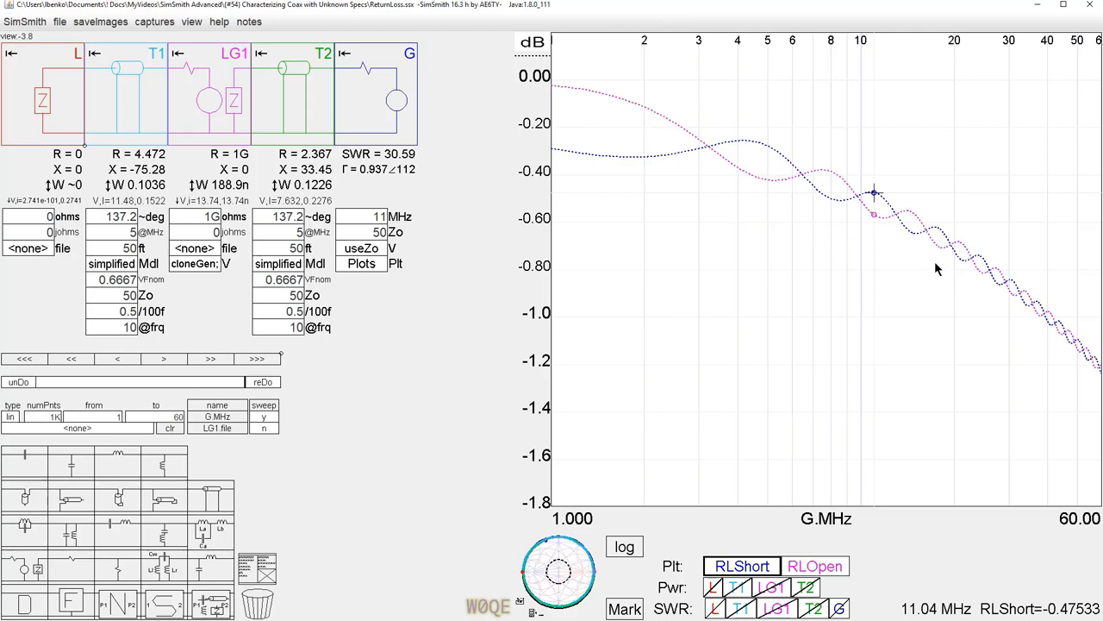
pyautogui.moveTo(835, 205)
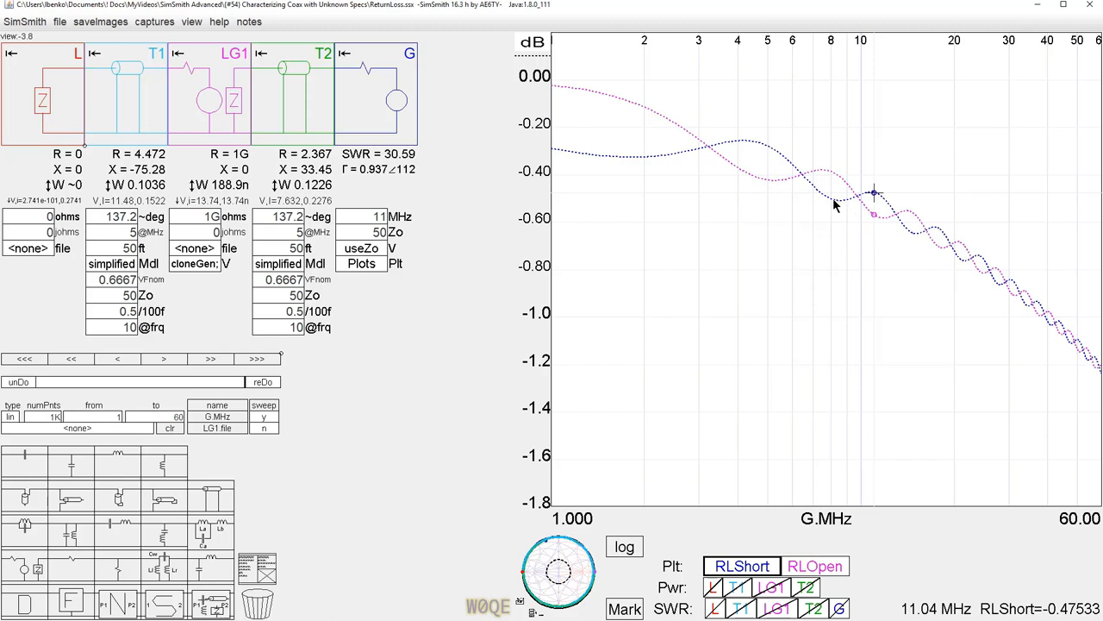
pyautogui.moveTo(873, 194)
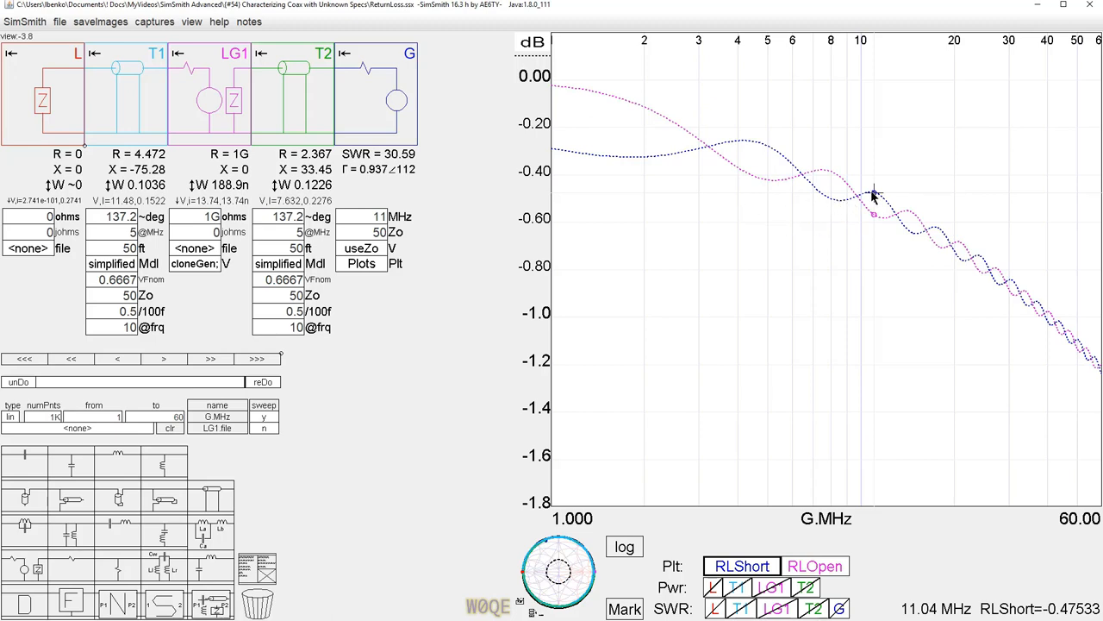
pyautogui.moveTo(836, 205)
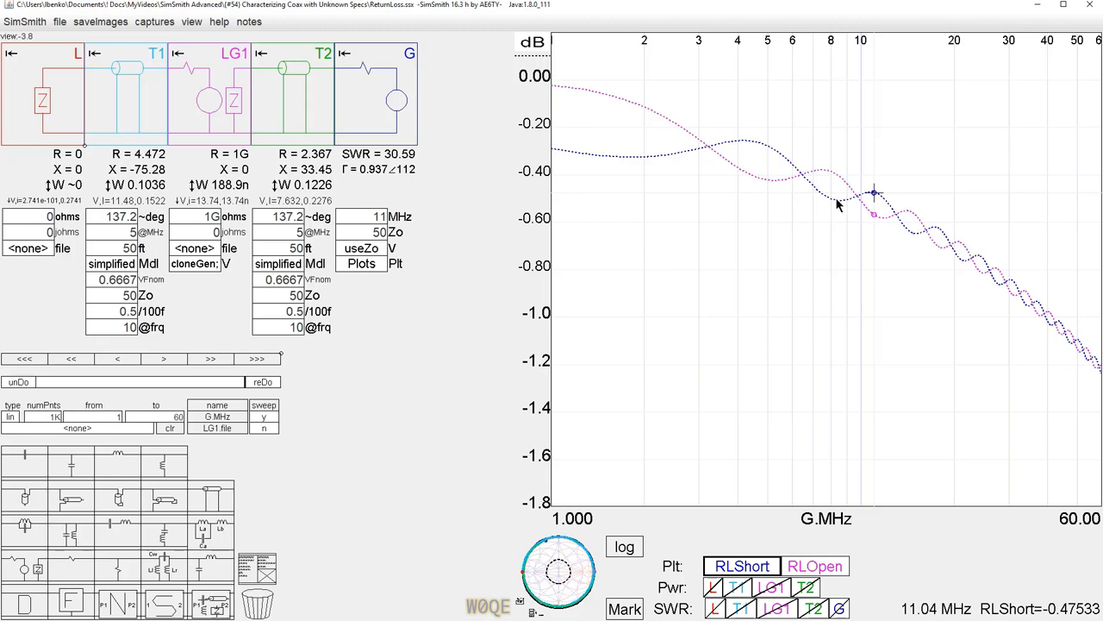
pyautogui.moveTo(789, 179)
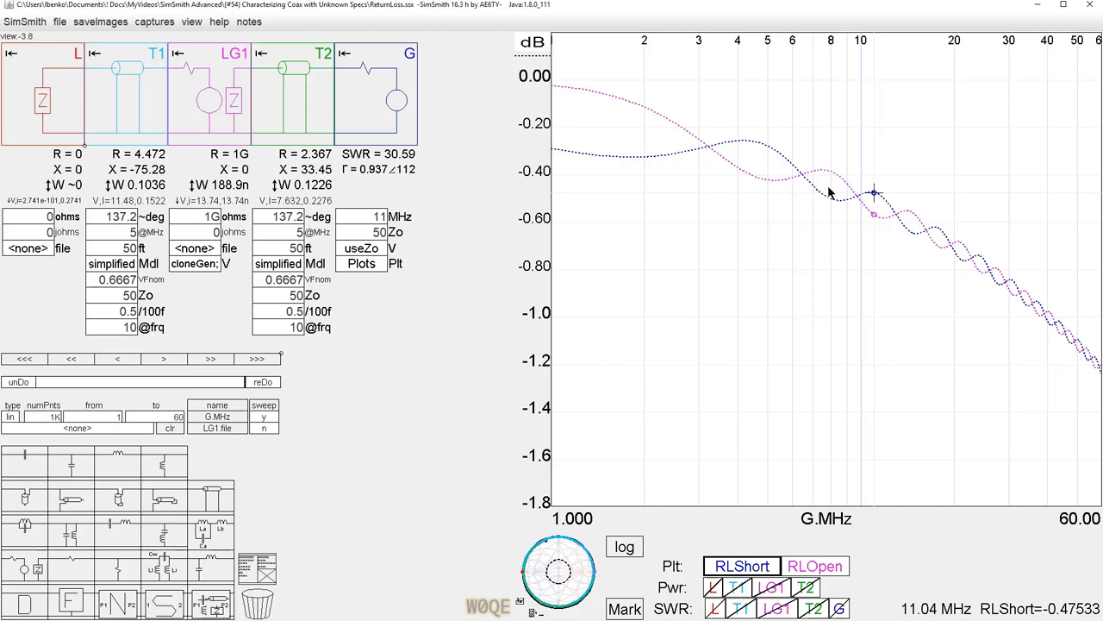
pyautogui.moveTo(117, 95)
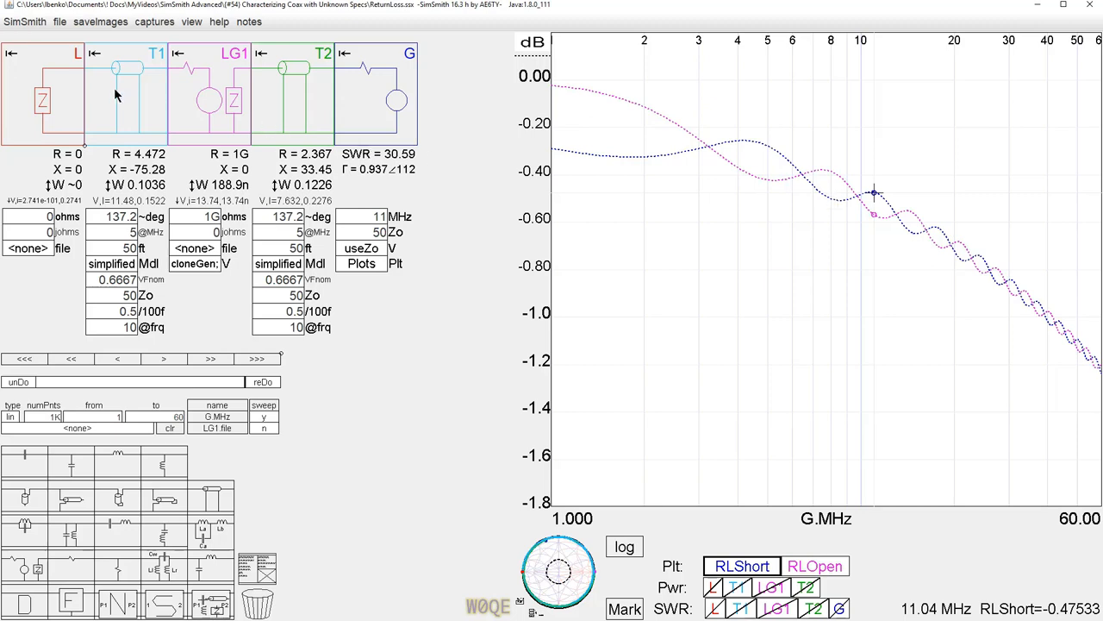
pyautogui.moveTo(146, 100)
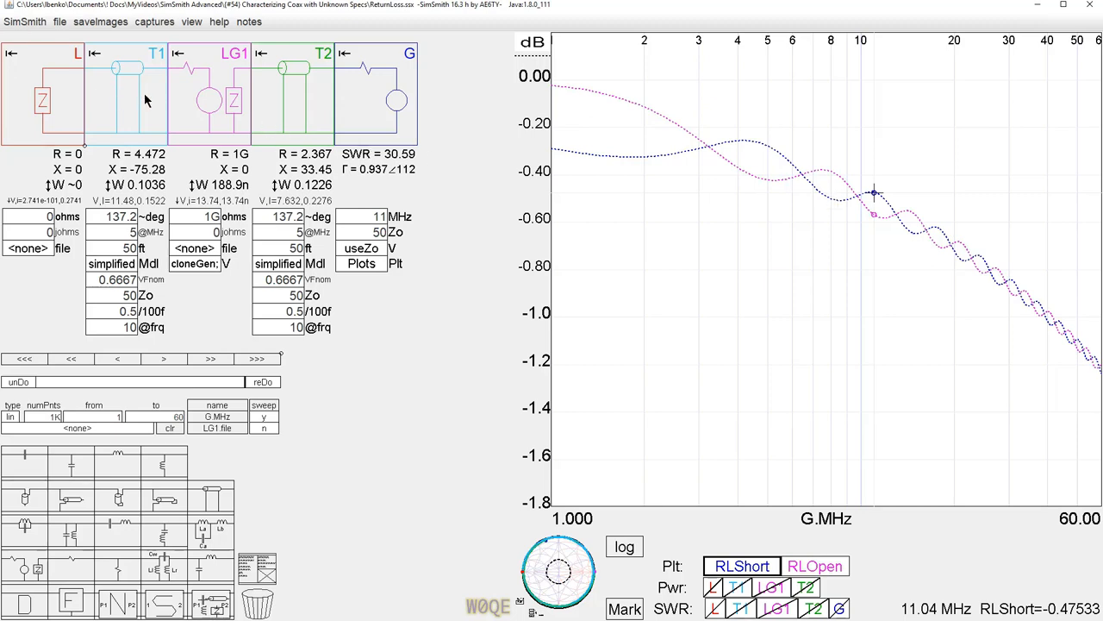
pyautogui.moveTo(134, 102)
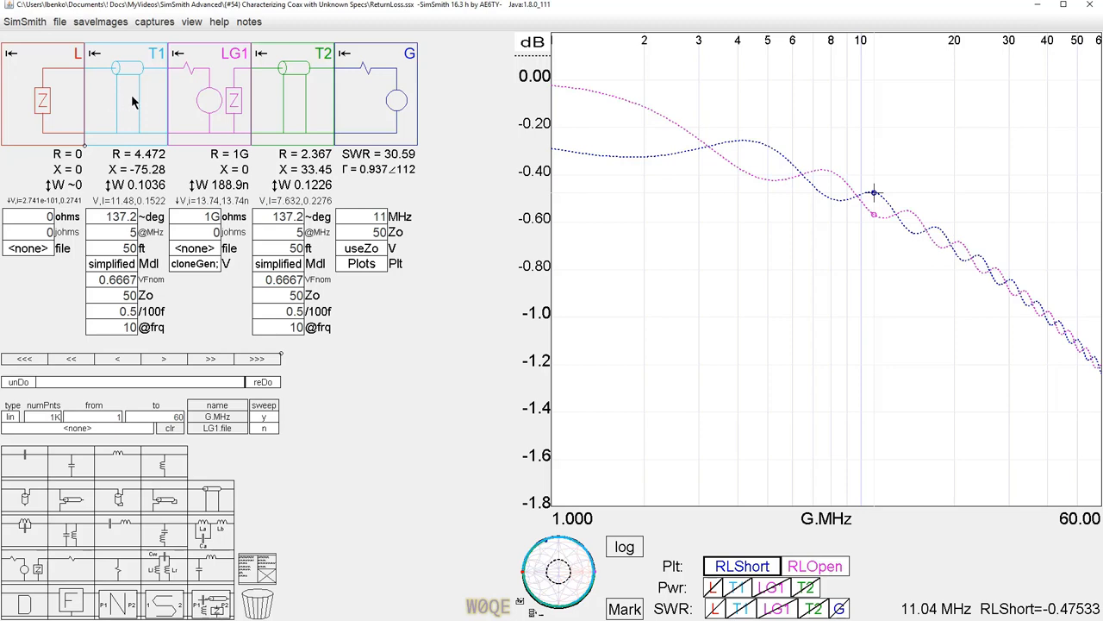
pyautogui.moveTo(149, 104)
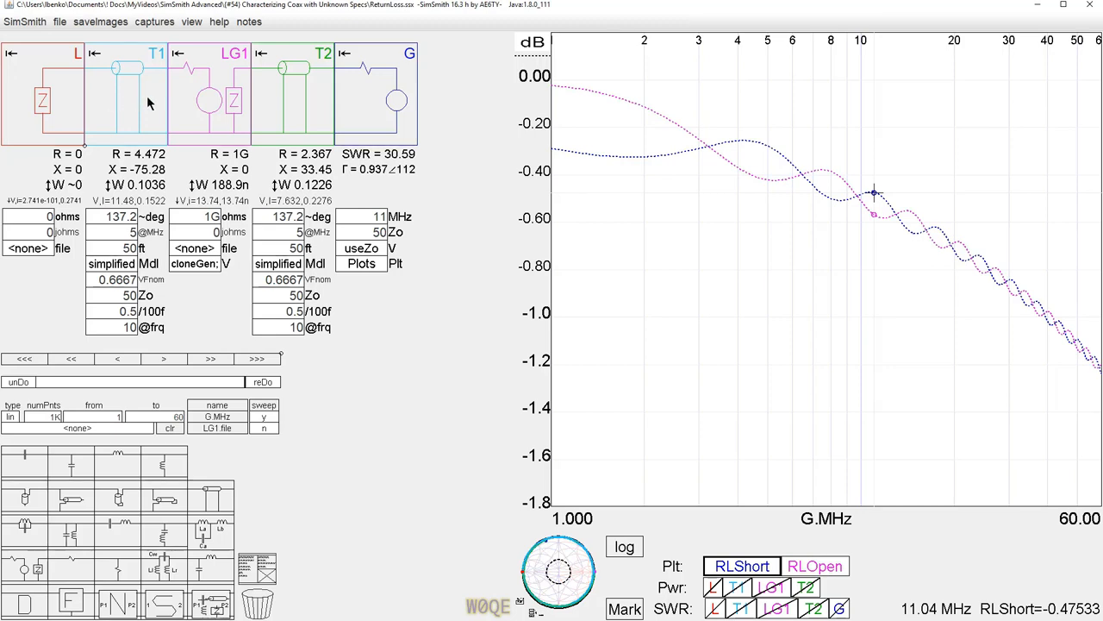
pyautogui.moveTo(110, 102)
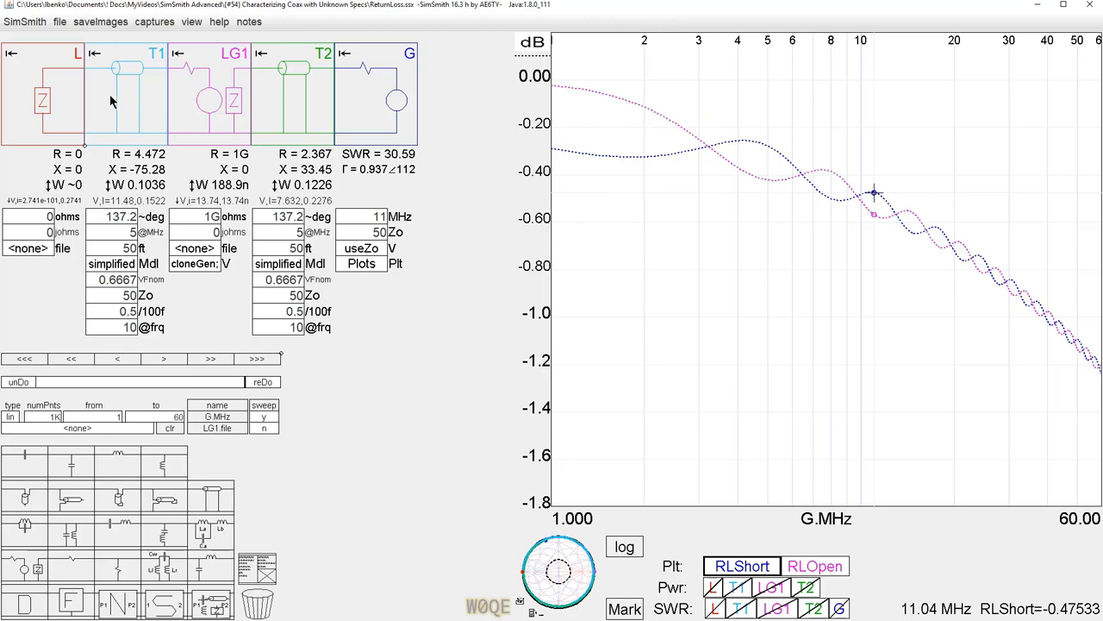
pyautogui.moveTo(126, 104)
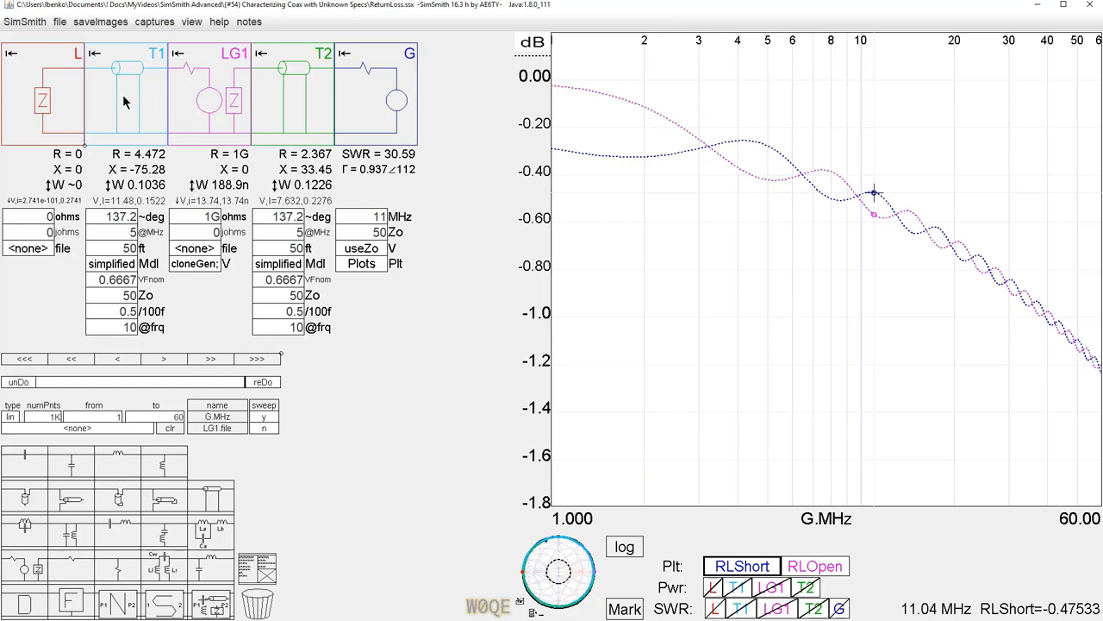
pyautogui.moveTo(135, 104)
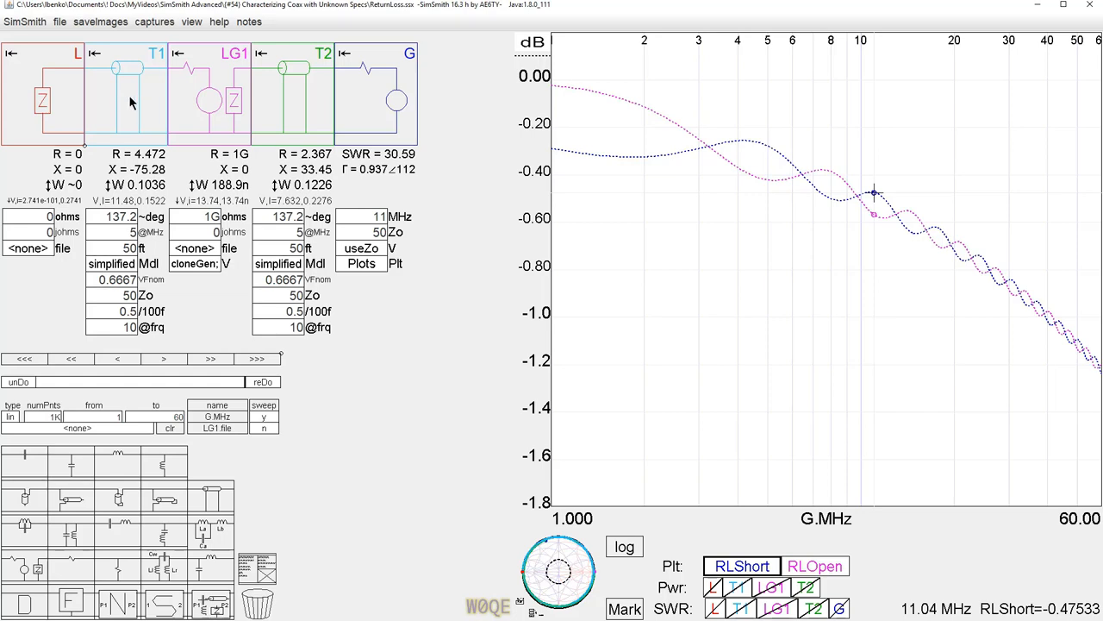
pyautogui.moveTo(164, 106)
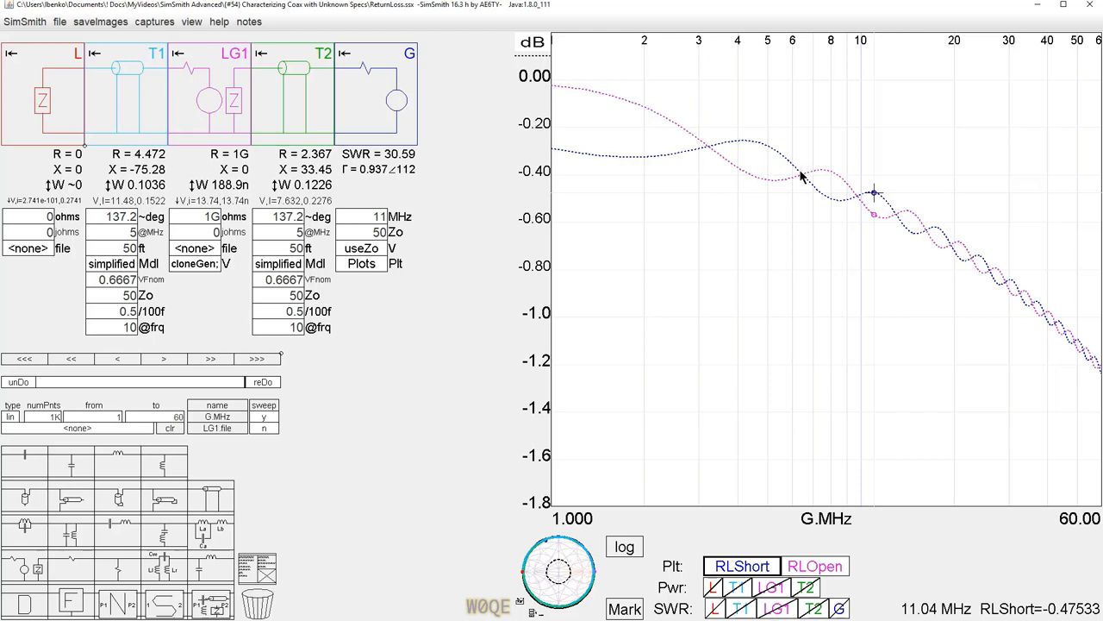
pyautogui.moveTo(767, 228)
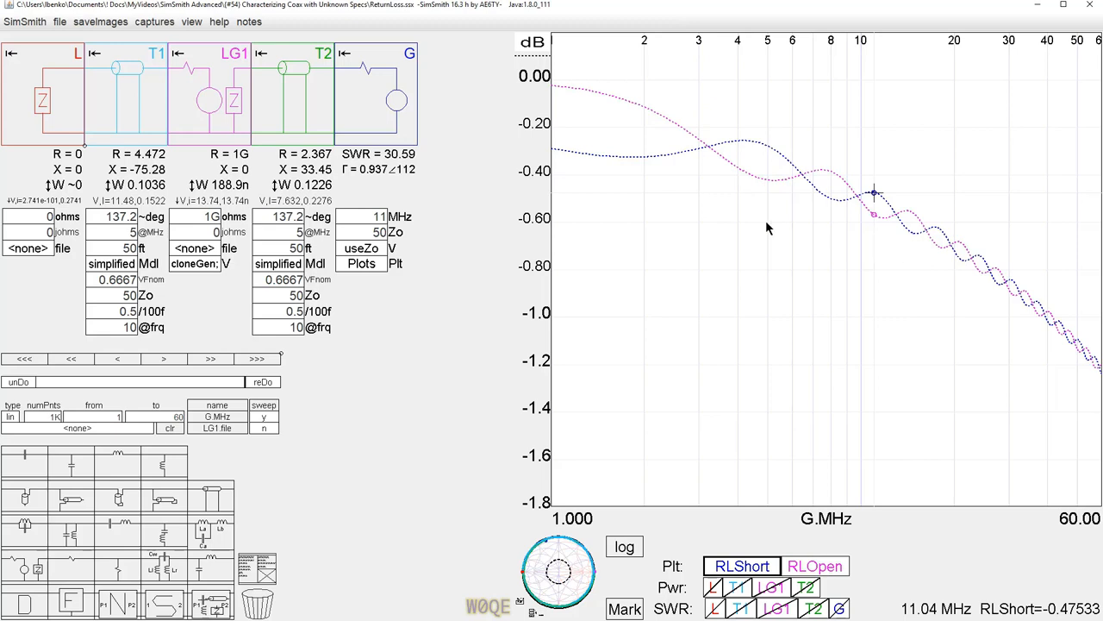
pyautogui.moveTo(382, 71)
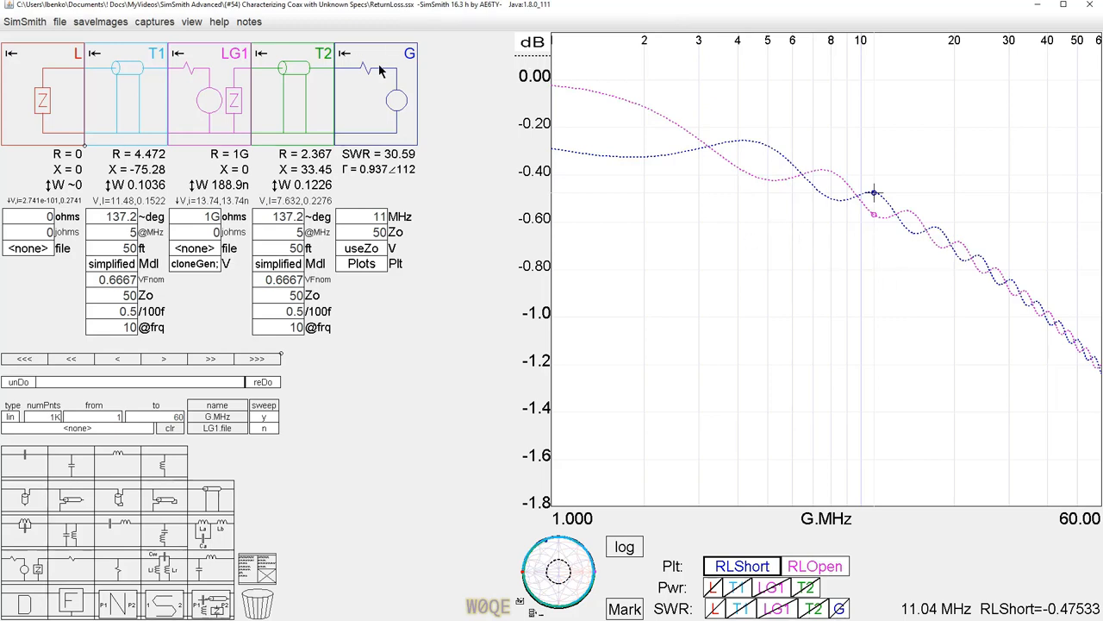
pyautogui.moveTo(954, 72)
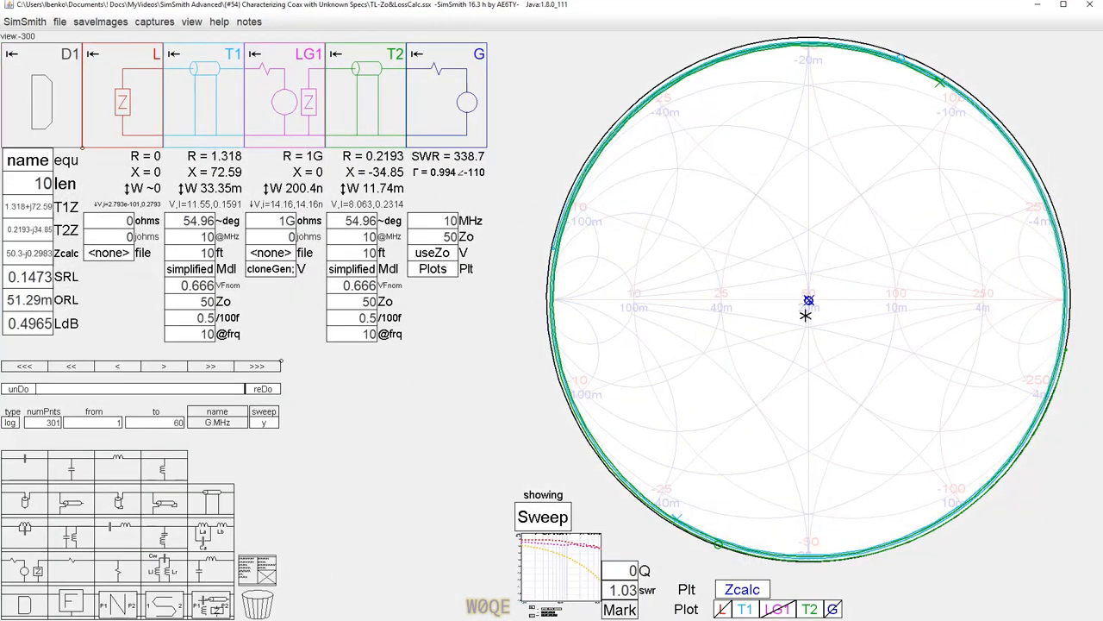
pyautogui.moveTo(136, 100)
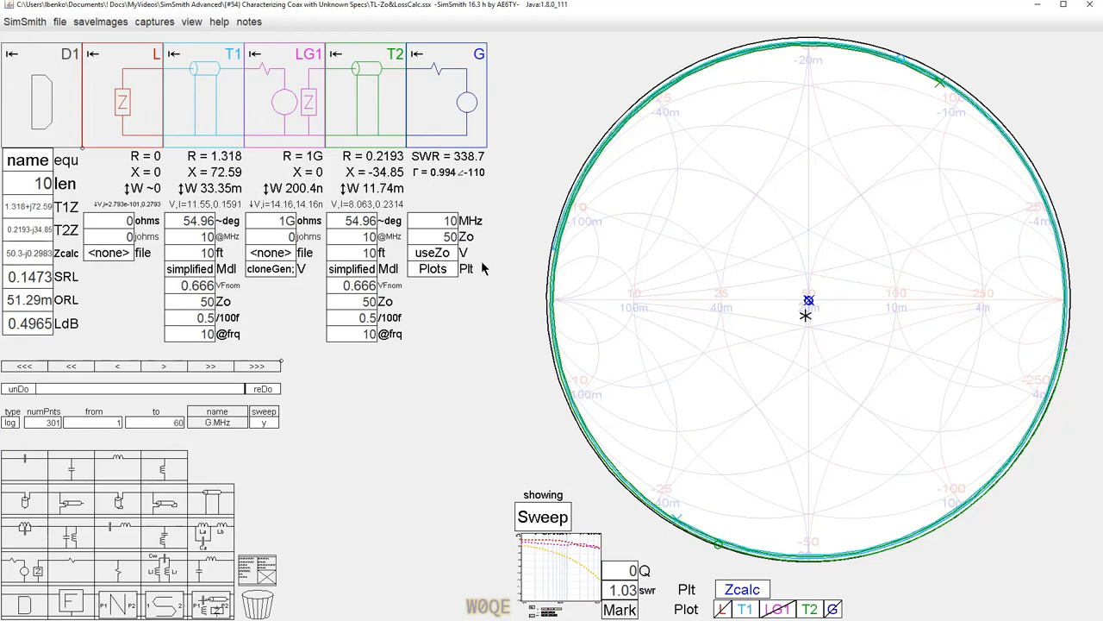
pyautogui.moveTo(116, 194)
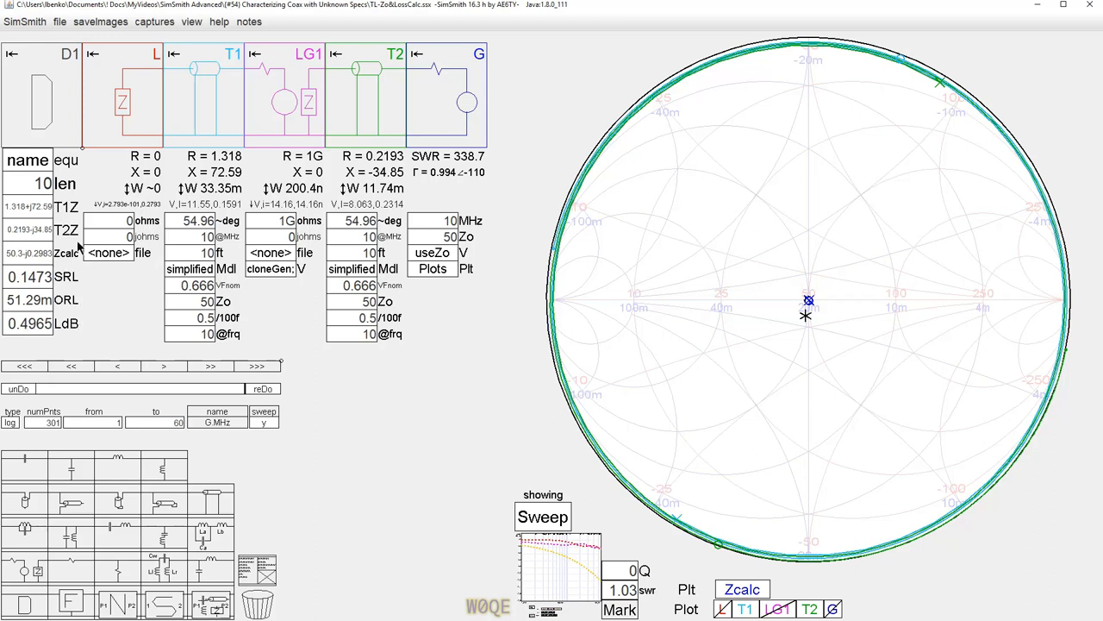
pyautogui.moveTo(549, 457)
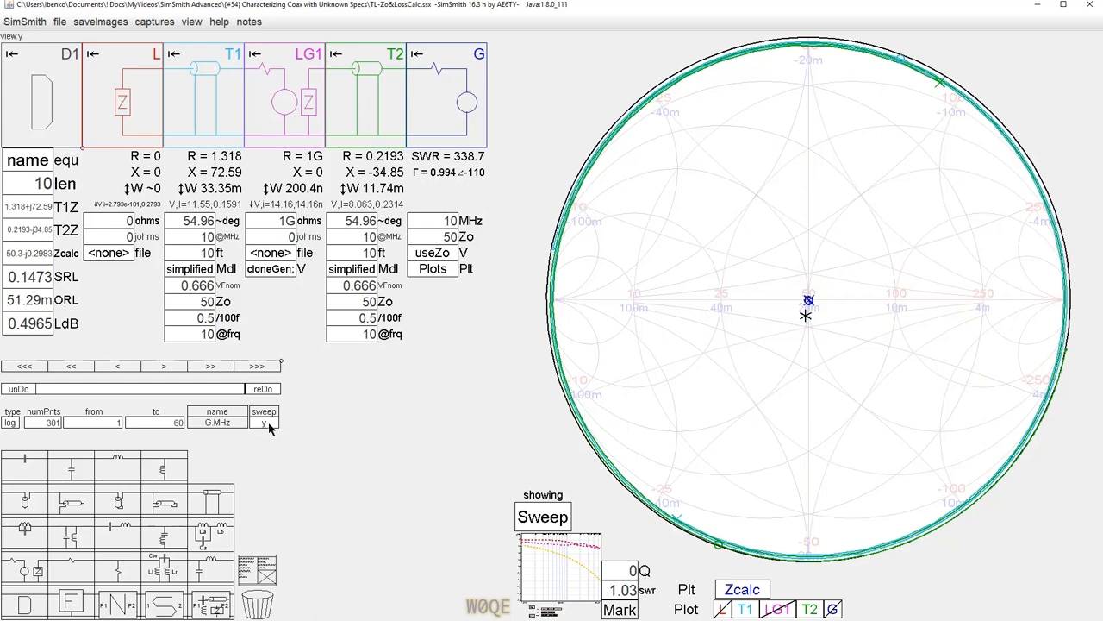
# Set sweep to n and switch the chart display to Path at 10 MHz.
pyautogui.click(264, 423)
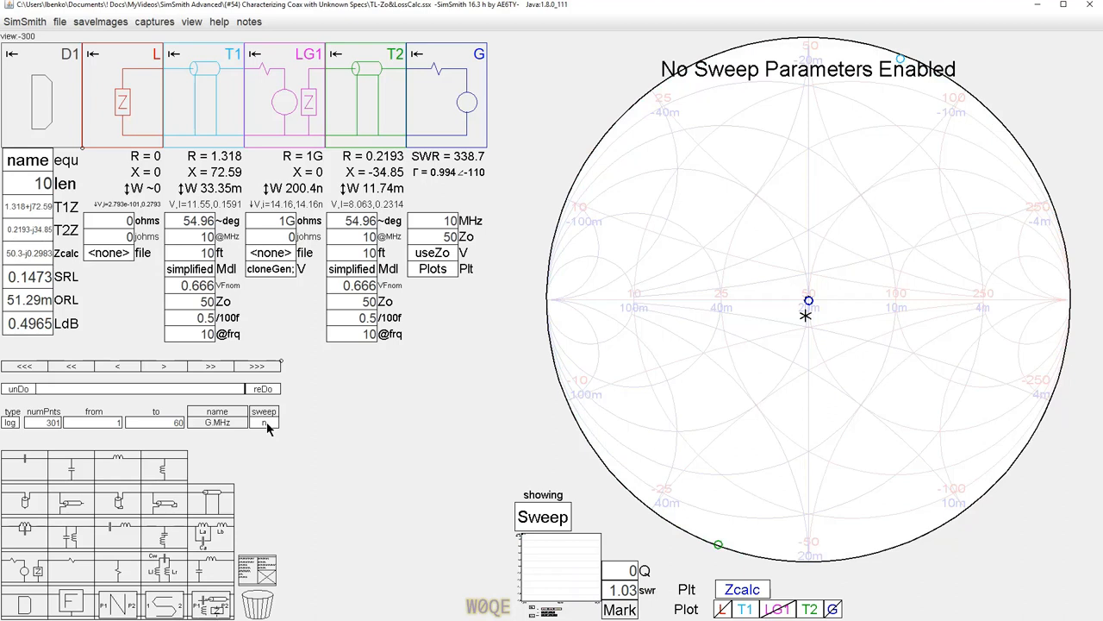
pyautogui.click(543, 516)
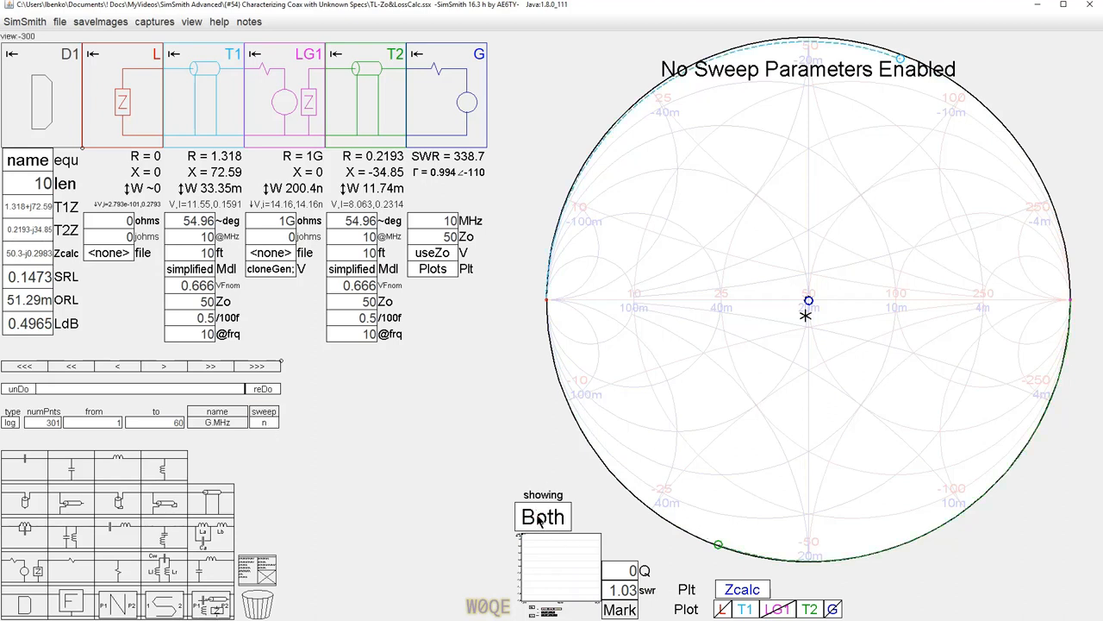
pyautogui.click(542, 516)
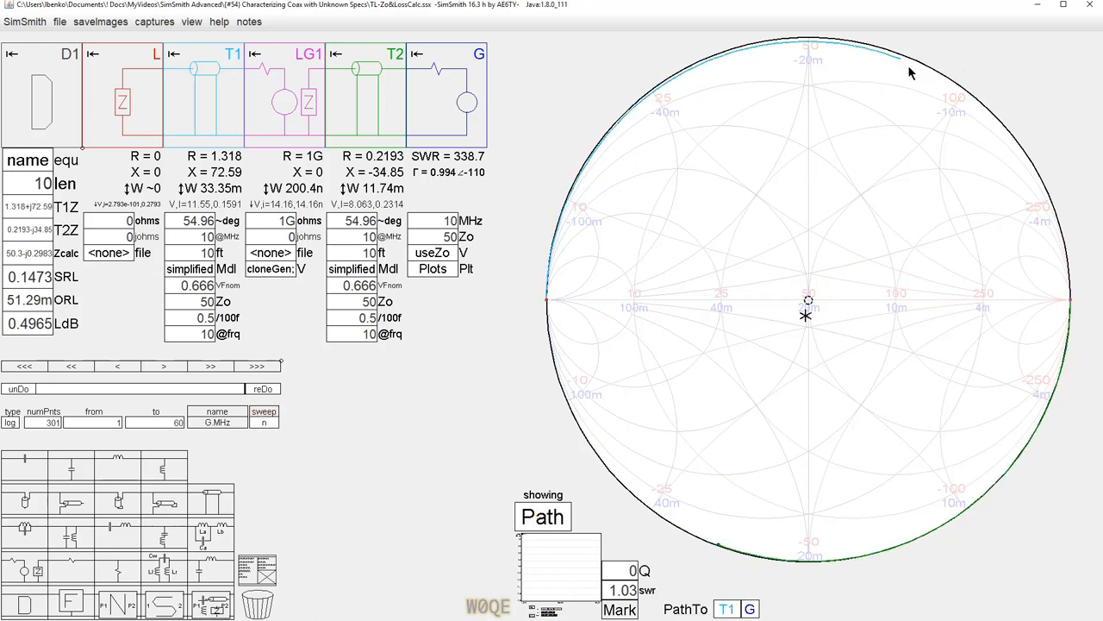
pyautogui.moveTo(900, 62)
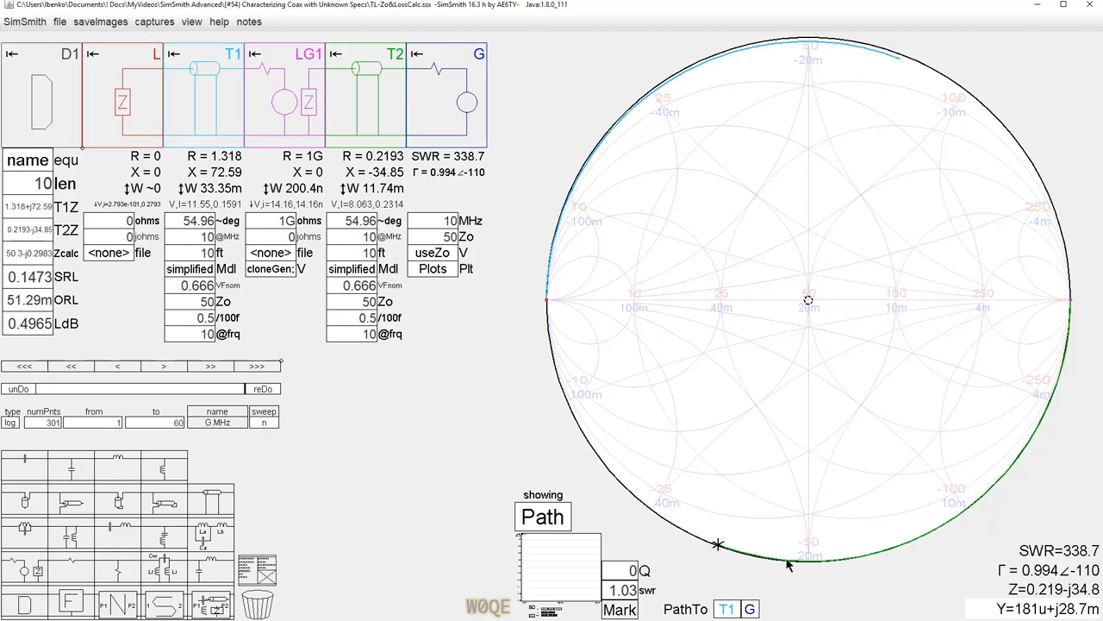
pyautogui.moveTo(110, 125)
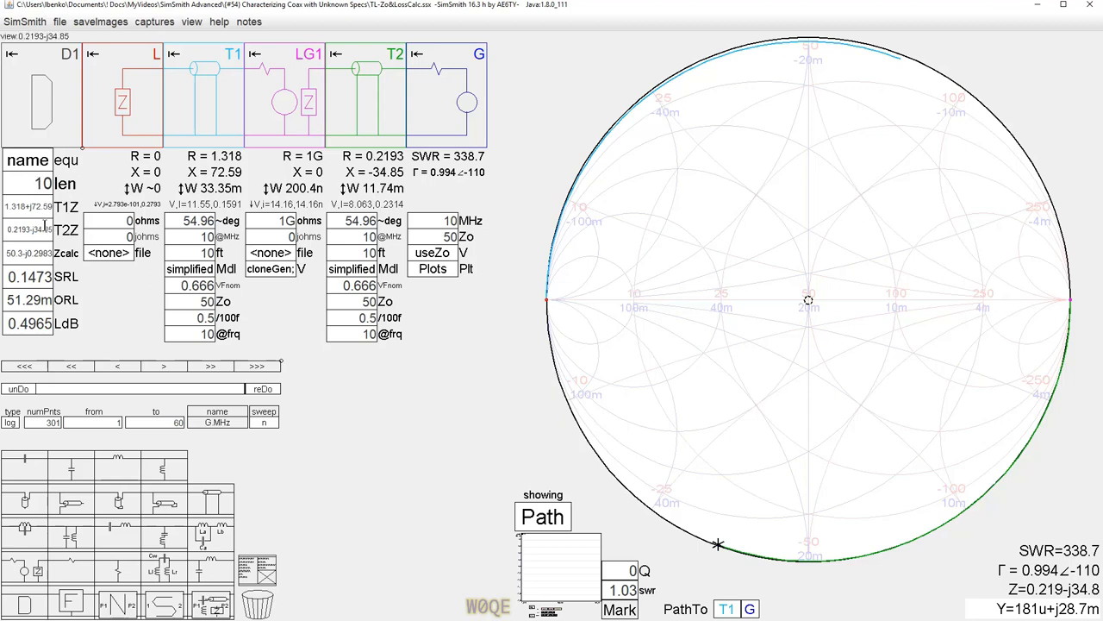
pyautogui.moveTo(233, 315)
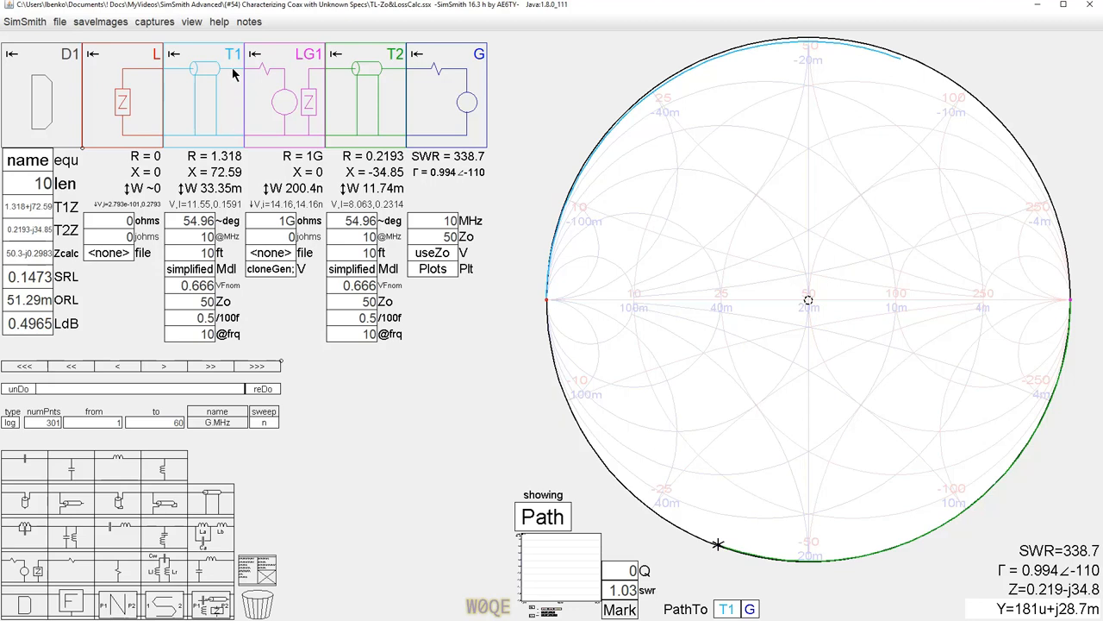
pyautogui.moveTo(405, 142)
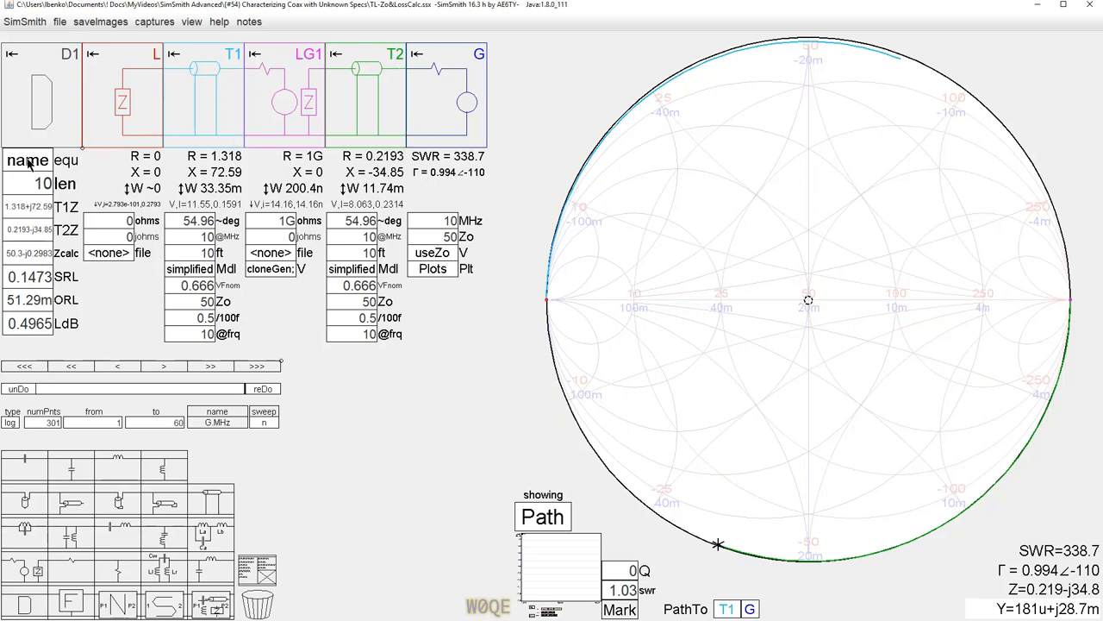
# Open D1's equation editor to view the Zcalc, SRL, ORL and LdB formulas.
pyautogui.click(67, 161)
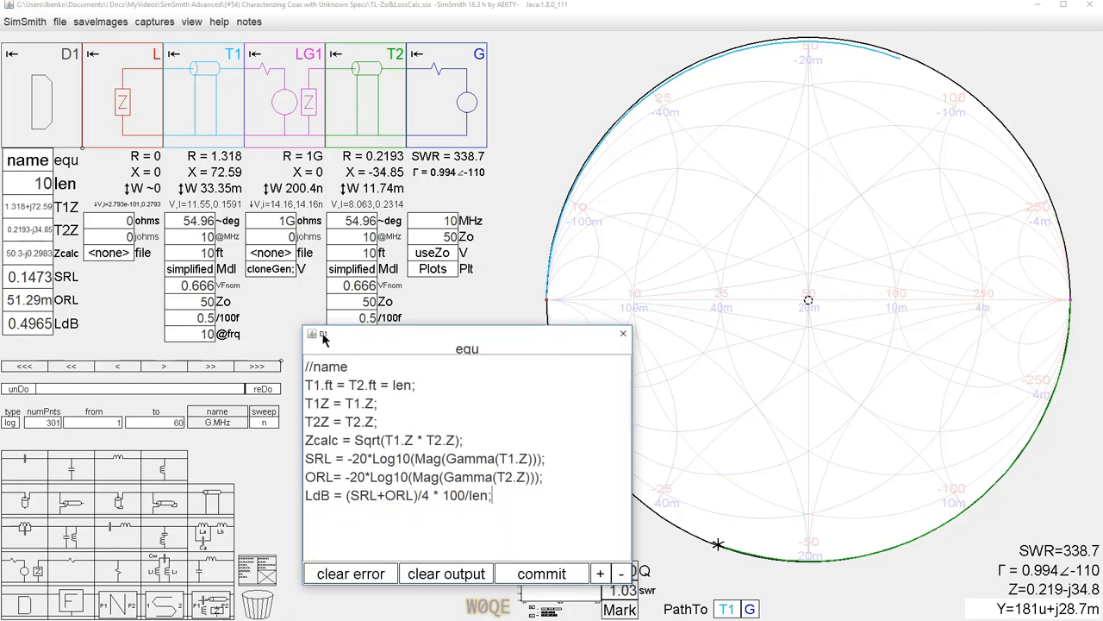
pyautogui.moveTo(366, 439)
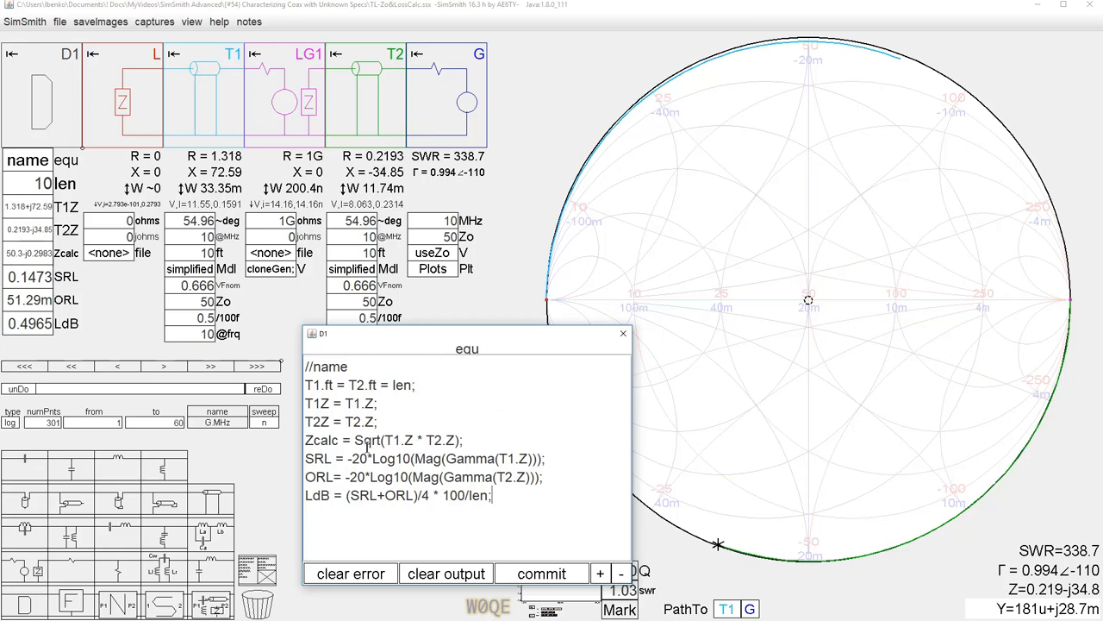
pyautogui.moveTo(468, 440)
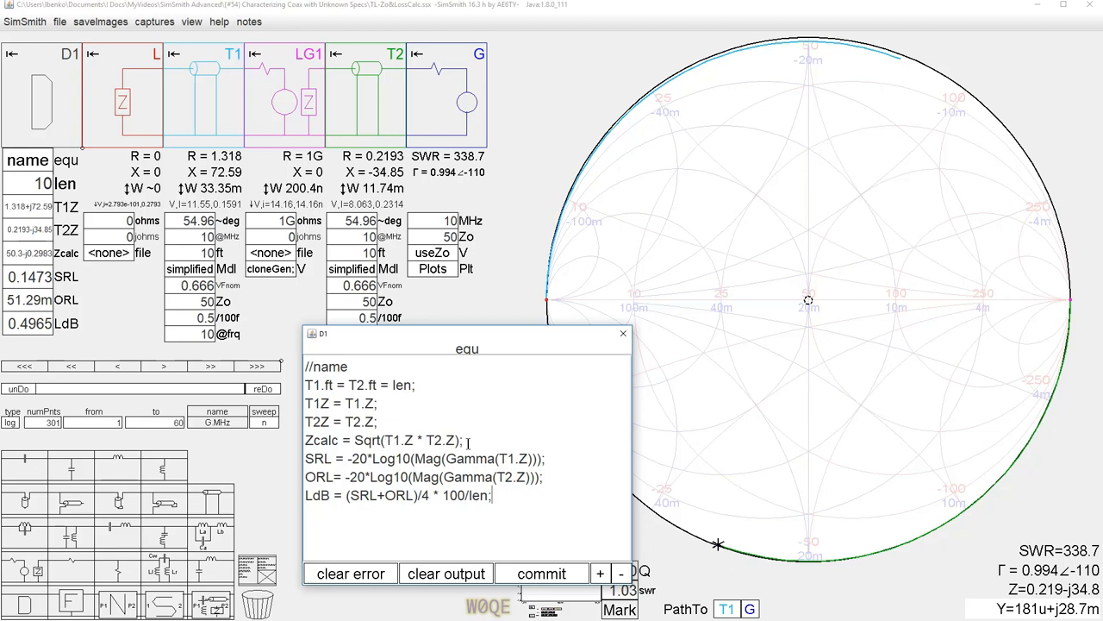
pyautogui.click(386, 439)
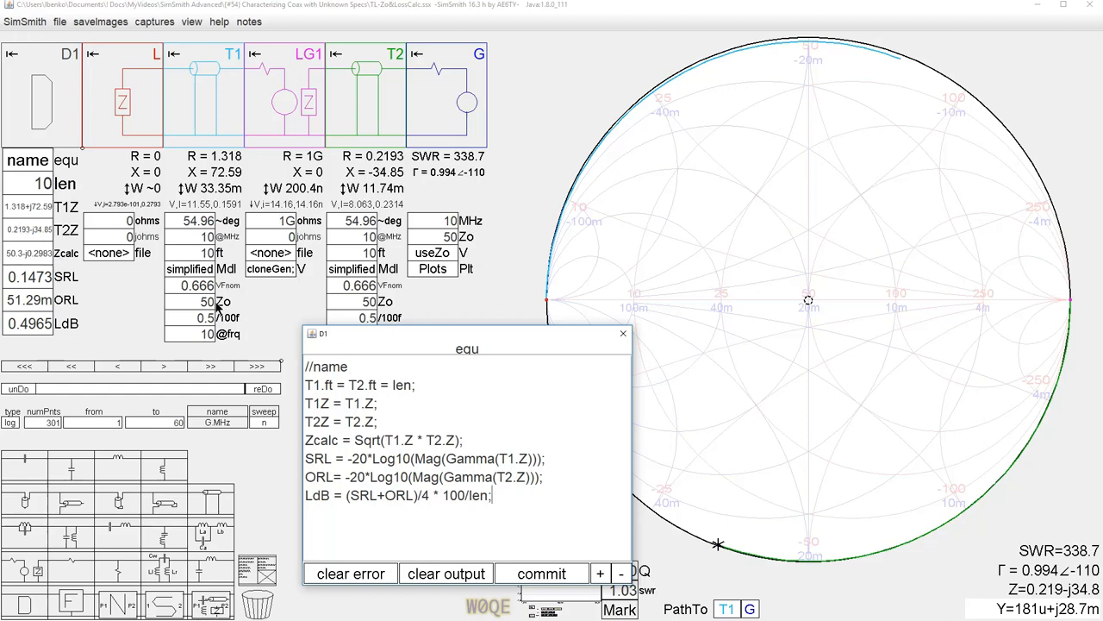
# Drag the D1 equations window left, clear of the Smith chart.
pyautogui.moveTo(467, 348); pyautogui.dragTo(317, 353)
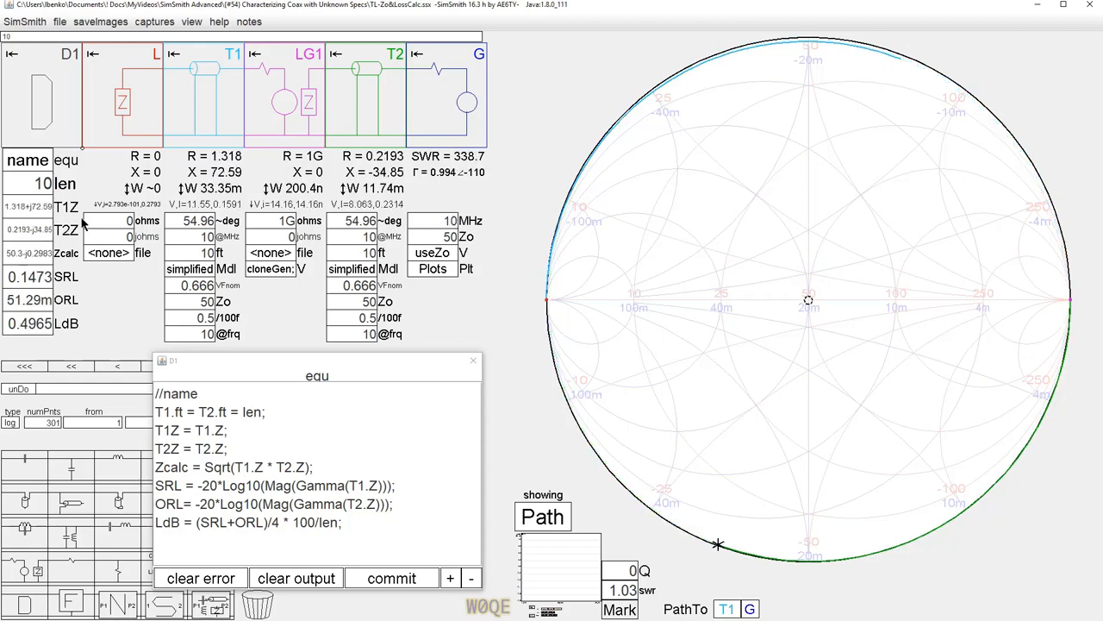
pyautogui.moveTo(147, 95)
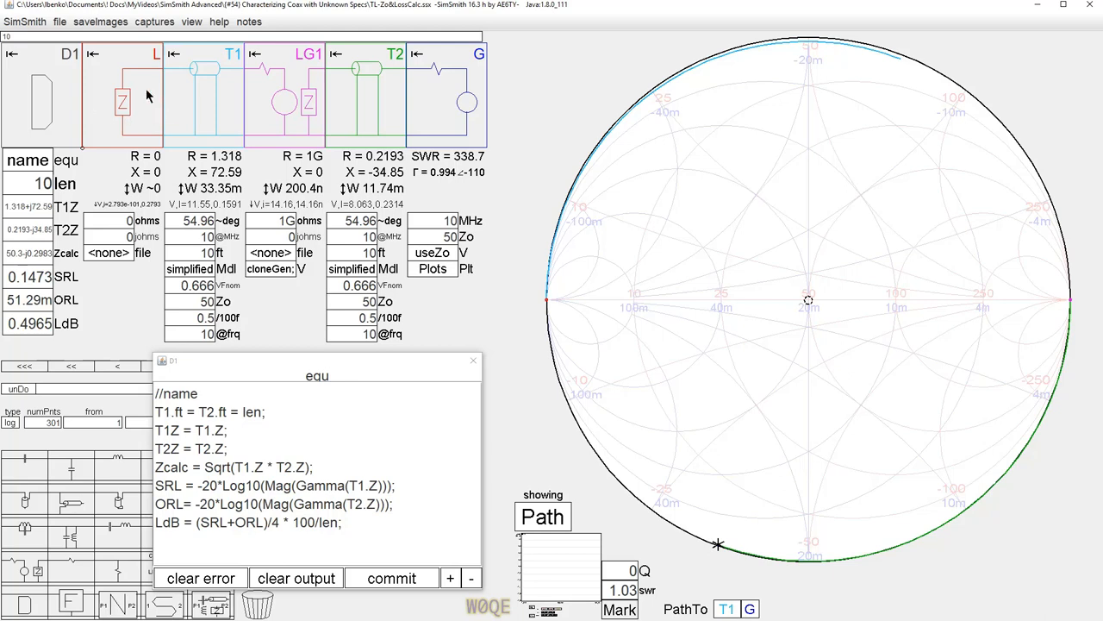
pyautogui.moveTo(174, 112)
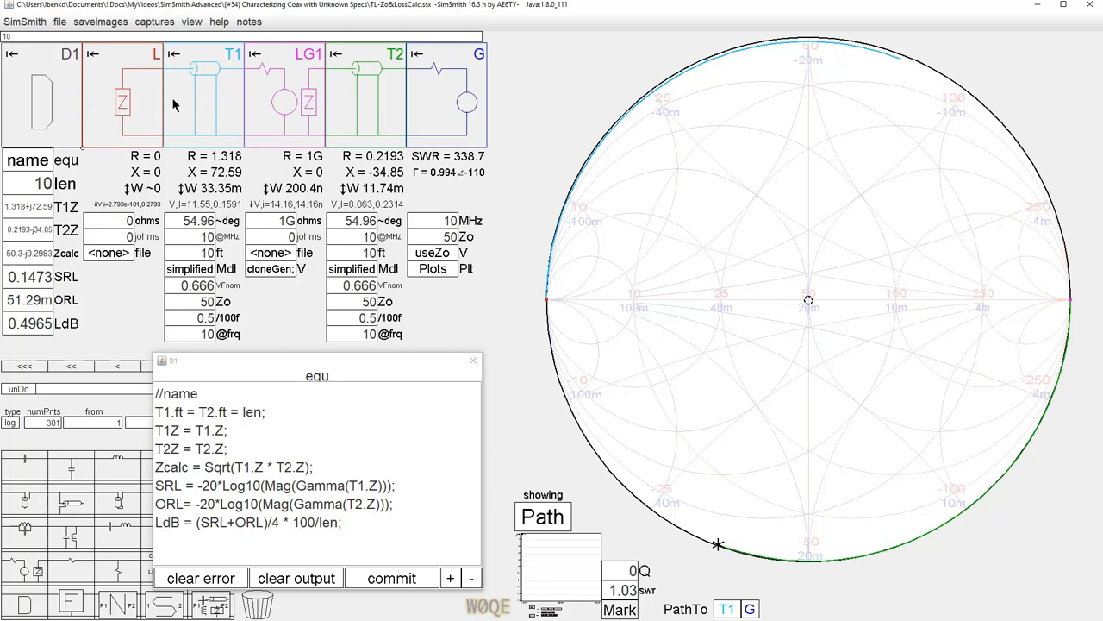
pyautogui.moveTo(170, 75)
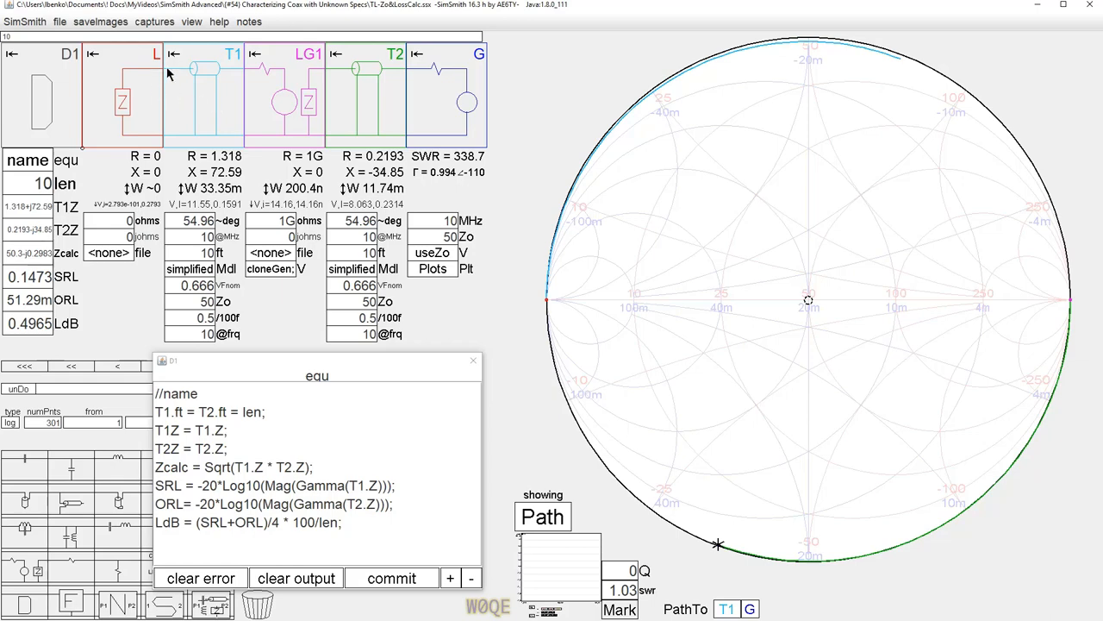
pyautogui.moveTo(199, 123)
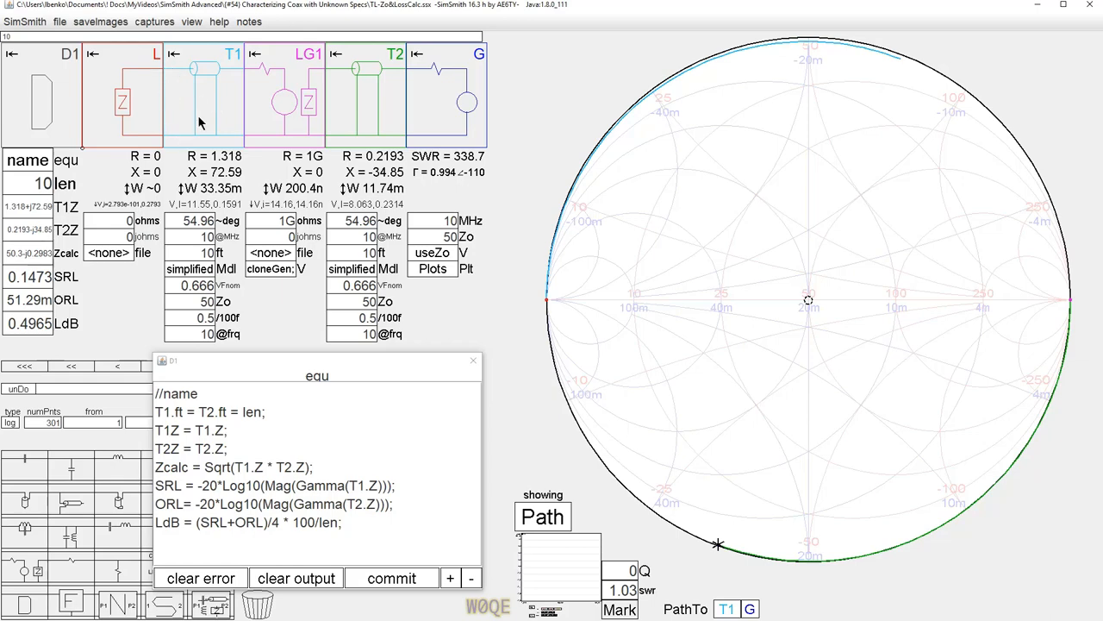
pyautogui.moveTo(159, 106)
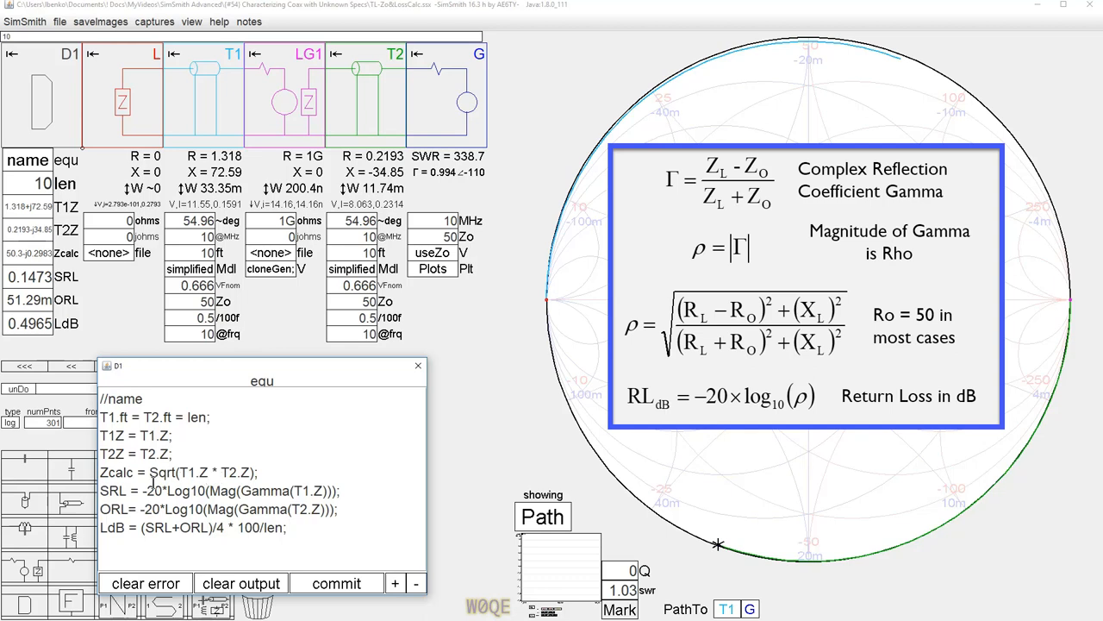
pyautogui.moveTo(465, 340)
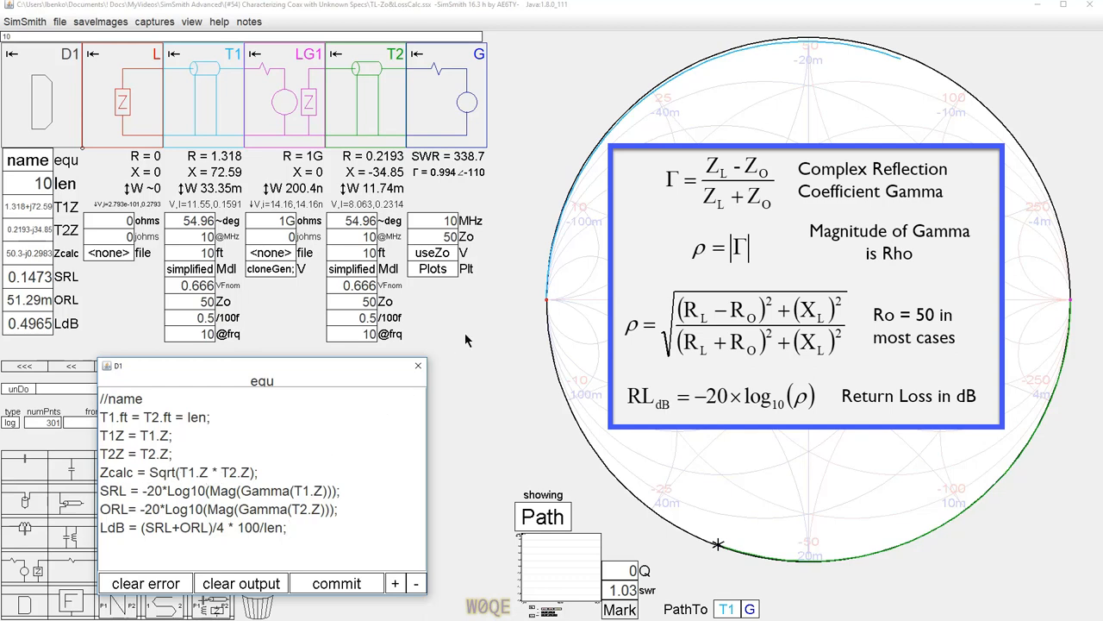
pyautogui.moveTo(543, 586)
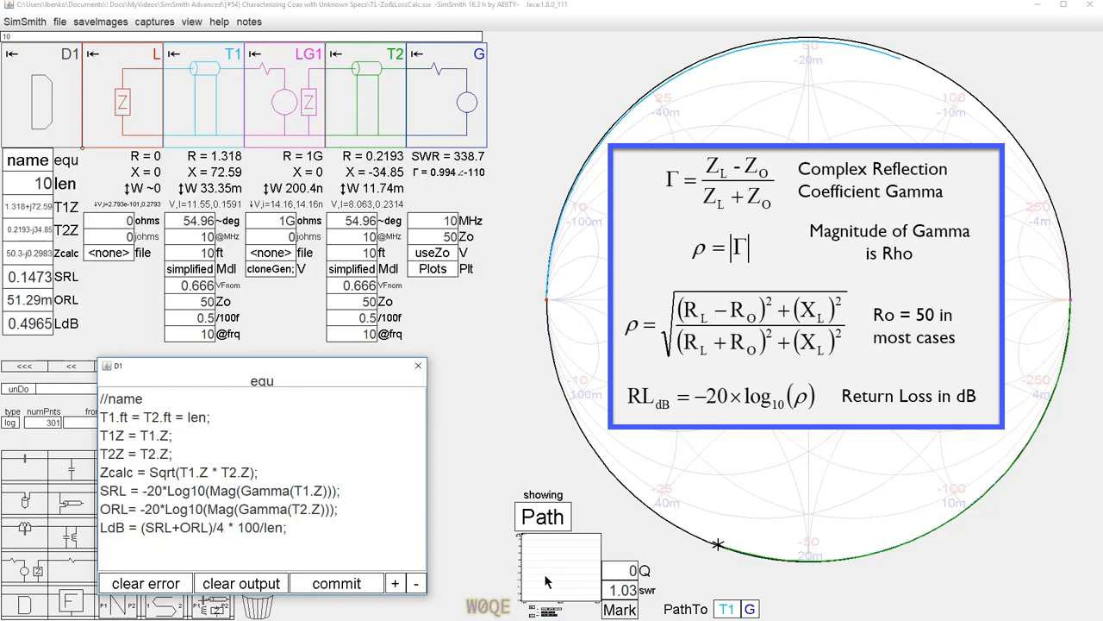
# Show the Short, Open and LossdB dB plot over 1–60 MHz, moving the equations window aside.
pyautogui.click(466, 268)
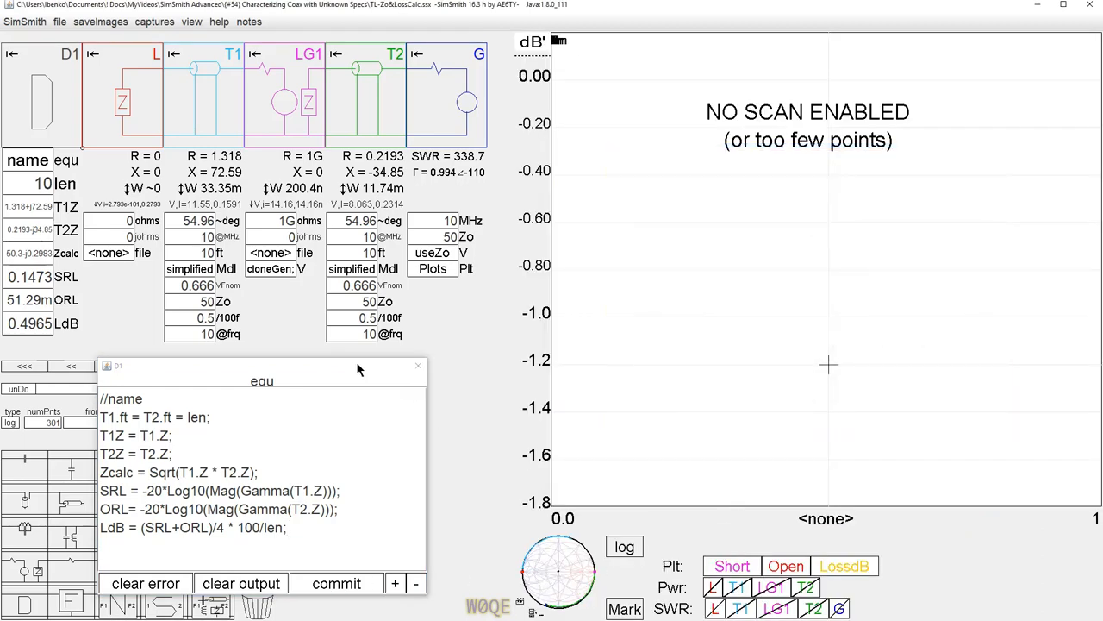
pyautogui.moveTo(261, 367); pyautogui.dragTo(592, 271)
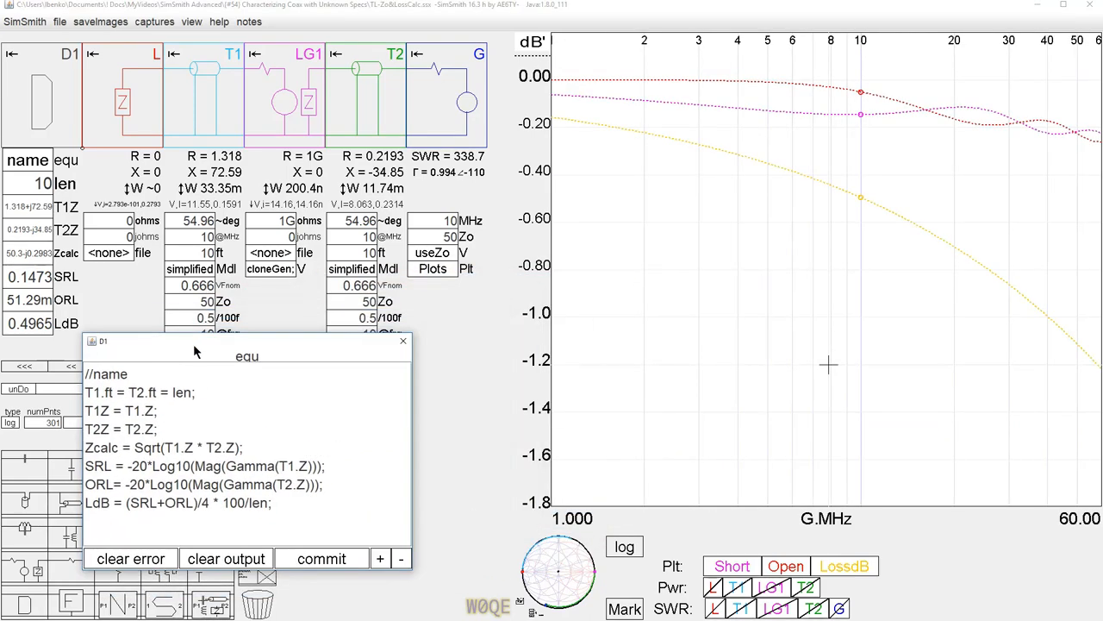
pyautogui.moveTo(534, 301)
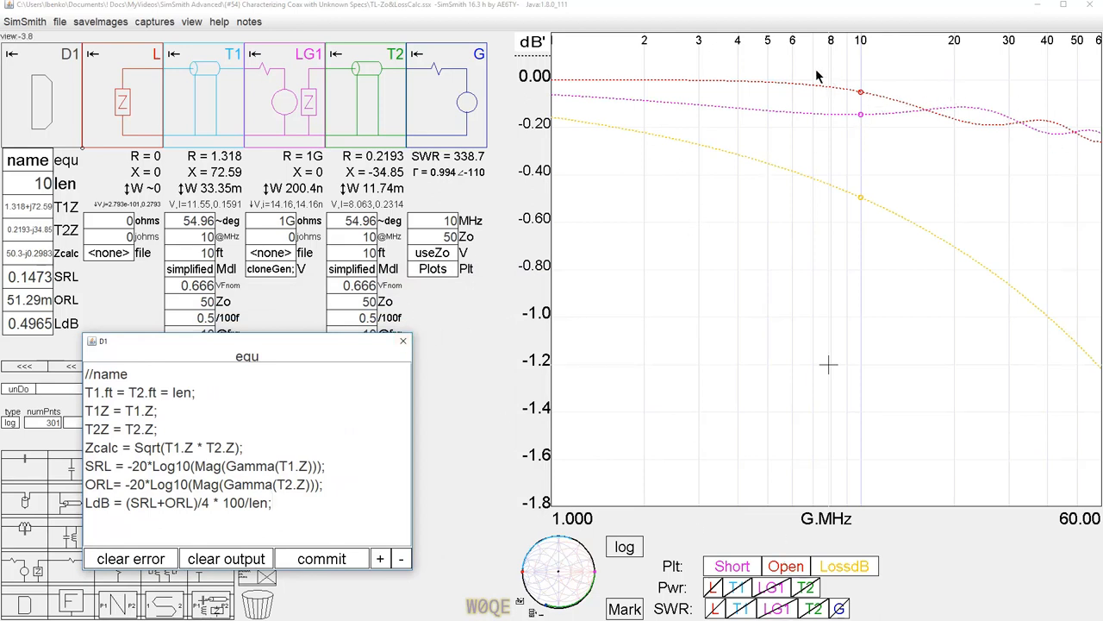
pyautogui.moveTo(774, 123)
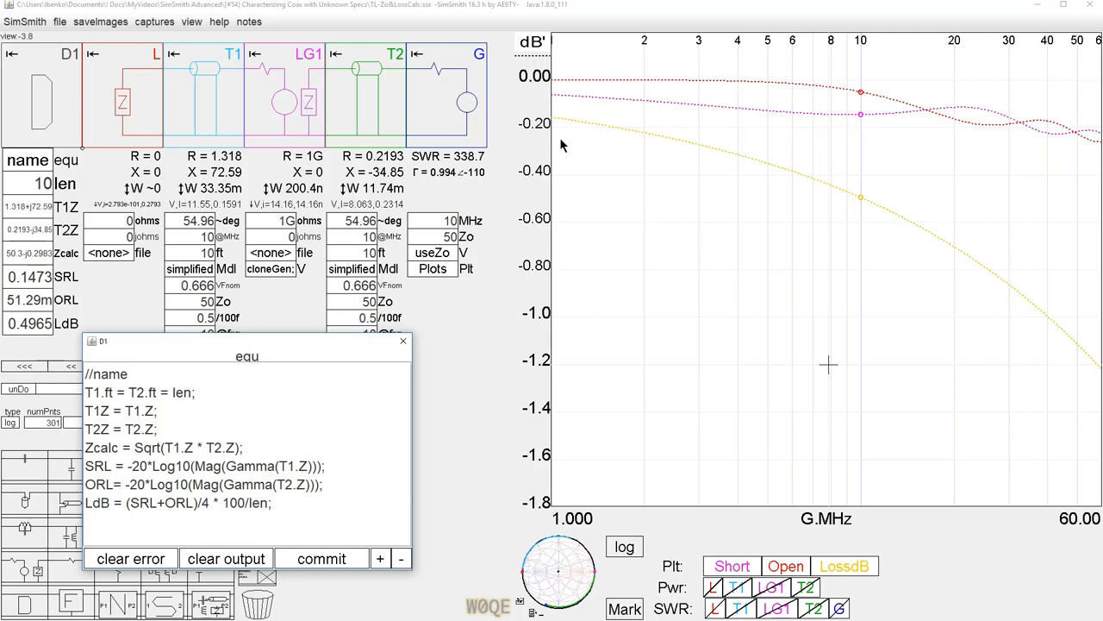
pyautogui.moveTo(244, 109)
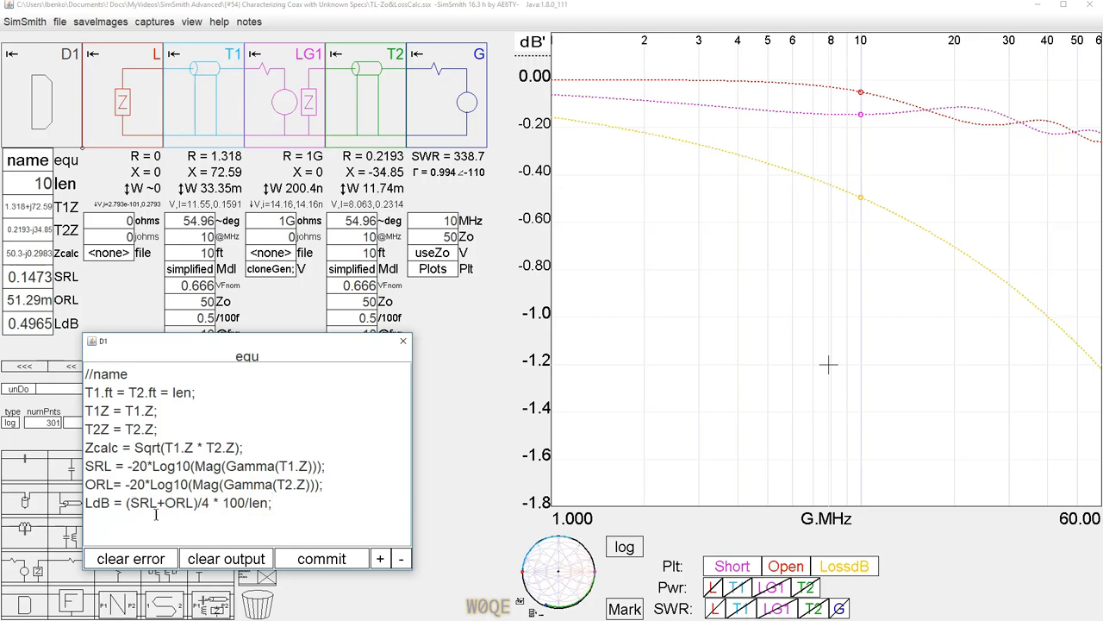
pyautogui.moveTo(242, 99)
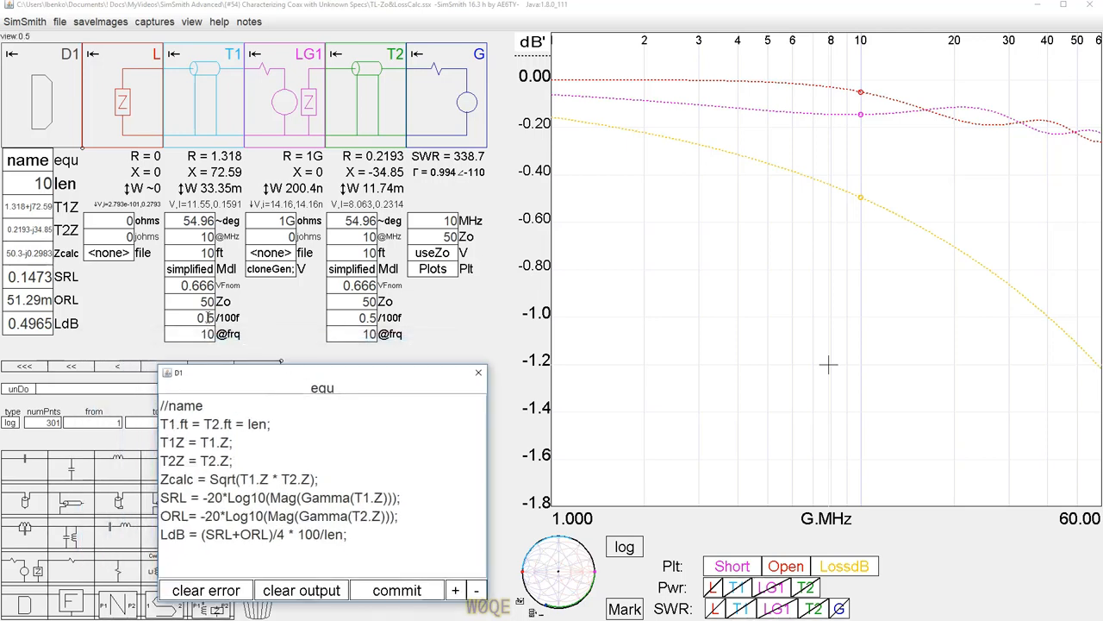
pyautogui.moveTo(722, 369)
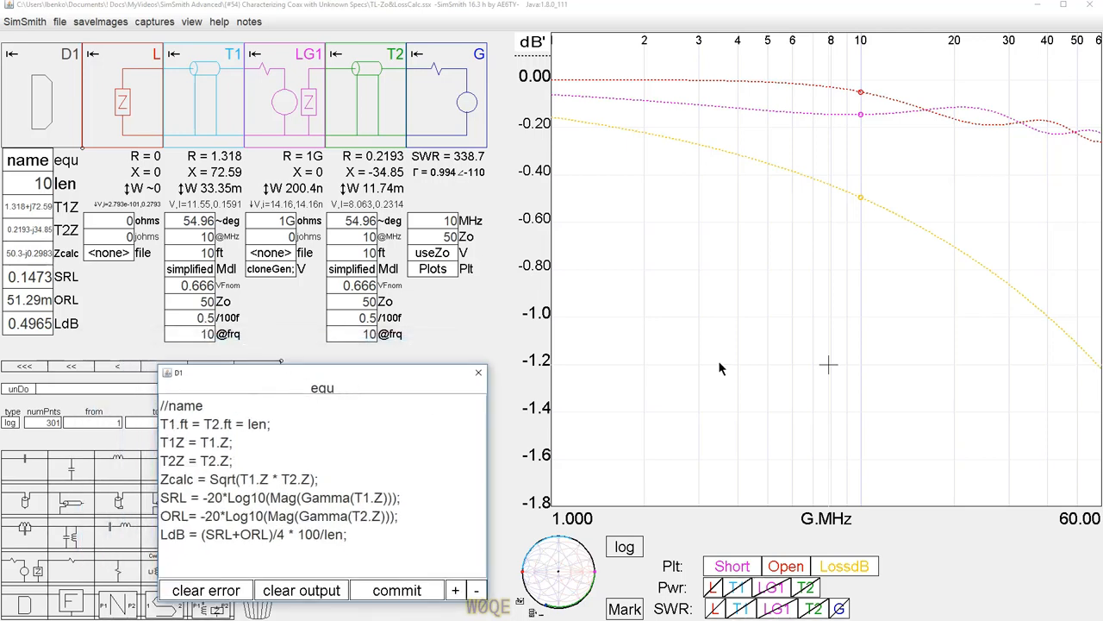
pyautogui.moveTo(861, 205)
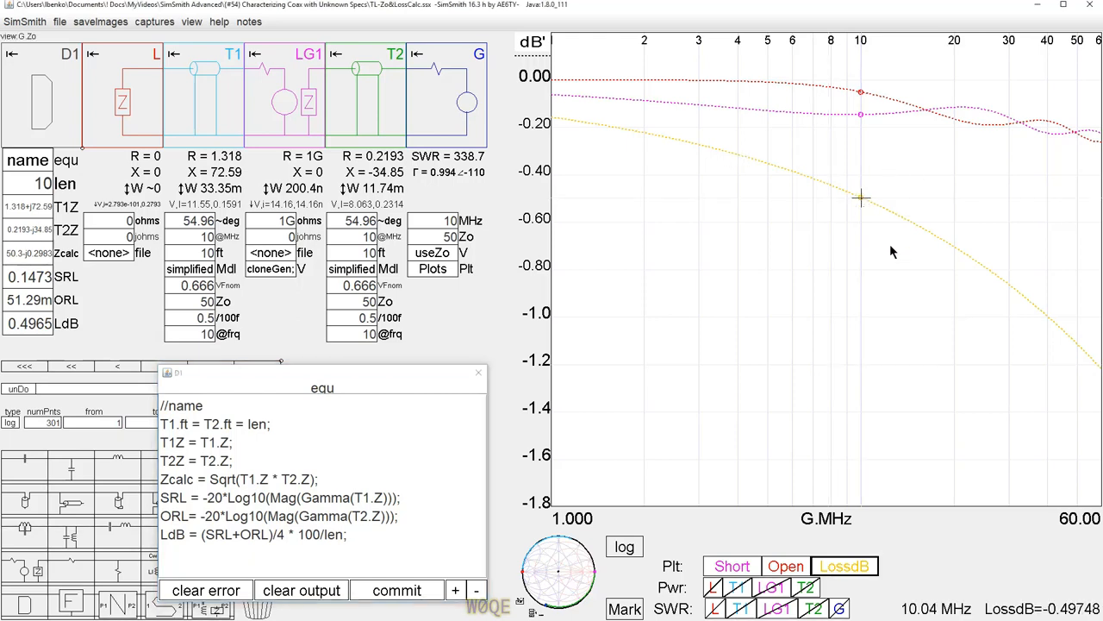
pyautogui.moveTo(231, 431)
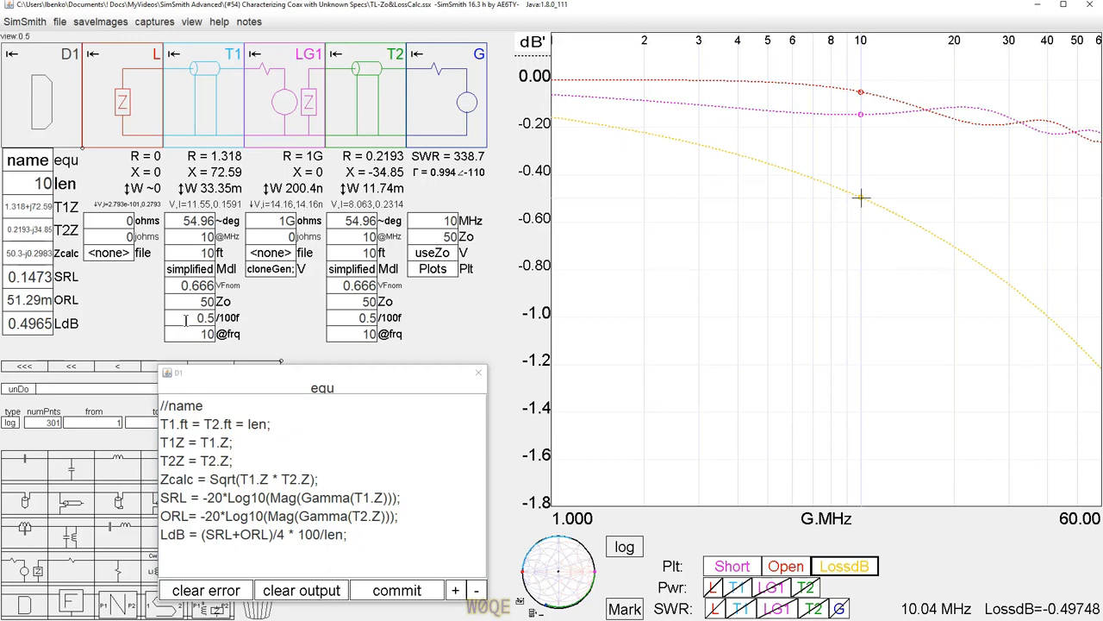
pyautogui.moveTo(860, 95)
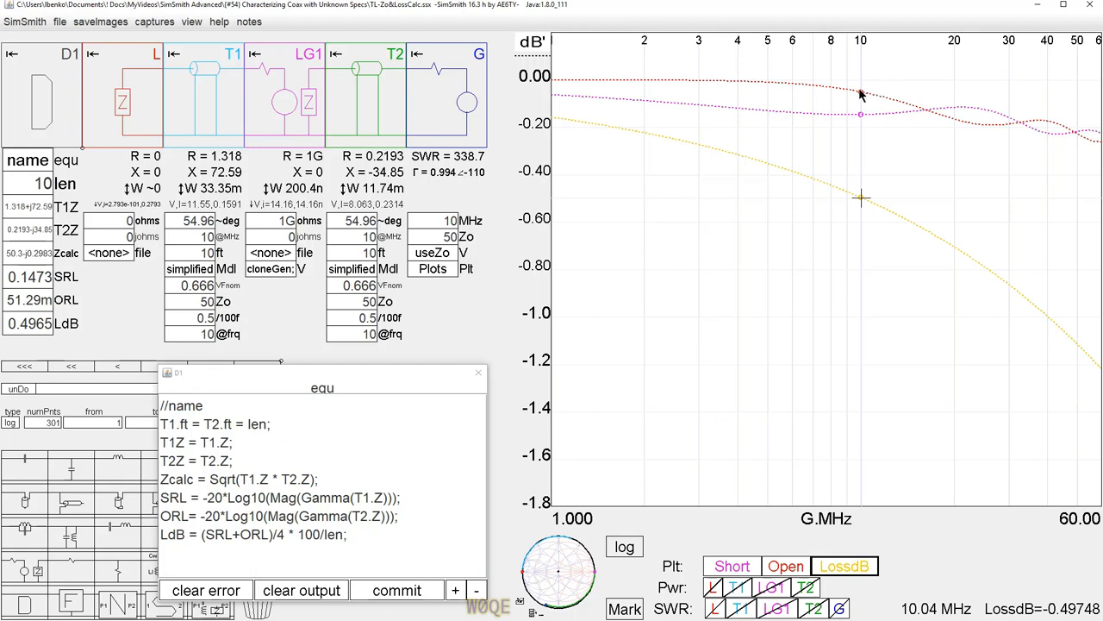
pyautogui.moveTo(859, 210)
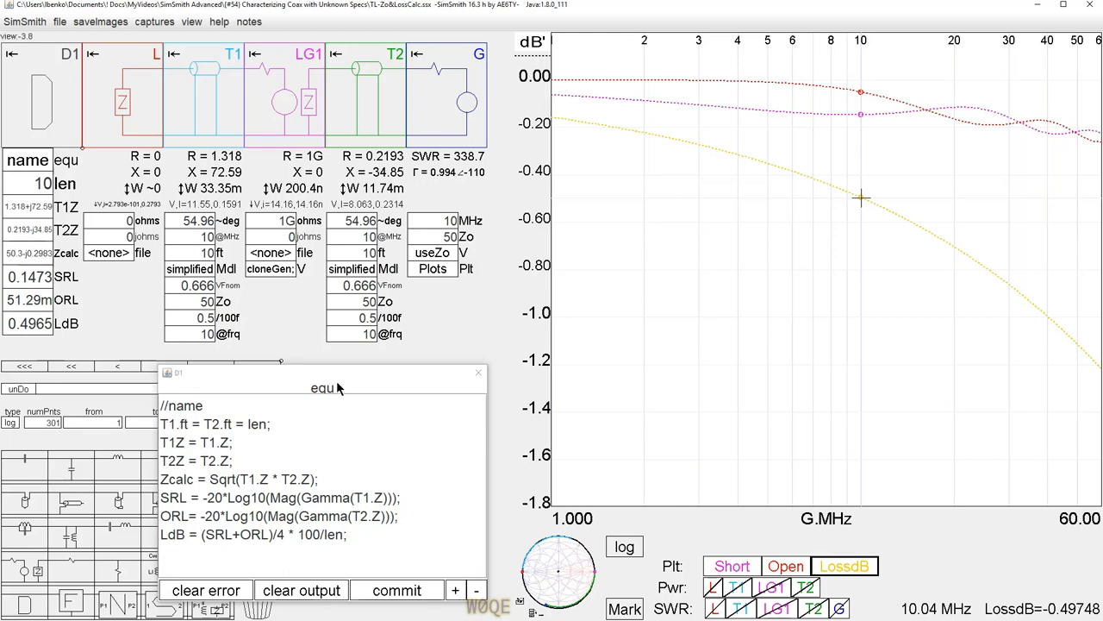
pyautogui.moveTo(478, 373)
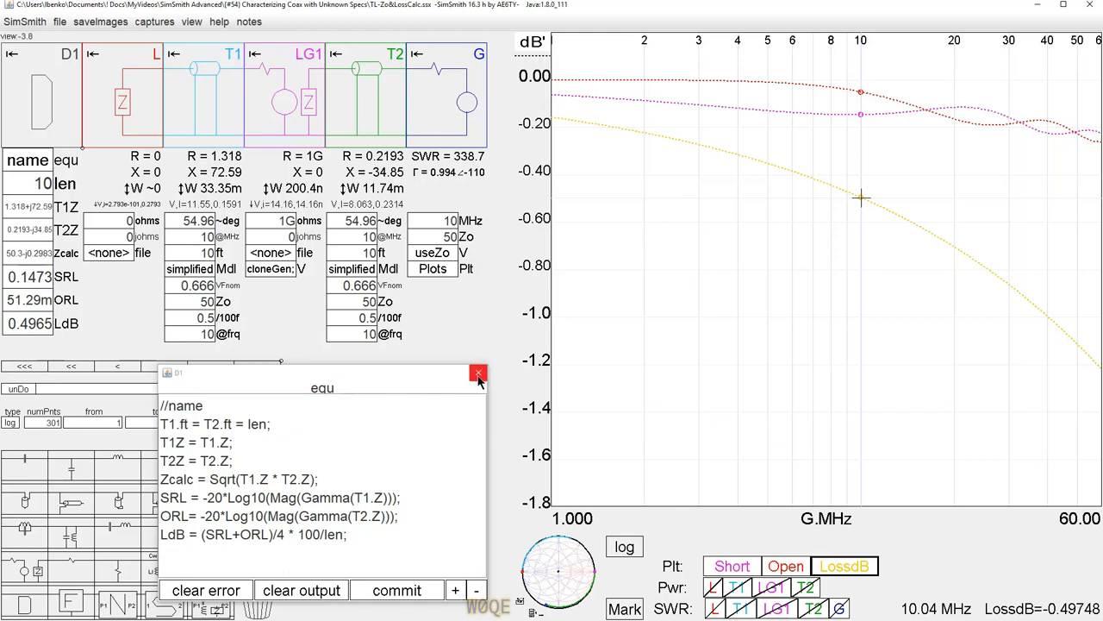
pyautogui.moveTo(578, 565)
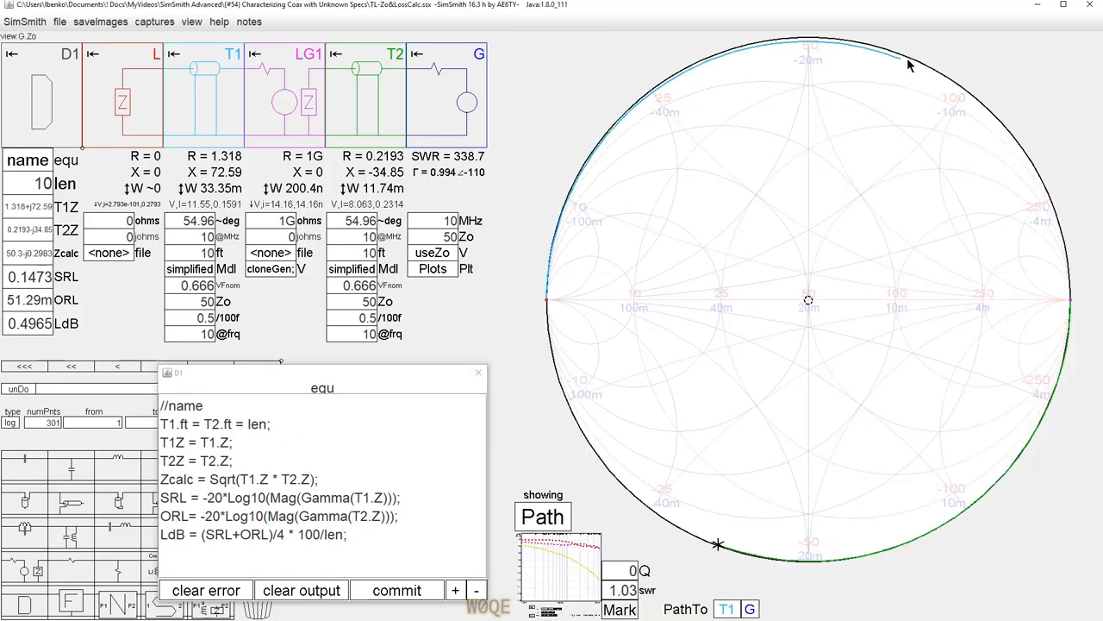
pyautogui.moveTo(808, 306)
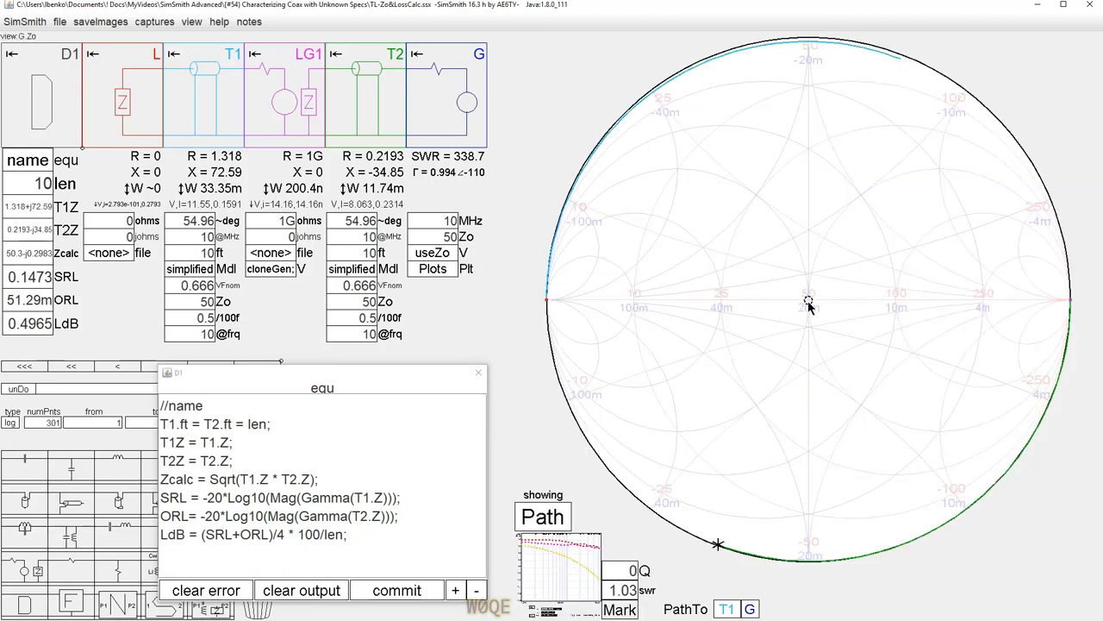
pyautogui.moveTo(808, 306)
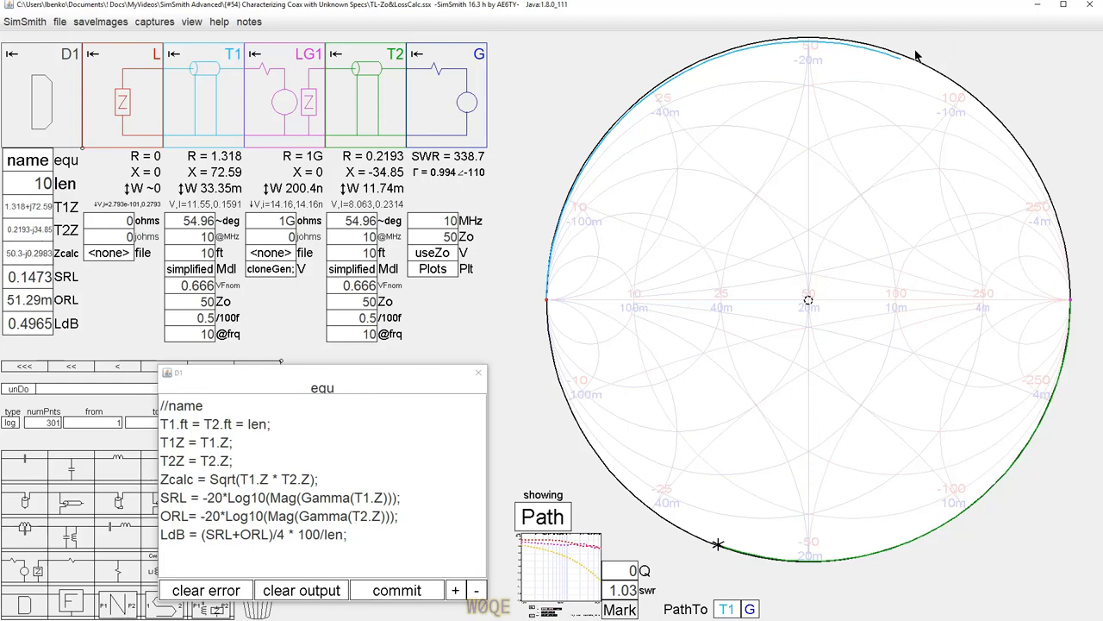
pyautogui.moveTo(614, 132)
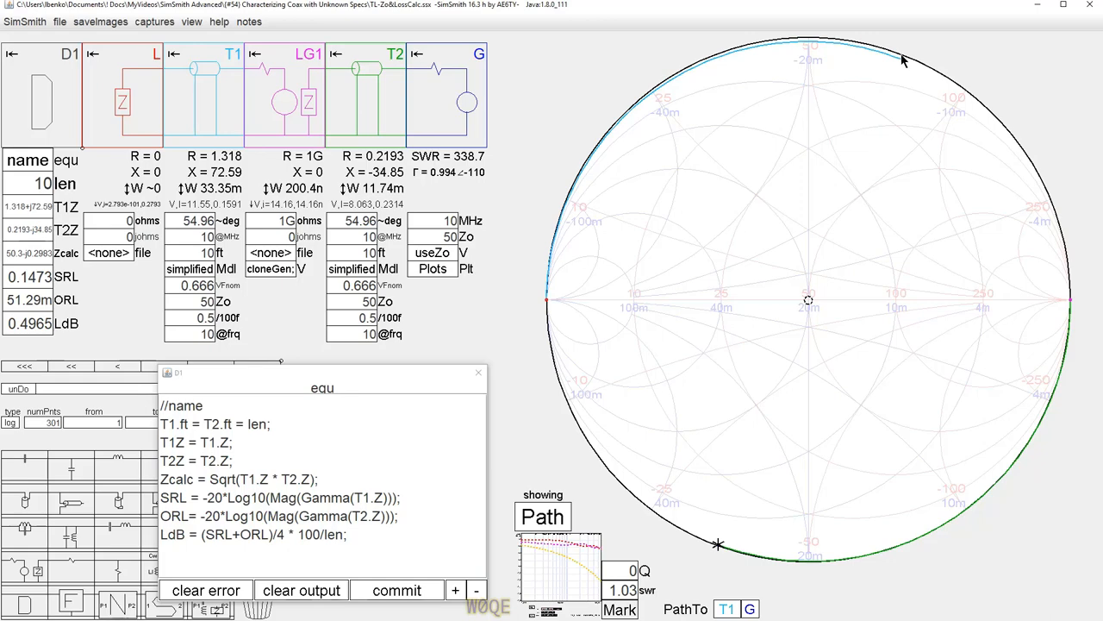
pyautogui.moveTo(903, 64)
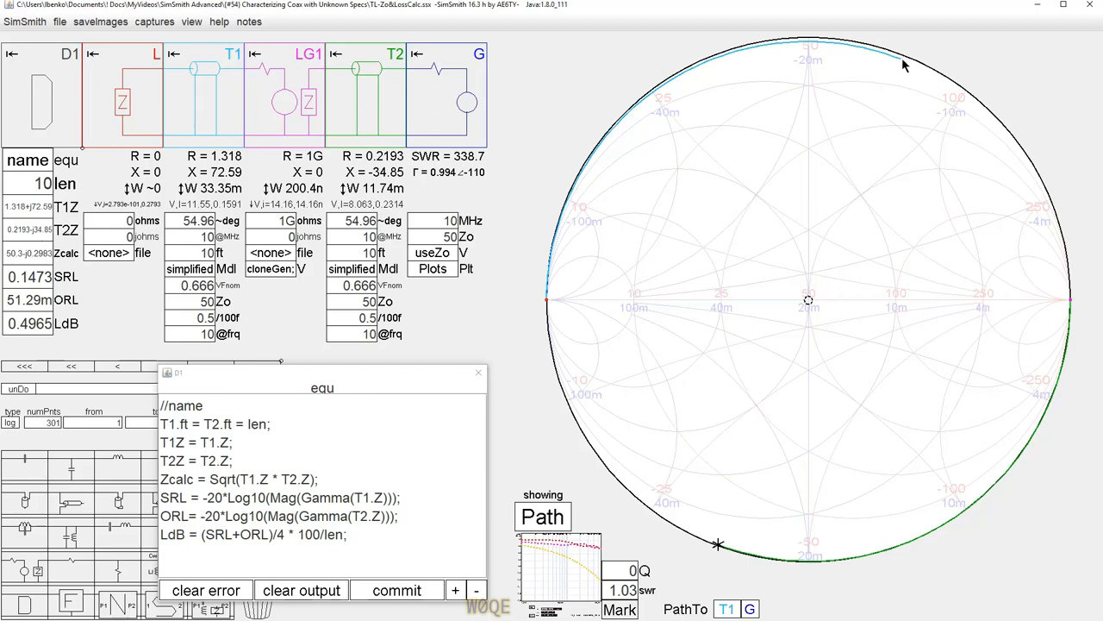
pyautogui.moveTo(830, 291)
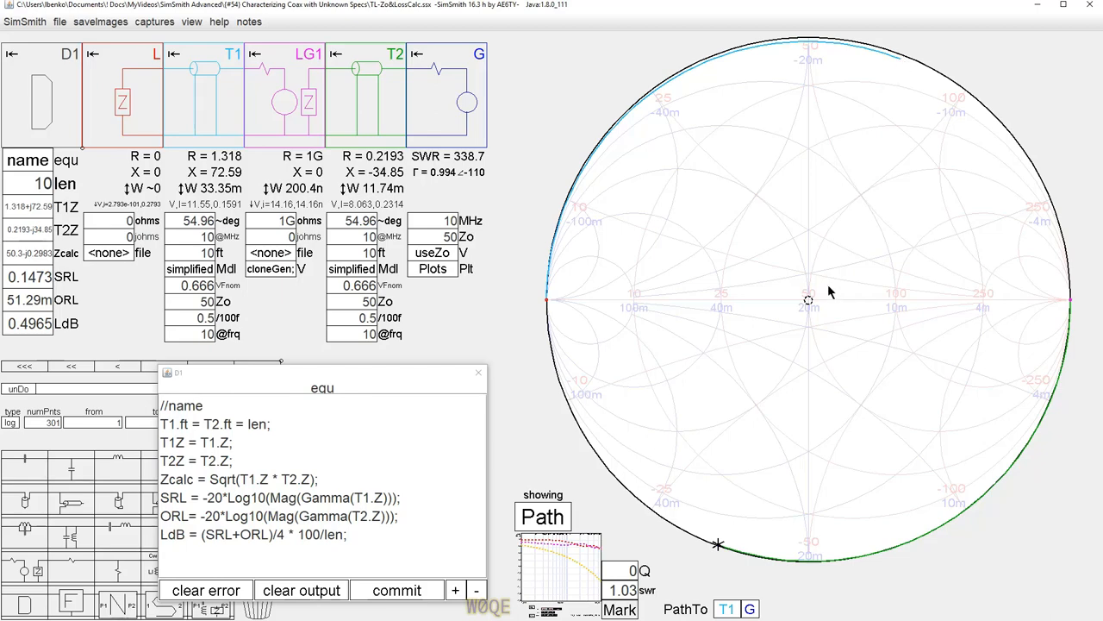
pyautogui.moveTo(539, 309)
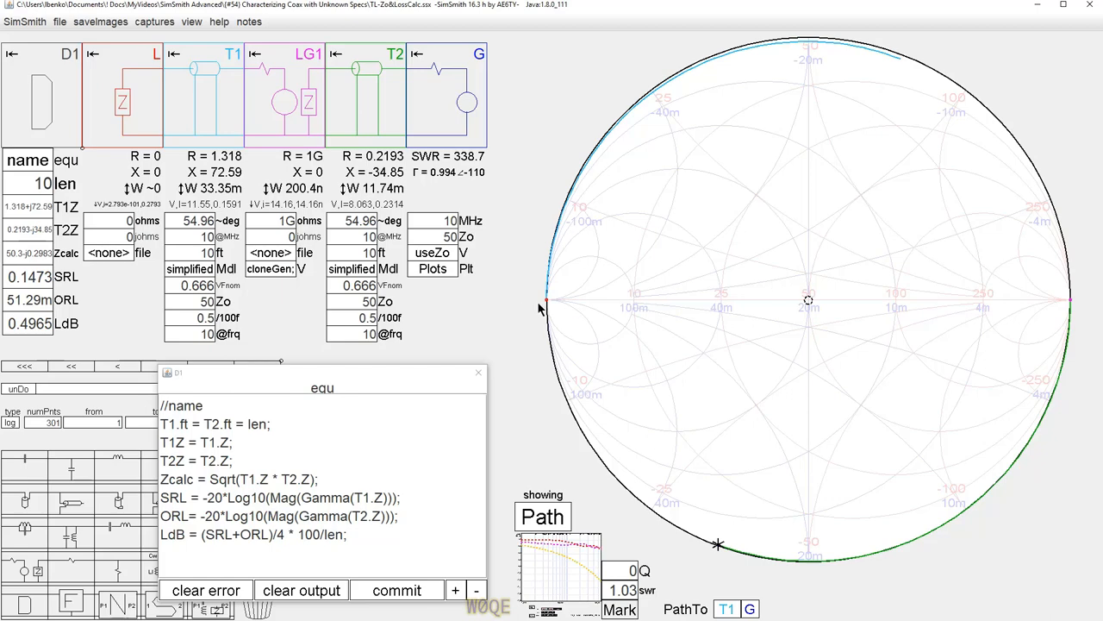
pyautogui.moveTo(1069, 314)
pyautogui.write('16.3')
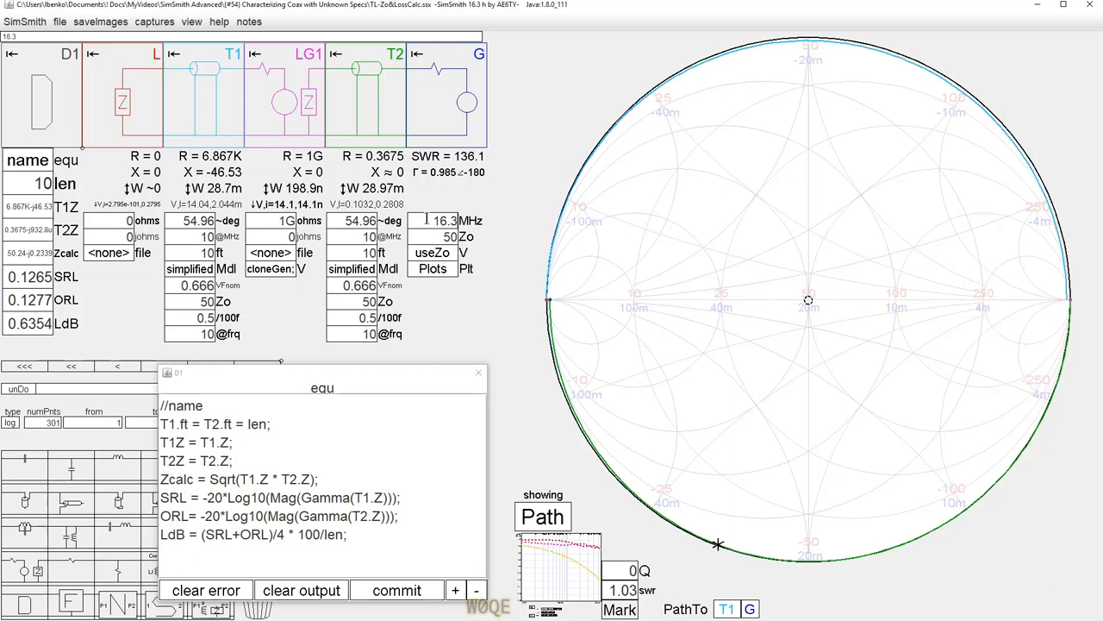
pyautogui.moveTo(647, 263)
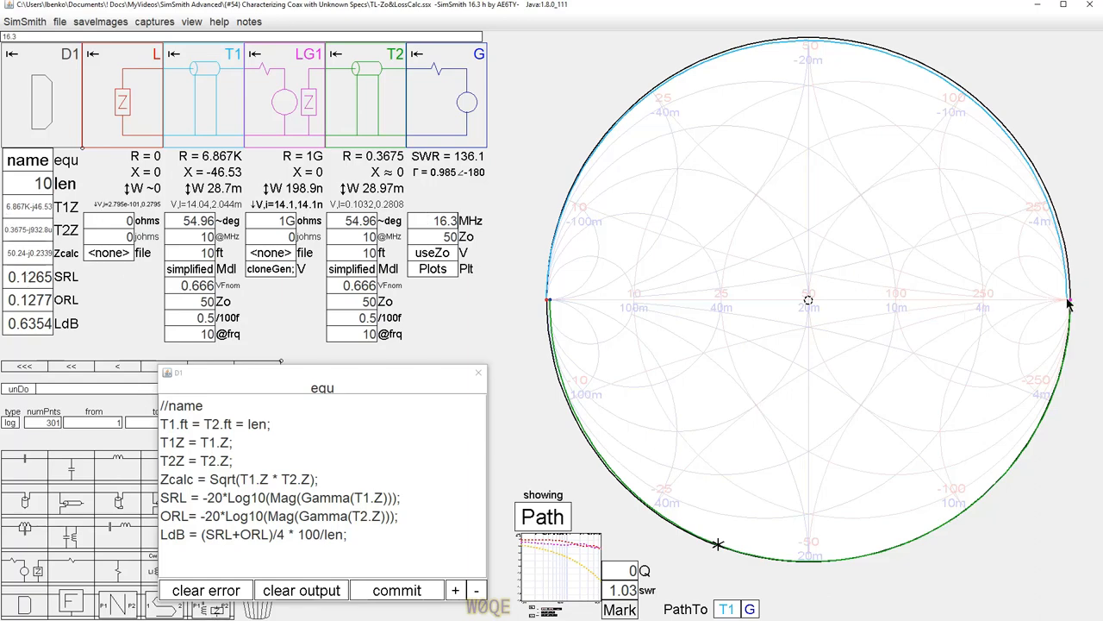
pyautogui.moveTo(537, 308)
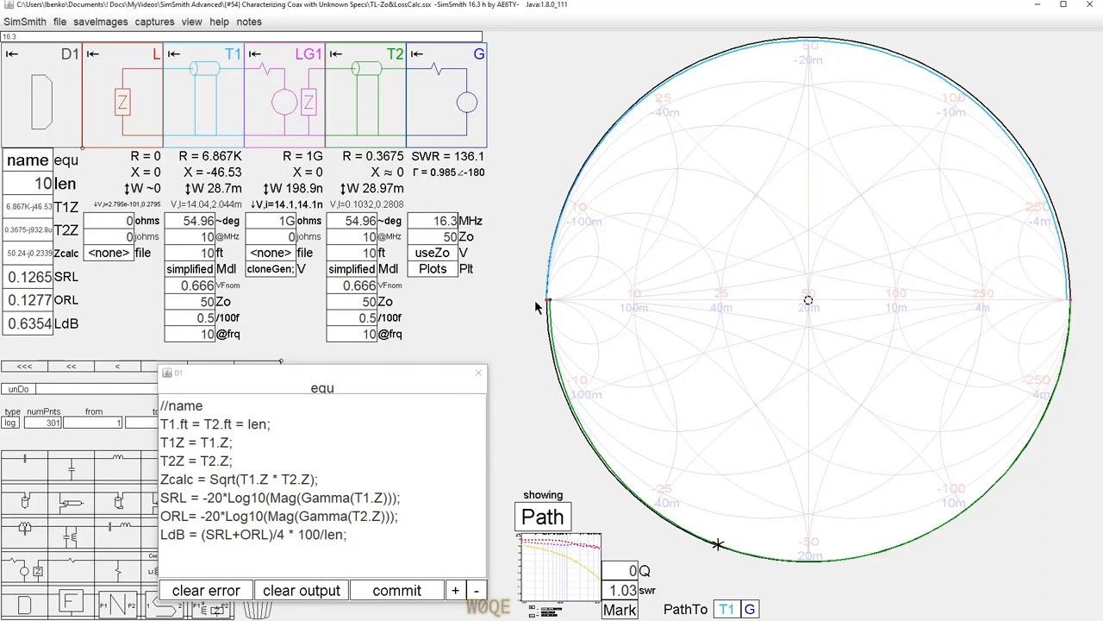
pyautogui.moveTo(793, 445)
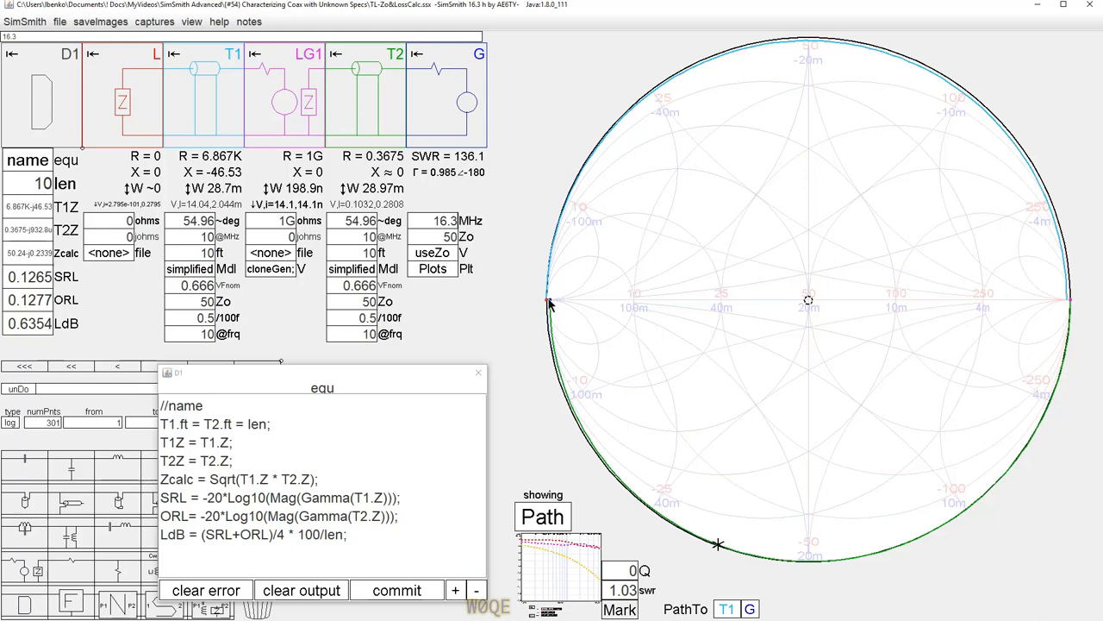
pyautogui.moveTo(585, 292)
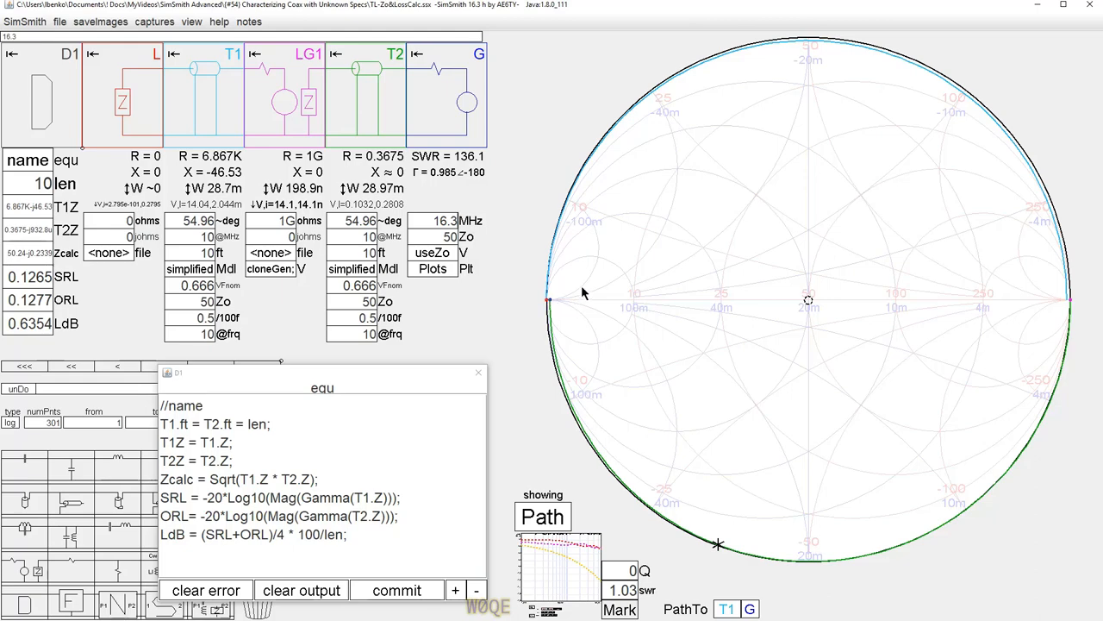
pyautogui.moveTo(970, 339)
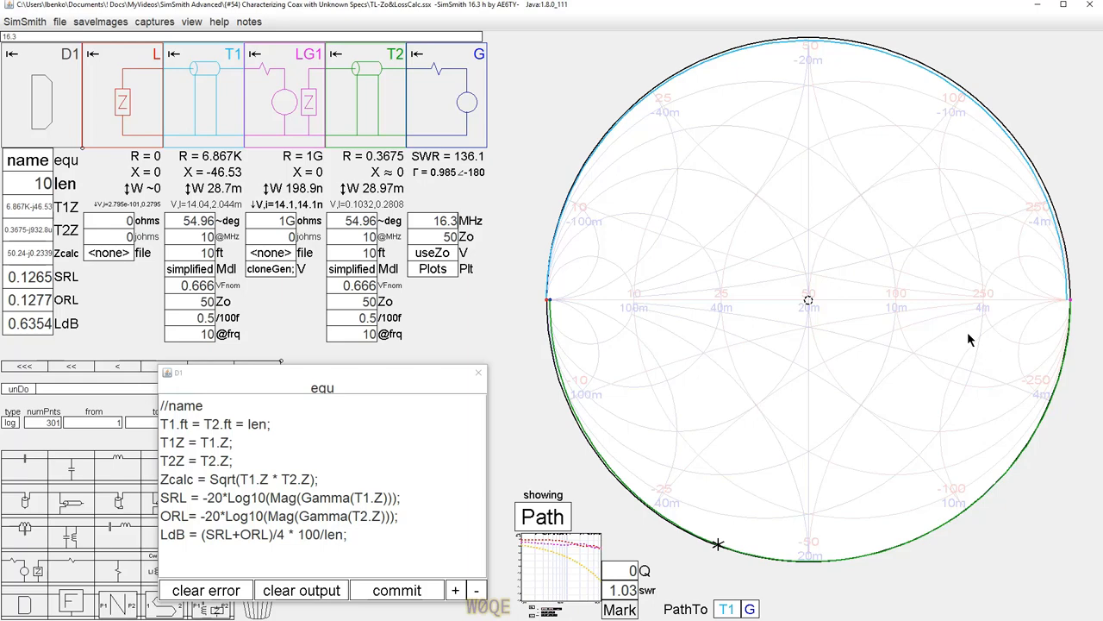
pyautogui.moveTo(569, 333)
pyautogui.write('80')
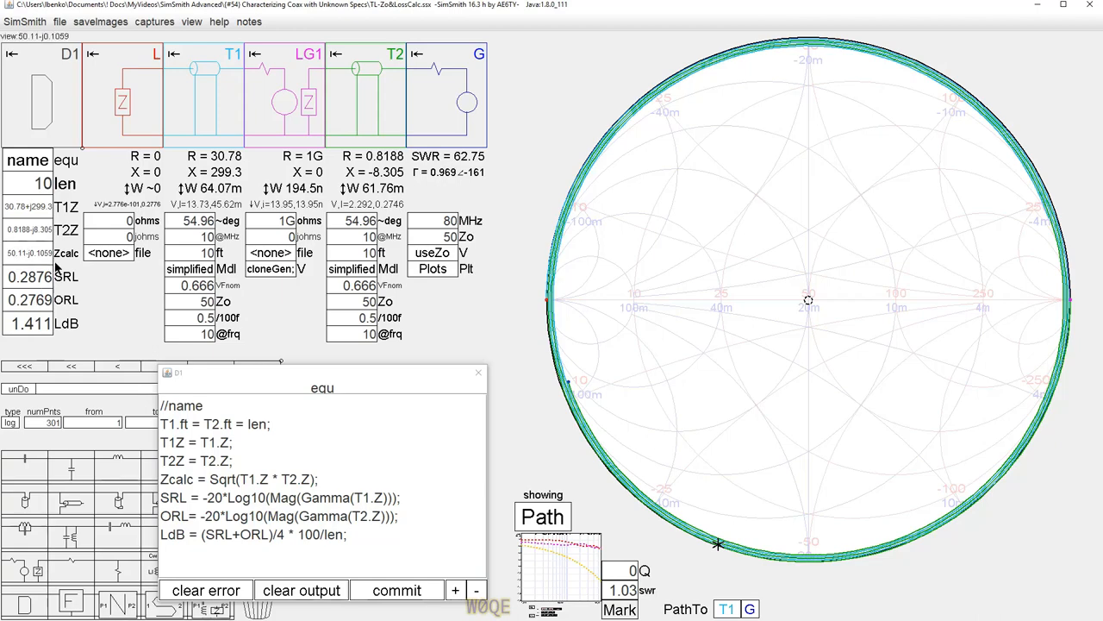
pyautogui.moveTo(506, 302)
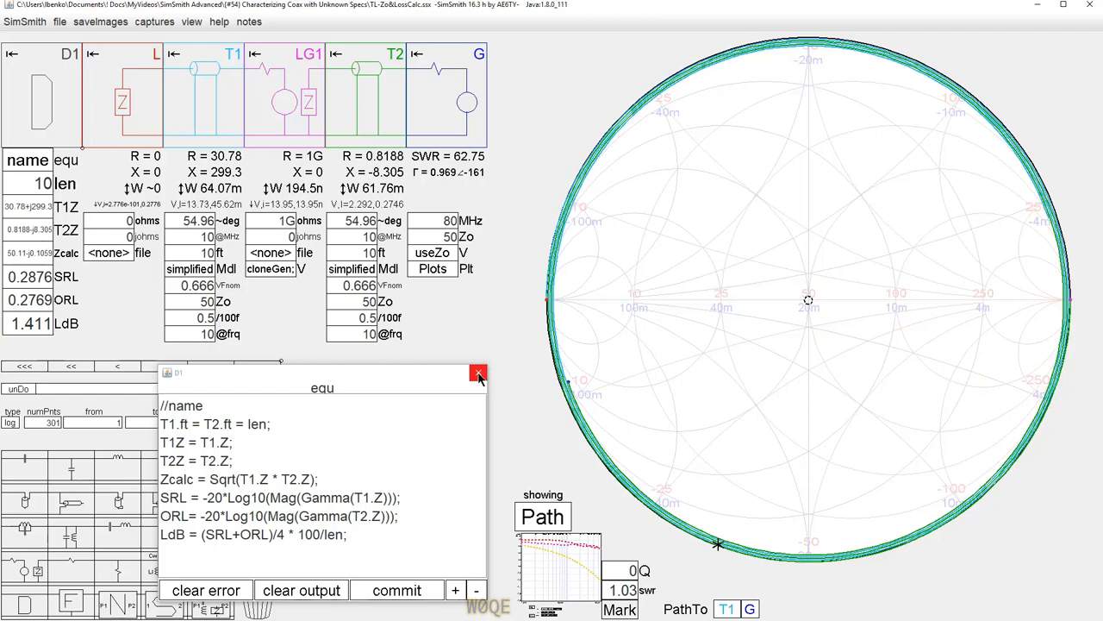
pyautogui.moveTo(431, 382)
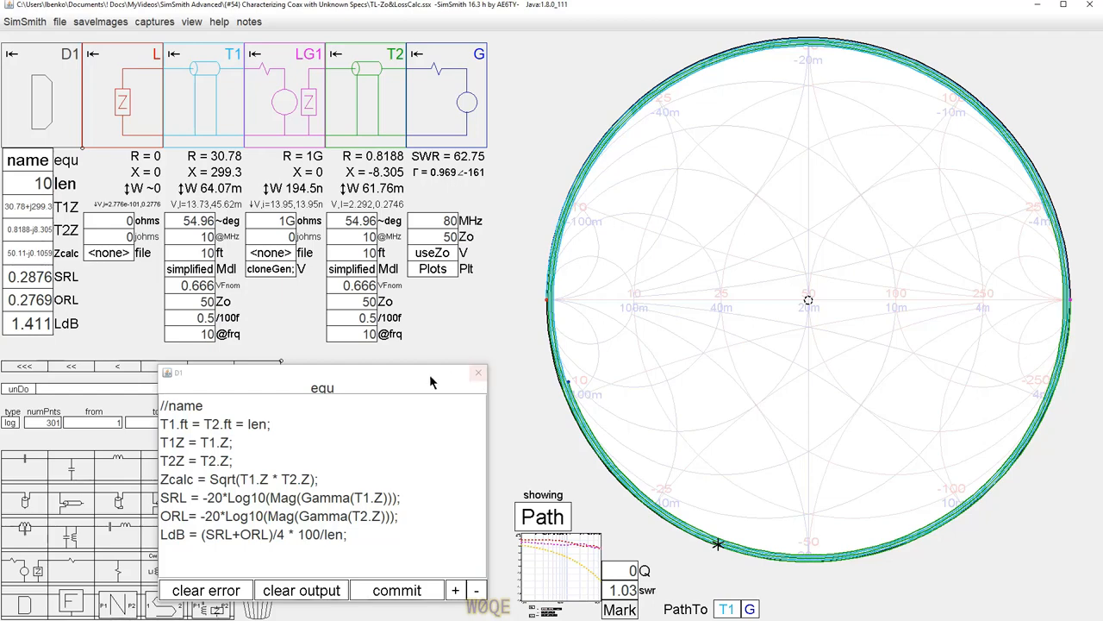
pyautogui.moveTo(364, 387)
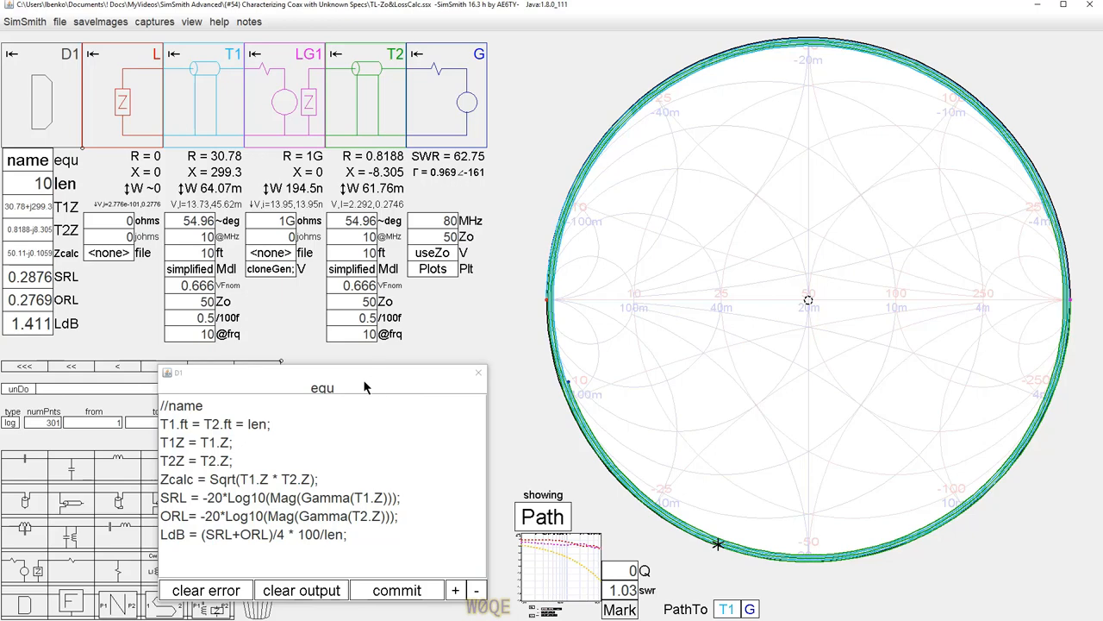
pyautogui.moveTo(361, 382)
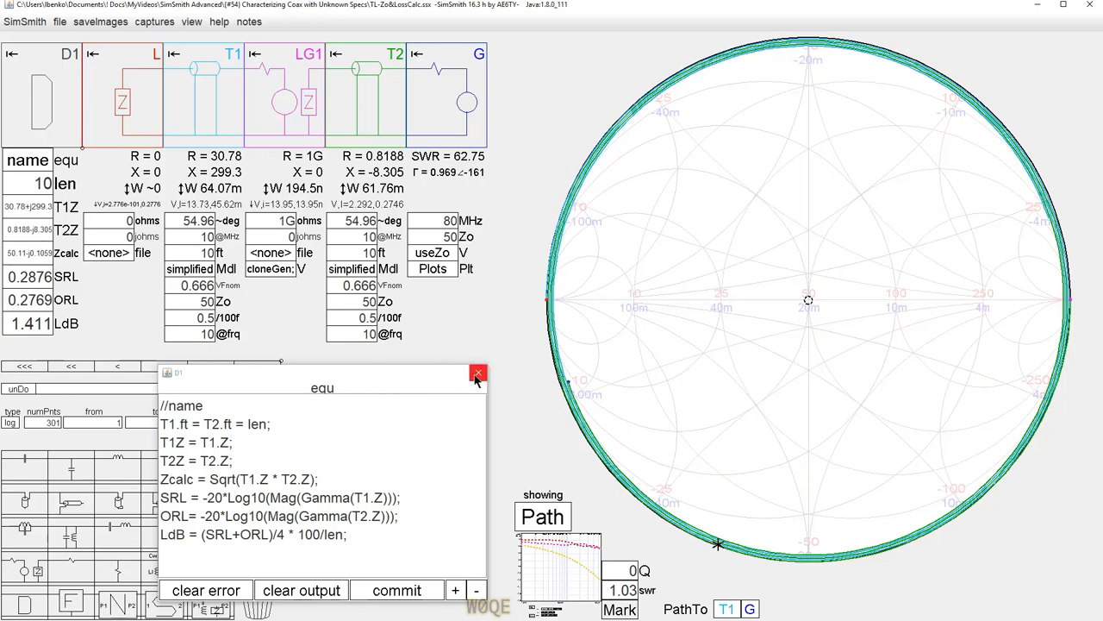
# Close the D1 equation editor window.
pyautogui.click(478, 373)
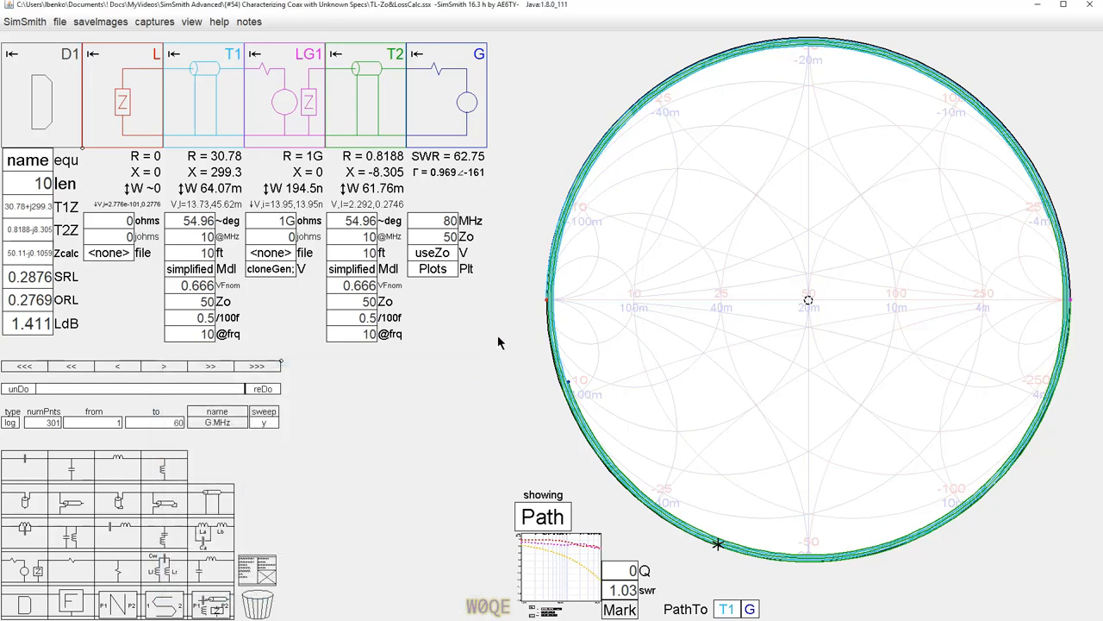
pyautogui.moveTo(188, 100)
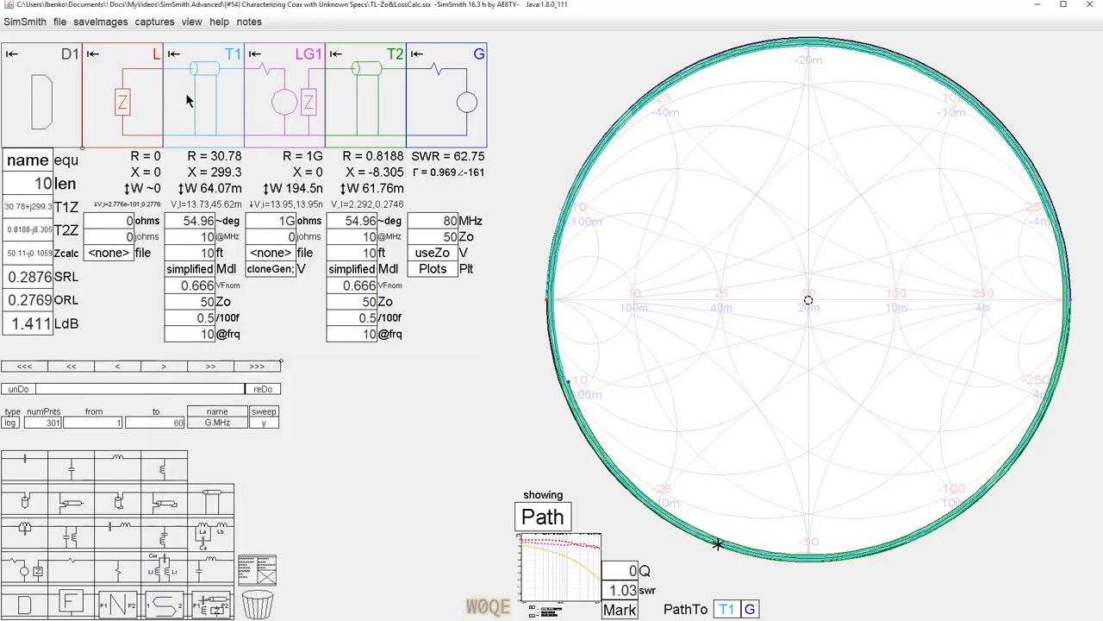
pyautogui.moveTo(231, 105)
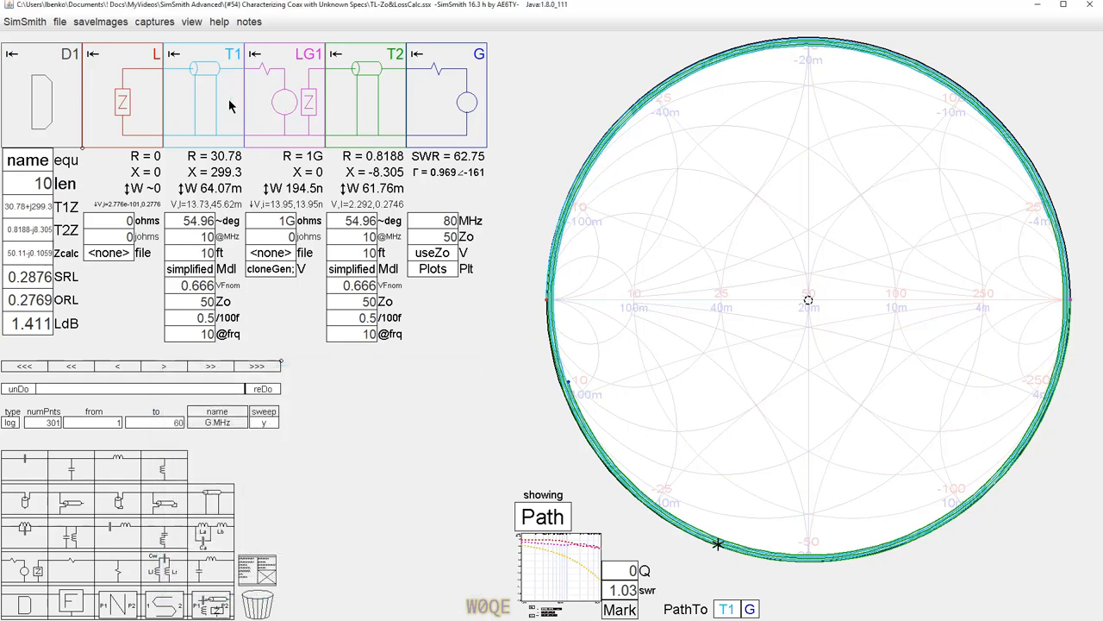
pyautogui.moveTo(244, 428)
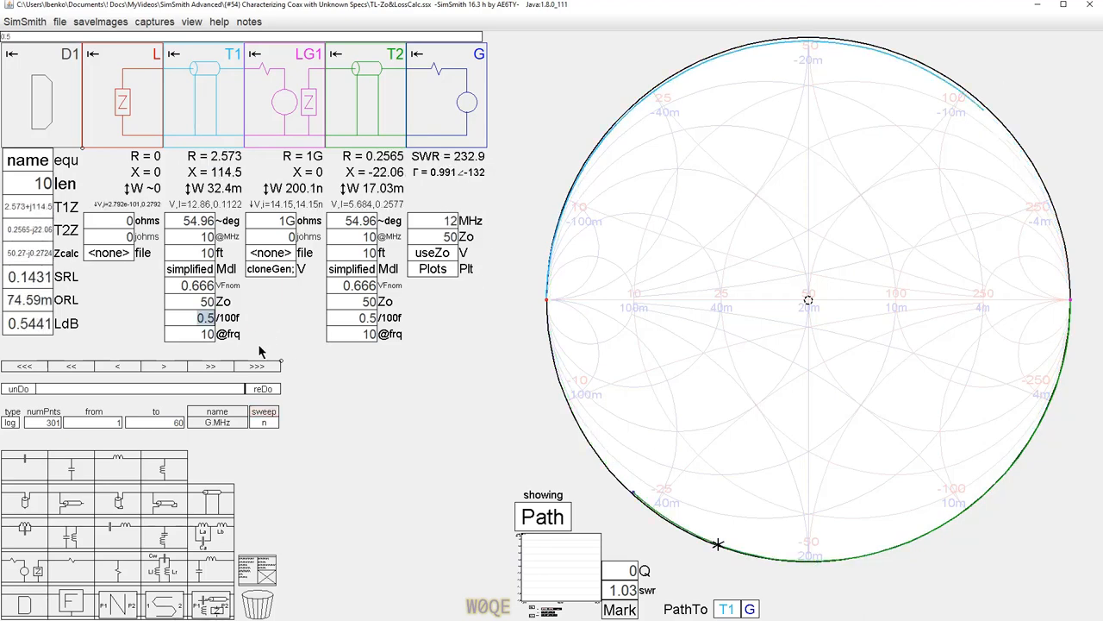
# Replace T1's loss per 100 ft with 0.1, bringing loss to 0.1094 dB.
pyautogui.tripleClick(205, 317)
pyautogui.write('0.1')
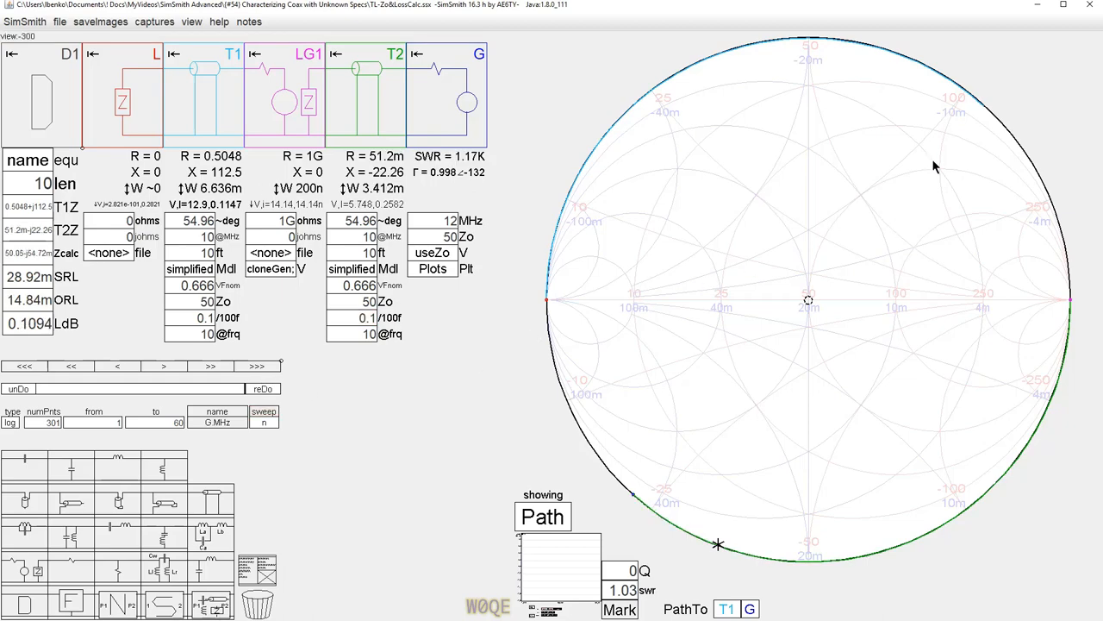
pyautogui.scroll(3)
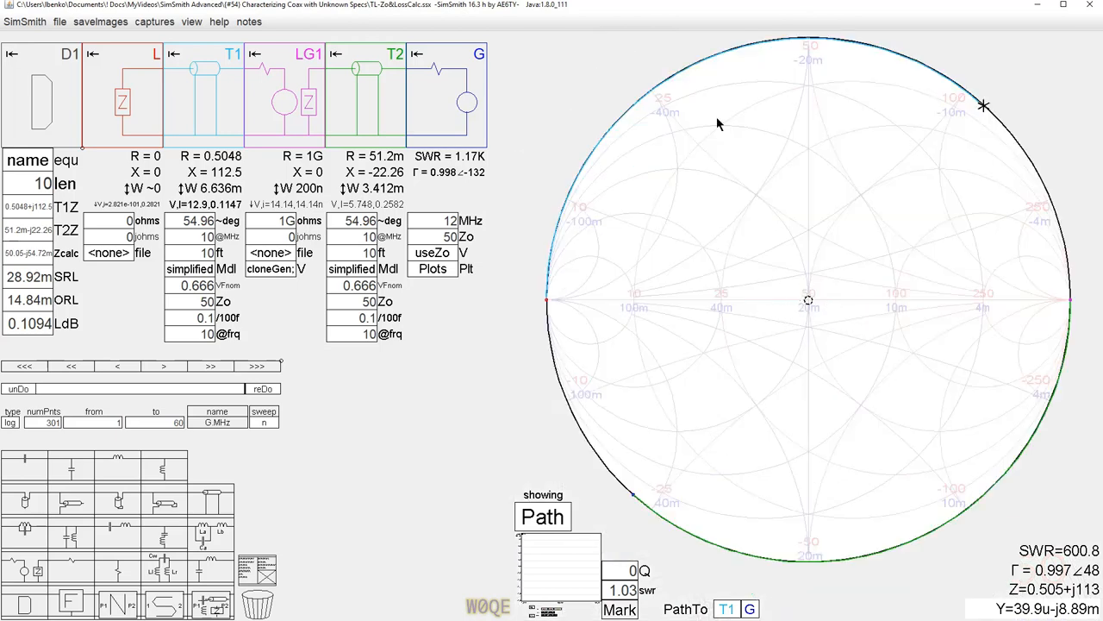
pyautogui.moveTo(508, 301)
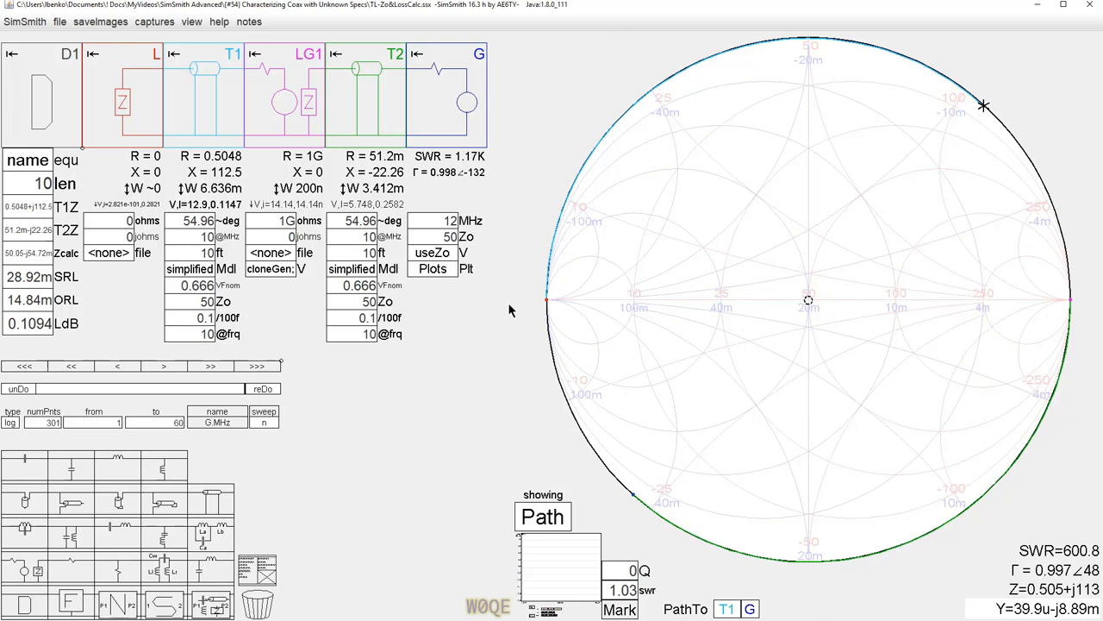
pyautogui.moveTo(535, 310)
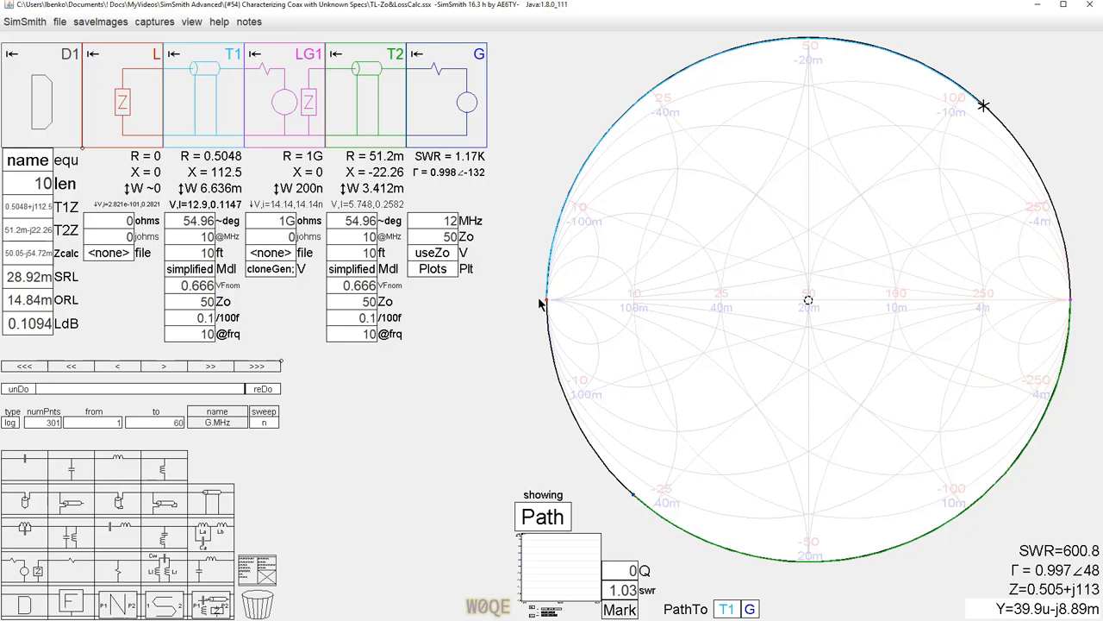
pyautogui.moveTo(586, 294)
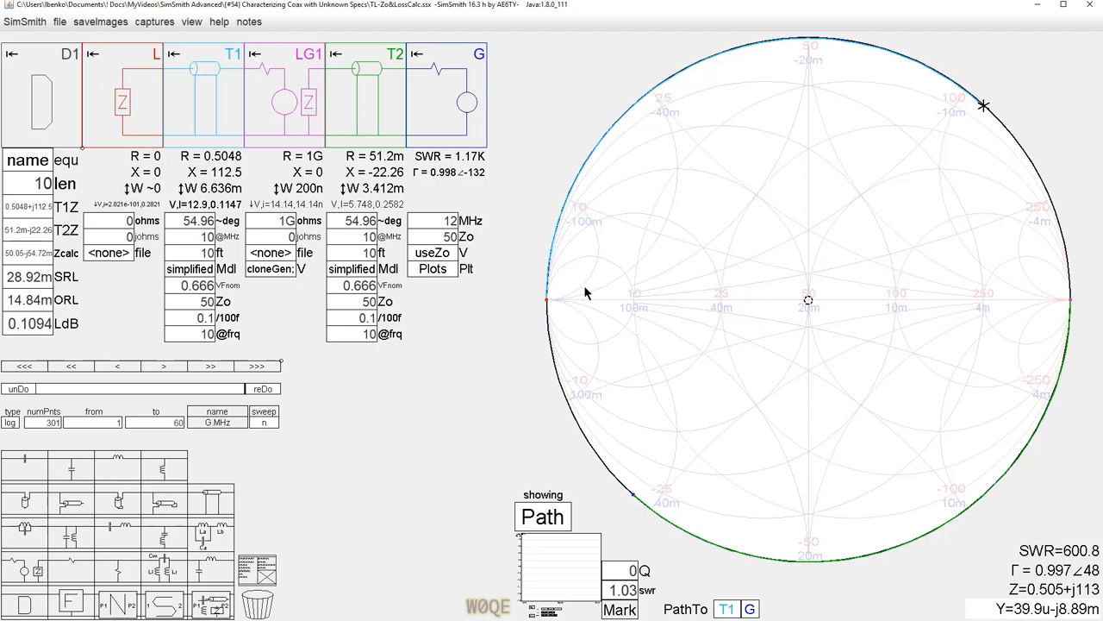
pyautogui.moveTo(888, 205)
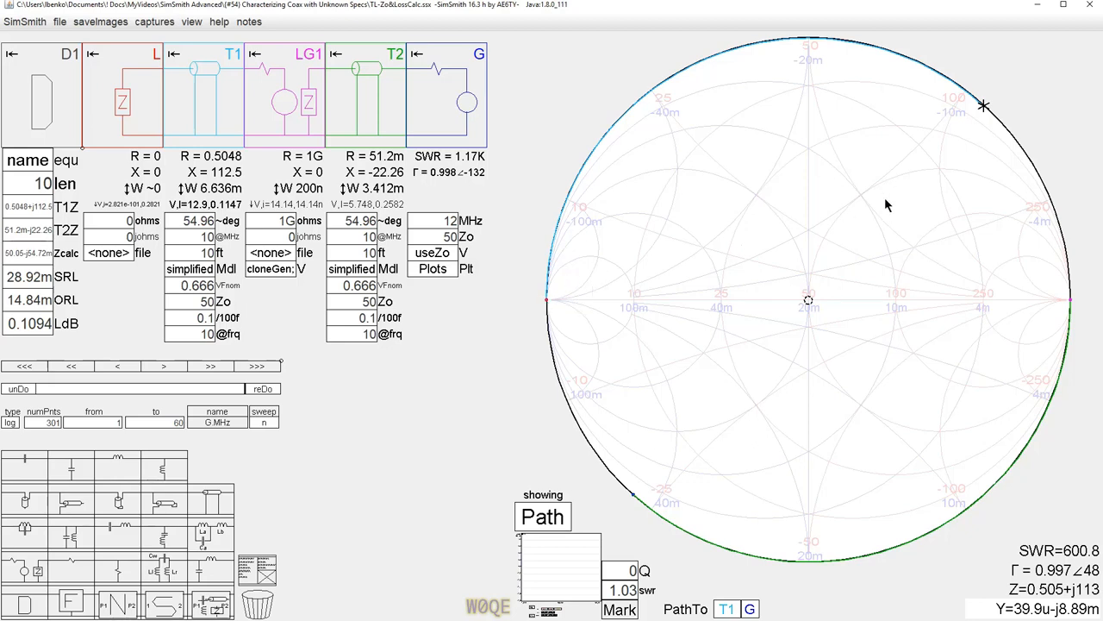
pyautogui.moveTo(809, 309)
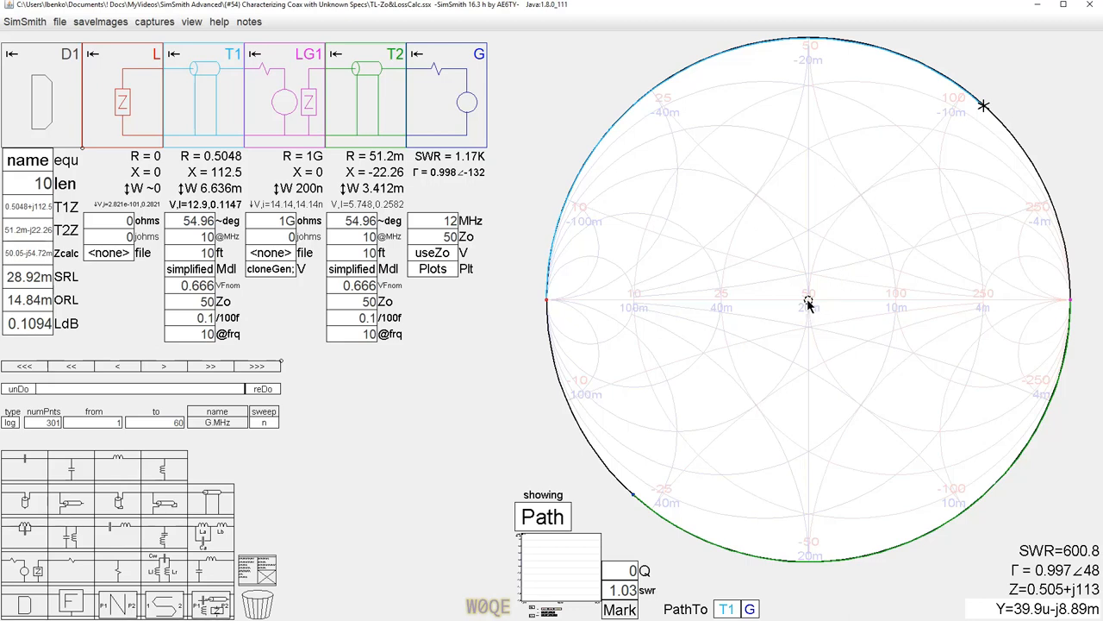
pyautogui.moveTo(684, 337)
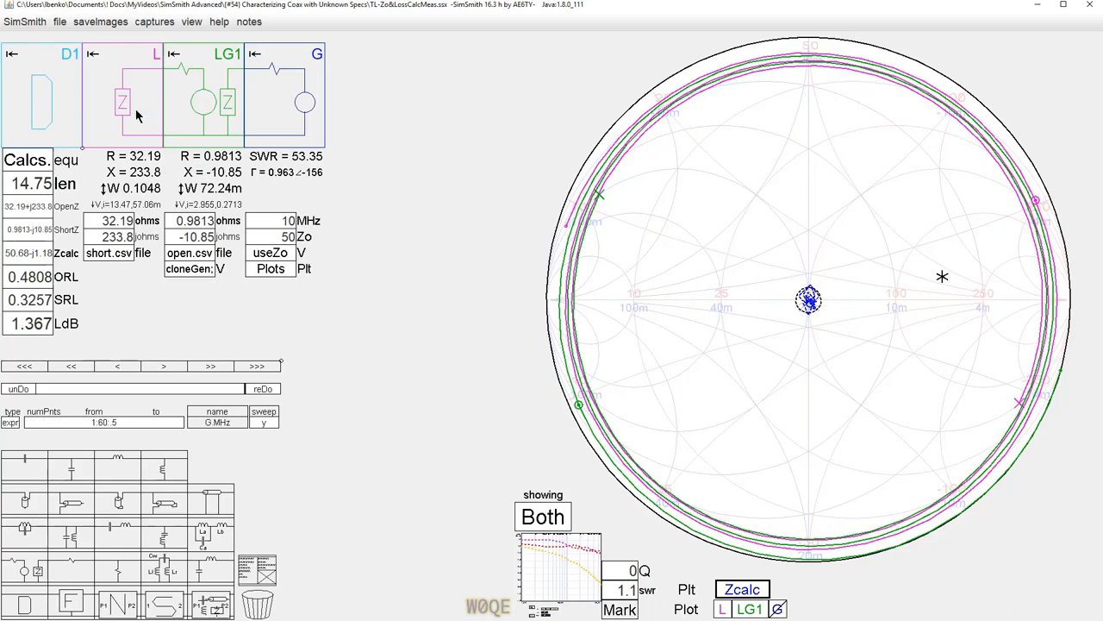
pyautogui.moveTo(91, 102)
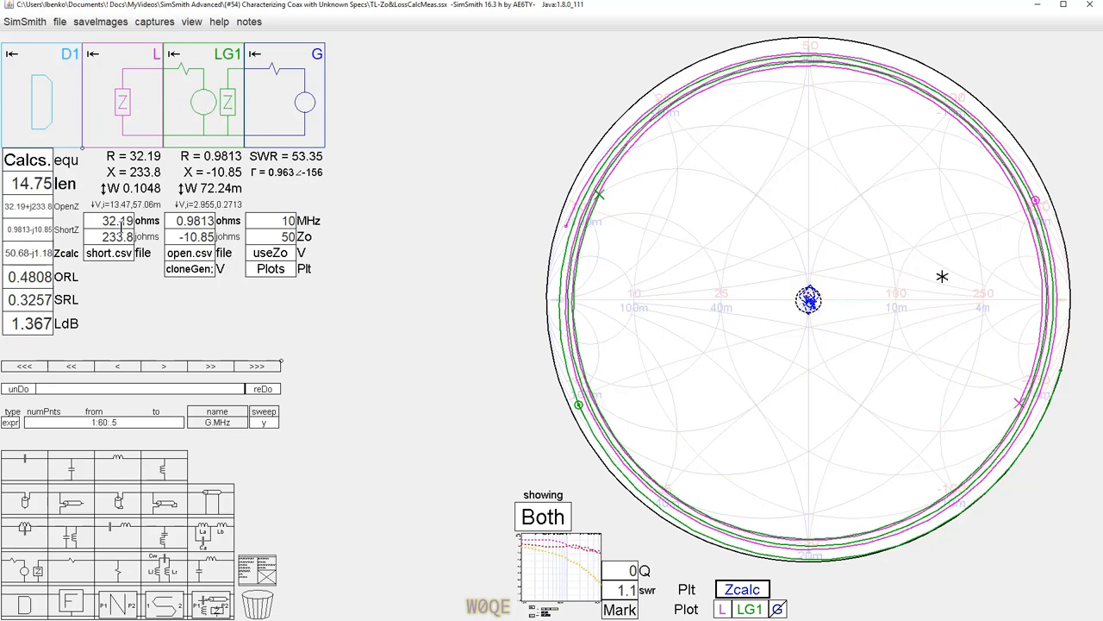
# Switch the Plots view to SRL, ORL and LossdB versus frequency.
pyautogui.click(108, 252)
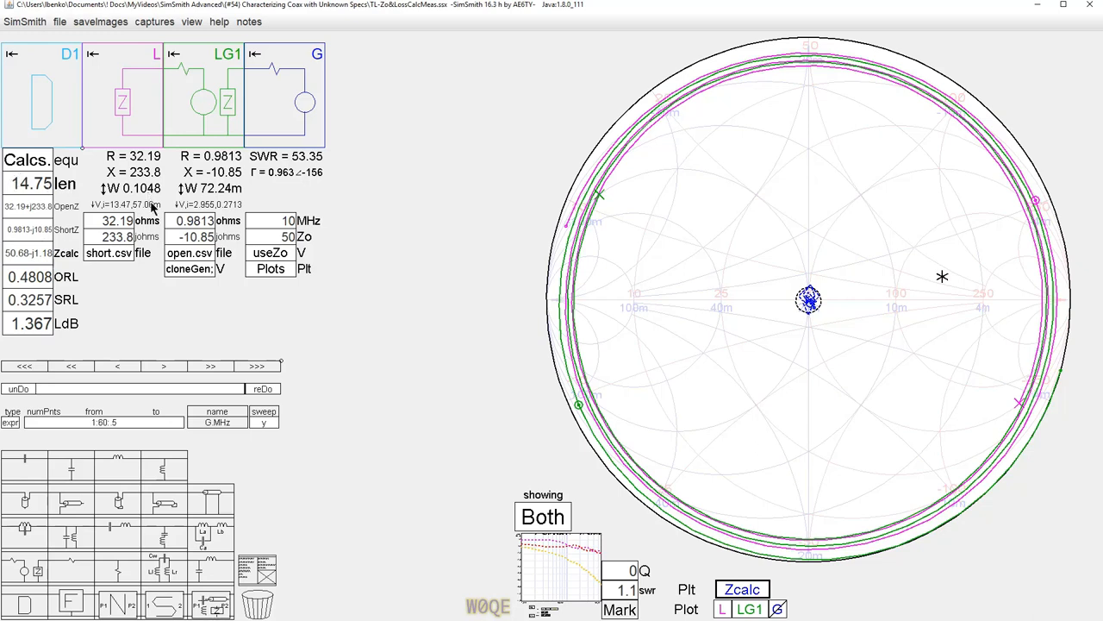
pyautogui.moveTo(235, 450)
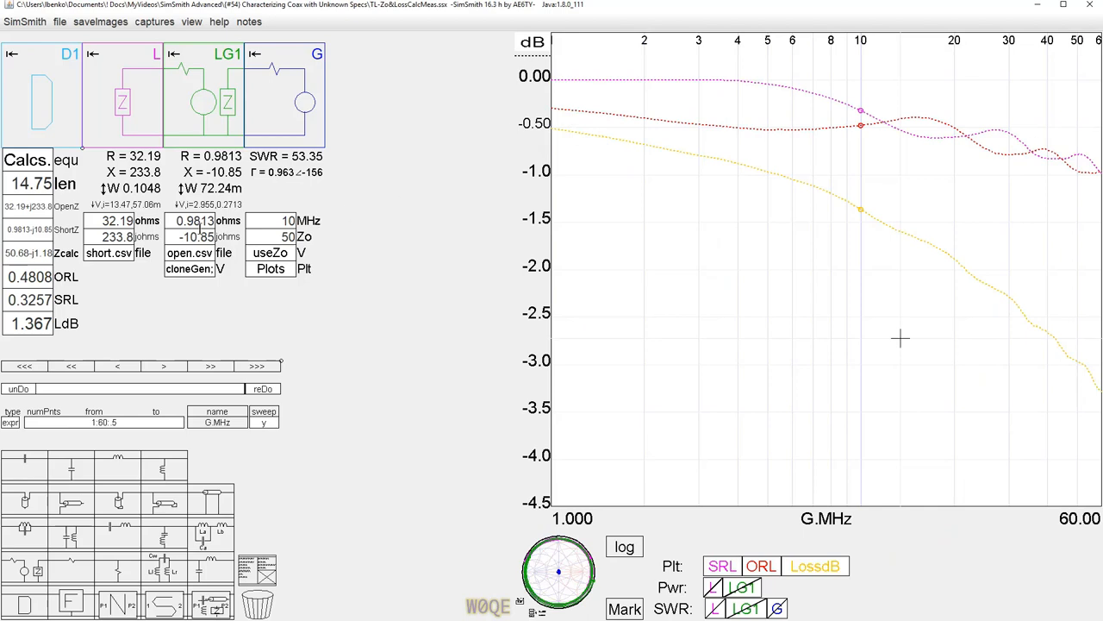
# Open D1's Calcs equations defining OpenZ, ShortZ, Zcalc, ORL, SRL and LdB.
pyautogui.click(108, 253)
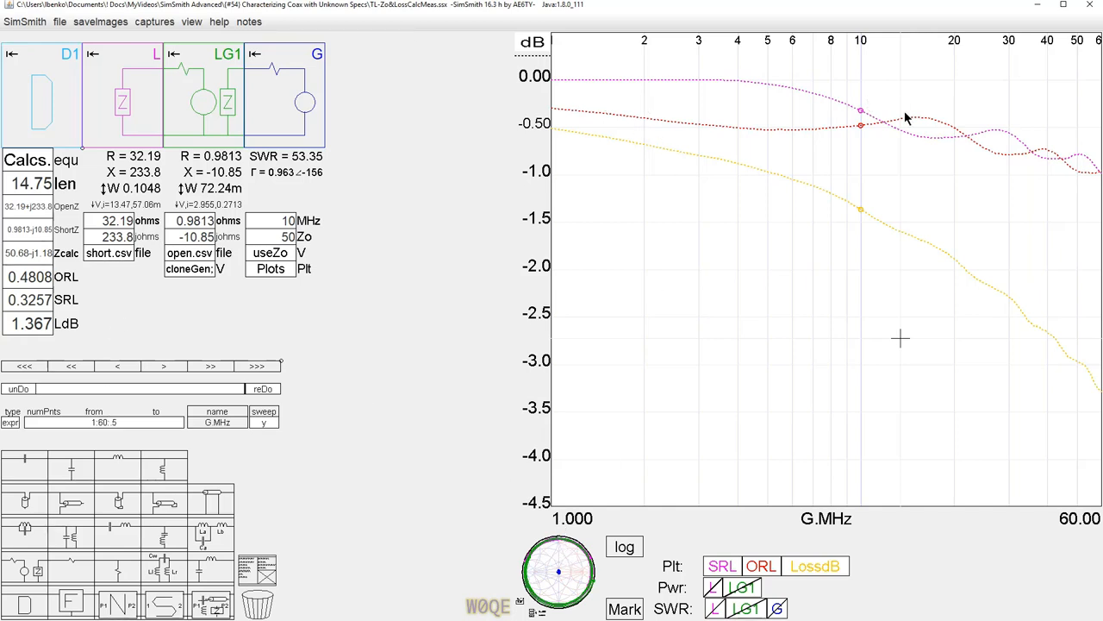
pyautogui.moveTo(226, 175)
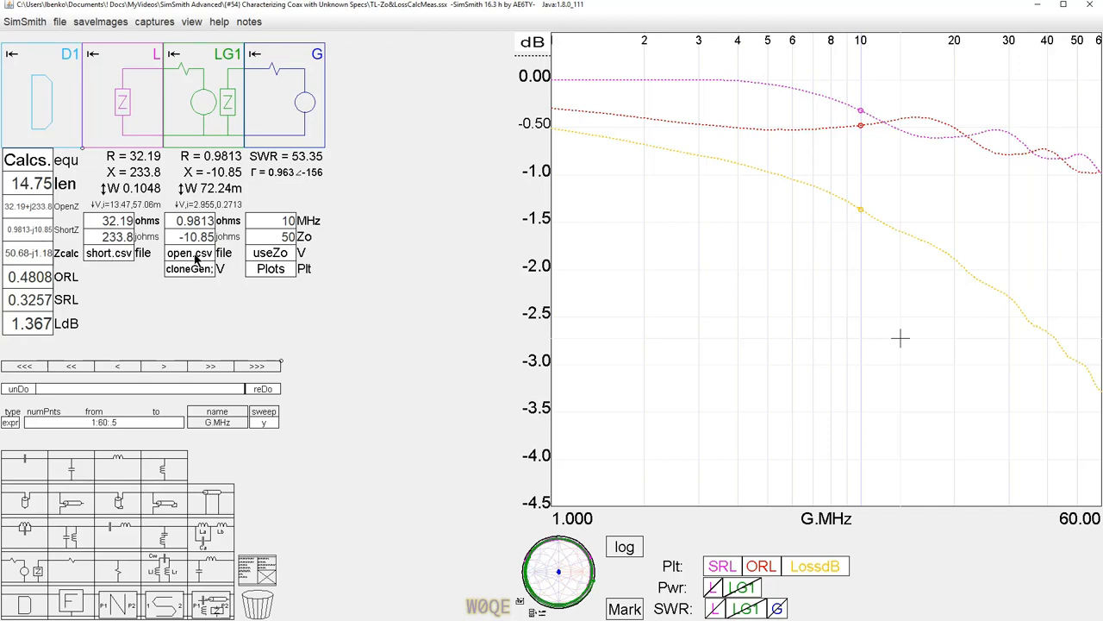
pyautogui.moveTo(265, 126)
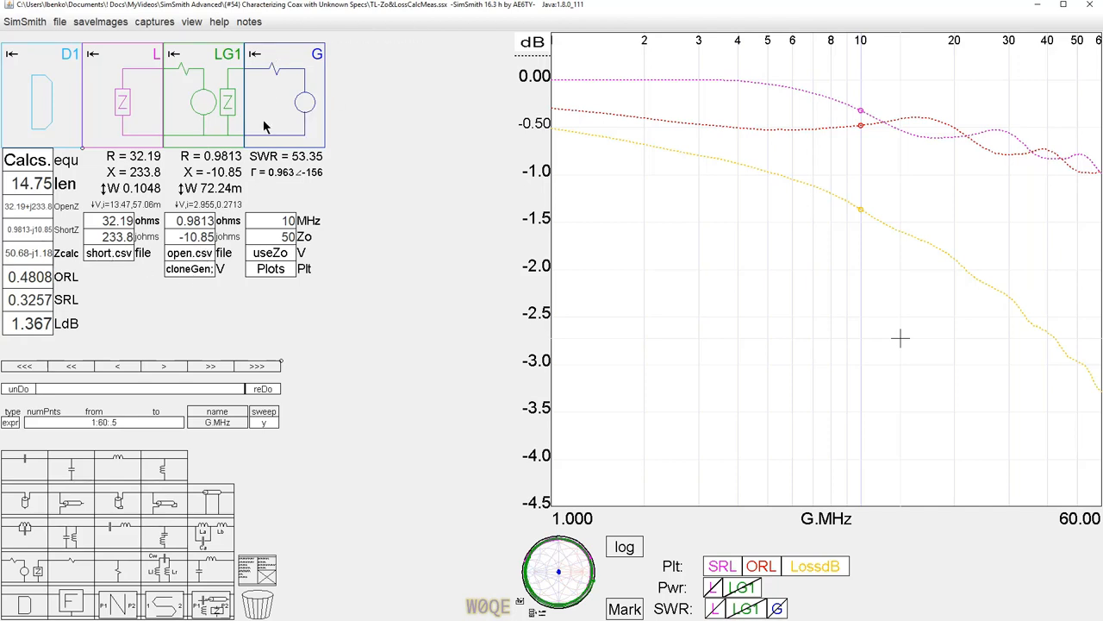
pyautogui.moveTo(188, 144)
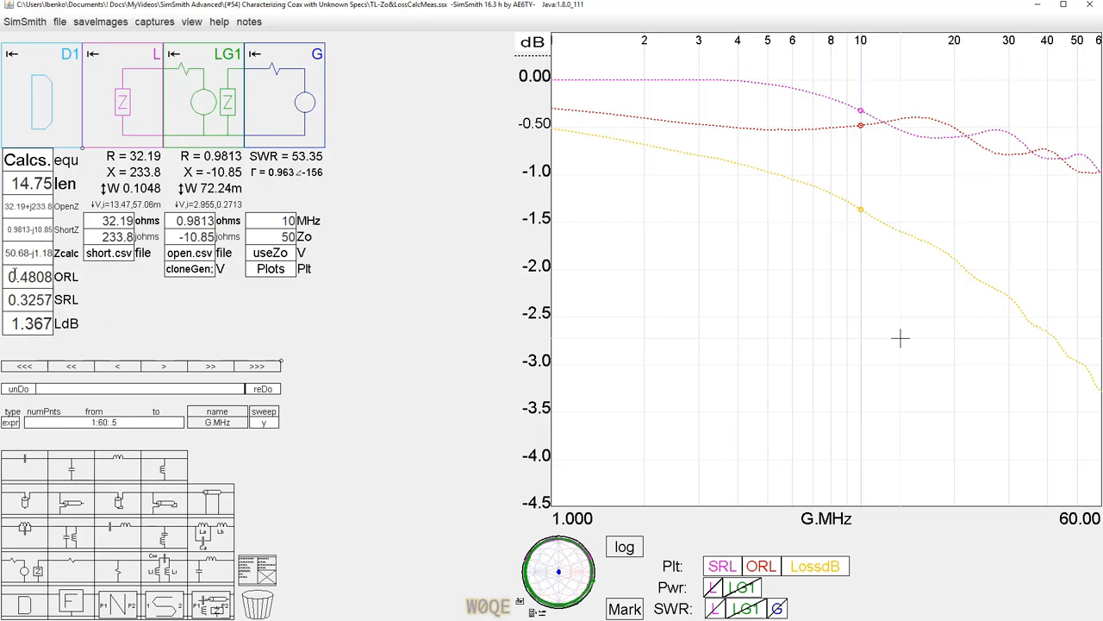
pyautogui.click(66, 161)
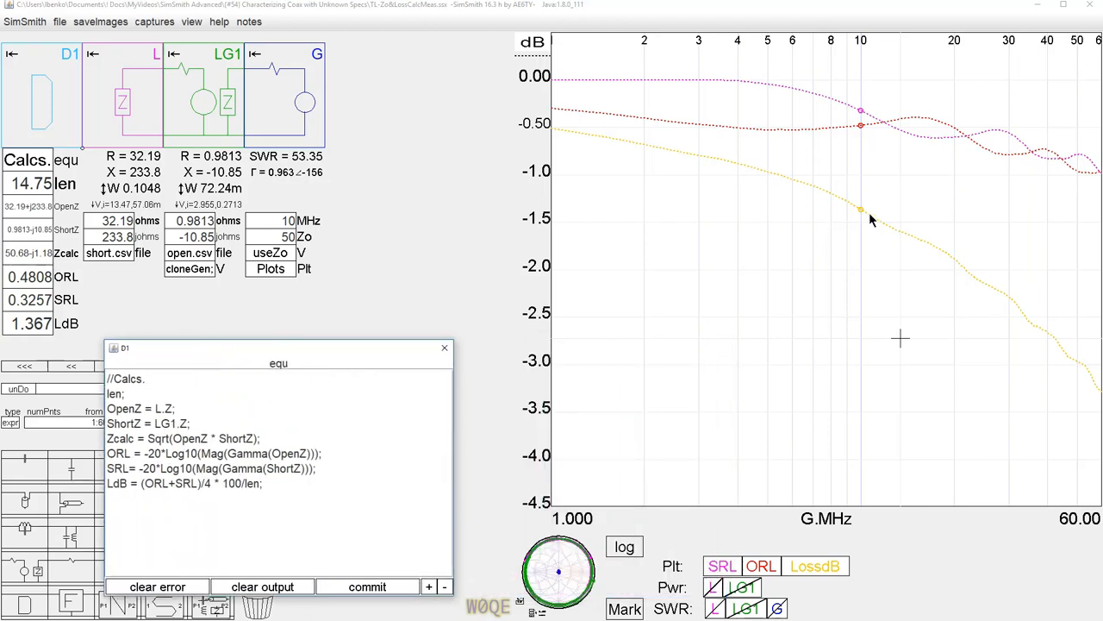
# Read the LossdB curve at 10 MHz: −1.3668 dB.
pyautogui.click(862, 209)
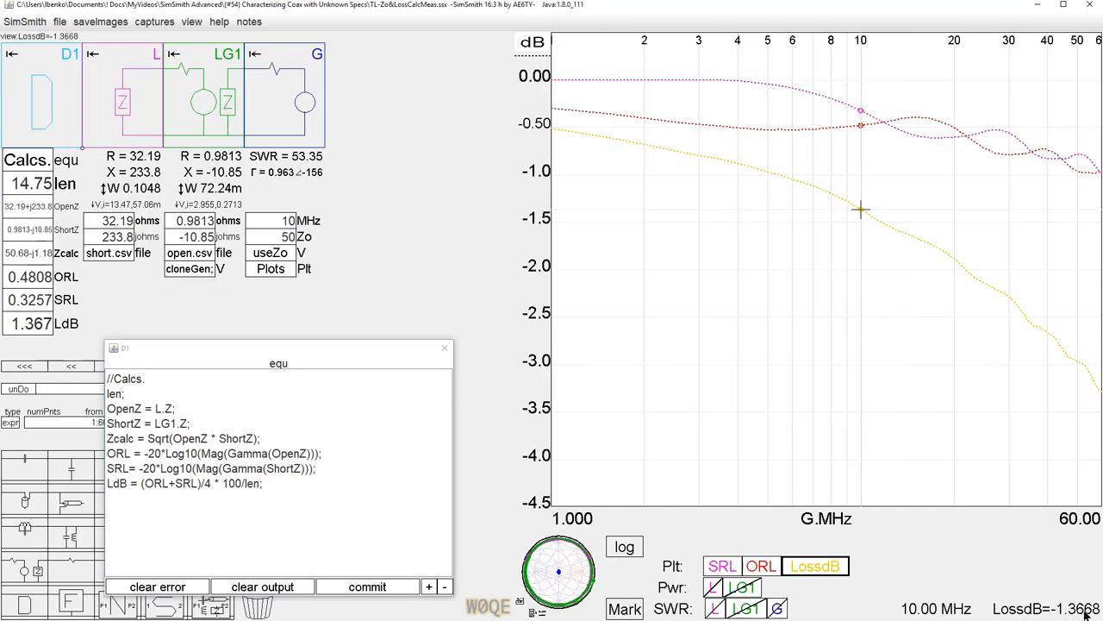
pyautogui.moveTo(860, 229)
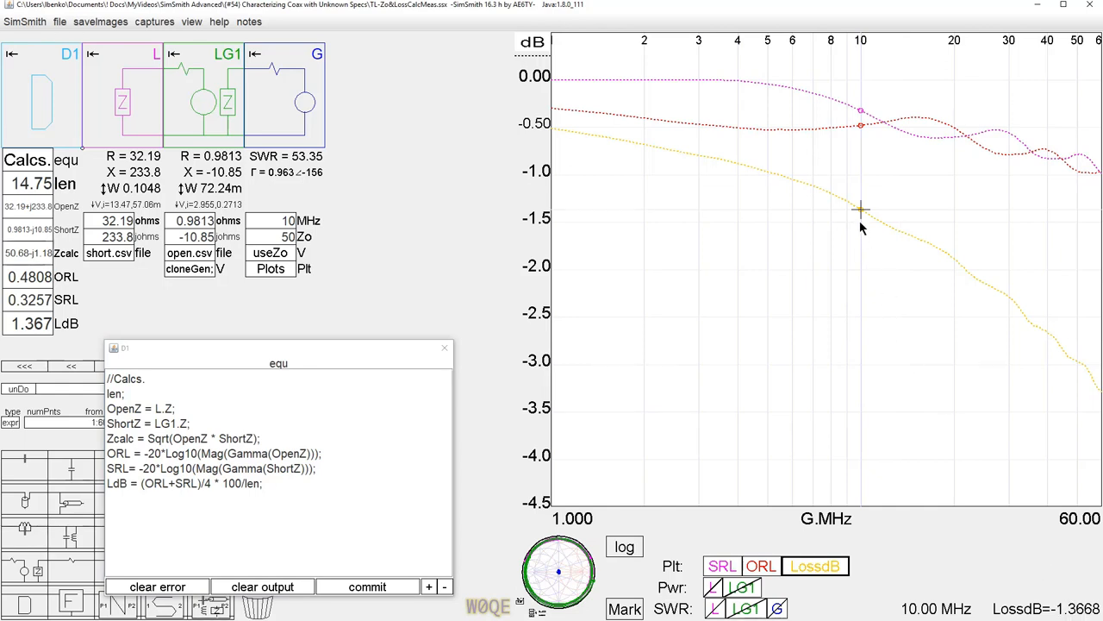
pyautogui.moveTo(888, 257)
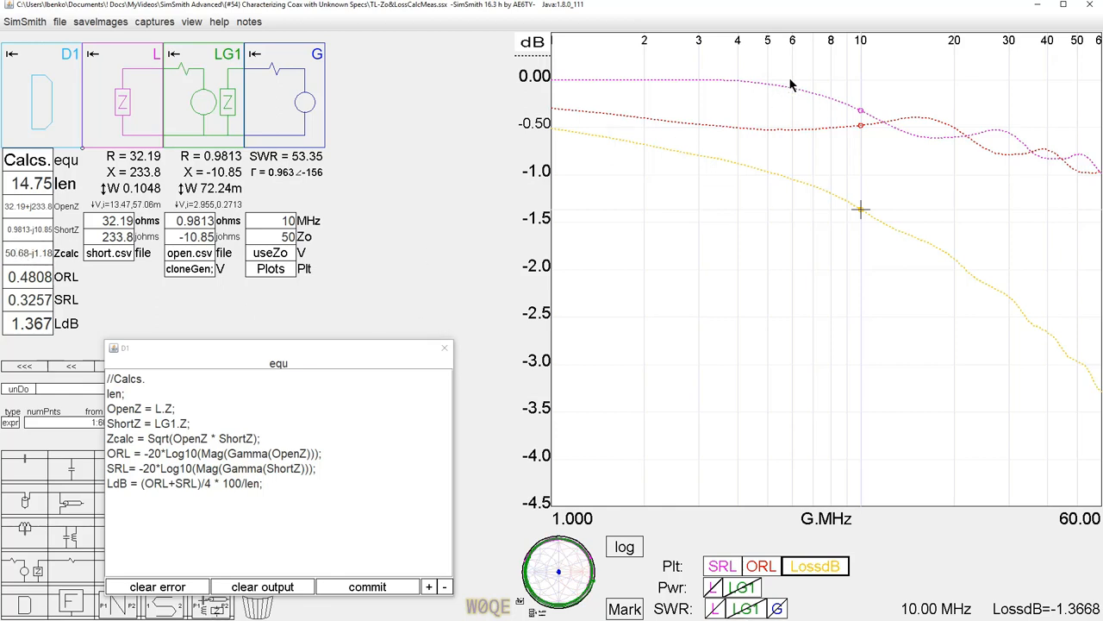
pyautogui.moveTo(687, 167)
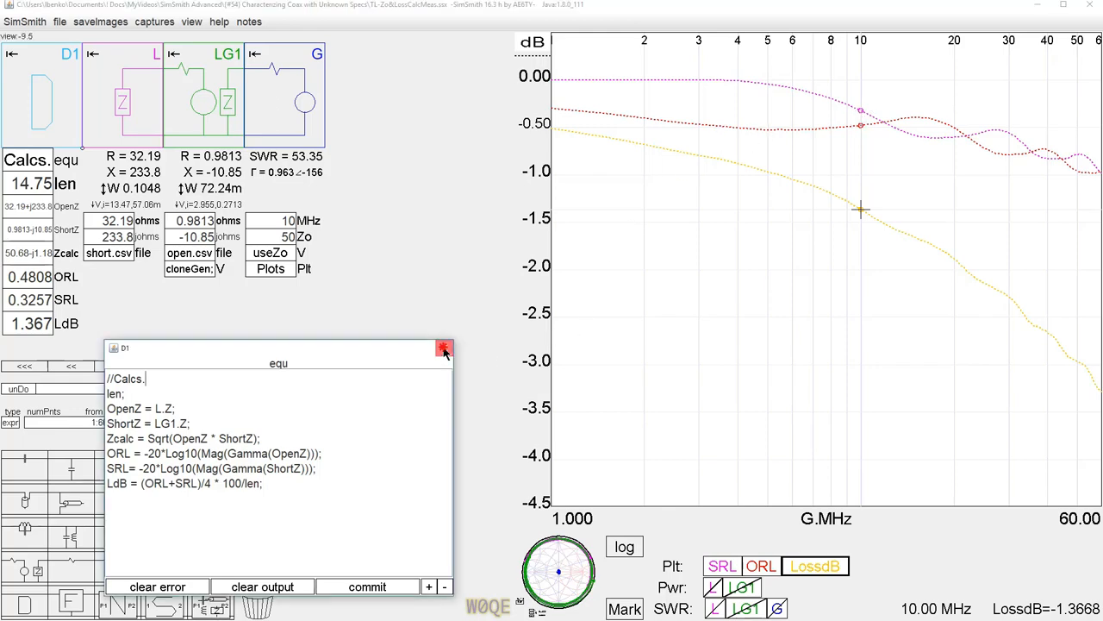
# Show only the Path and set 11 MHz, giving Zcalc 51.44−j1.835 ohms.
pyautogui.click(444, 348)
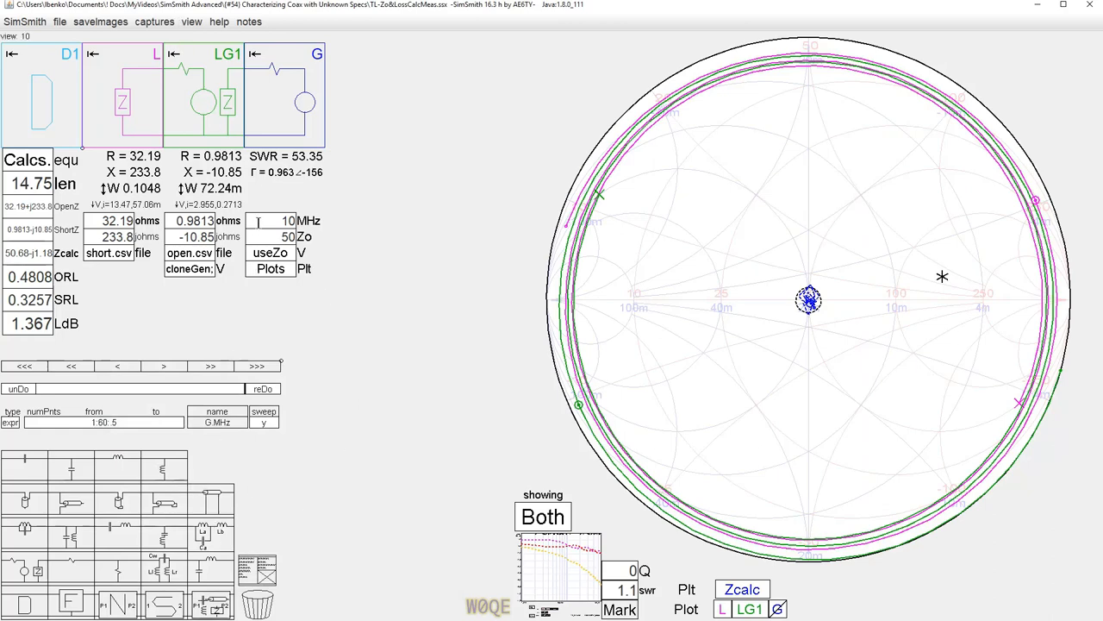
pyautogui.moveTo(261, 429)
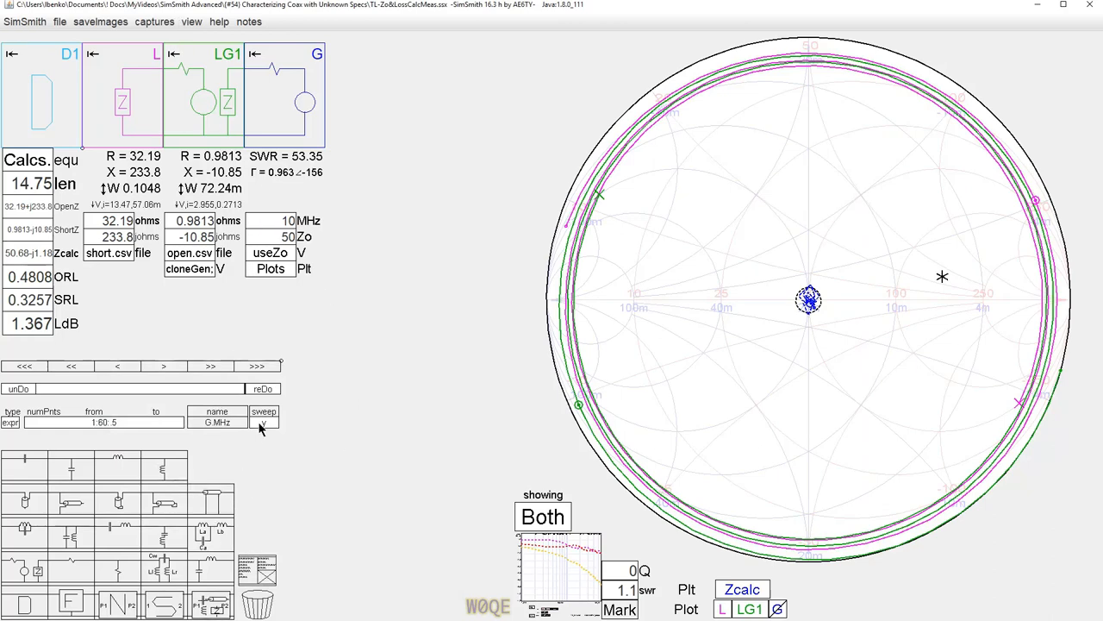
pyautogui.click(264, 423)
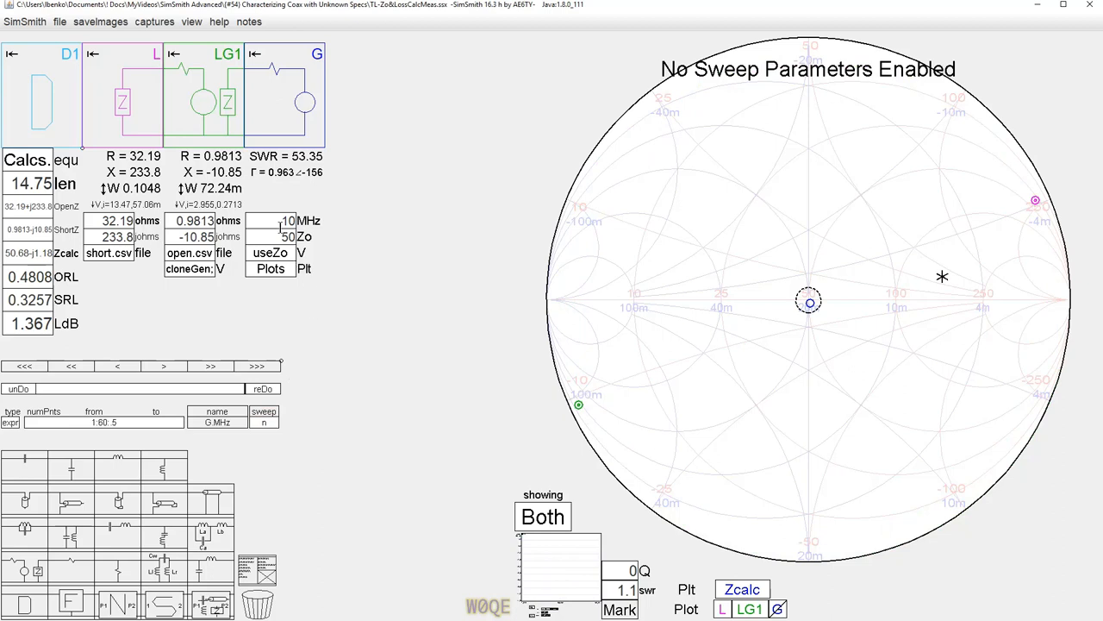
pyautogui.click(542, 517)
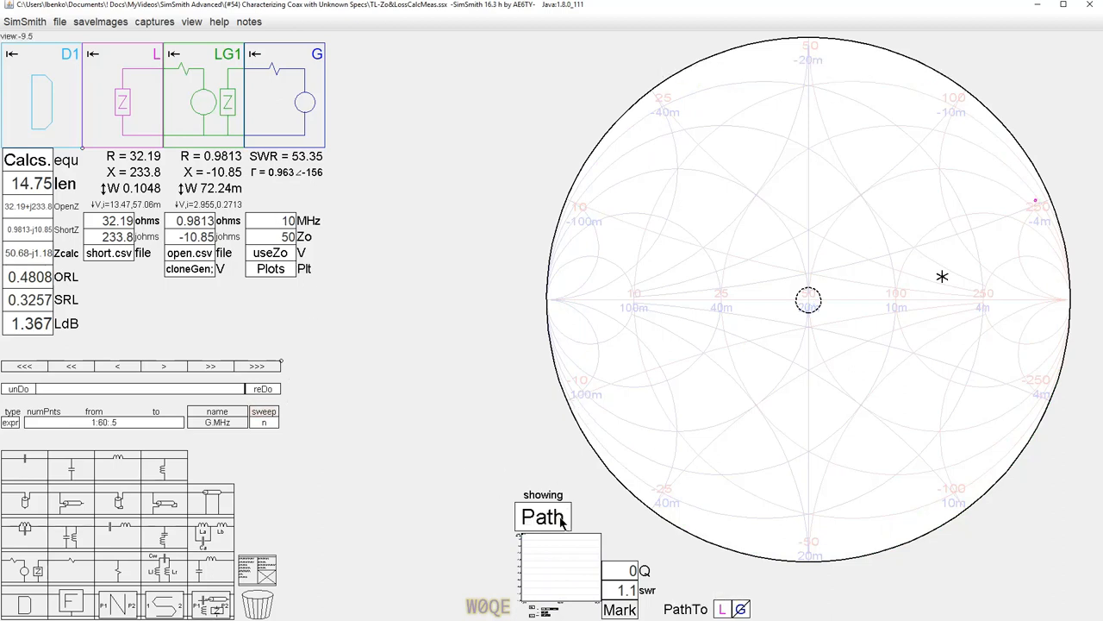
pyautogui.click(284, 221)
pyautogui.write('11')
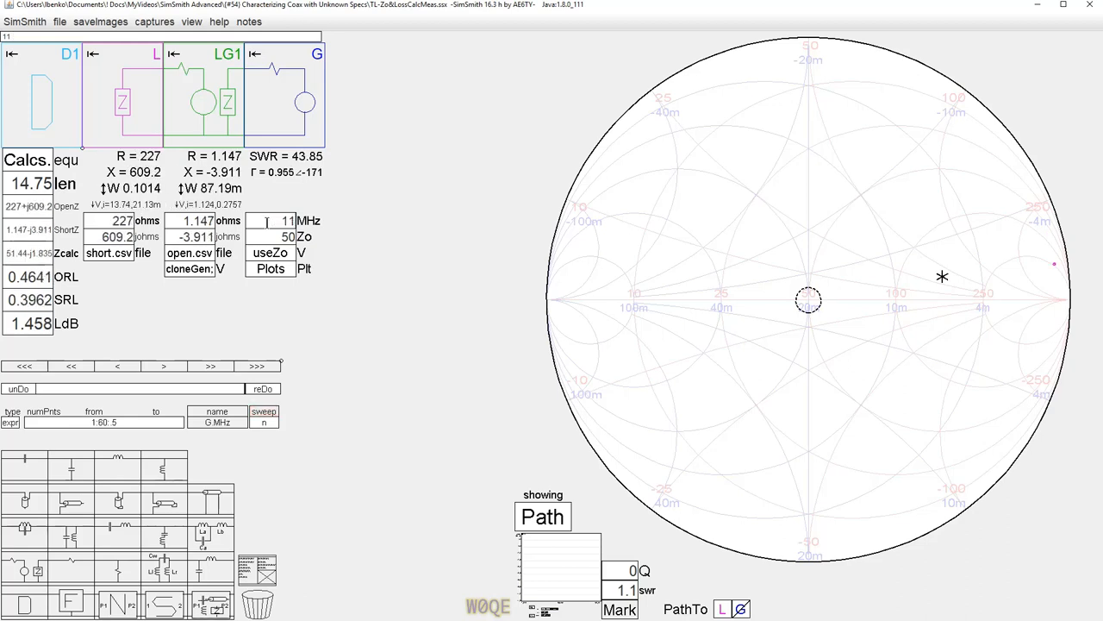
pyautogui.click(263, 422)
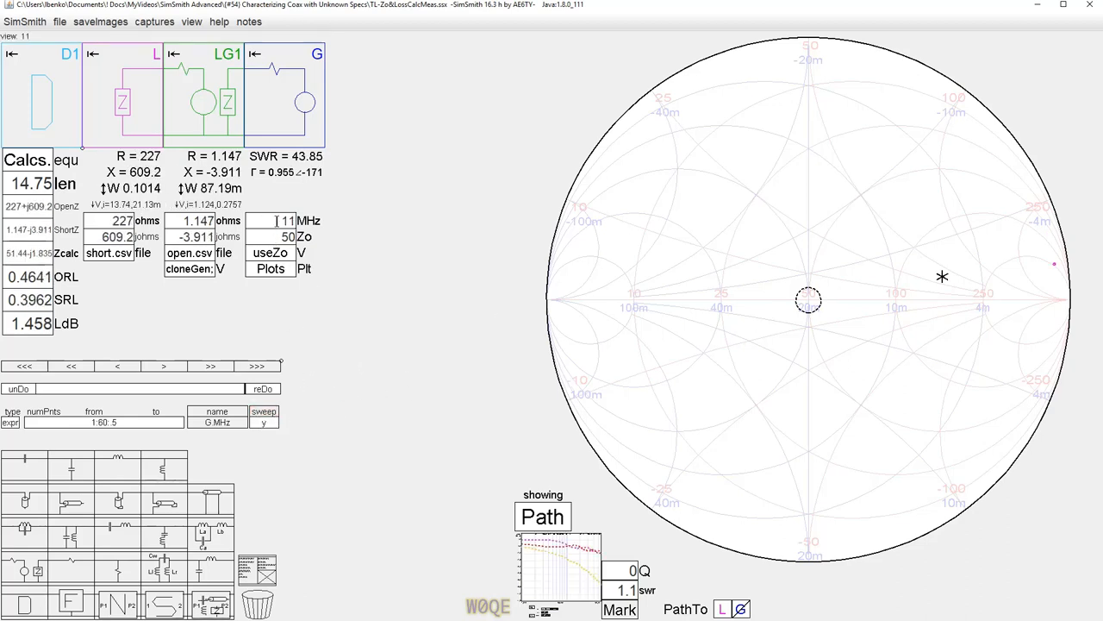
# Switch Showing to Sweep to display the swept impedance loci.
pyautogui.click(542, 515)
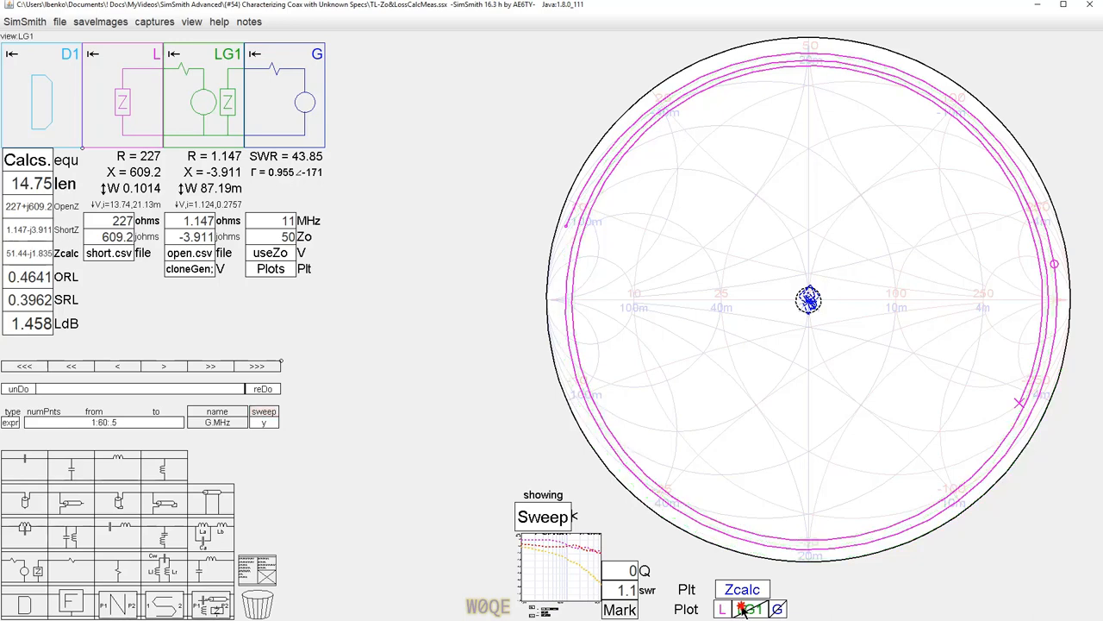
pyautogui.moveTo(1078, 314)
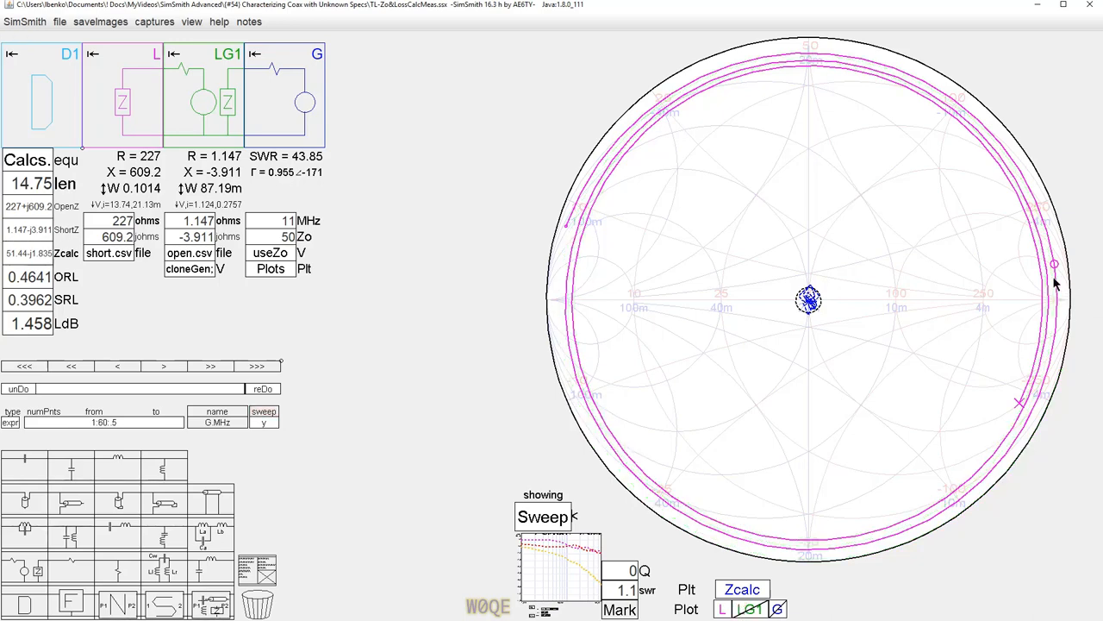
pyautogui.moveTo(1058, 296)
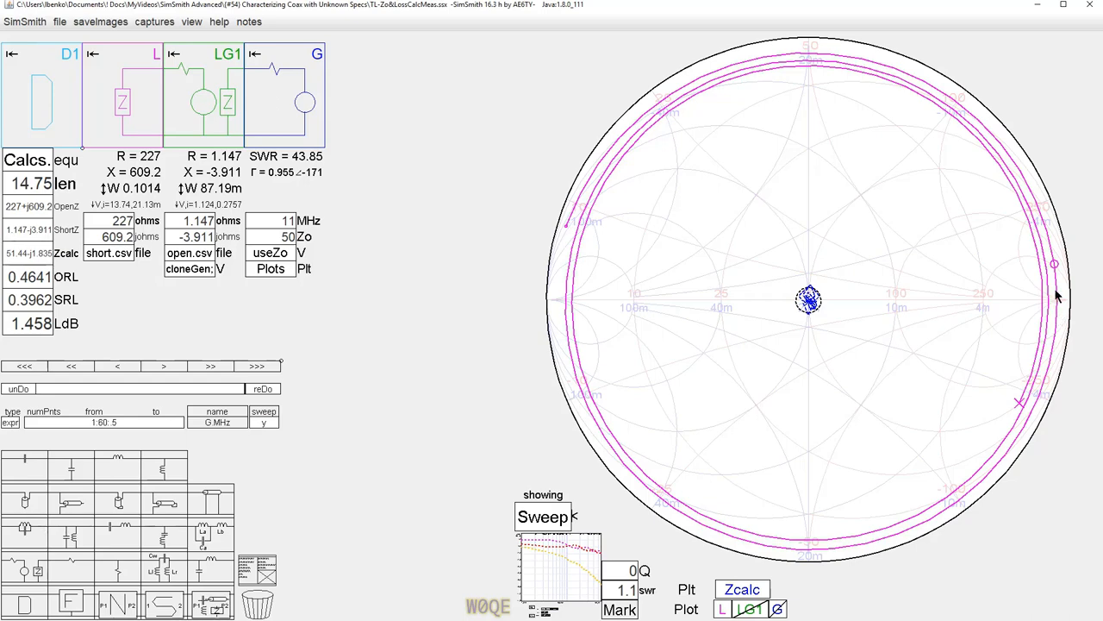
pyautogui.moveTo(547, 580)
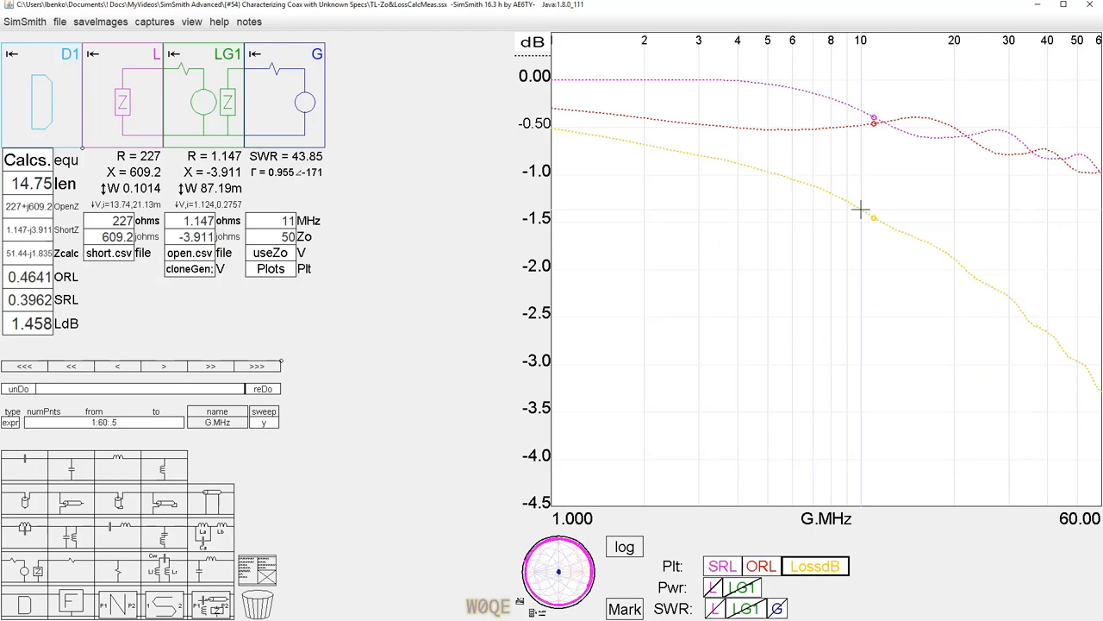
pyautogui.moveTo(943, 261)
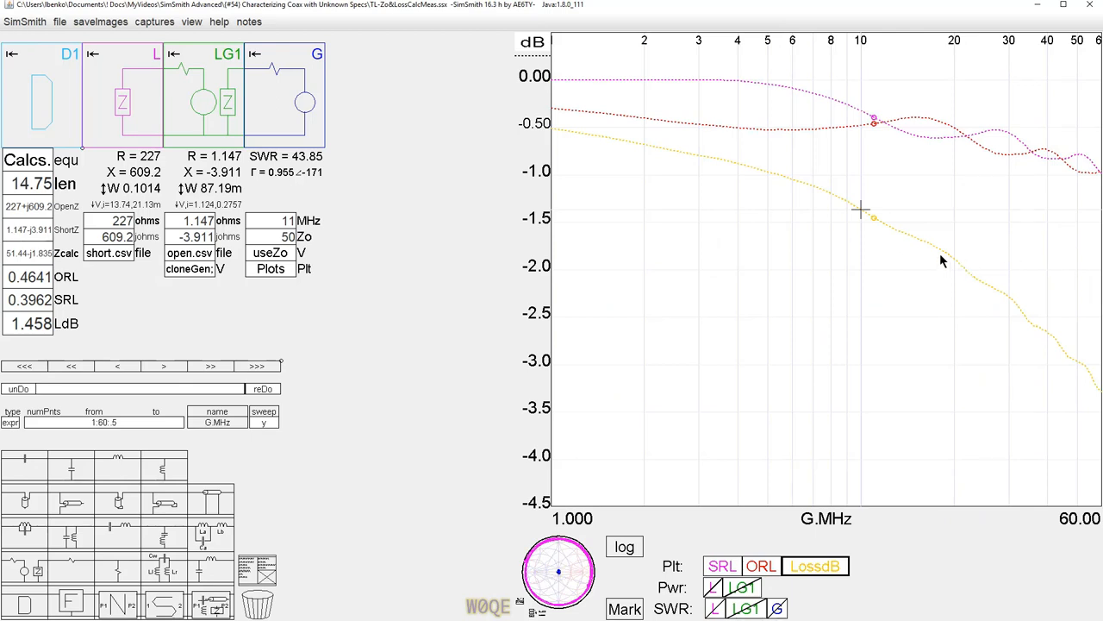
pyautogui.moveTo(1091, 374)
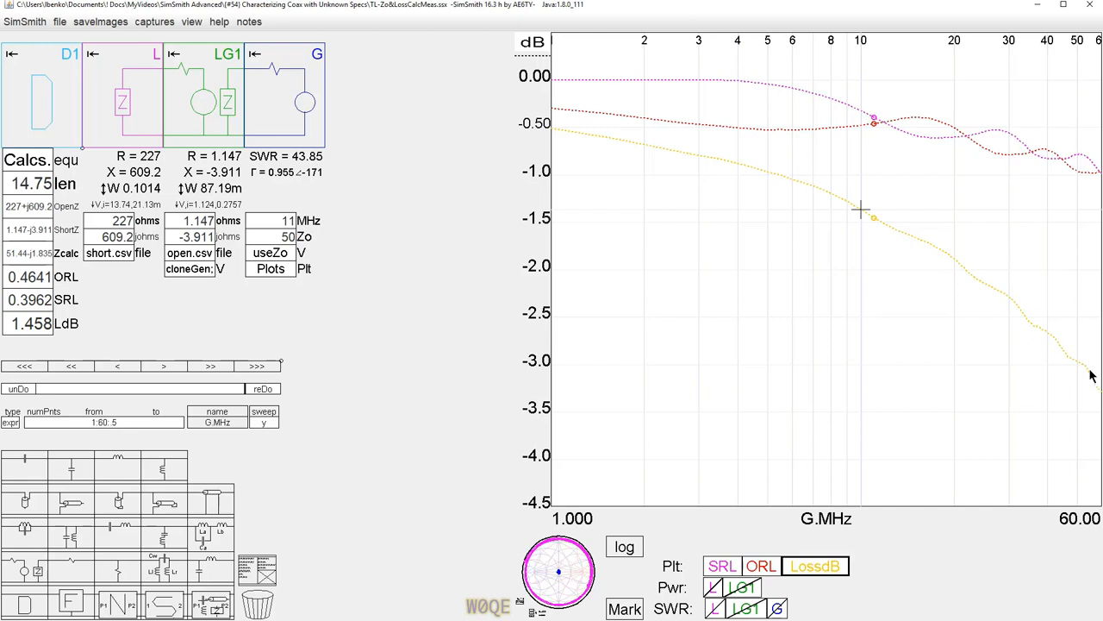
pyautogui.moveTo(996, 302)
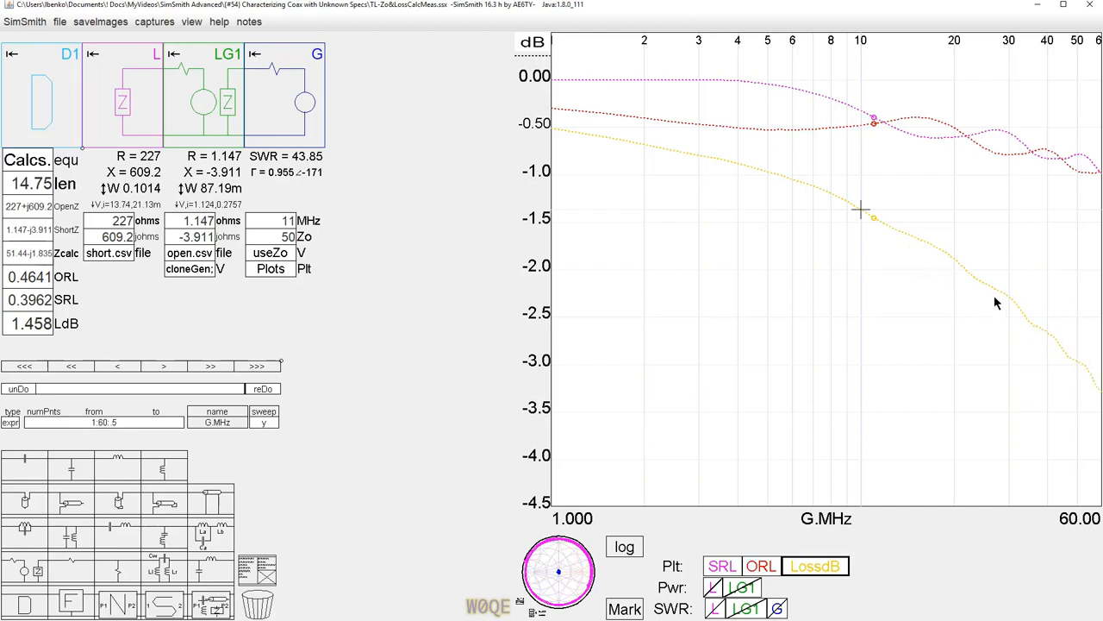
pyautogui.moveTo(967, 280)
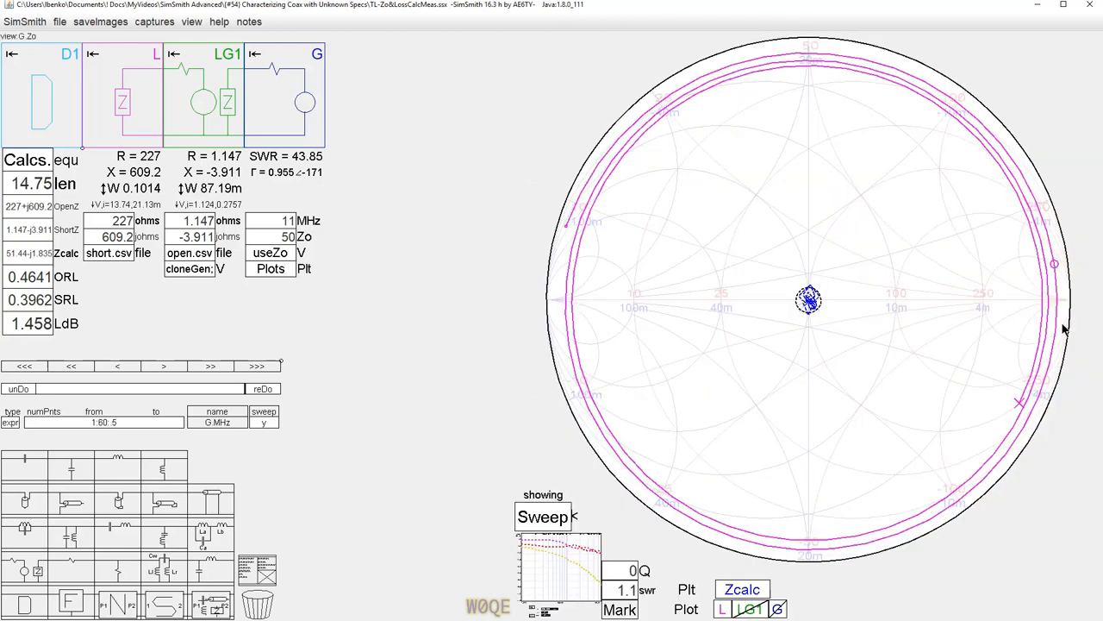
pyautogui.moveTo(1058, 291)
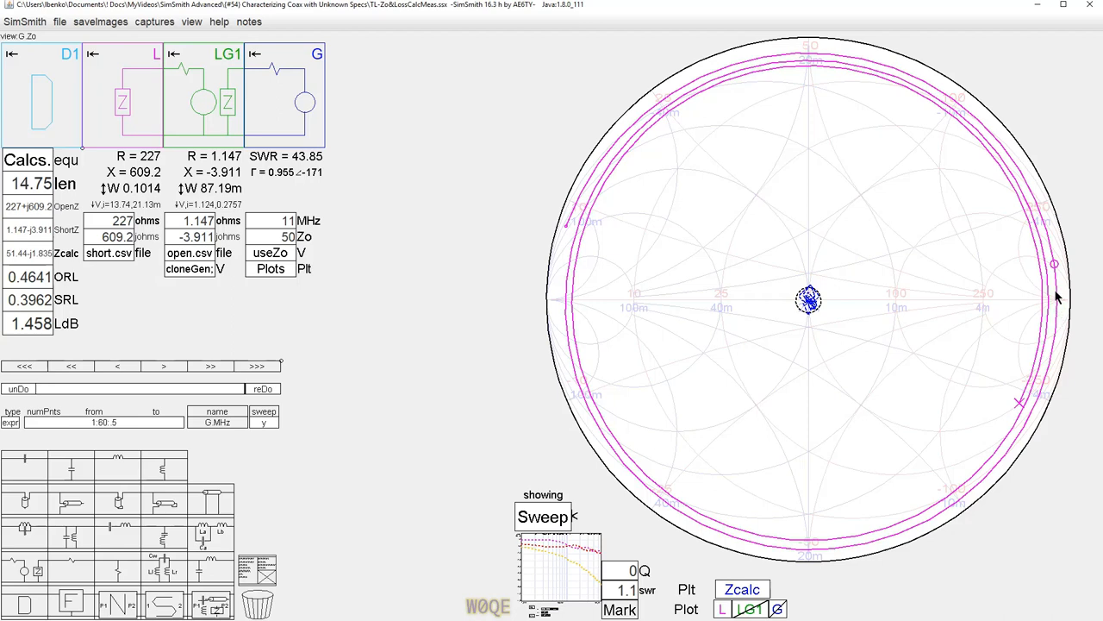
pyautogui.moveTo(845, 358)
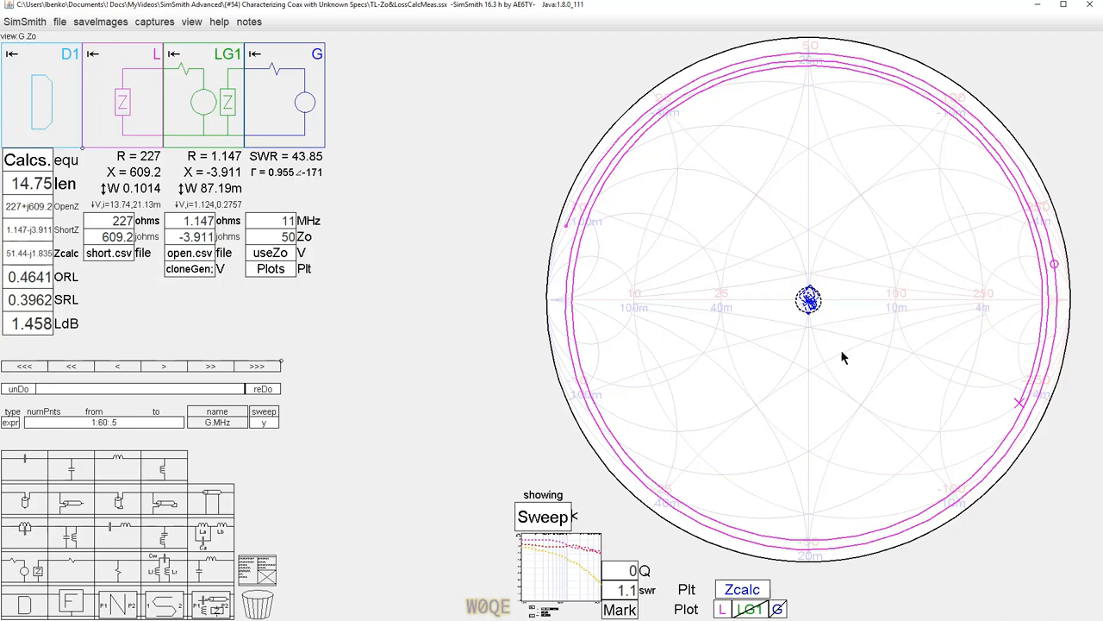
pyautogui.moveTo(655, 297)
pyautogui.write('.5')
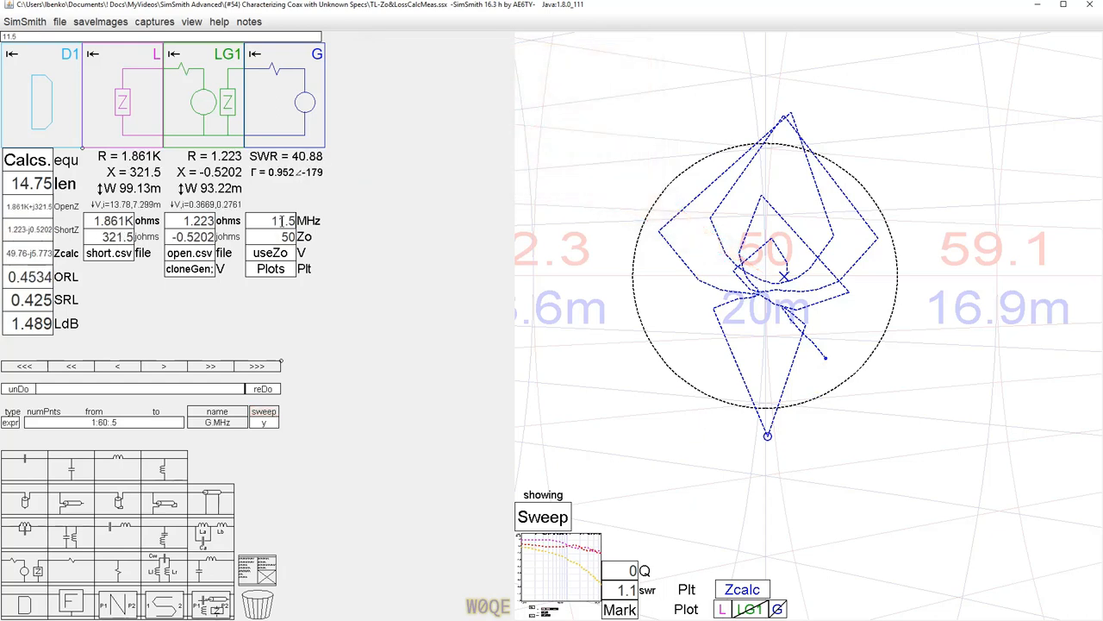
pyautogui.moveTo(552, 577)
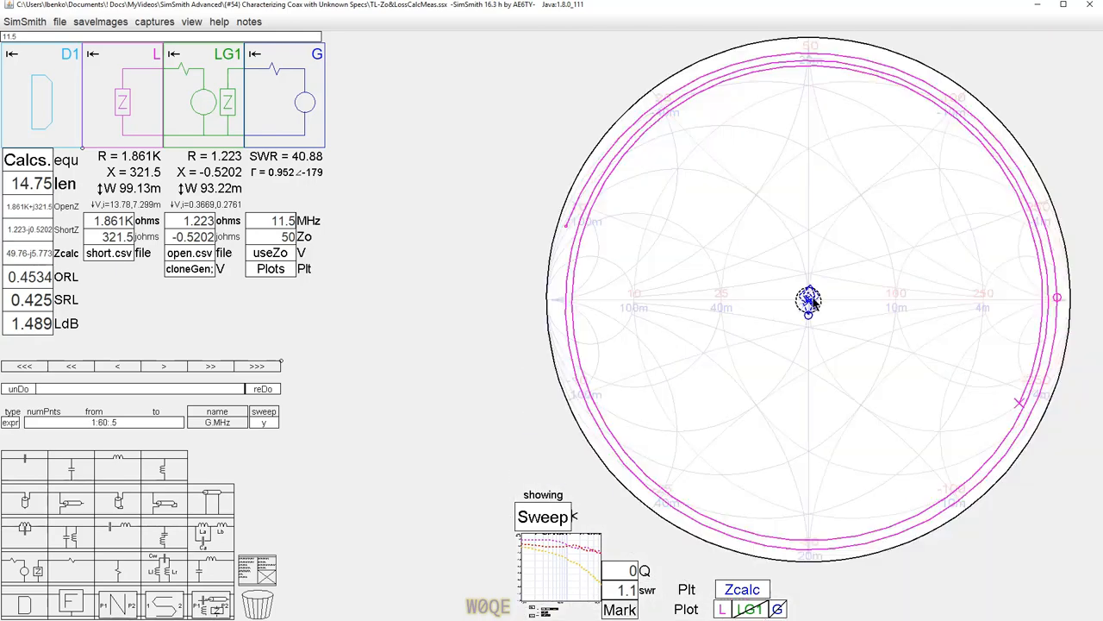
pyautogui.moveTo(1058, 300)
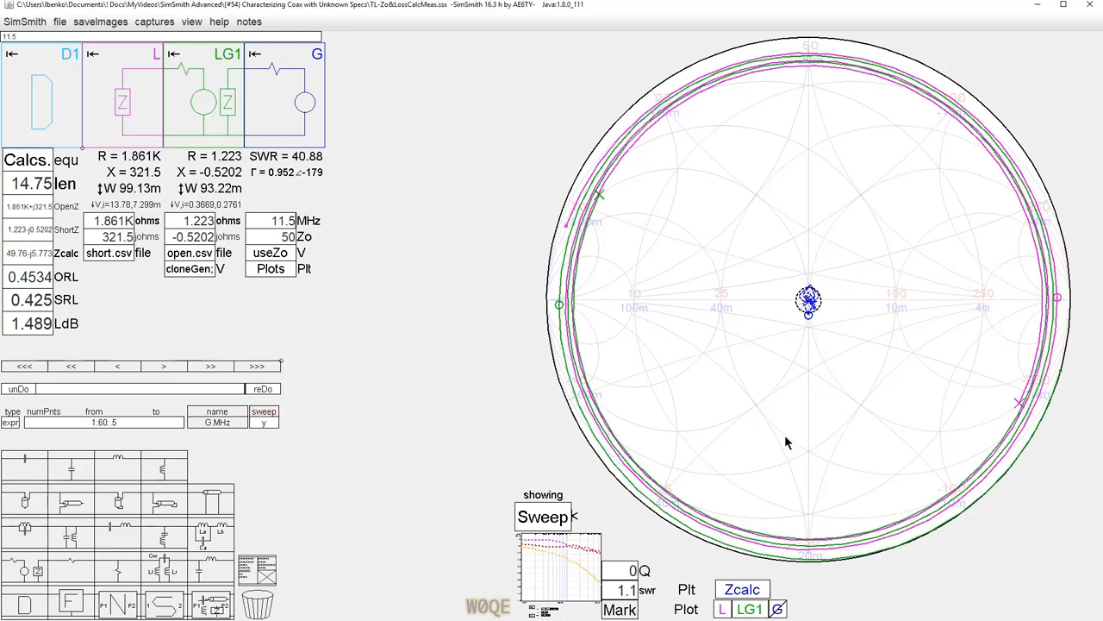
pyautogui.moveTo(559, 310)
pyautogui.write('35')
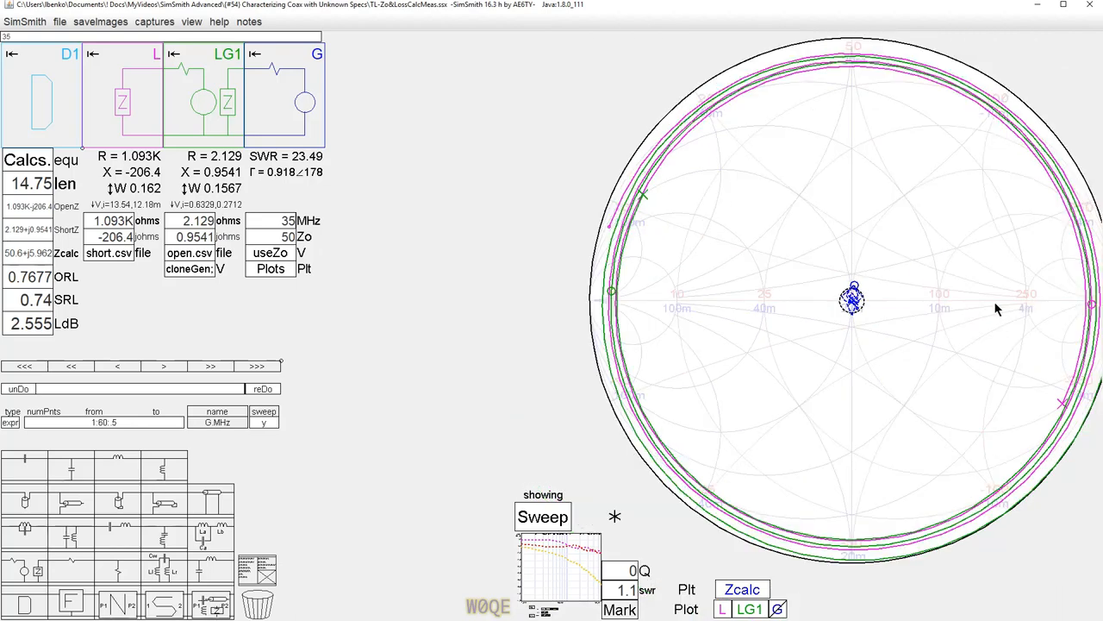
pyautogui.moveTo(675, 306)
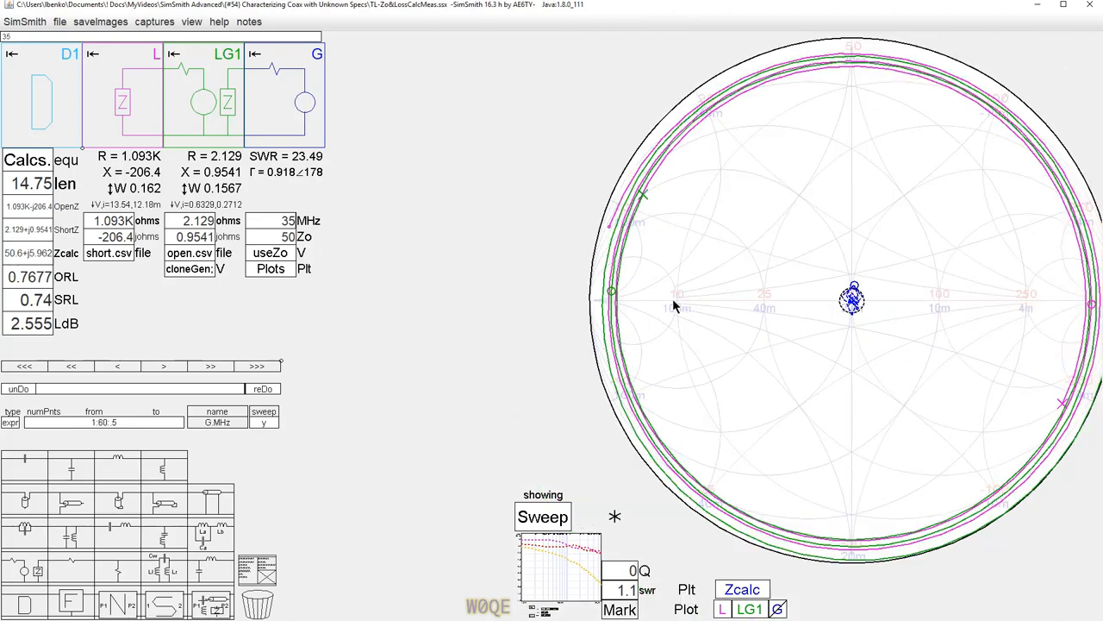
pyautogui.moveTo(610, 304)
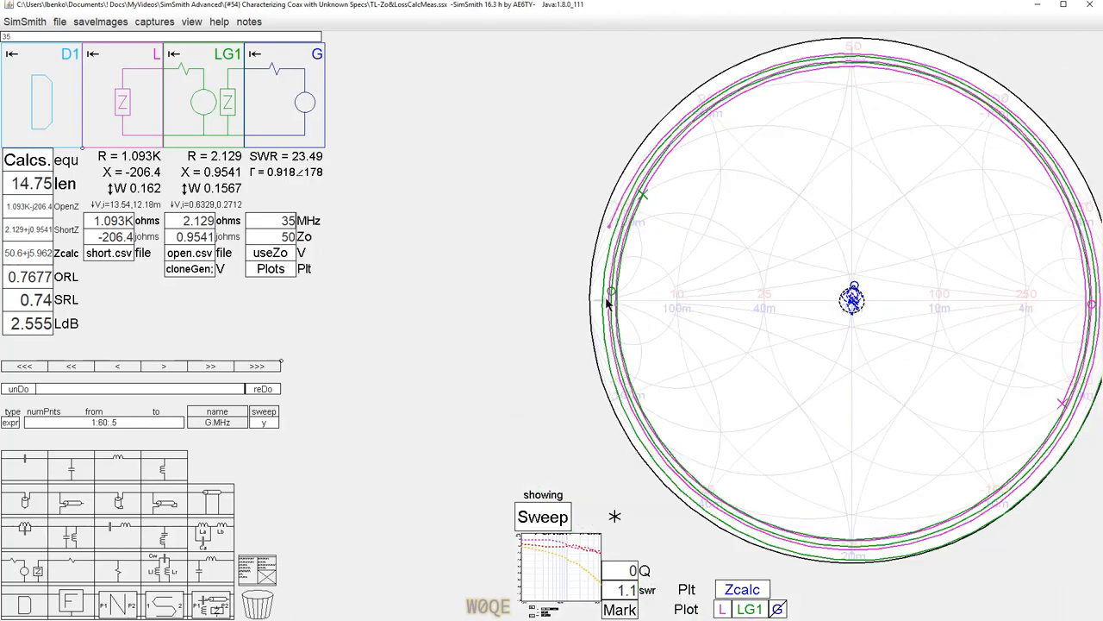
pyautogui.moveTo(931, 280)
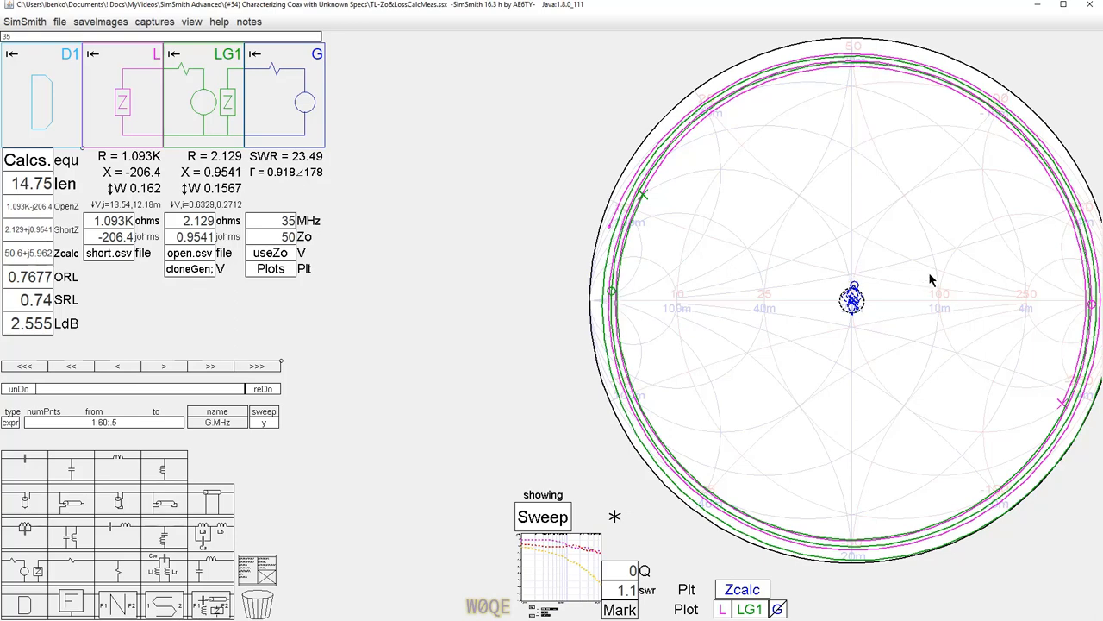
pyautogui.moveTo(1069, 315)
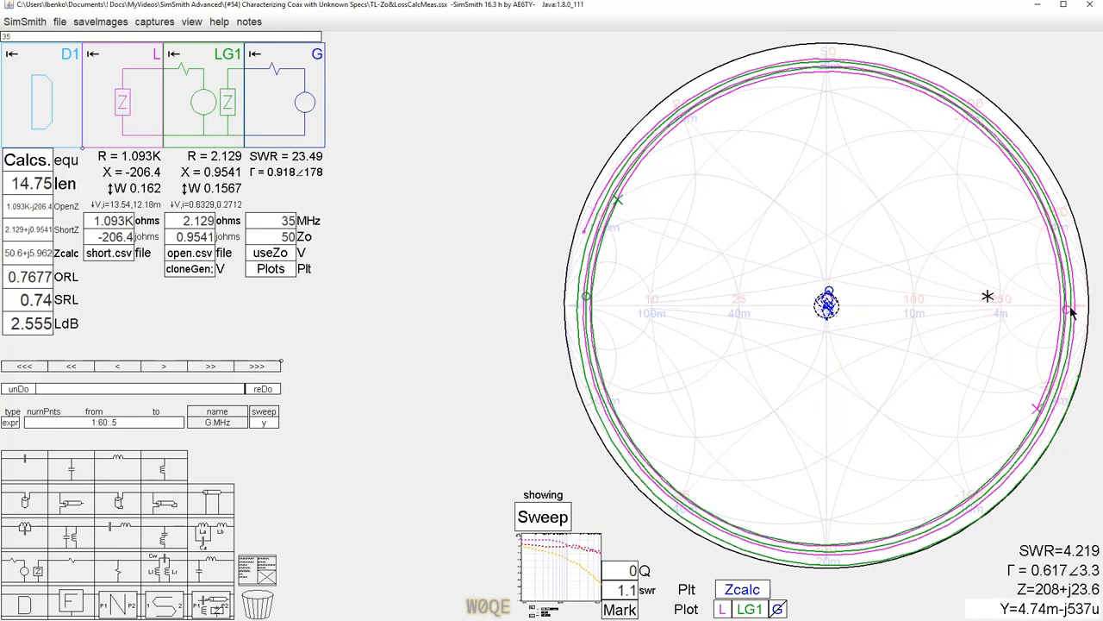
pyautogui.moveTo(660, 136)
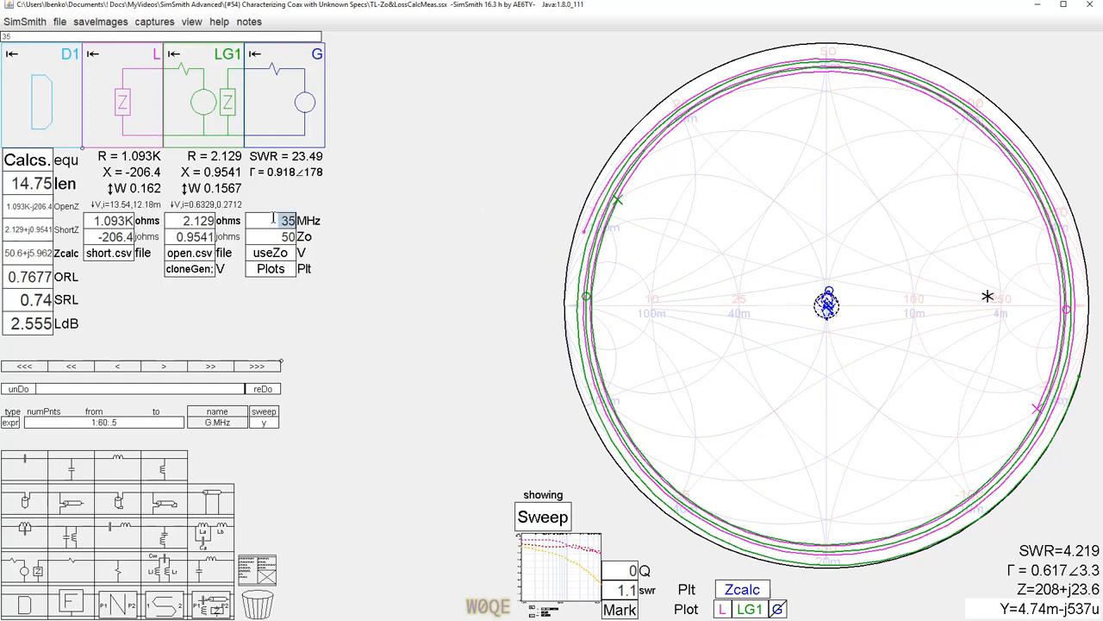
# Enter 30.5 MHz so Zcalc reads about 49.6−j0.64 ohms.
pyautogui.write('30.5')
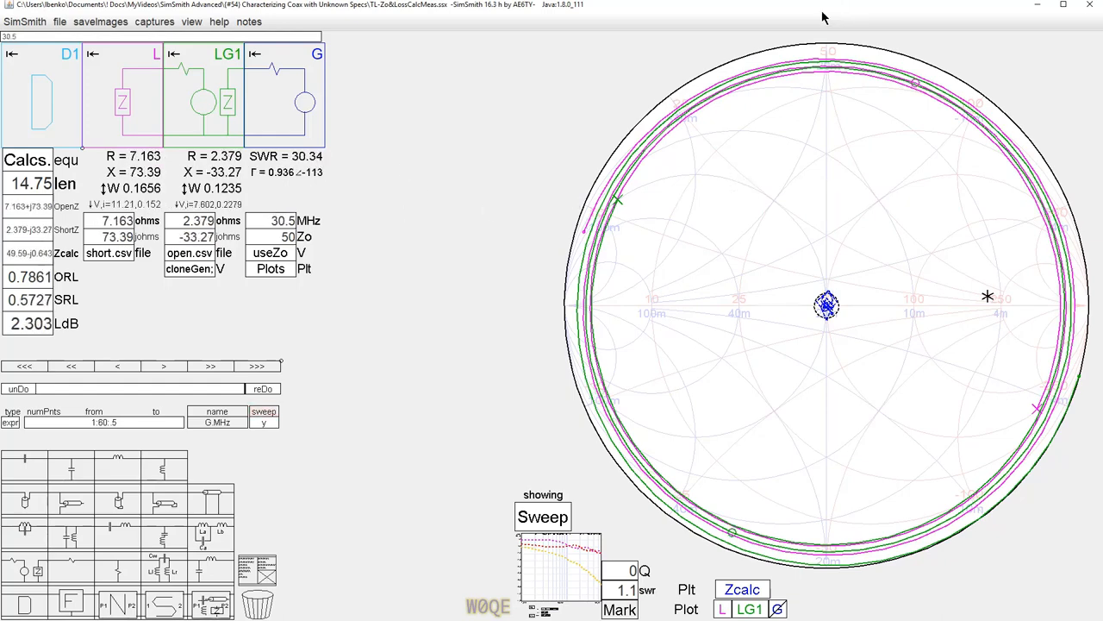
pyautogui.moveTo(937, 110)
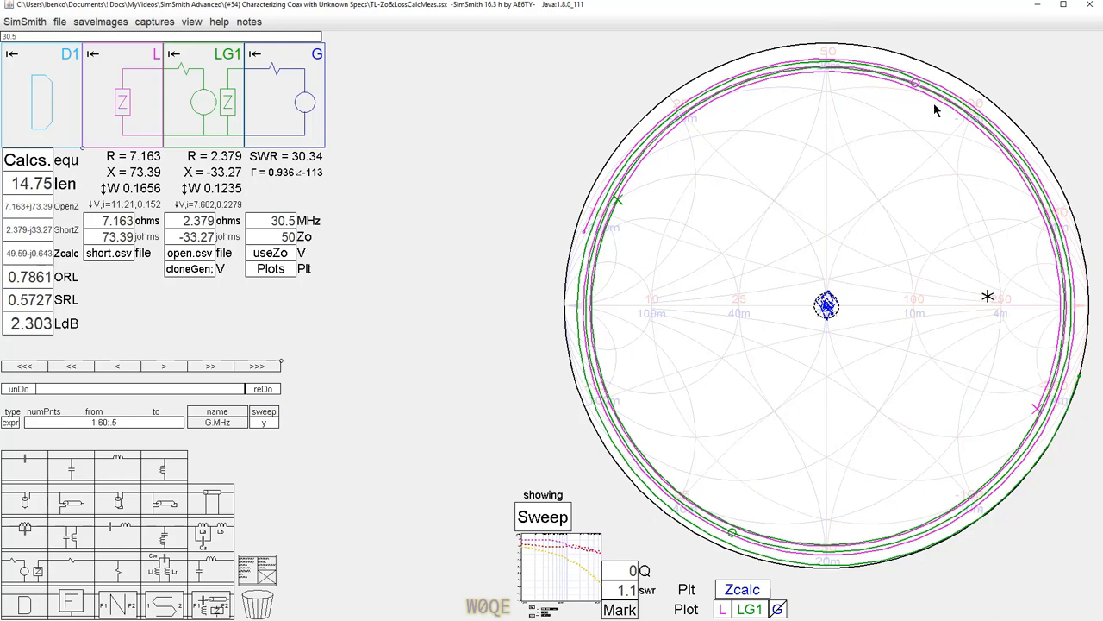
pyautogui.moveTo(601, 305)
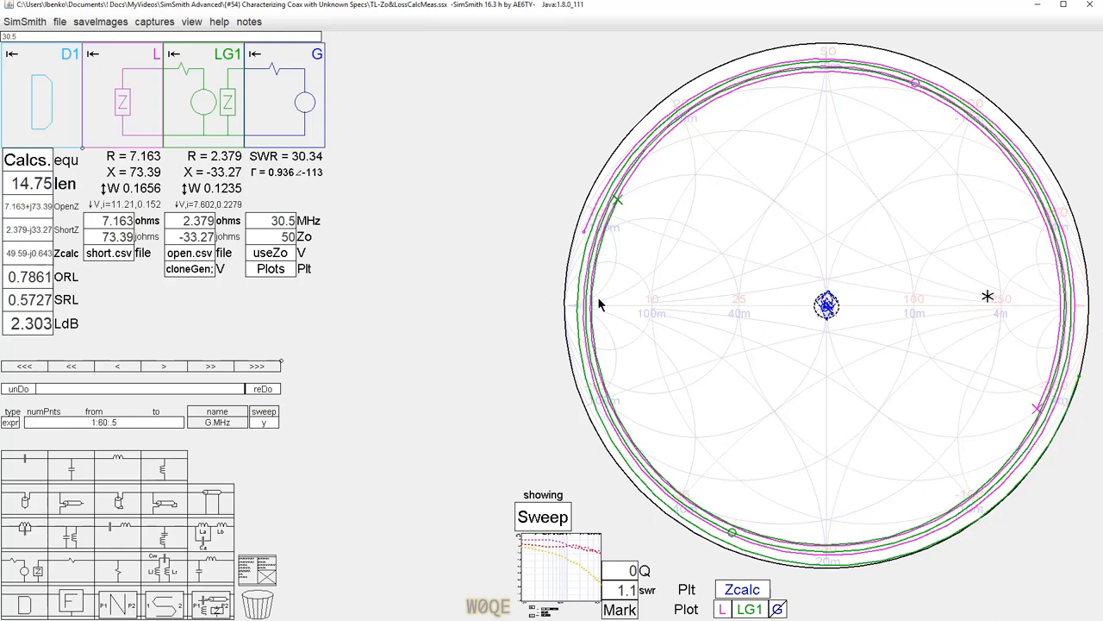
pyautogui.moveTo(728, 541)
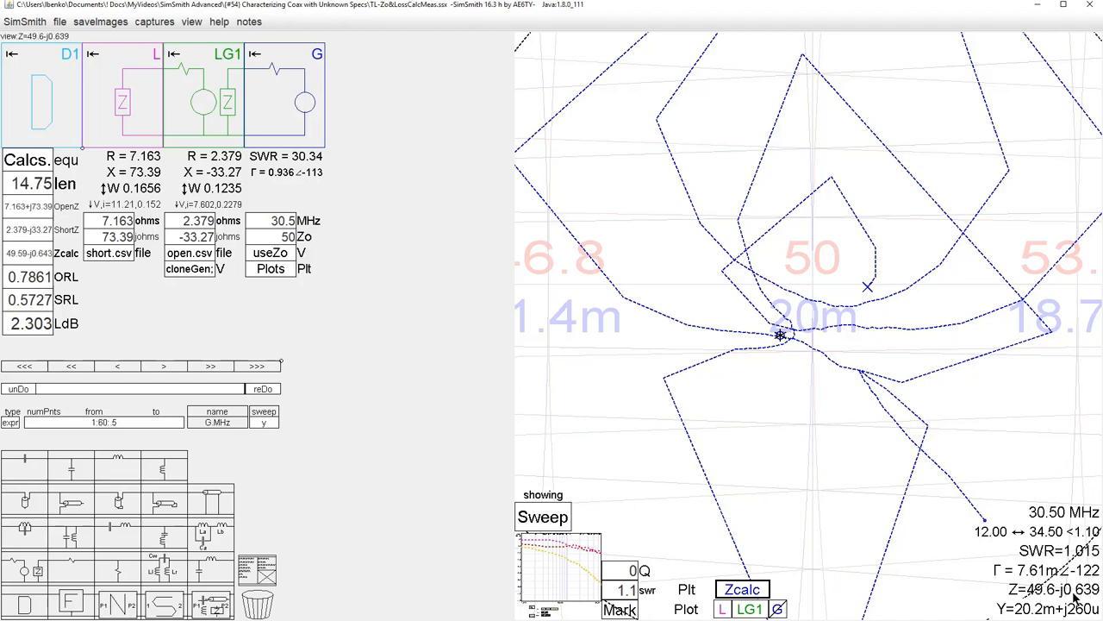
pyautogui.moveTo(793, 339)
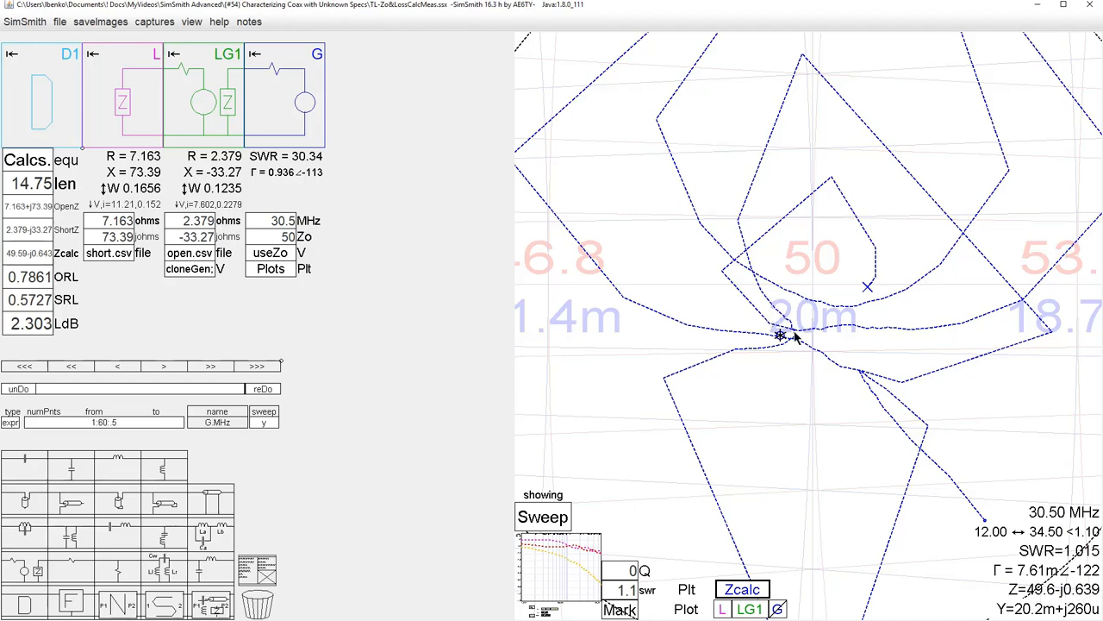
pyautogui.moveTo(802, 346)
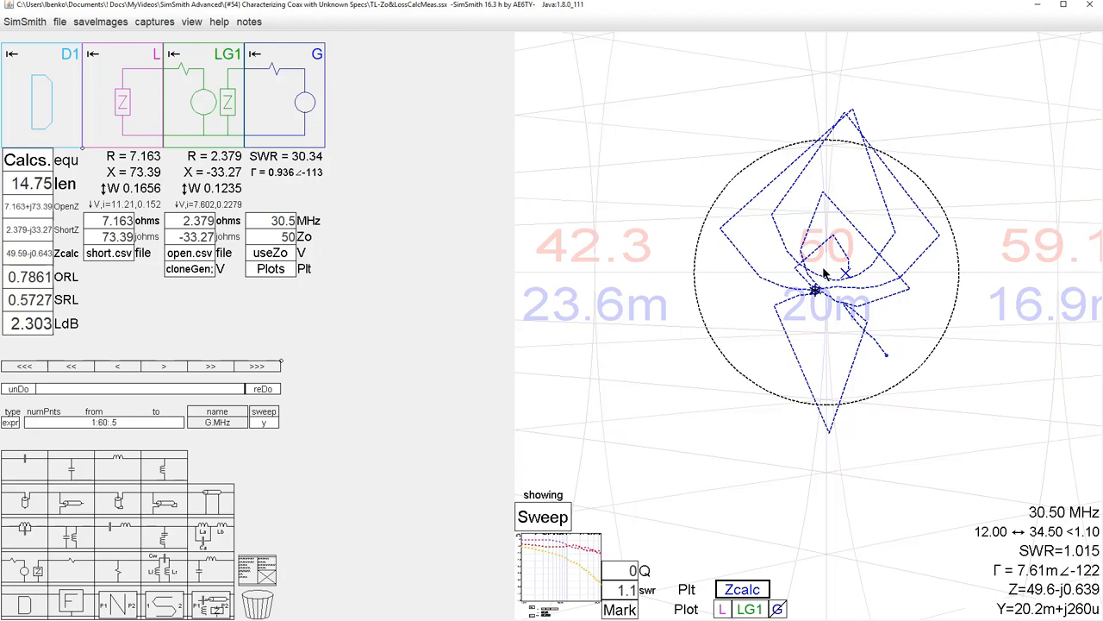
pyautogui.moveTo(776, 334)
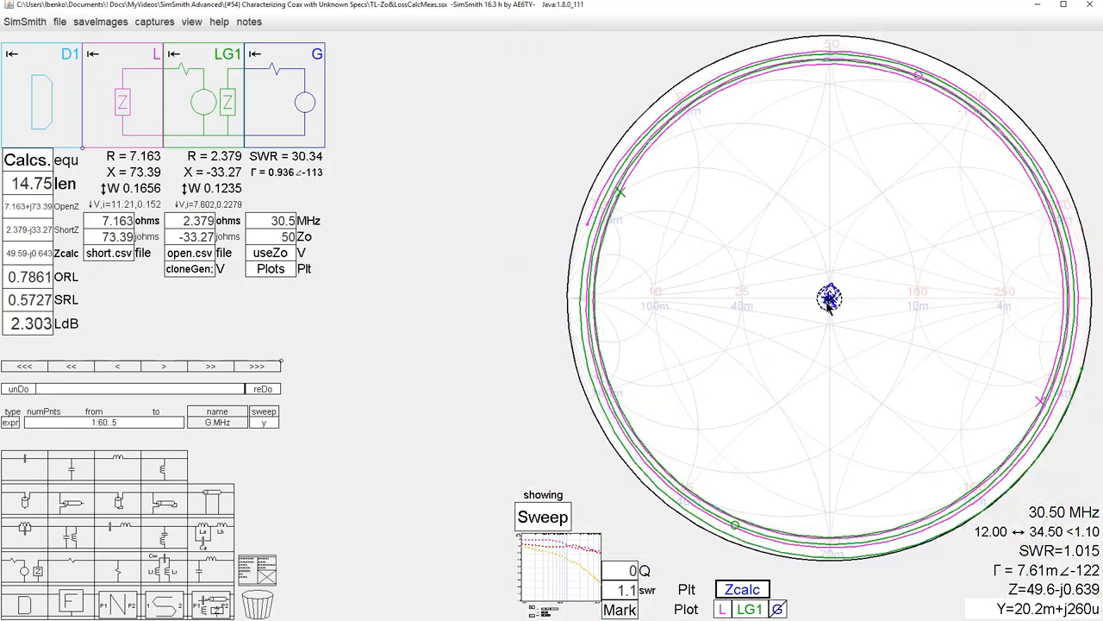
pyautogui.moveTo(690, 354)
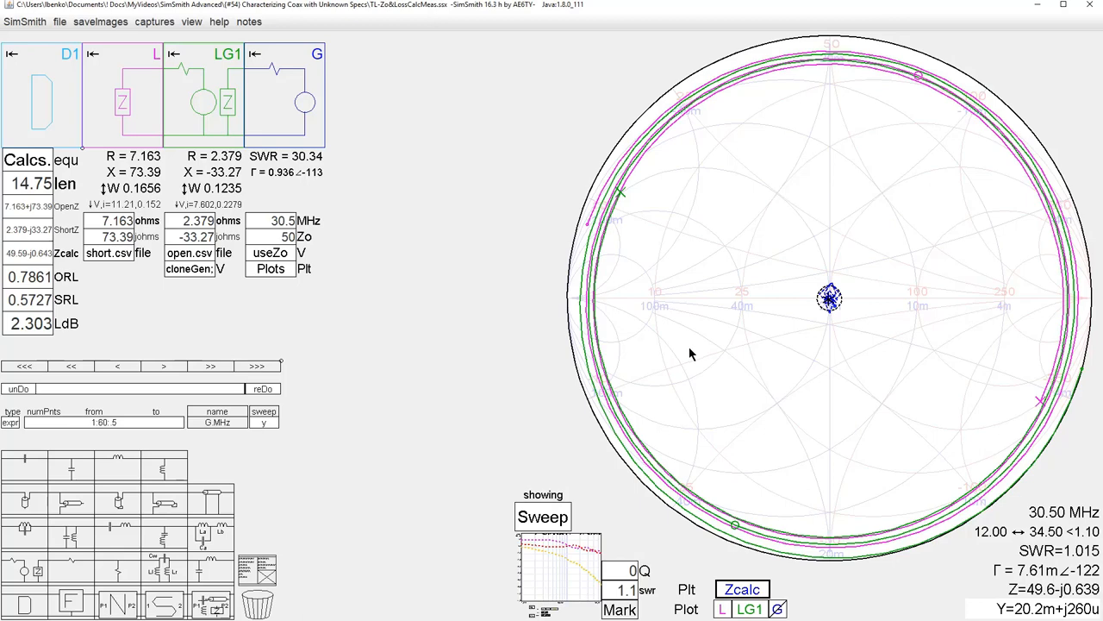
pyautogui.moveTo(617, 312)
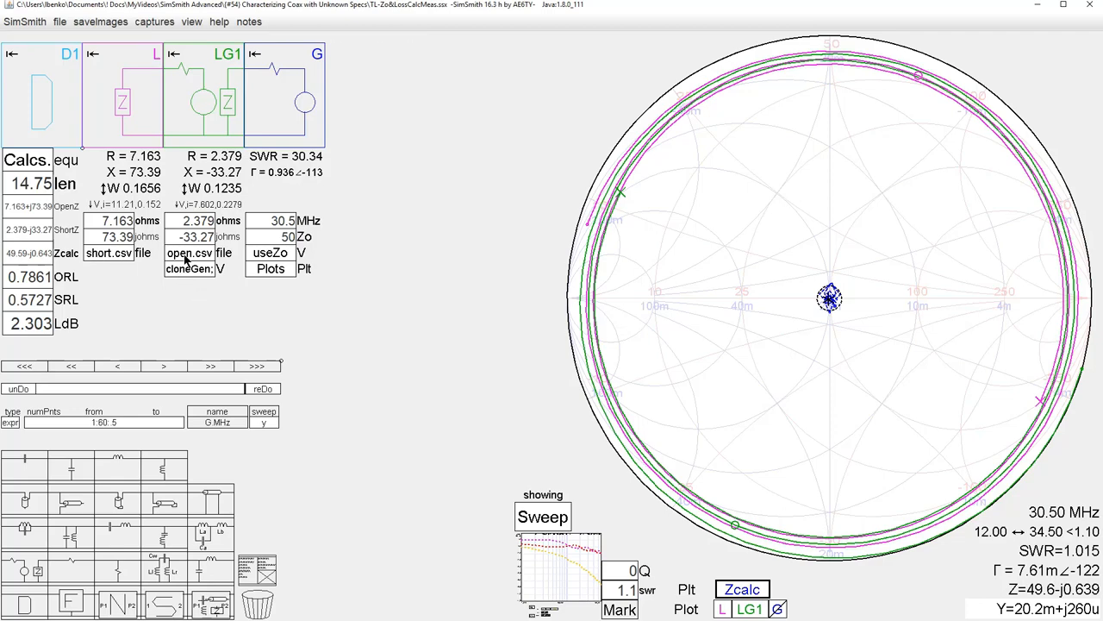
pyautogui.moveTo(172, 258)
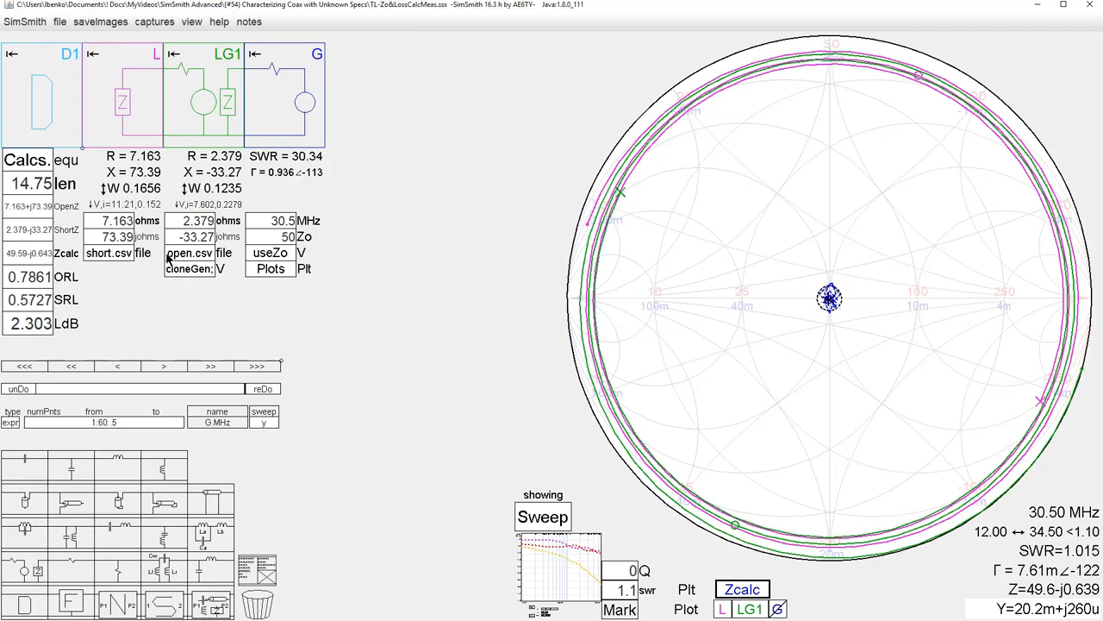
pyautogui.moveTo(423, 398)
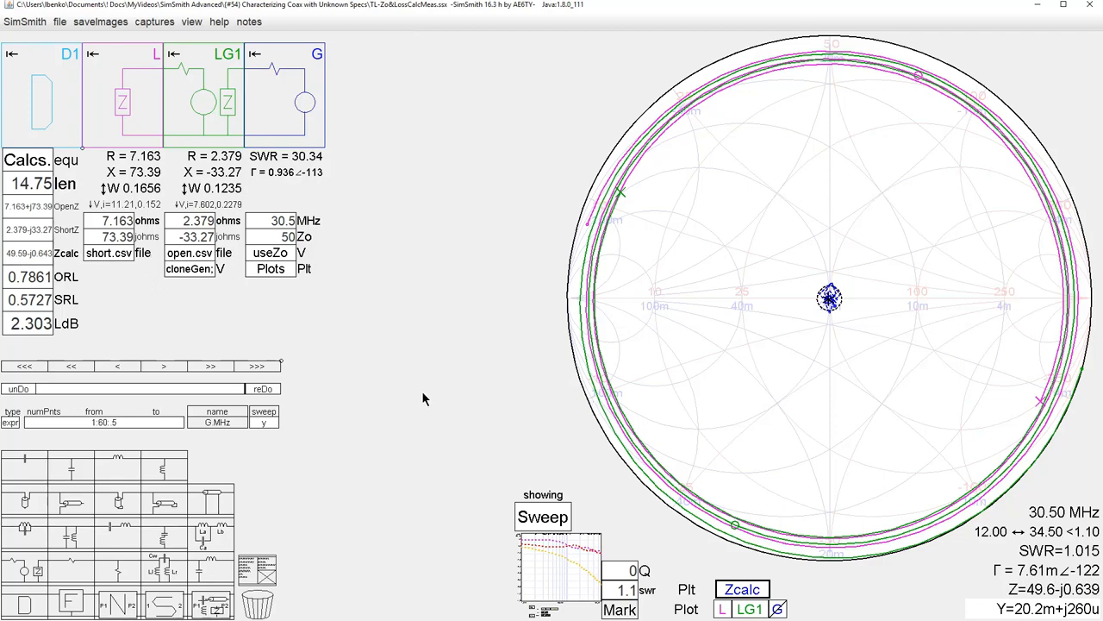
pyautogui.moveTo(375, 402)
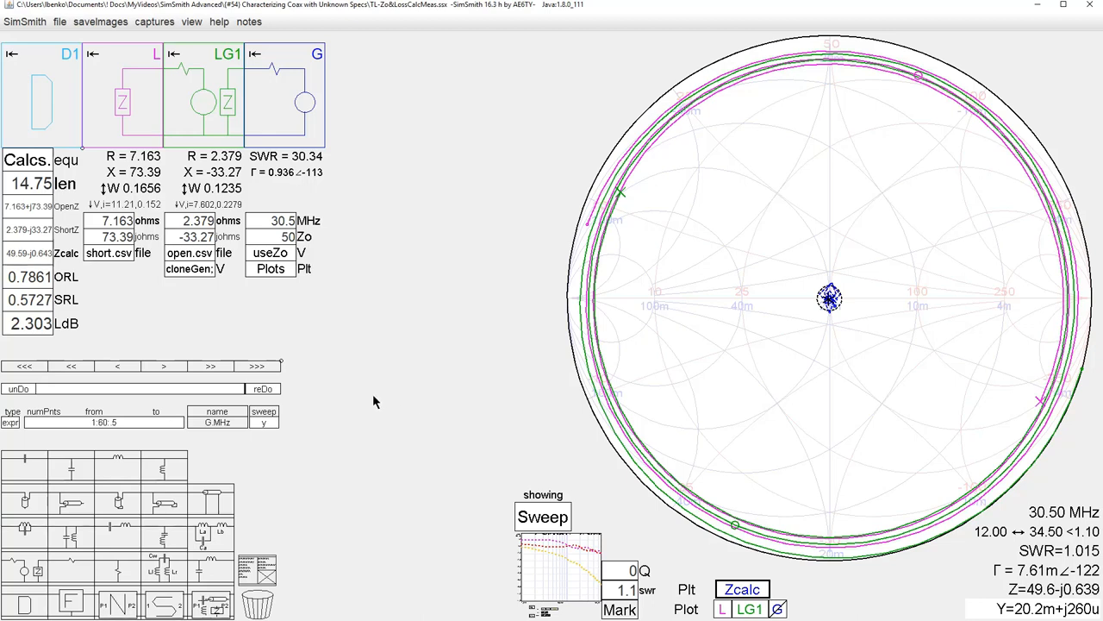
pyautogui.moveTo(384, 388)
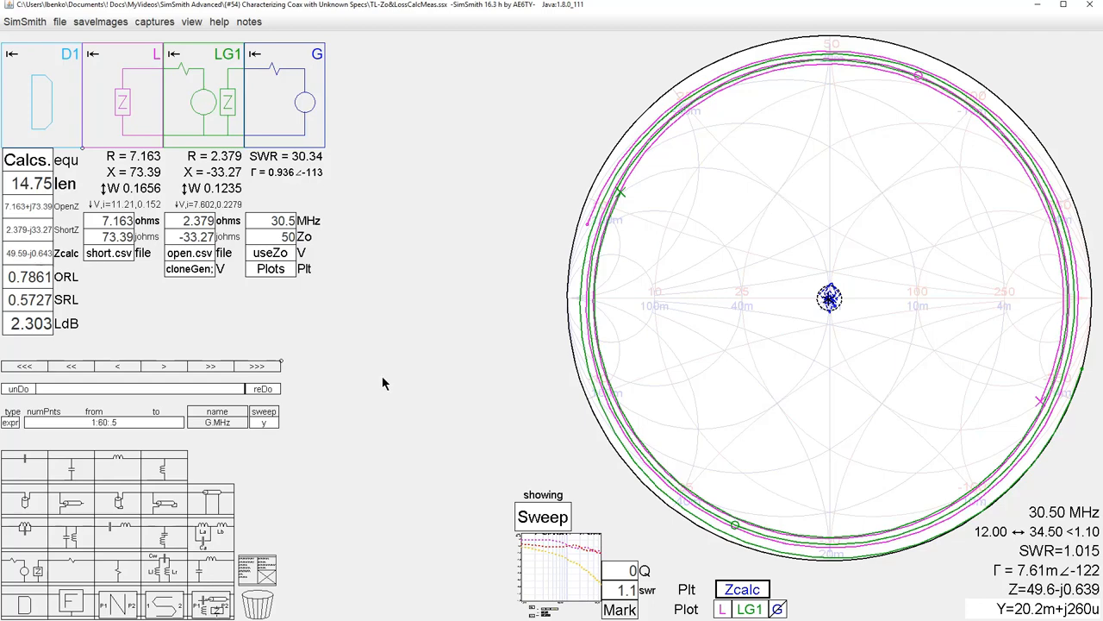
pyautogui.moveTo(380, 311)
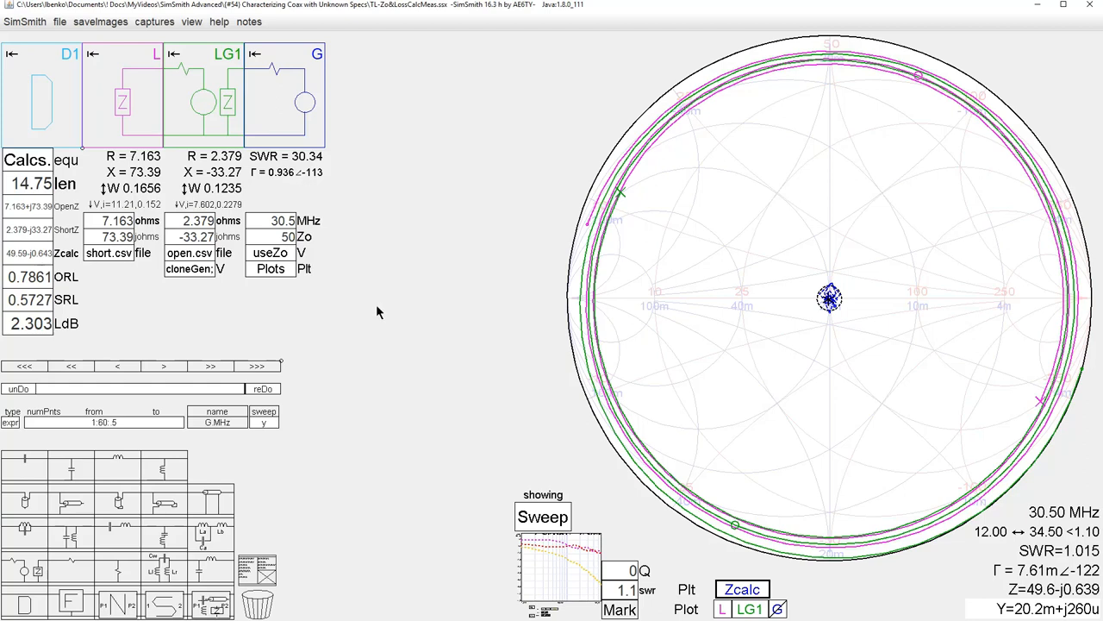
pyautogui.moveTo(350, 280)
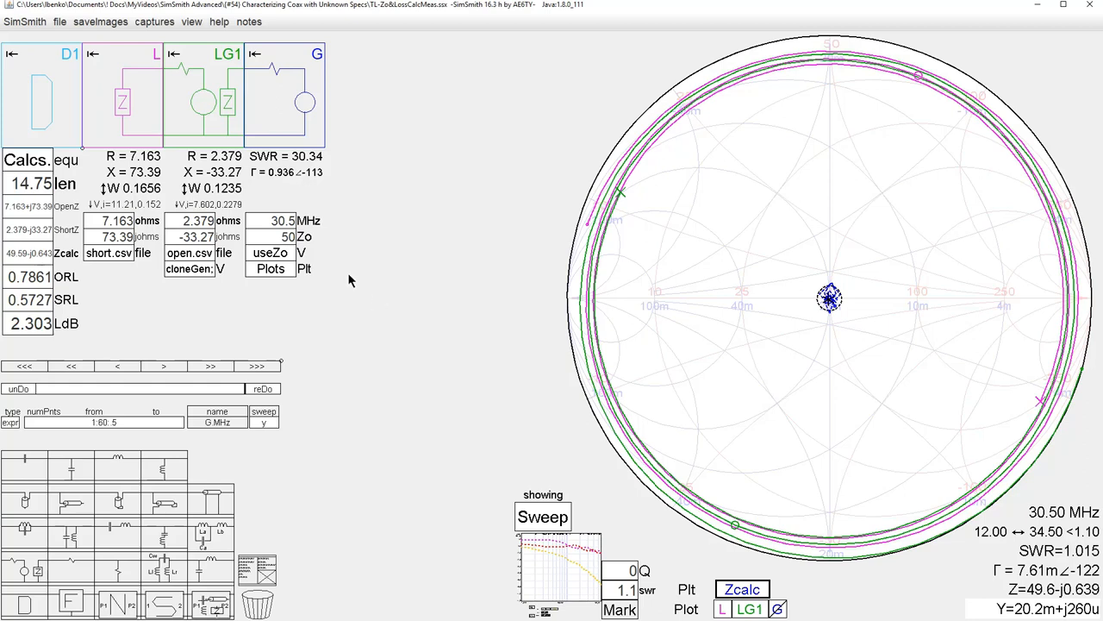
pyautogui.moveTo(208, 321)
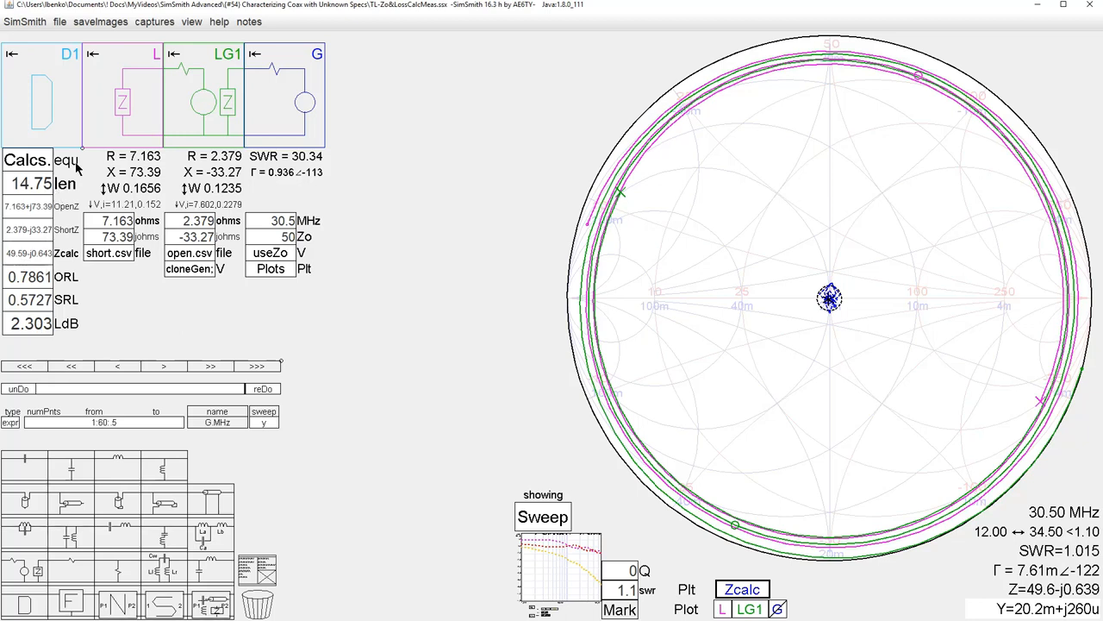
pyautogui.moveTo(369, 297)
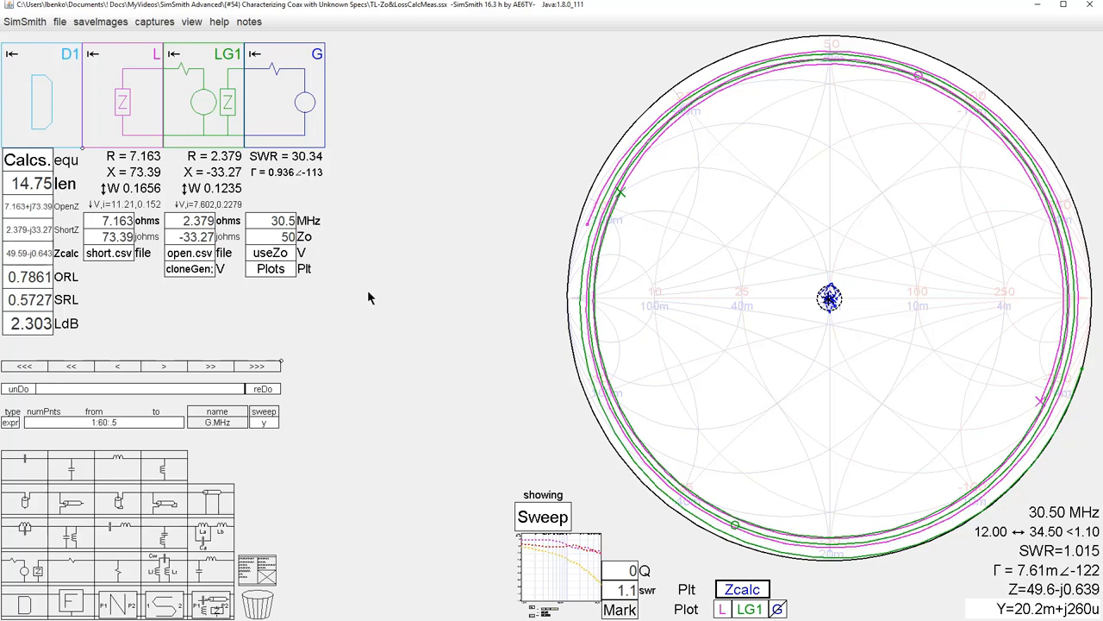
pyautogui.moveTo(352, 255)
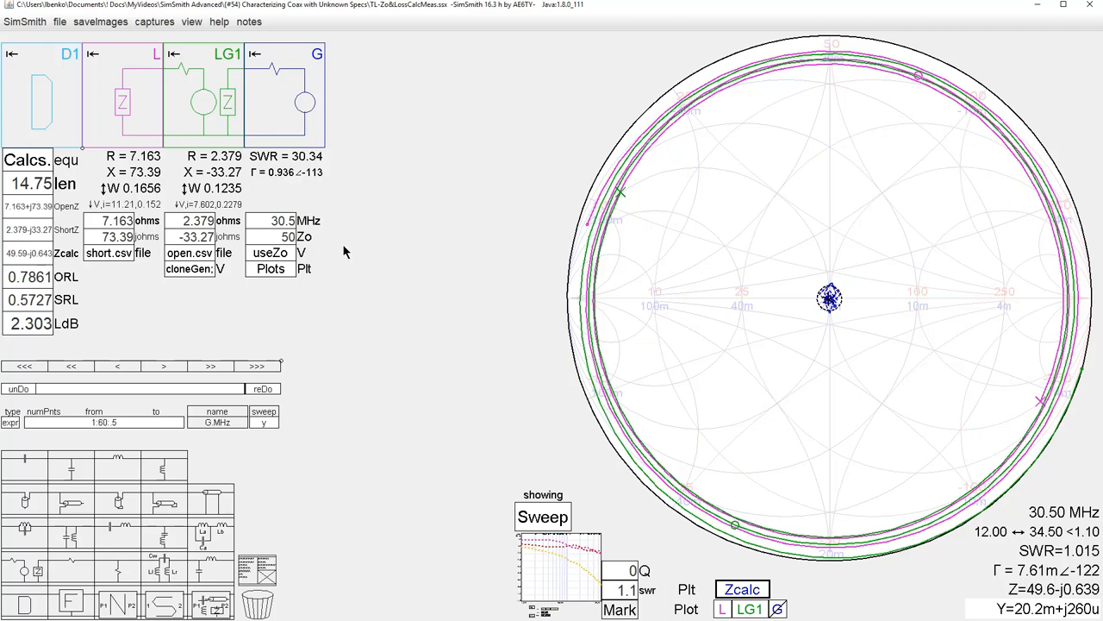
pyautogui.moveTo(336, 218)
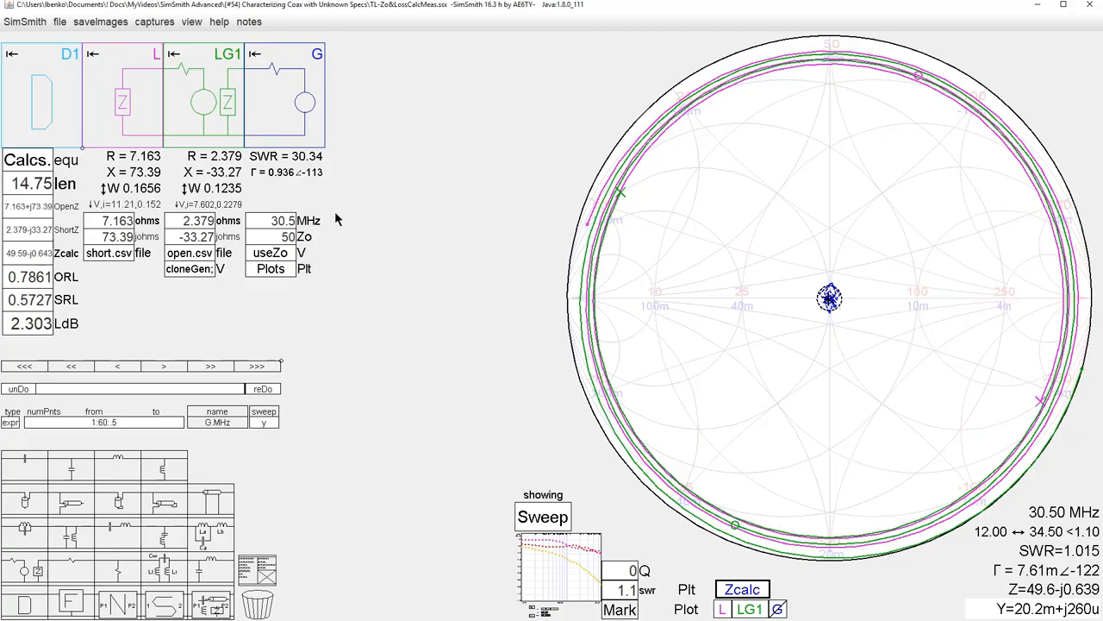